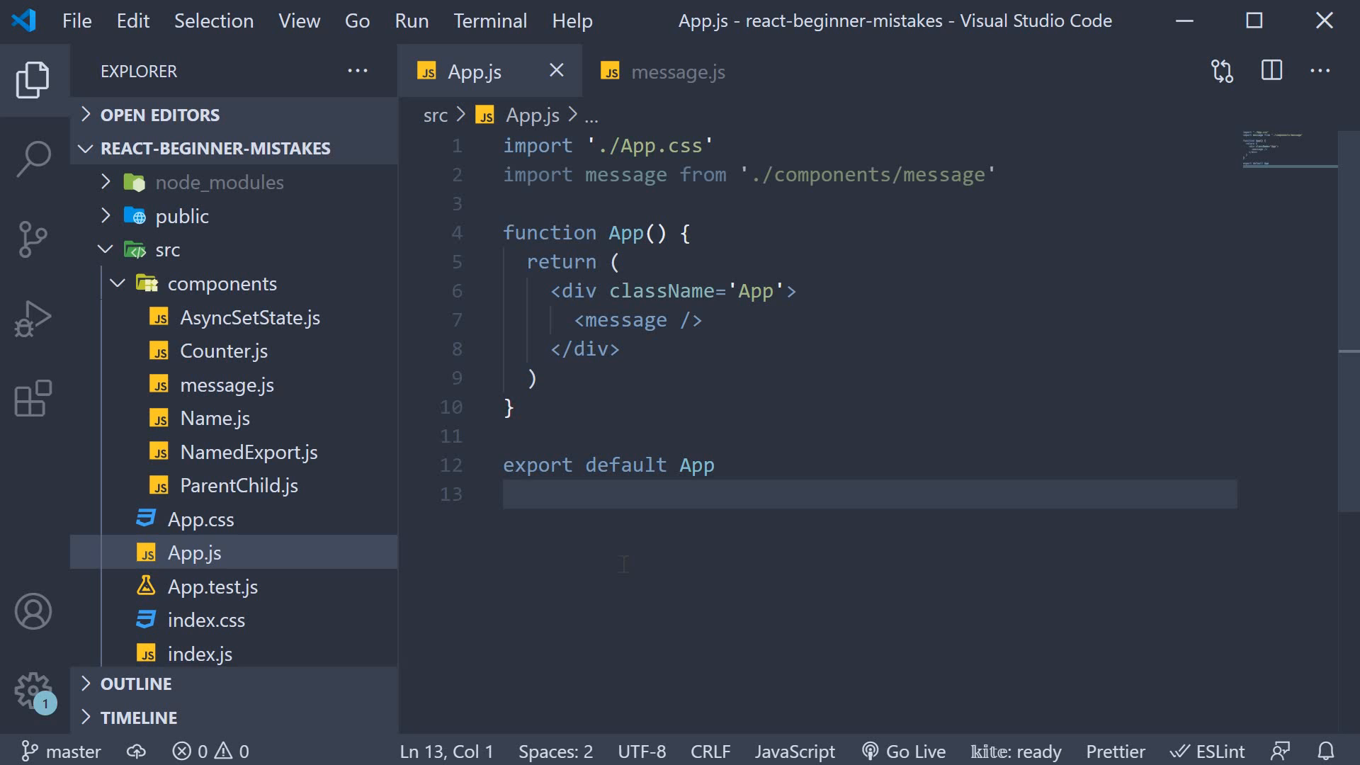
- Compare App.js with the lowercase message.js component, then check the blank page and console warning in Chrome
{"action": "left_click", "coordinate": [507, 494]}
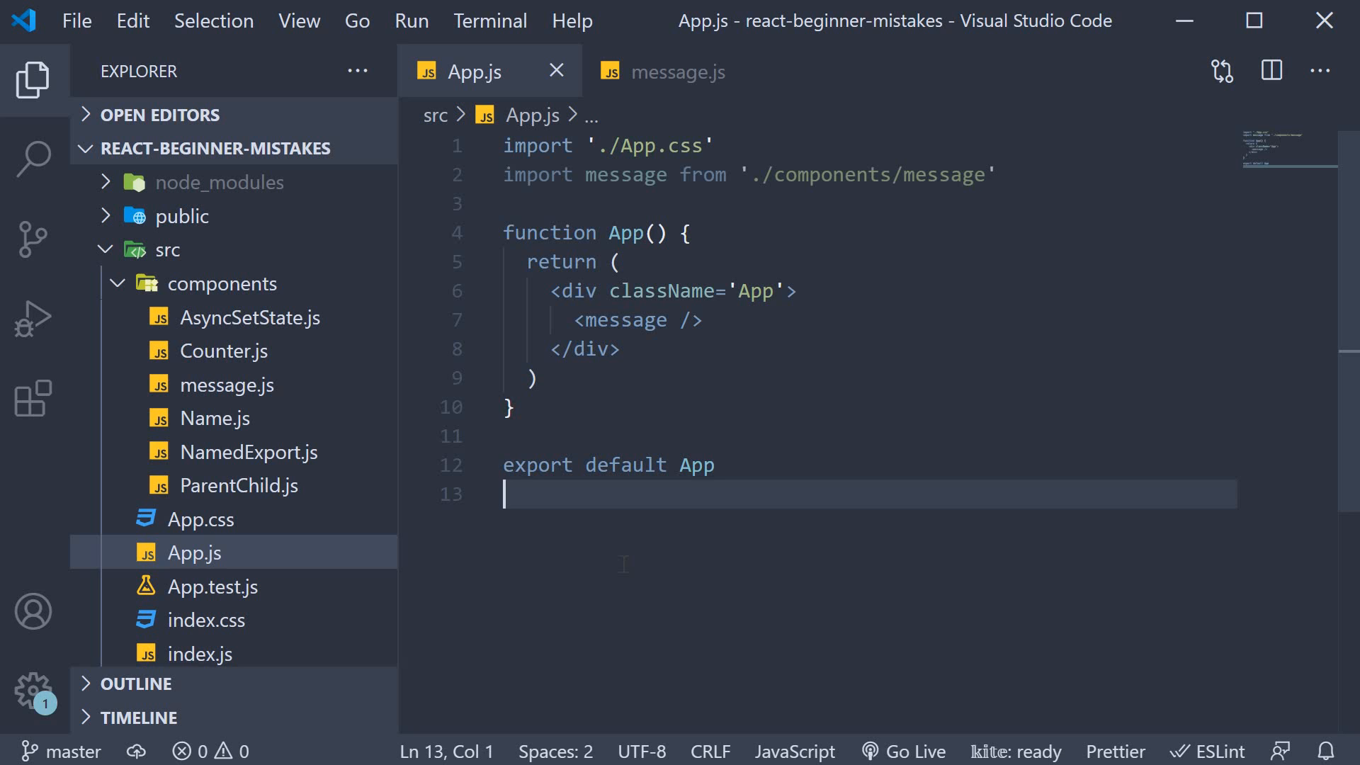
{"action": "left_click", "coordinate": [676, 71]}
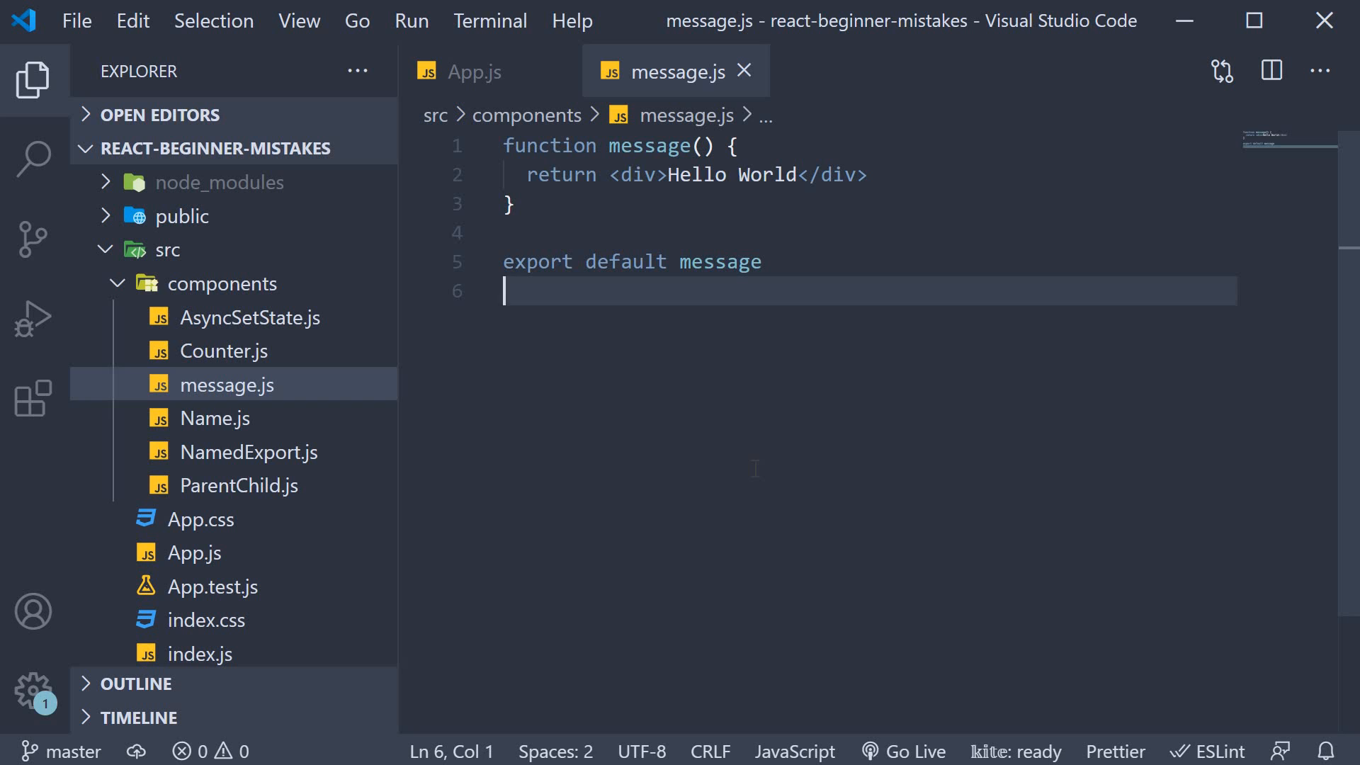
{"action": "left_click", "coordinate": [761, 261]}
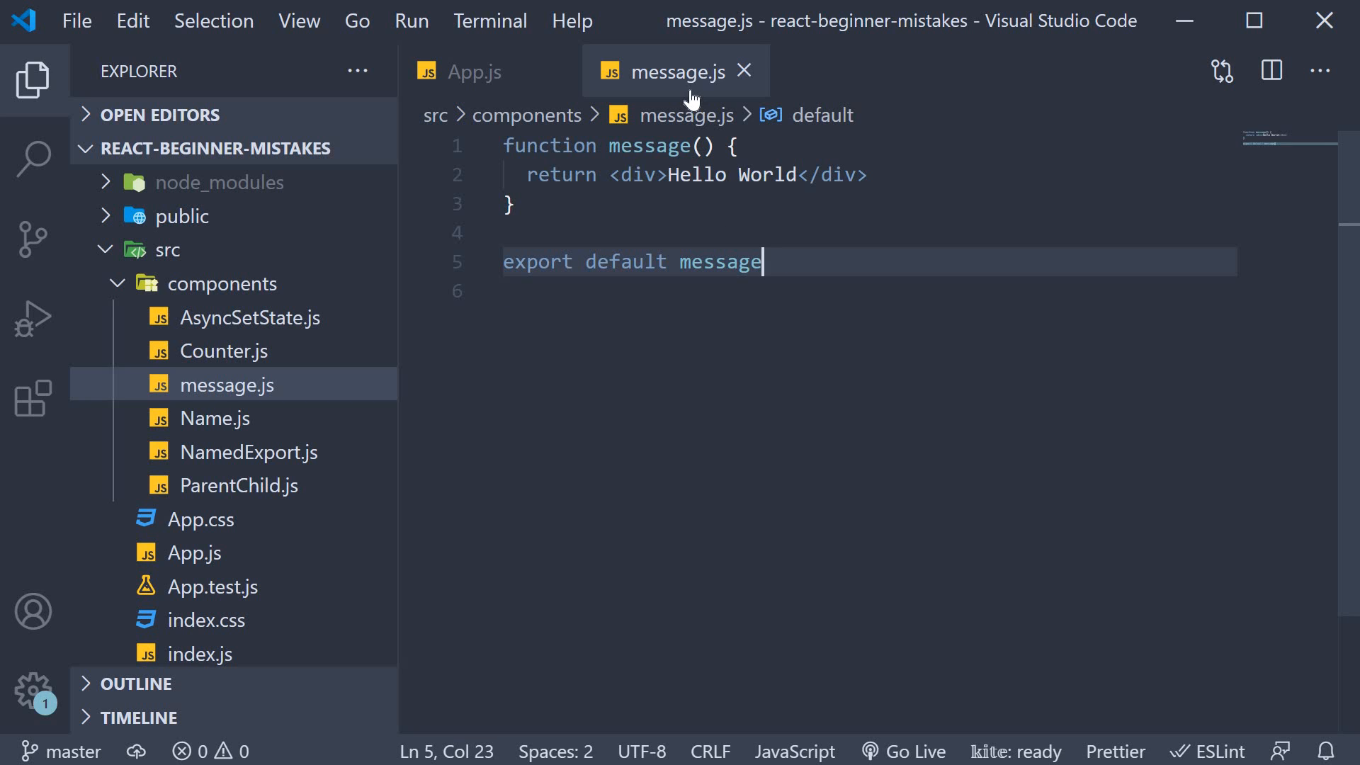
{"action": "mouse_move", "coordinate": [685, 96]}
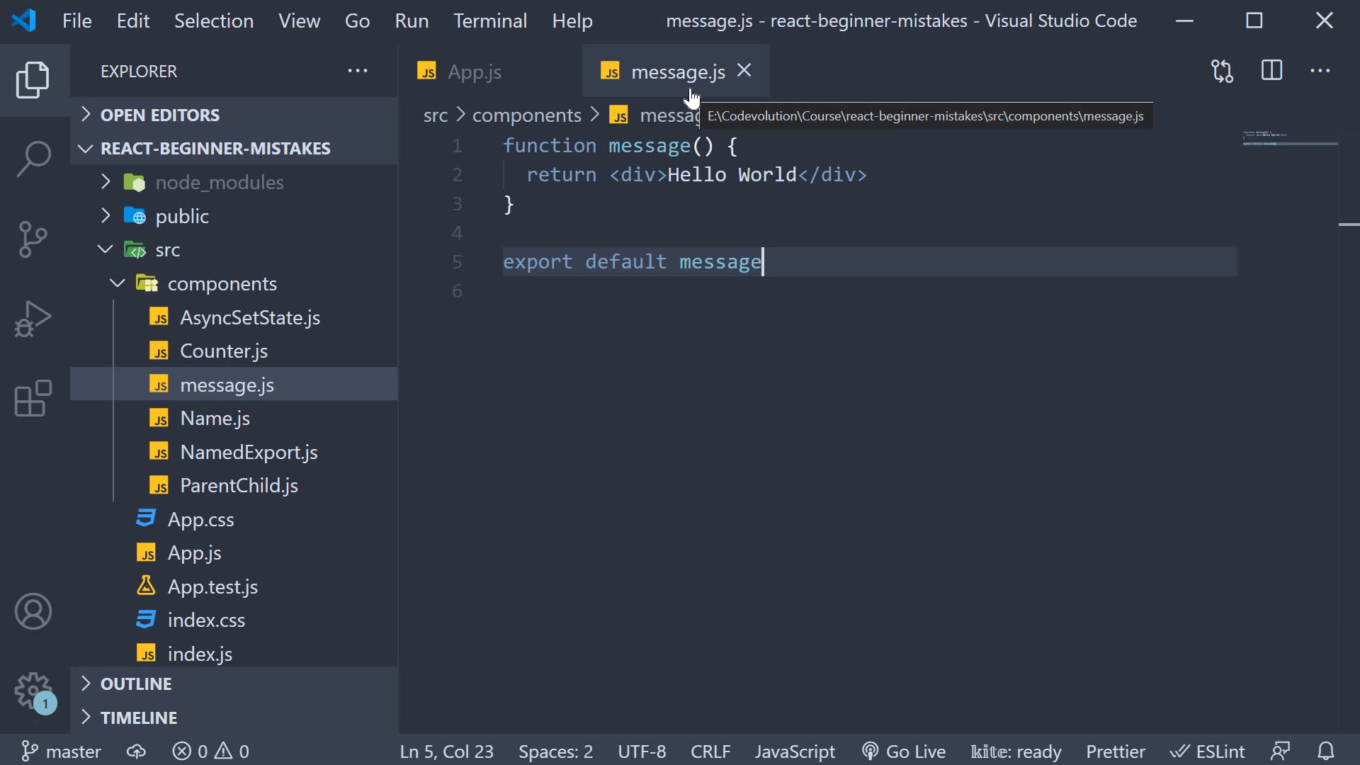
{"action": "left_click", "coordinate": [472, 71]}
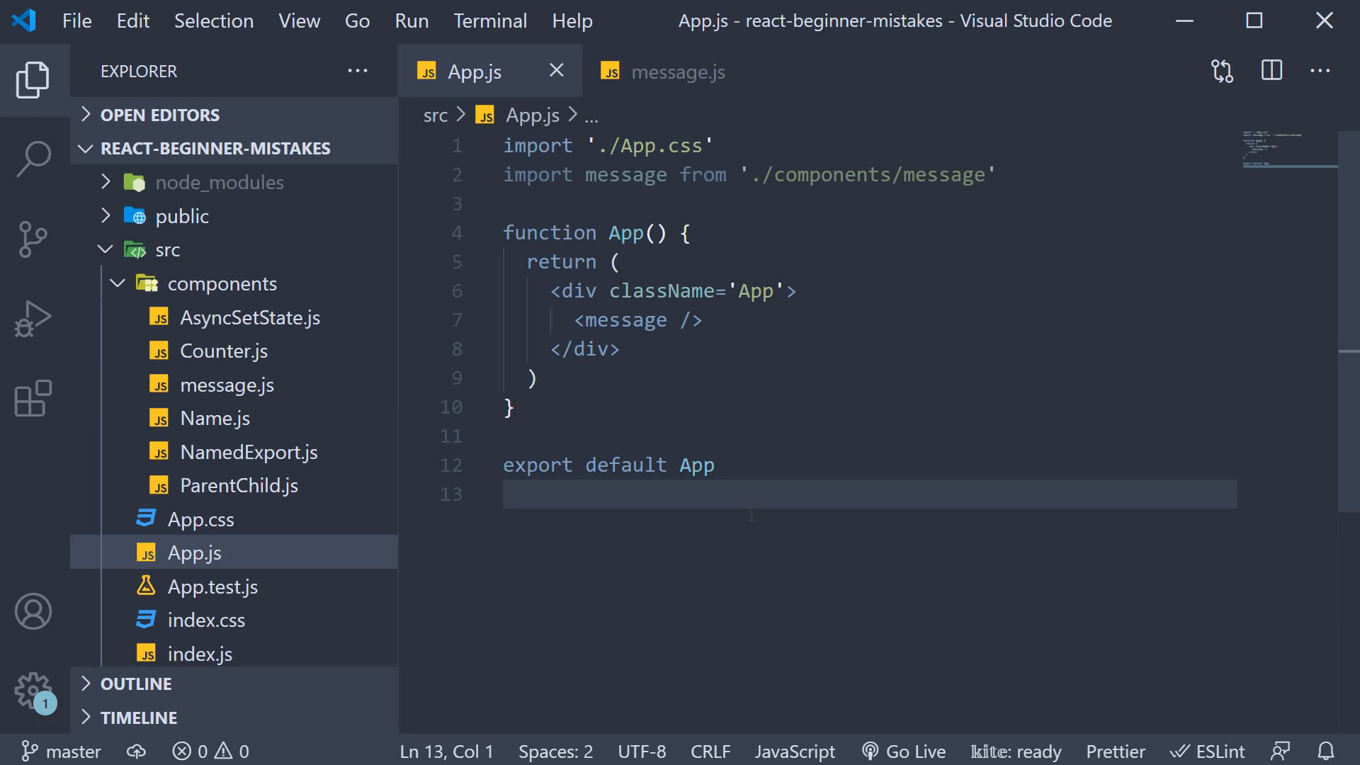
{"action": "left_click", "coordinate": [702, 320]}
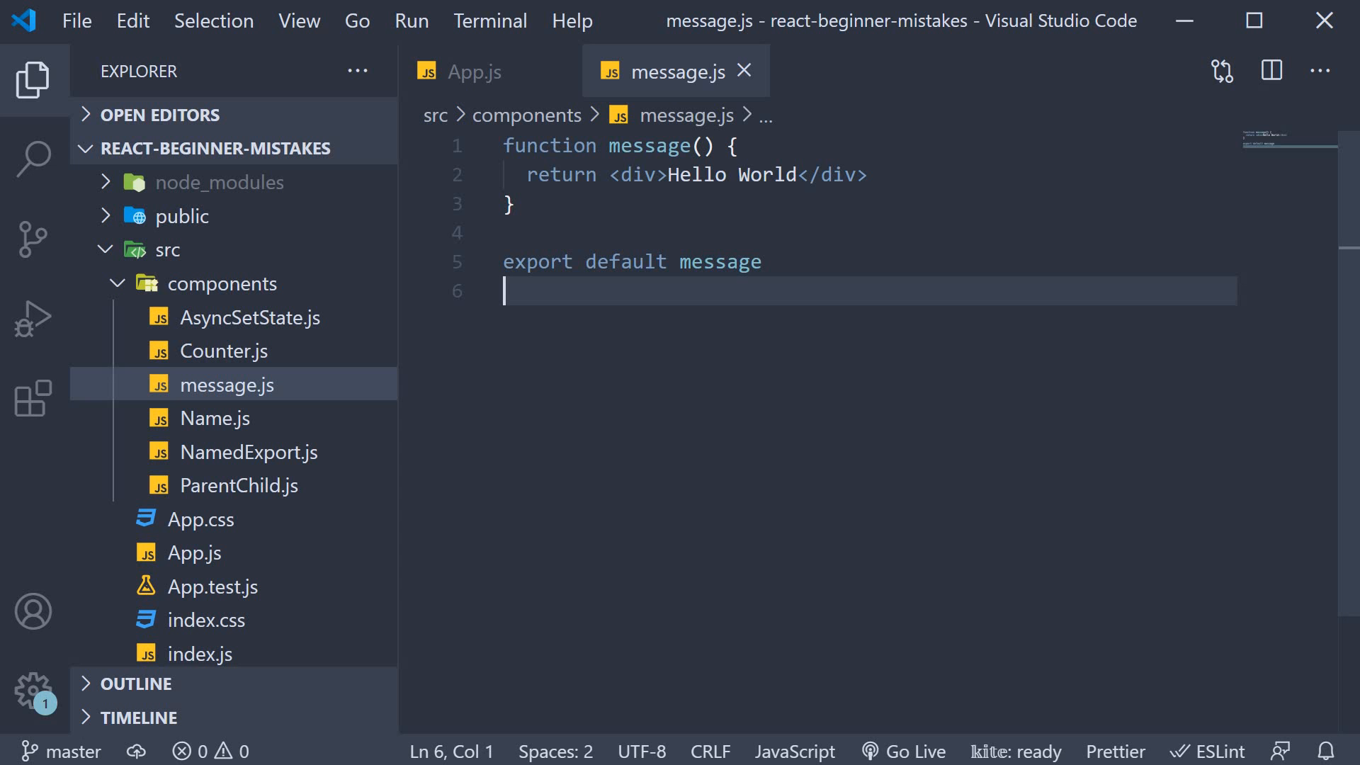
{"action": "mouse_move", "coordinate": [753, 450]}
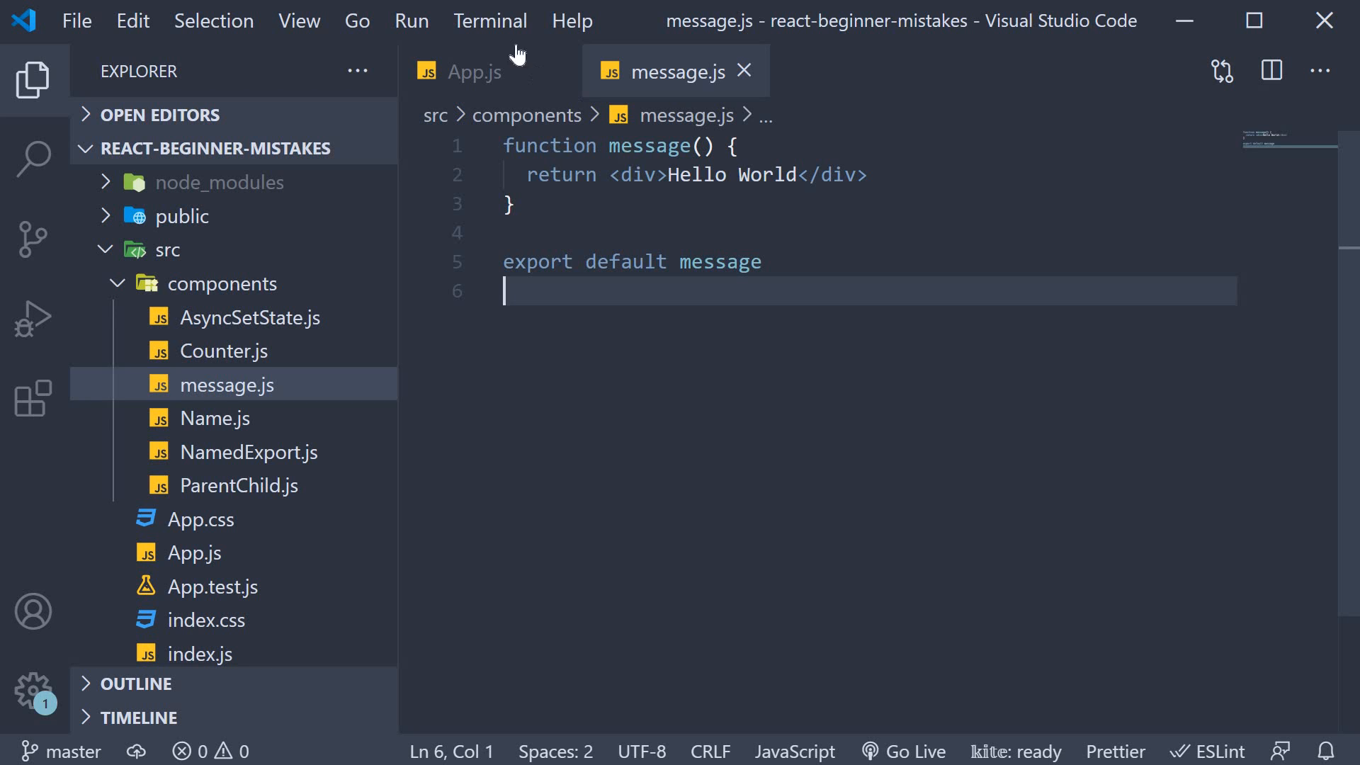
{"action": "left_click", "coordinate": [473, 71]}
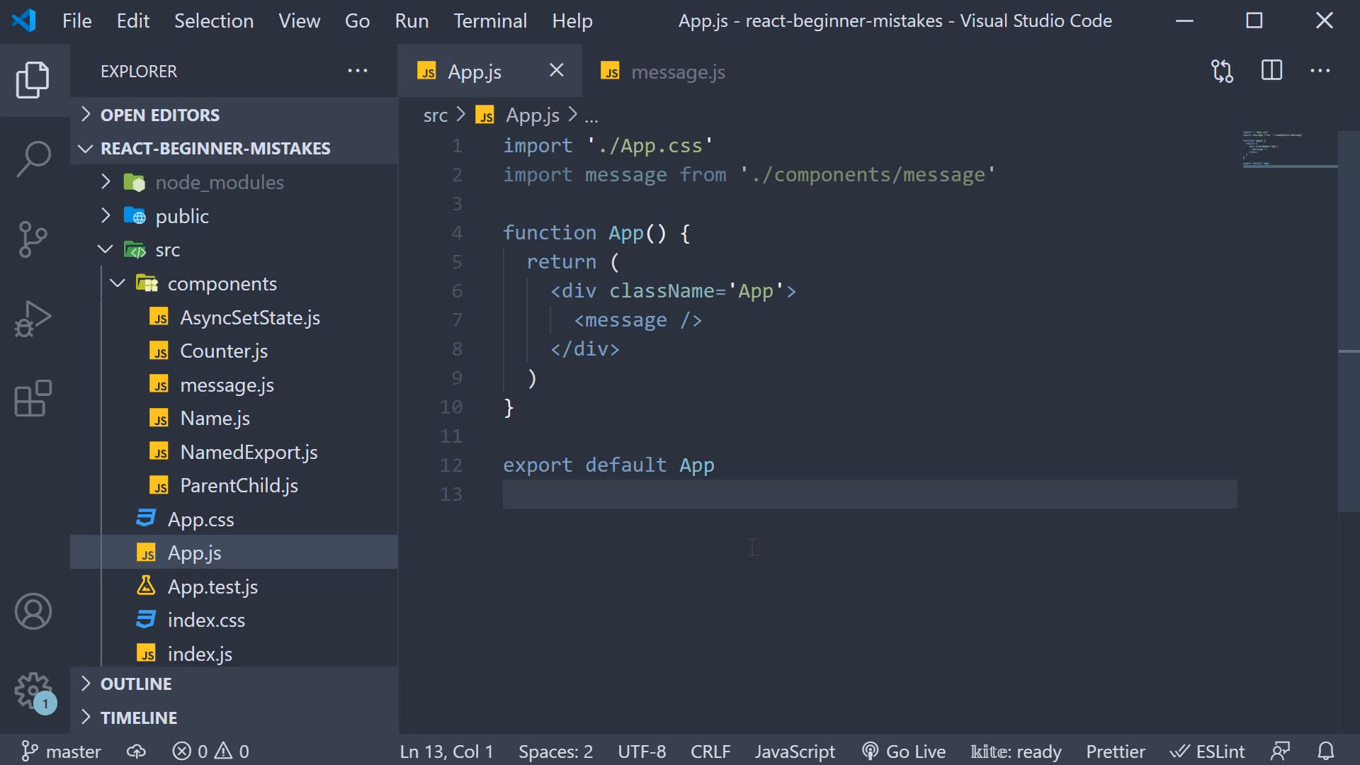
{"action": "left_click", "coordinate": [1015, 174]}
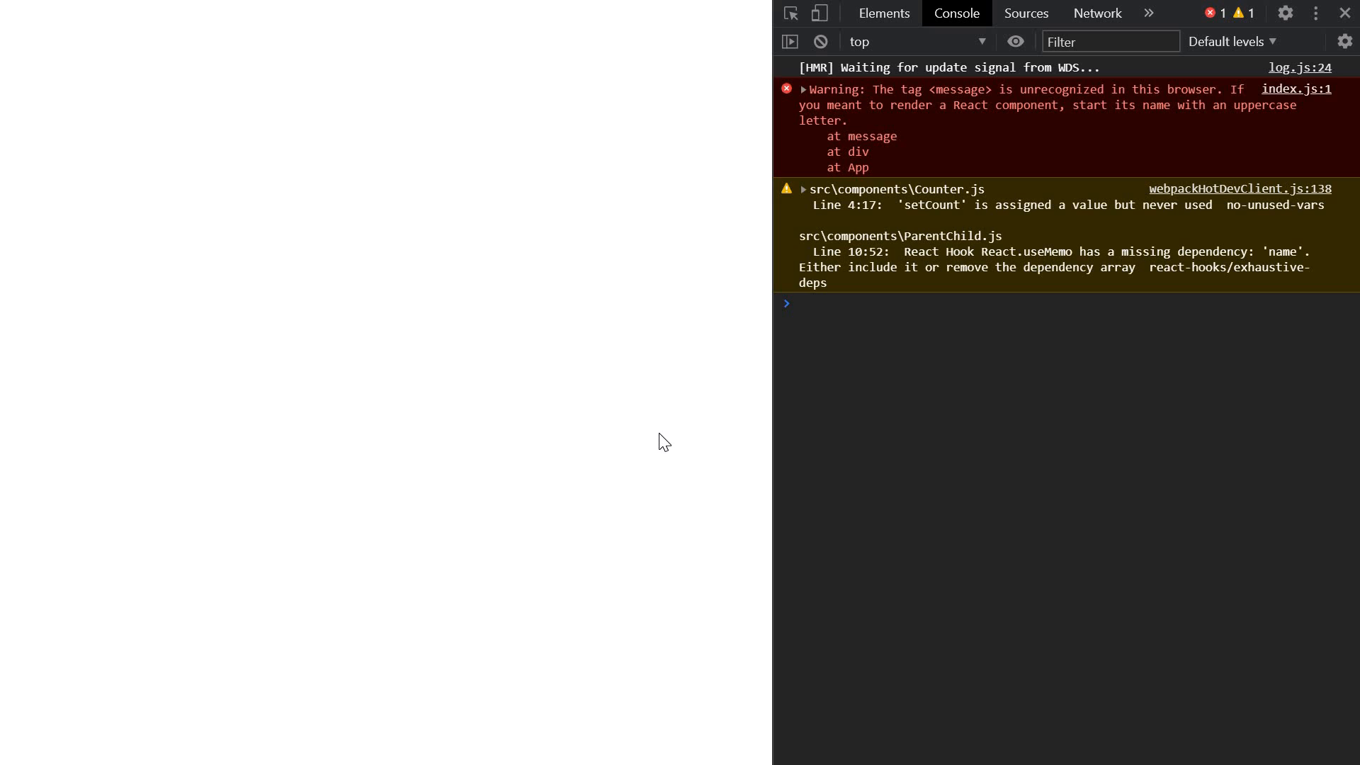
{"action": "mouse_move", "coordinate": [902, 133]}
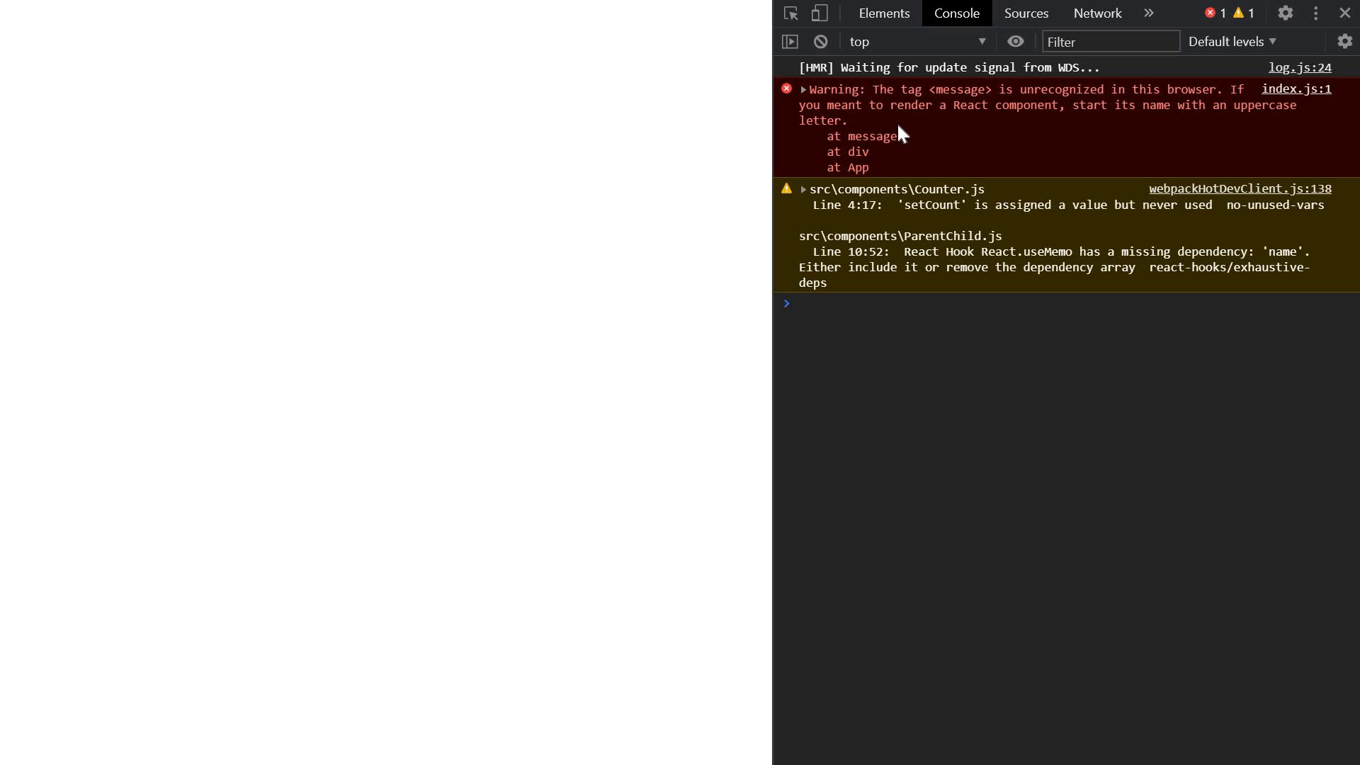
{"action": "mouse_move", "coordinate": [942, 127]}
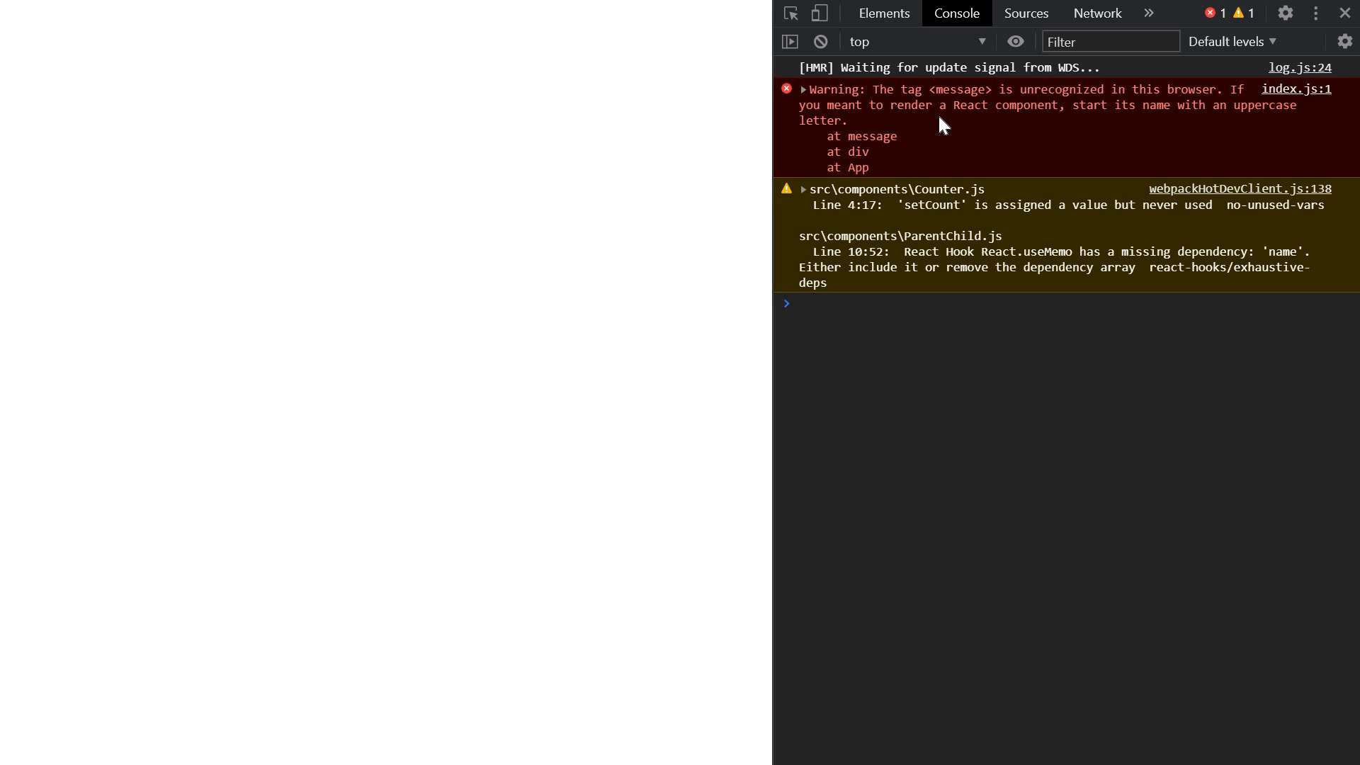
{"action": "mouse_move", "coordinate": [1253, 128]}
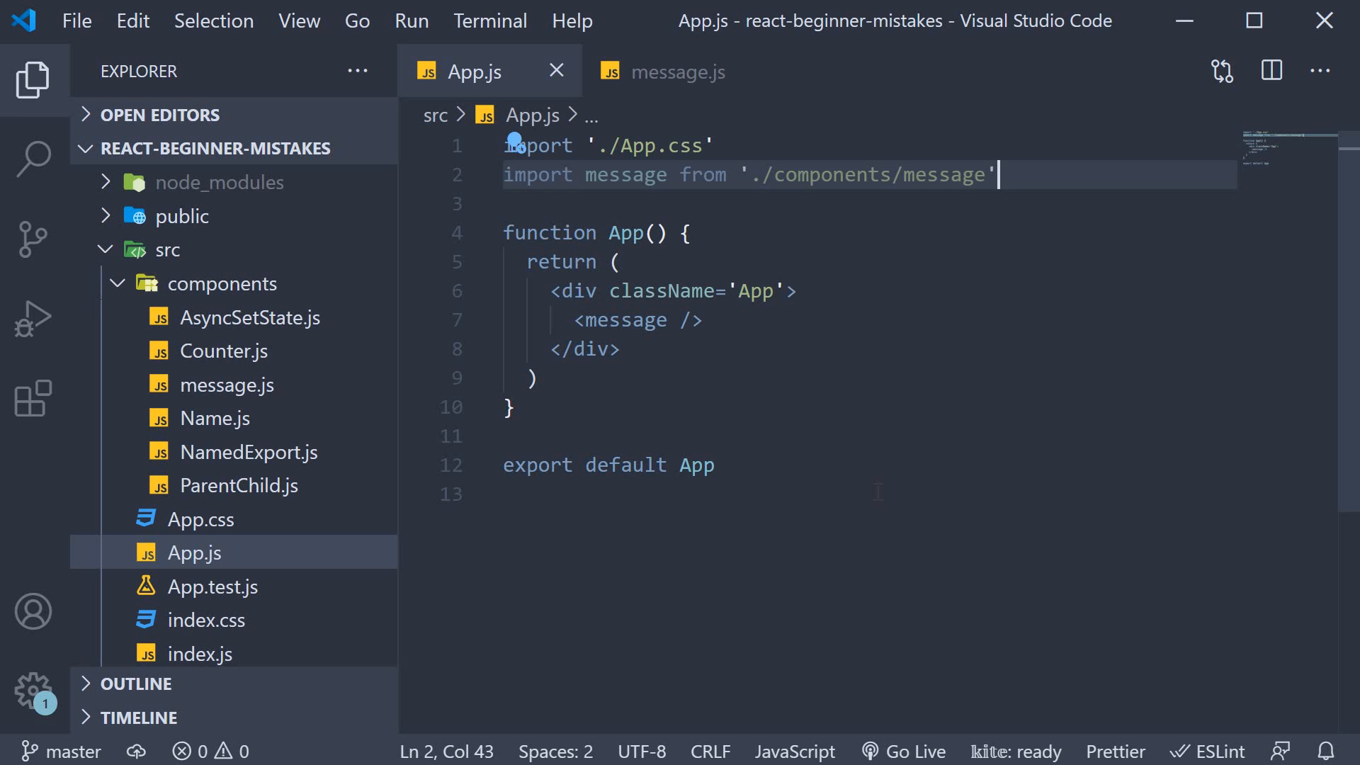
- Rename the imported message component to Message in App.js so Hello World renders
{"action": "double_click", "coordinate": [627, 174]}
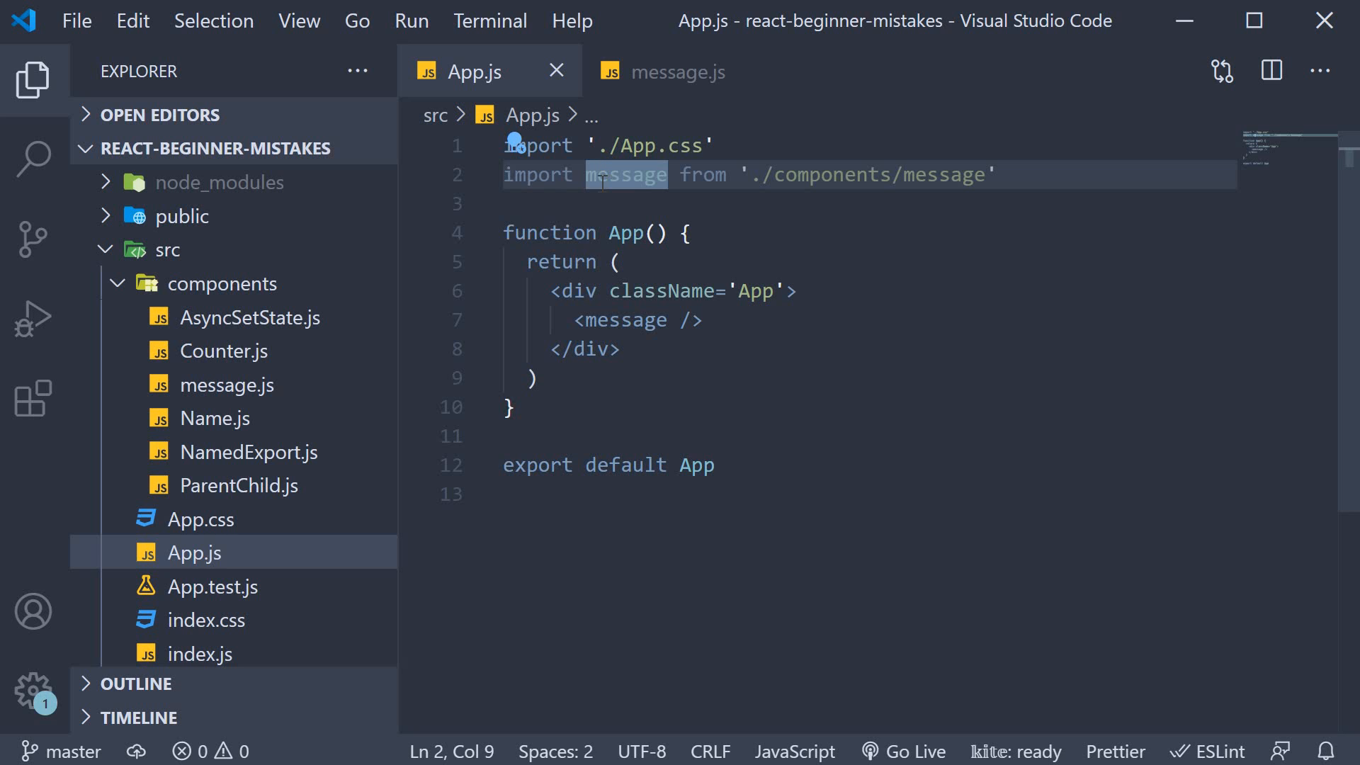
{"action": "type", "text": "Message"}
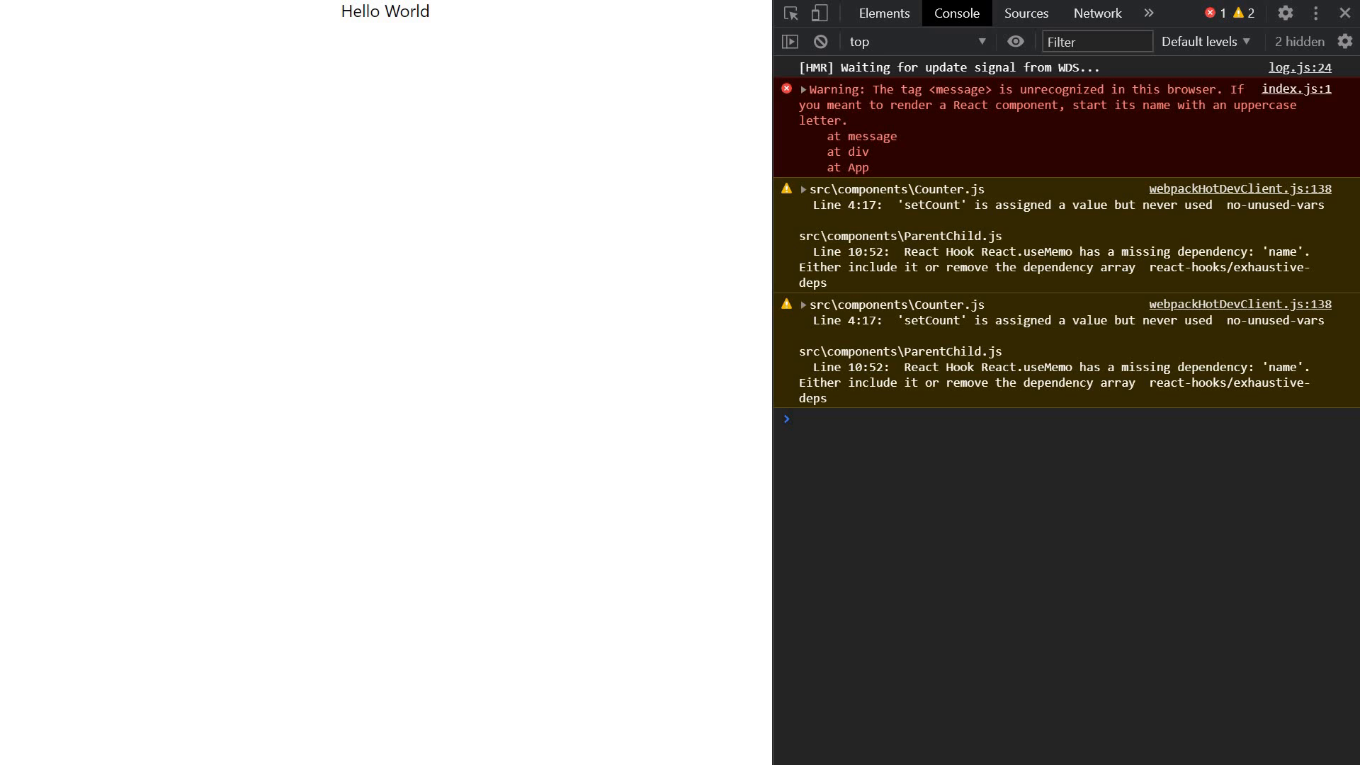
{"action": "mouse_move", "coordinate": [420, 45]}
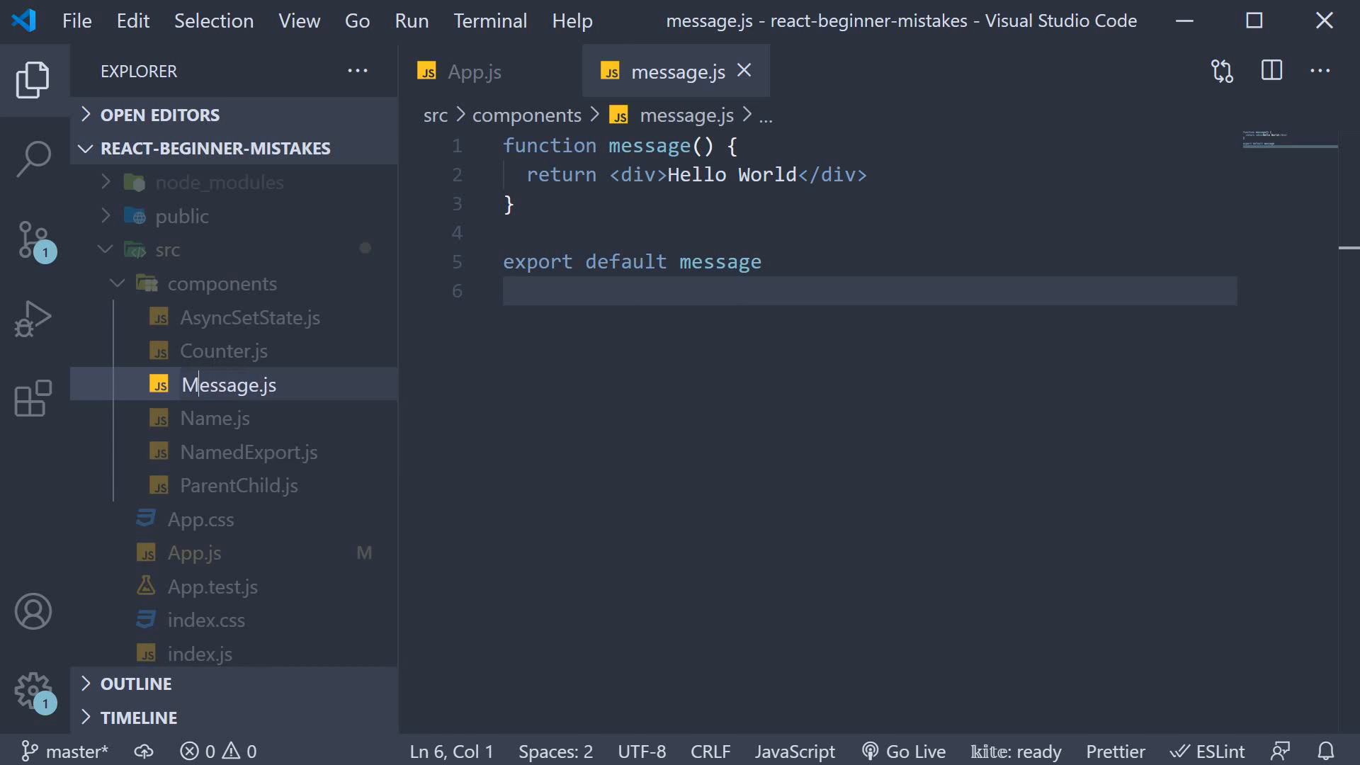
- Rename the component function to Message throughout Message.js and close the file
{"action": "left_click", "coordinate": [619, 144]}
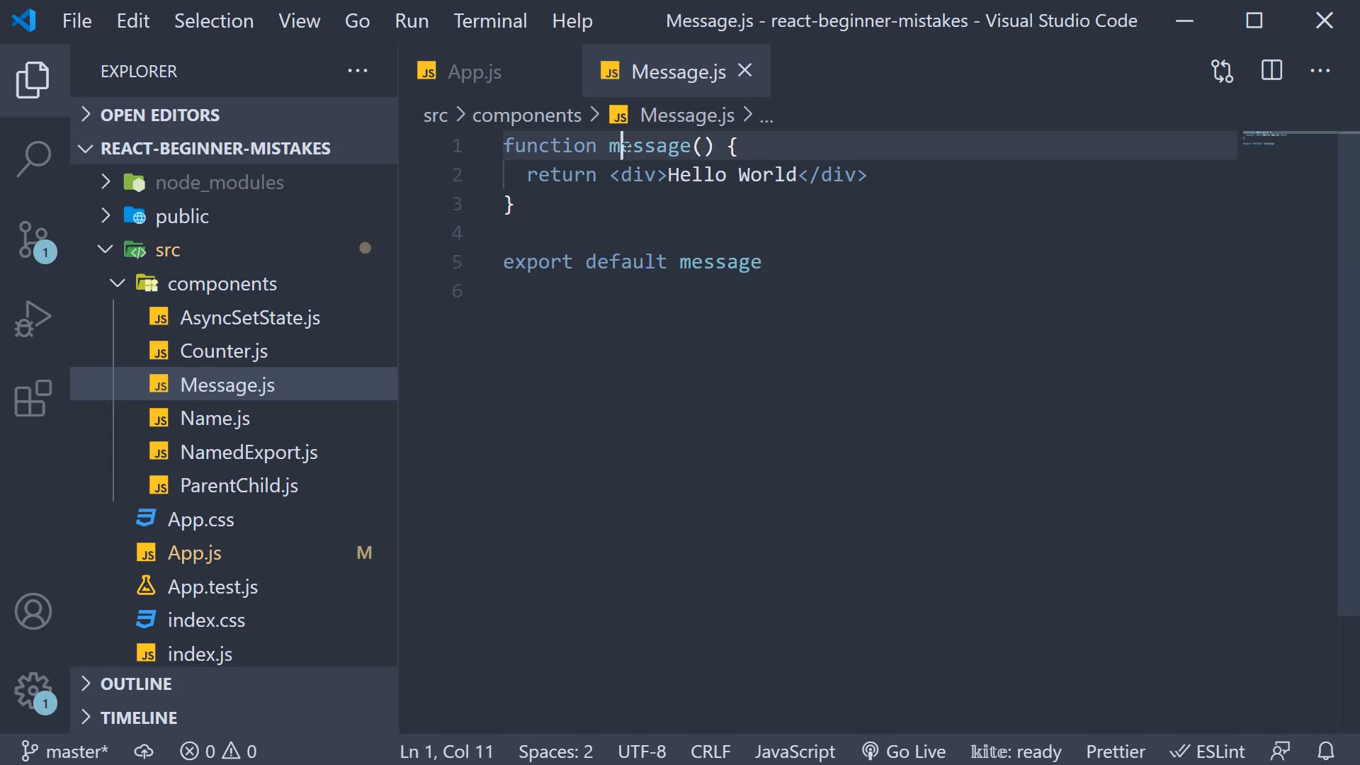
{"action": "key", "text": "Backspace"}
{"action": "type", "text": "M"}
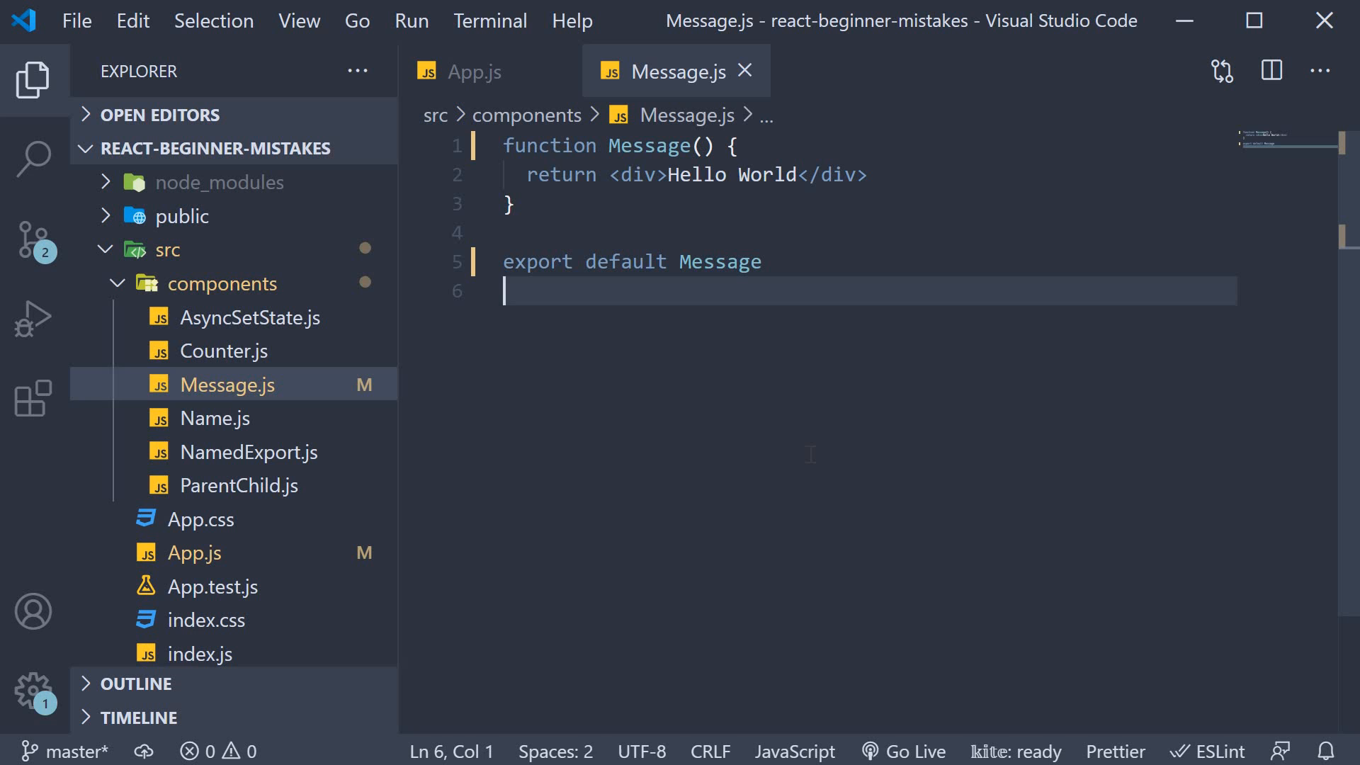
{"action": "mouse_move", "coordinate": [743, 71]}
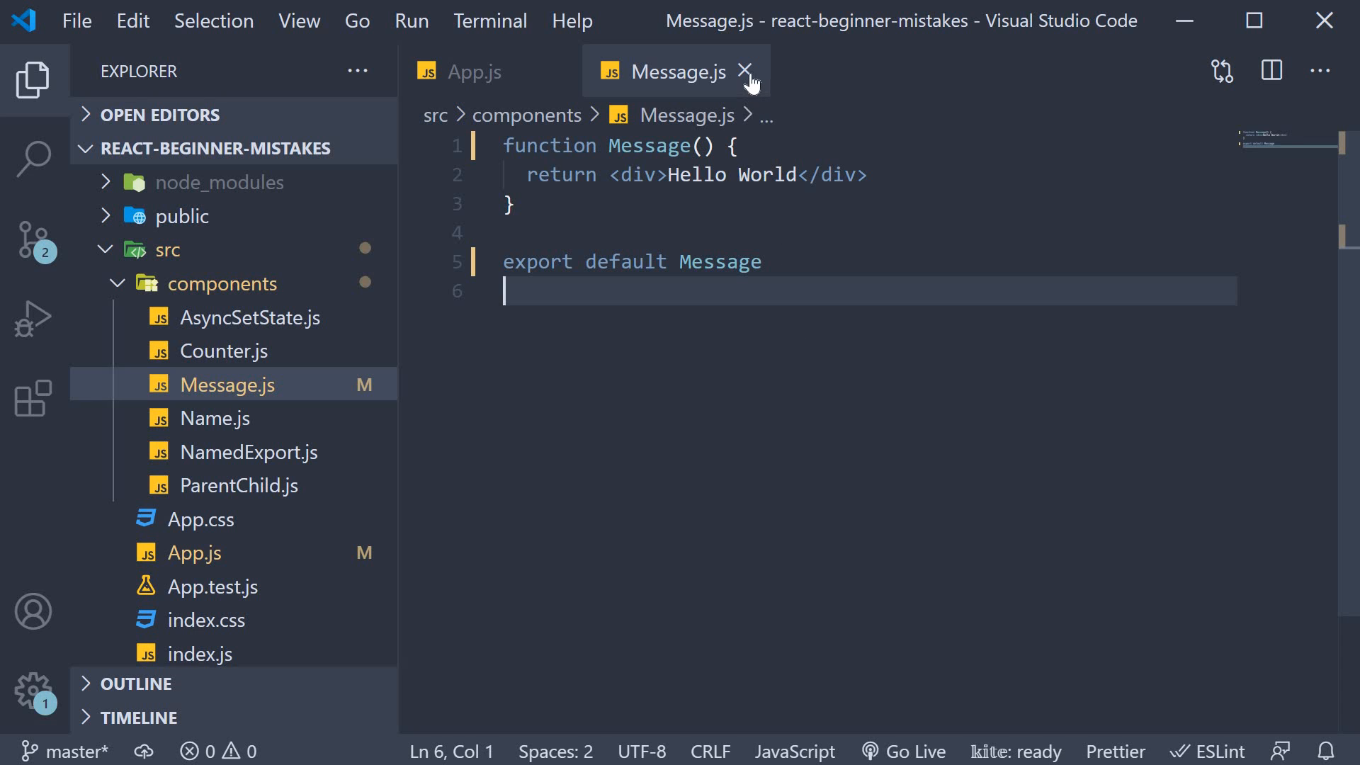
{"action": "left_click", "coordinate": [743, 71]}
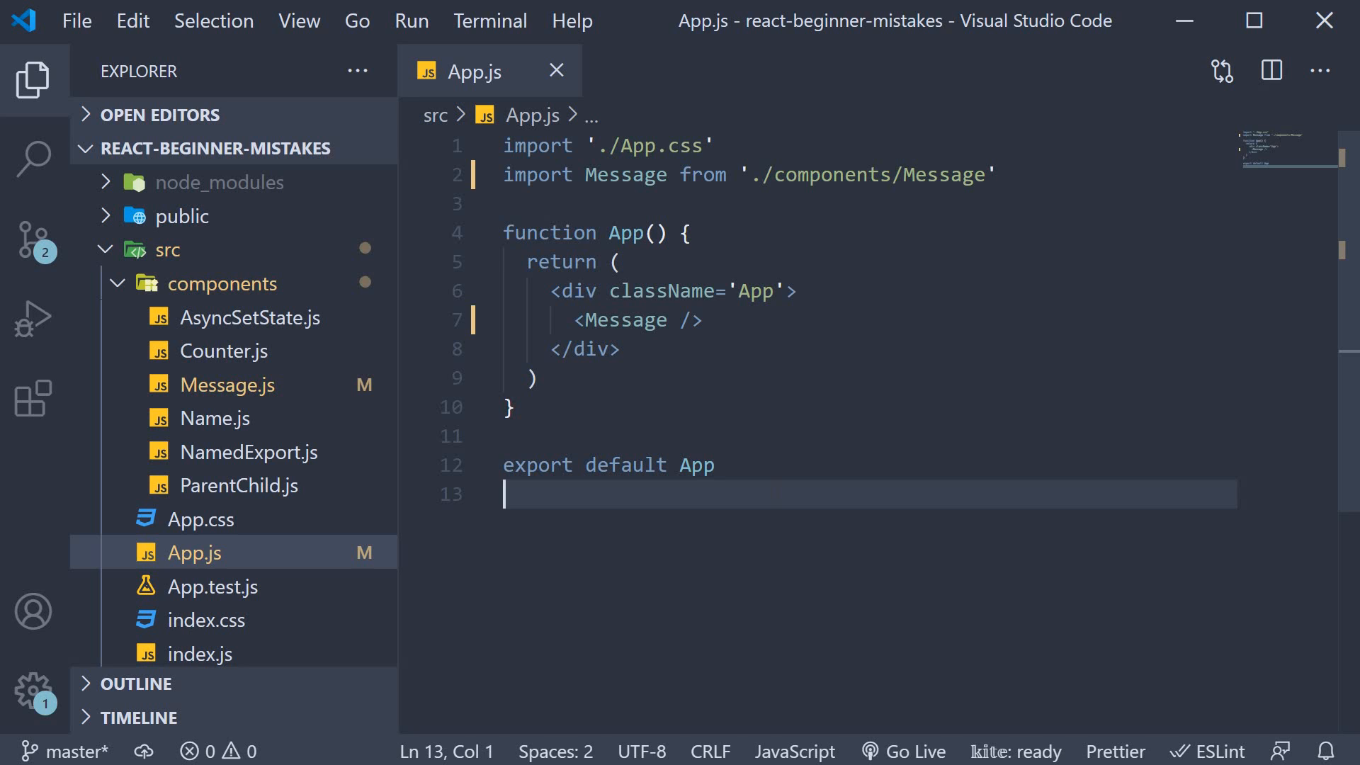
{"action": "mouse_move", "coordinate": [321, 438]}
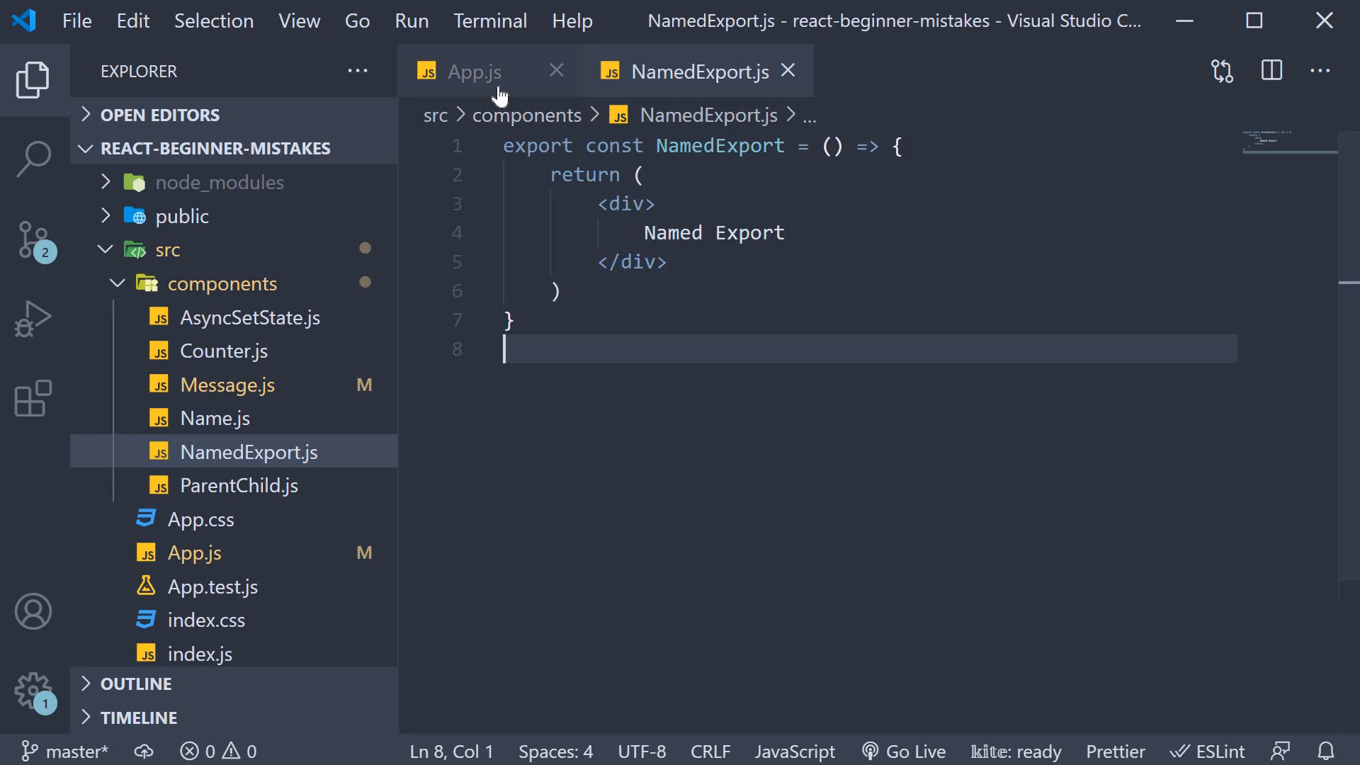
- Change App.js to import and render NamedExport instead of Message
{"action": "left_click", "coordinate": [472, 71]}
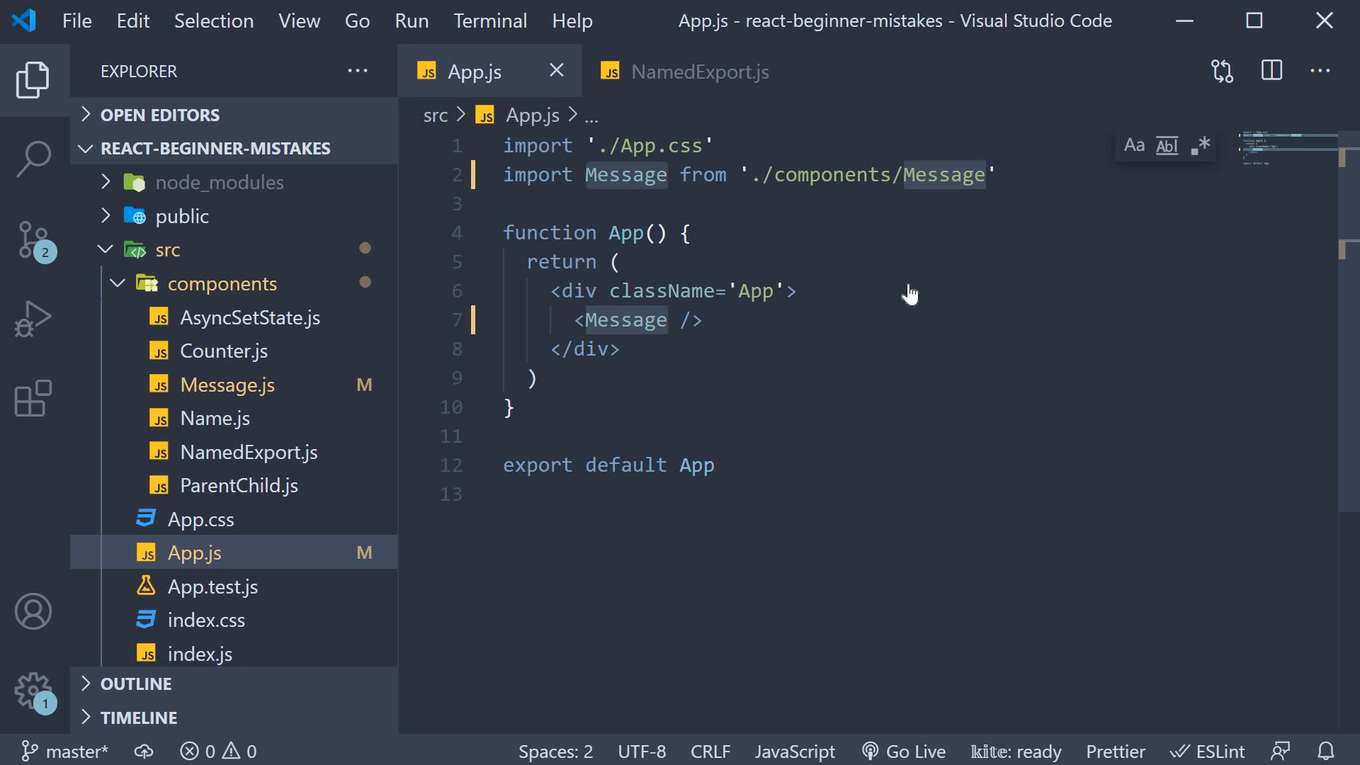
{"action": "type", "text": "NamedExport"}
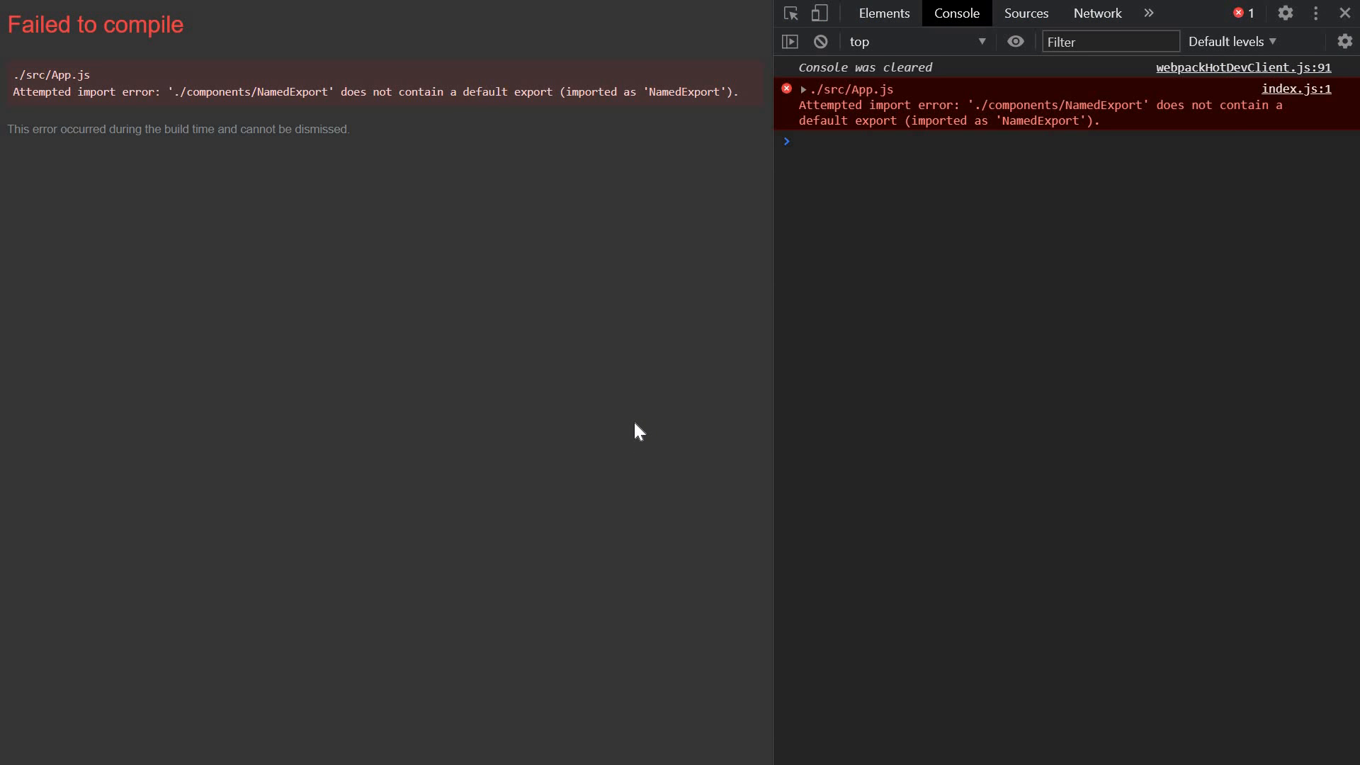
{"action": "mouse_move", "coordinate": [246, 339]}
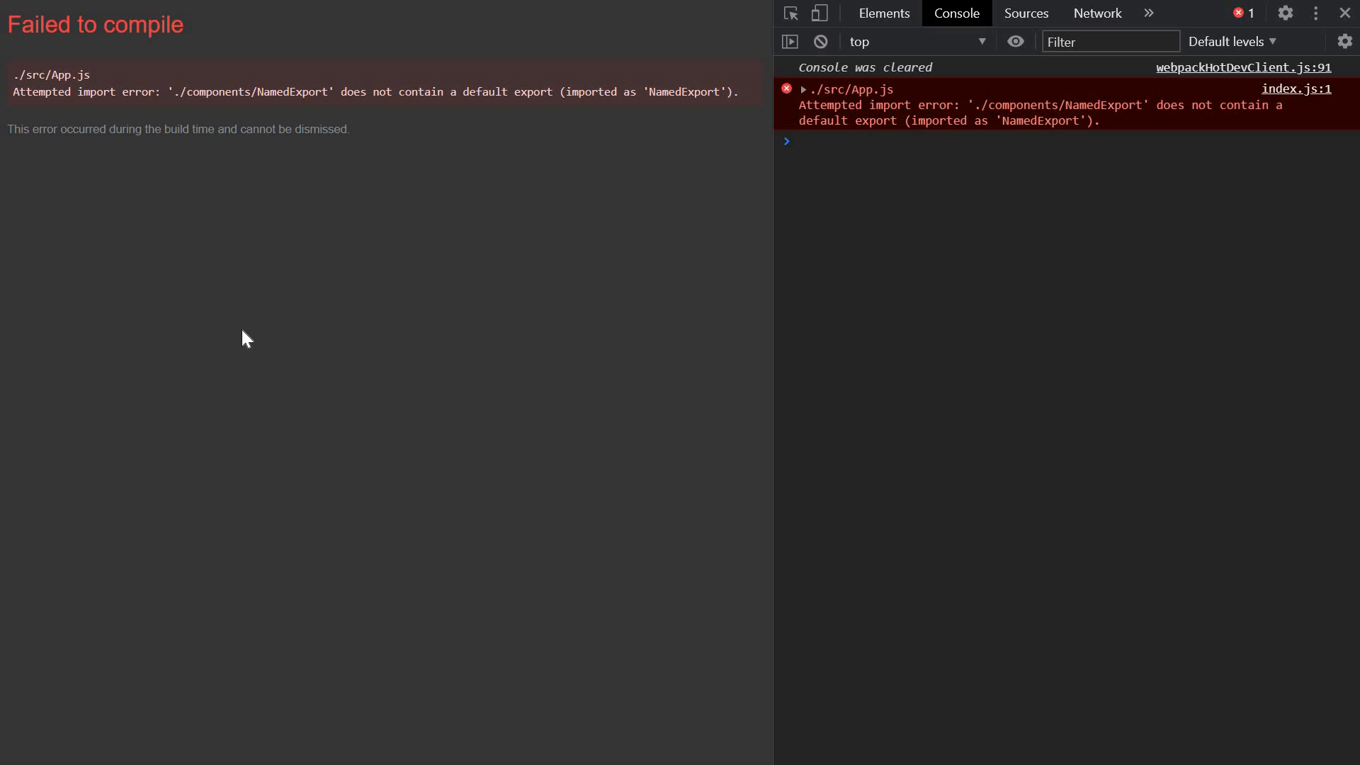
{"action": "mouse_move", "coordinate": [208, 112]}
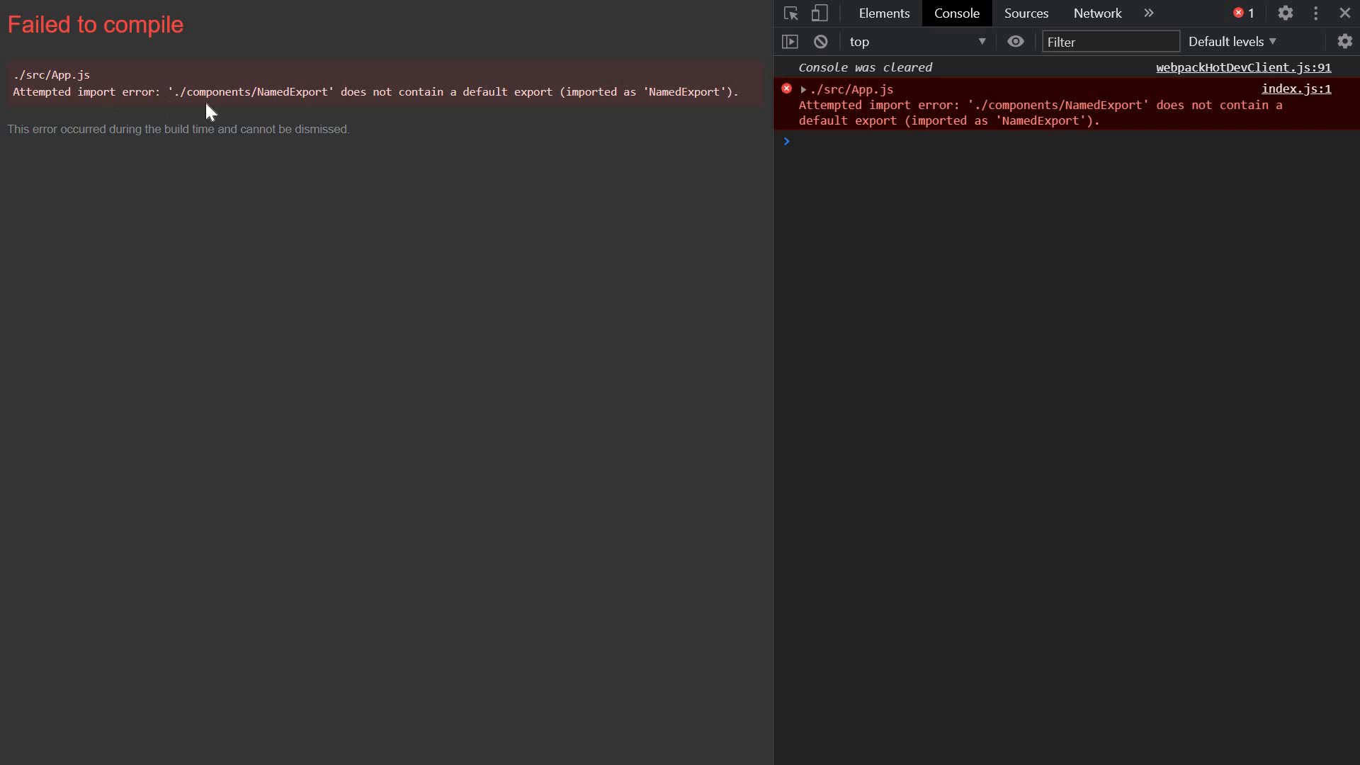
{"action": "mouse_move", "coordinate": [498, 113]}
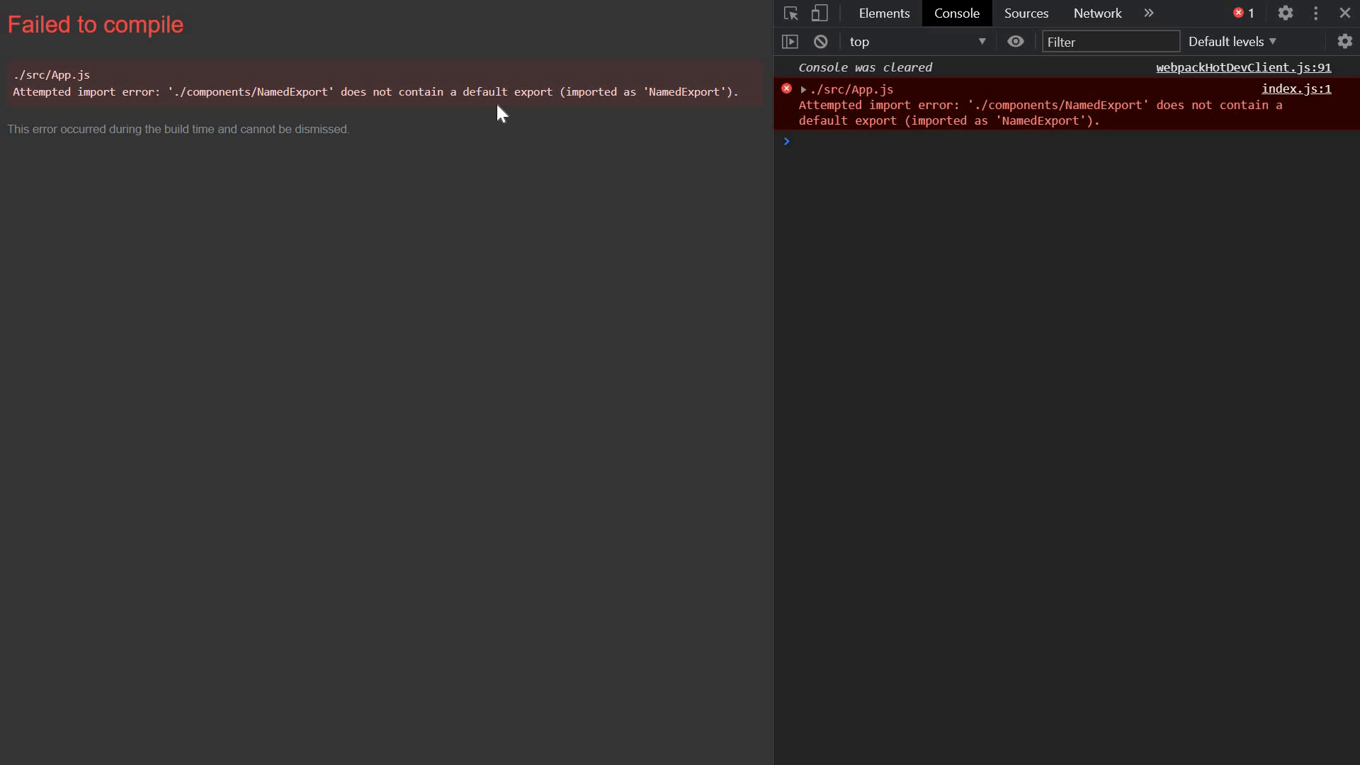
{"action": "mouse_move", "coordinate": [527, 112]}
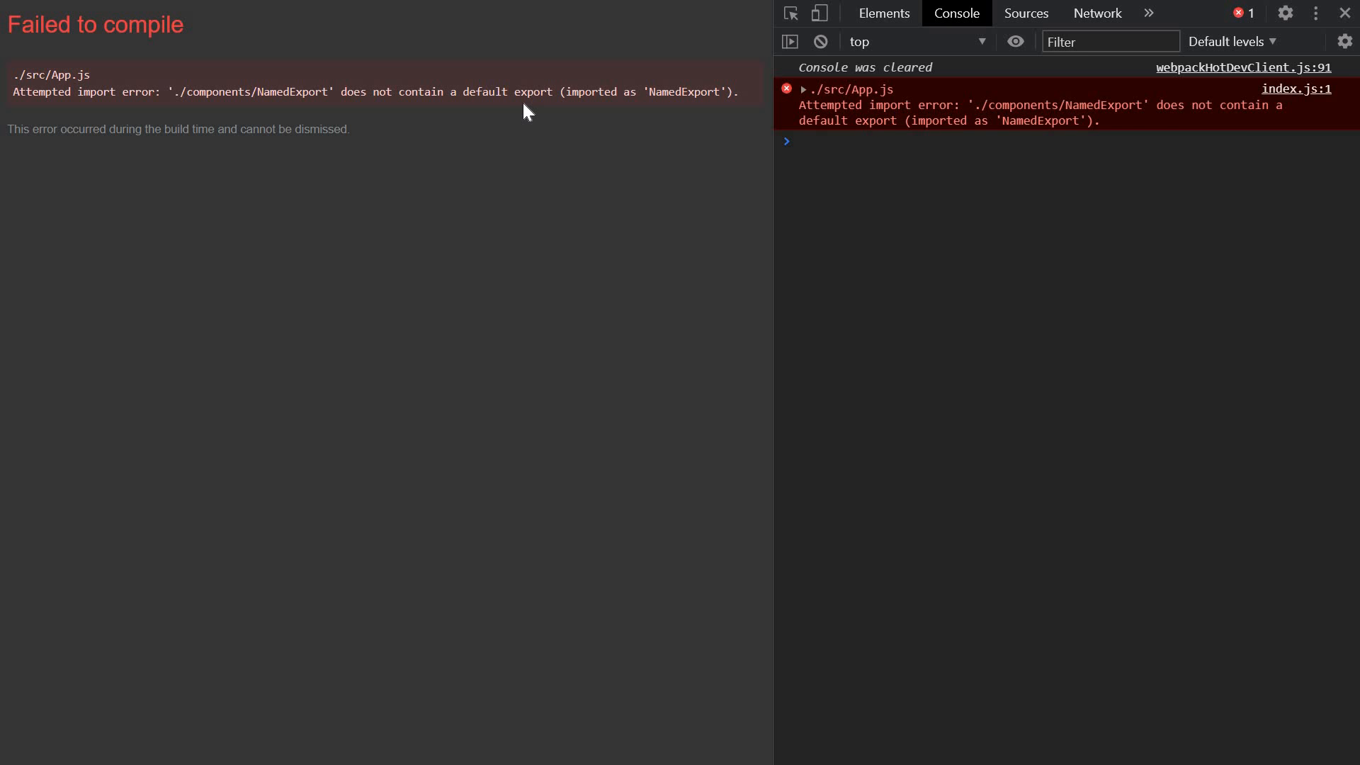
{"action": "mouse_move", "coordinate": [676, 544]}
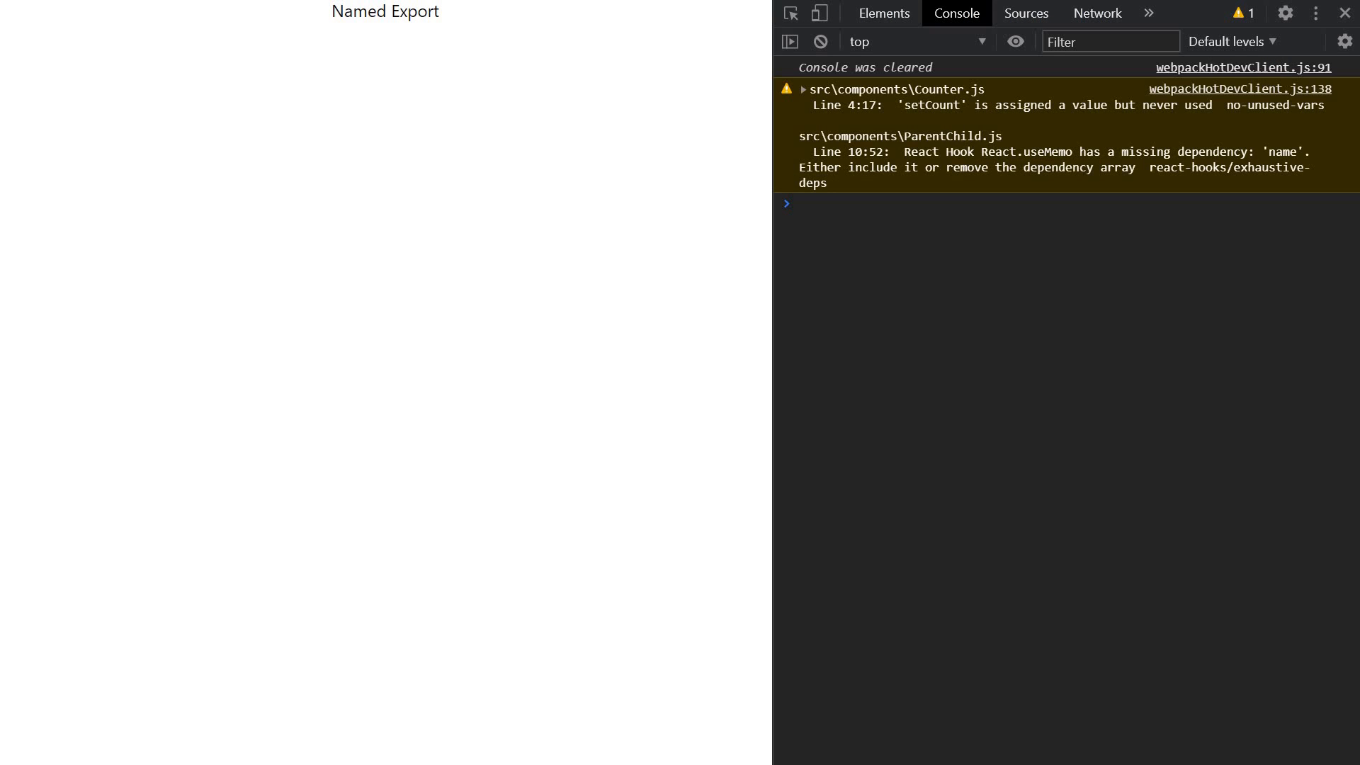
{"action": "mouse_move", "coordinate": [359, 54]}
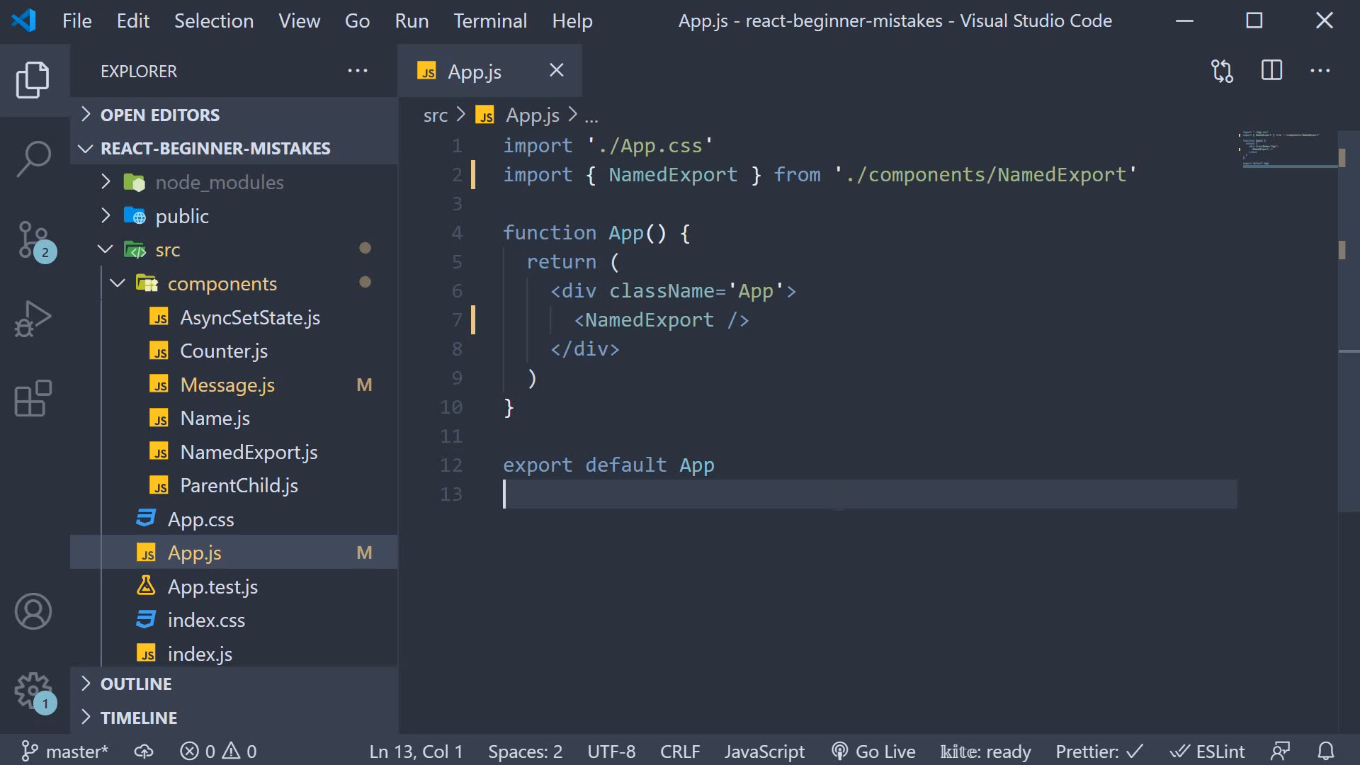
- Review Counter.js's count state initialised to 0 and the button that displays it
{"action": "left_click", "coordinate": [232, 351]}
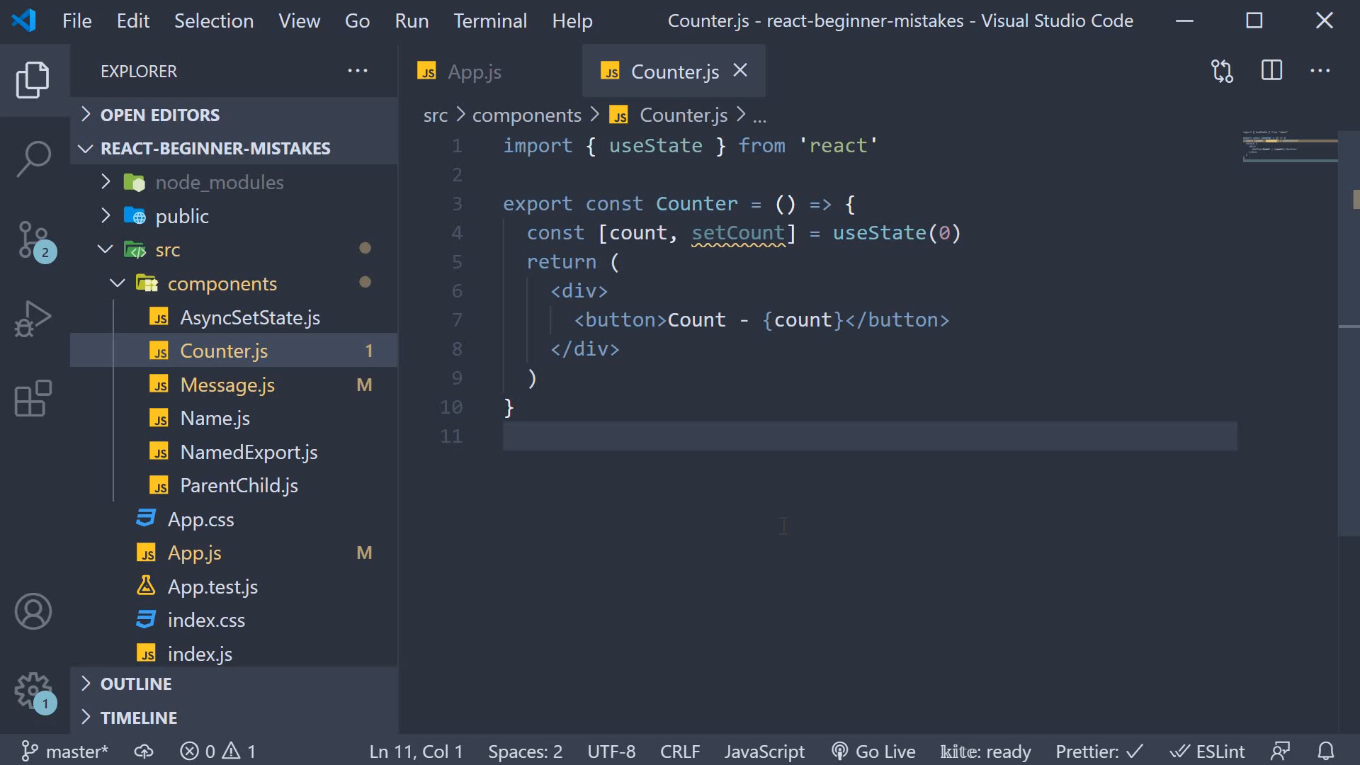
{"action": "double_click", "coordinate": [638, 233]}
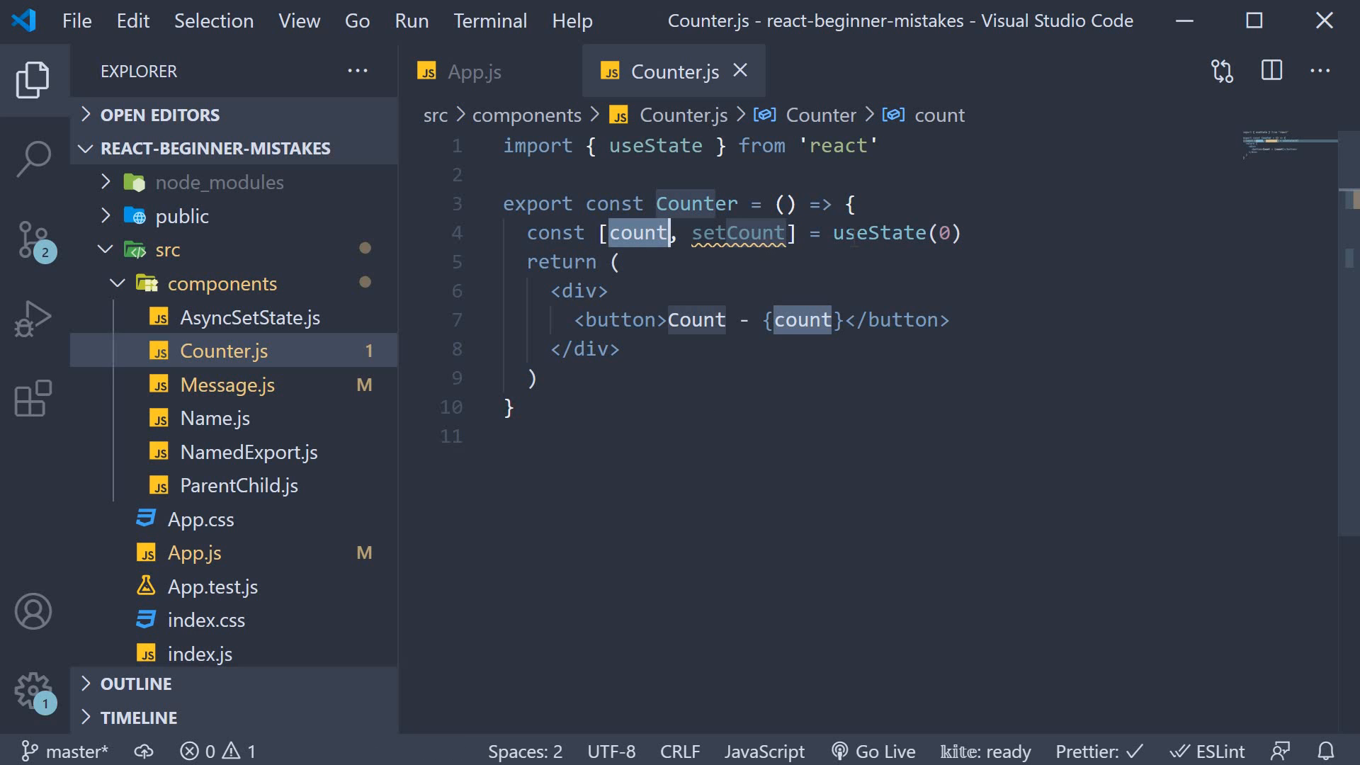
{"action": "left_click", "coordinate": [940, 232]}
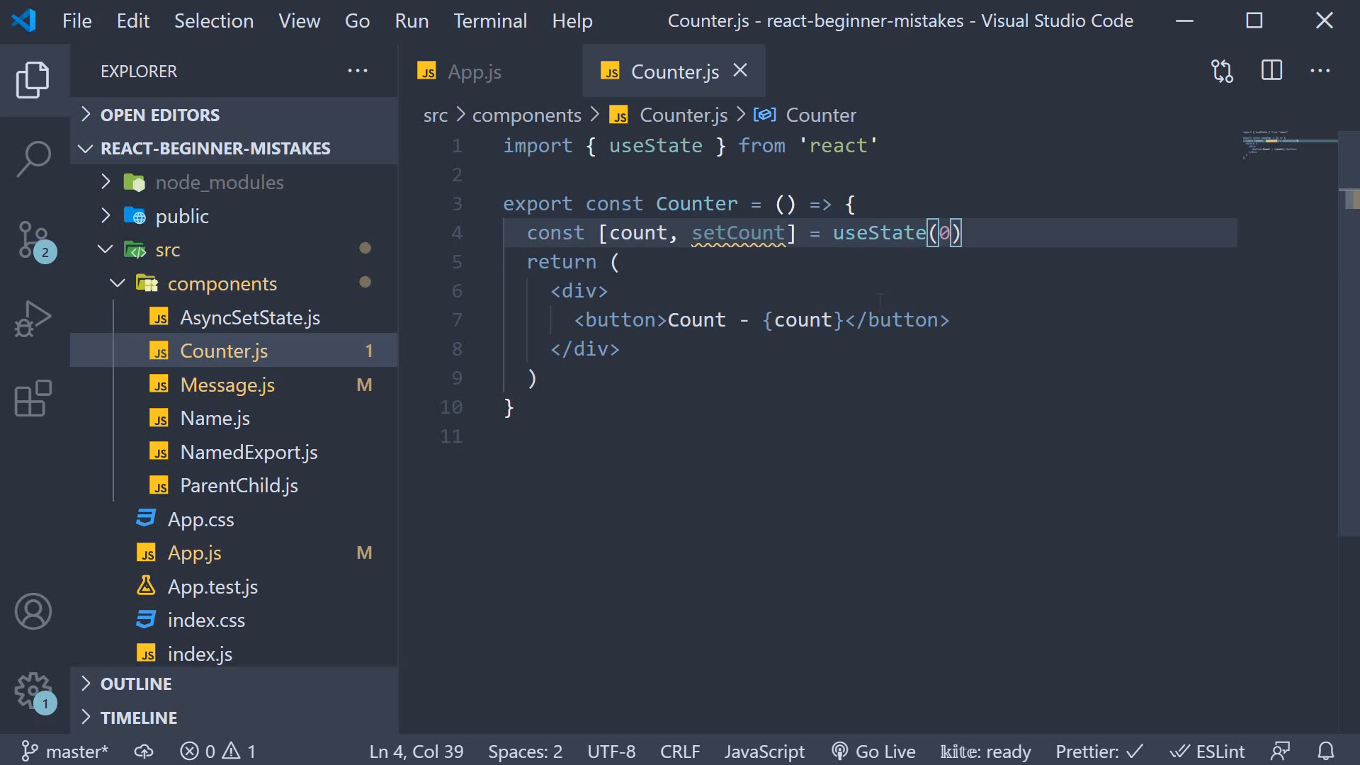
{"action": "left_click", "coordinate": [841, 319]}
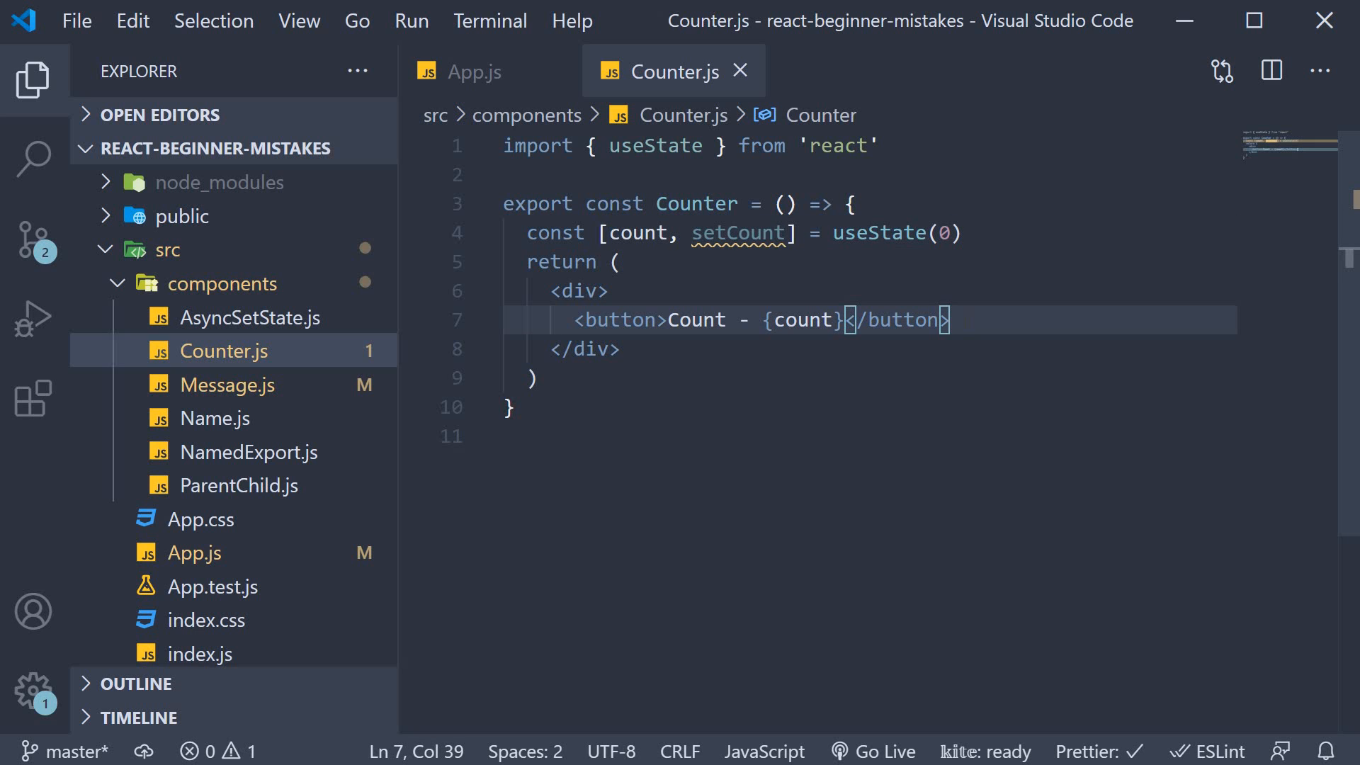
- Give the button onClick={setCount(count + 1)} and return to App.js
{"action": "left_click", "coordinate": [662, 320]}
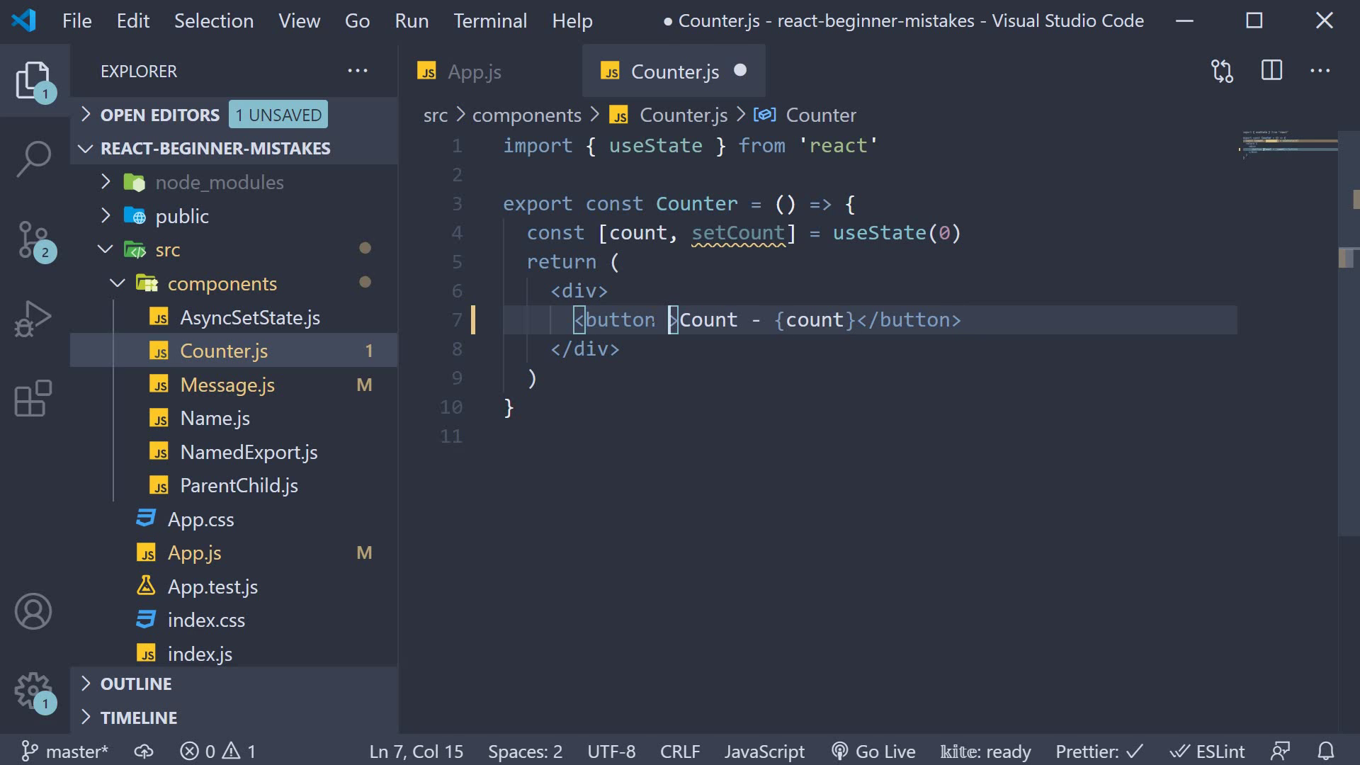
{"action": "type", "text": "onClick={setCount(count + 1"}
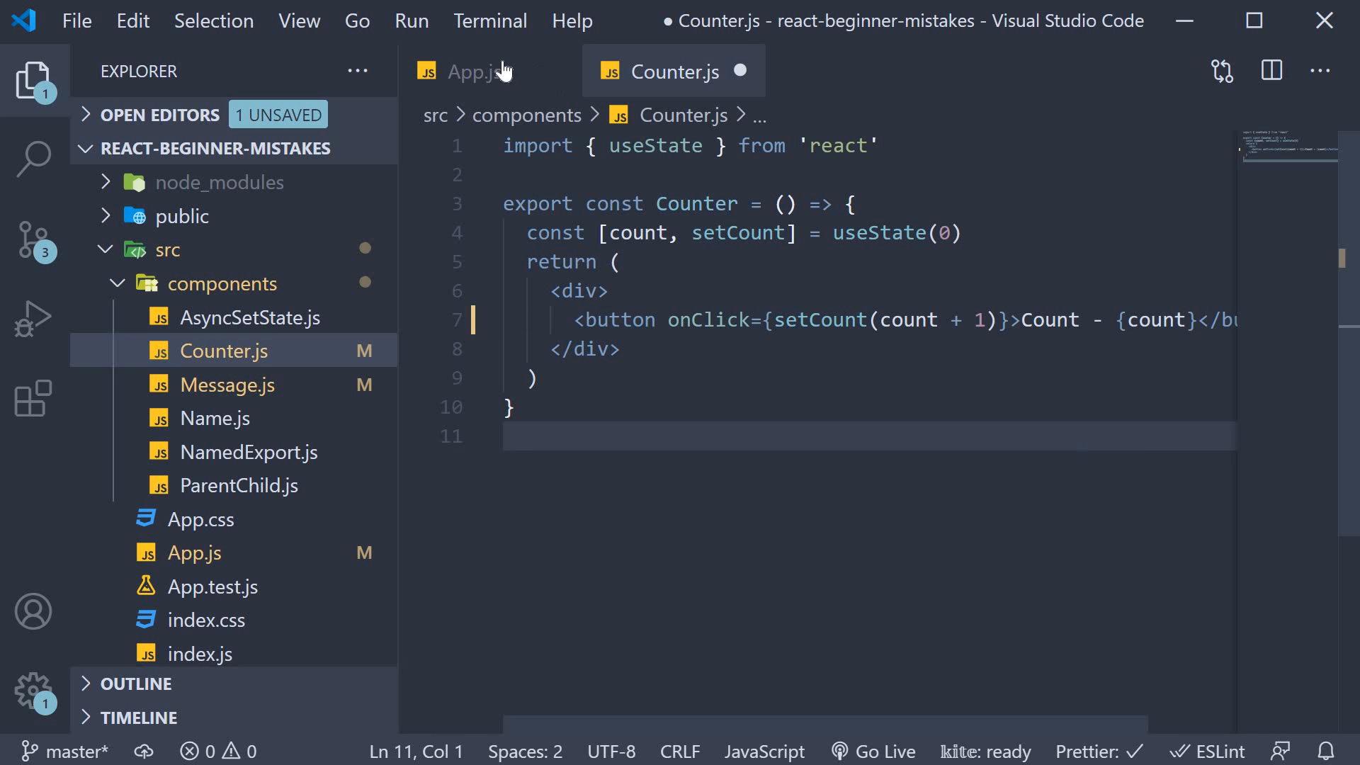
{"action": "left_click", "coordinate": [473, 71]}
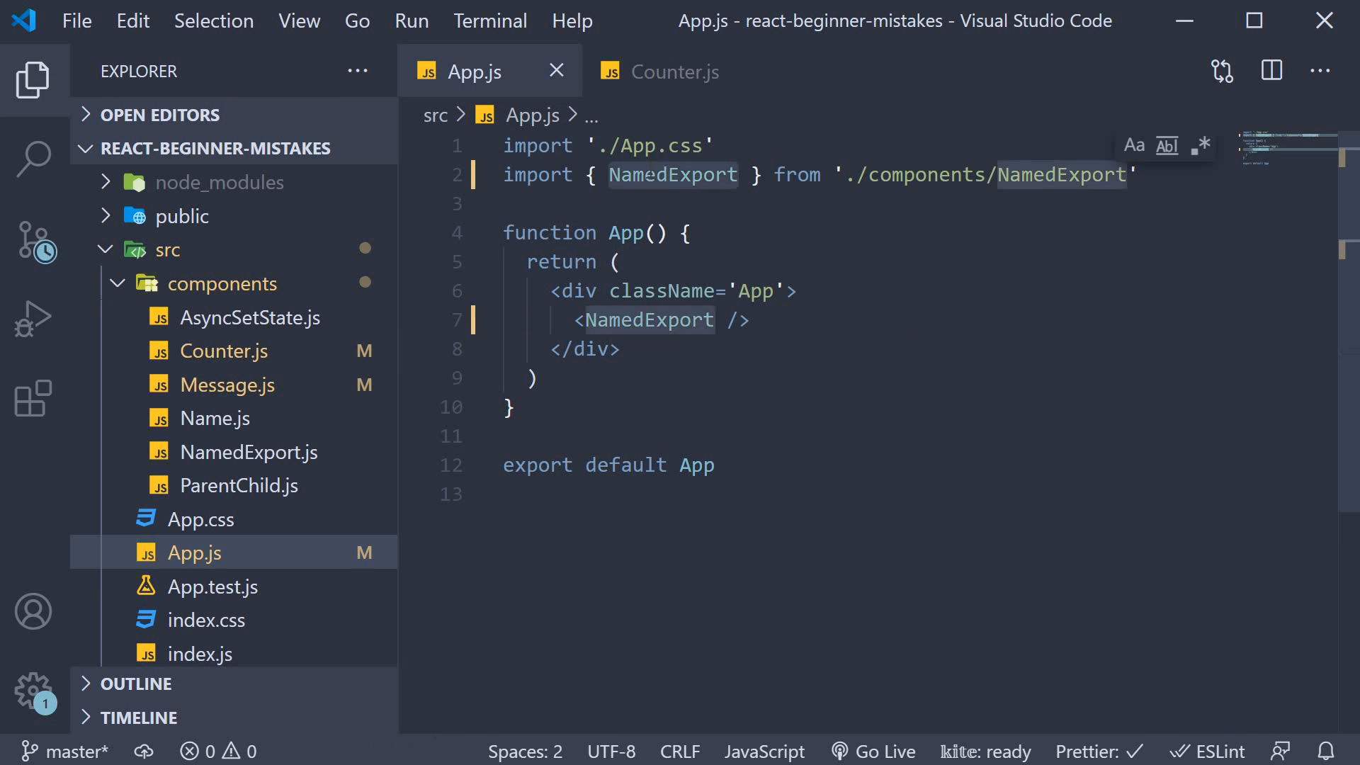
- Render Counter in App.js and view the Too many re-renders error in Chrome's console
{"action": "type", "text": "Counter"}
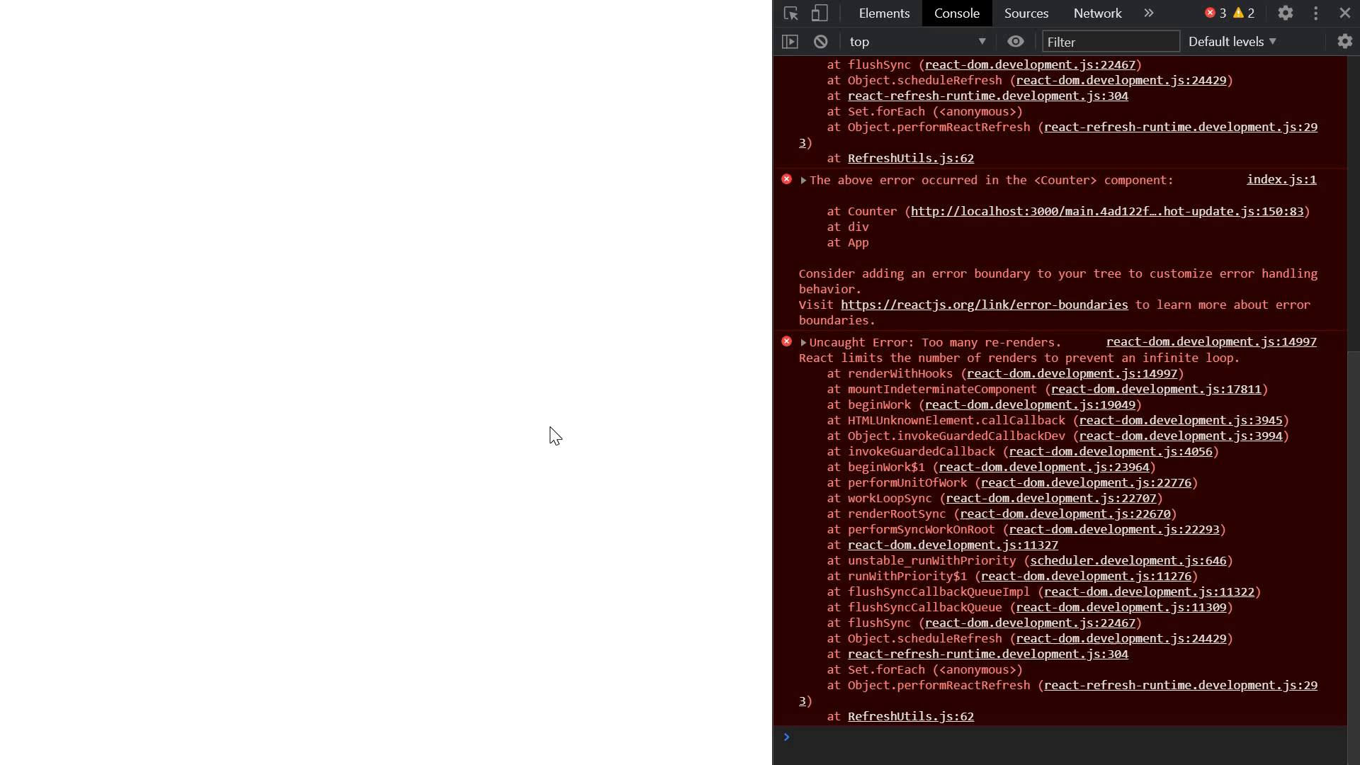
{"action": "mouse_move", "coordinate": [985, 363]}
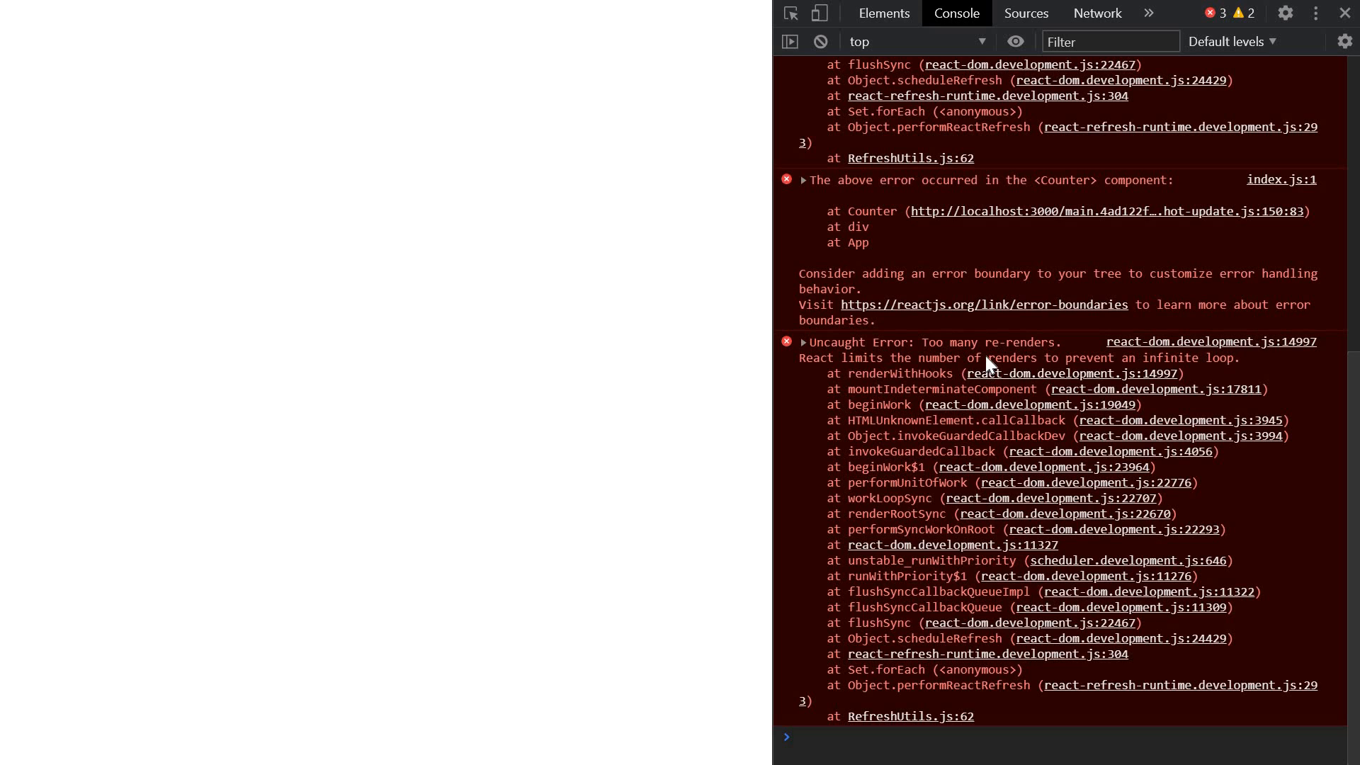
{"action": "mouse_move", "coordinate": [863, 373]}
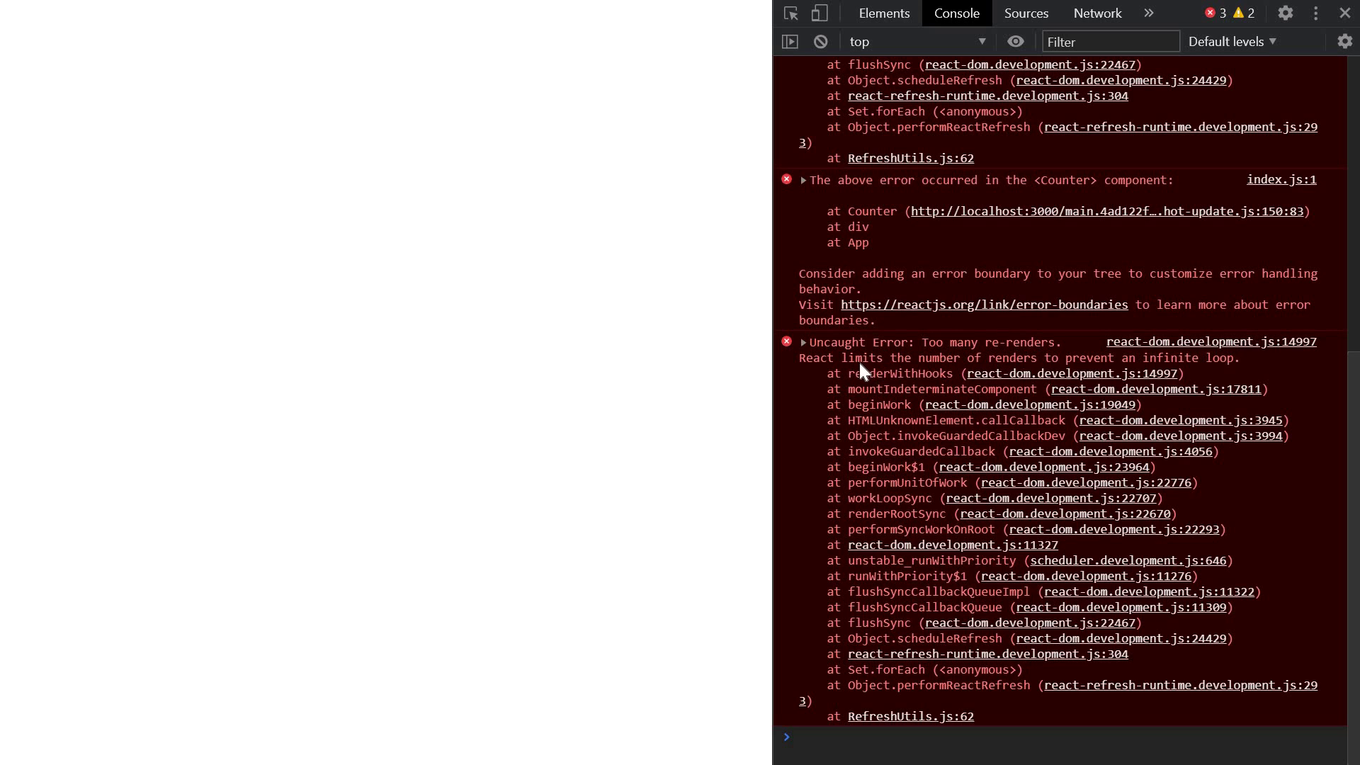
{"action": "mouse_move", "coordinate": [1065, 363]}
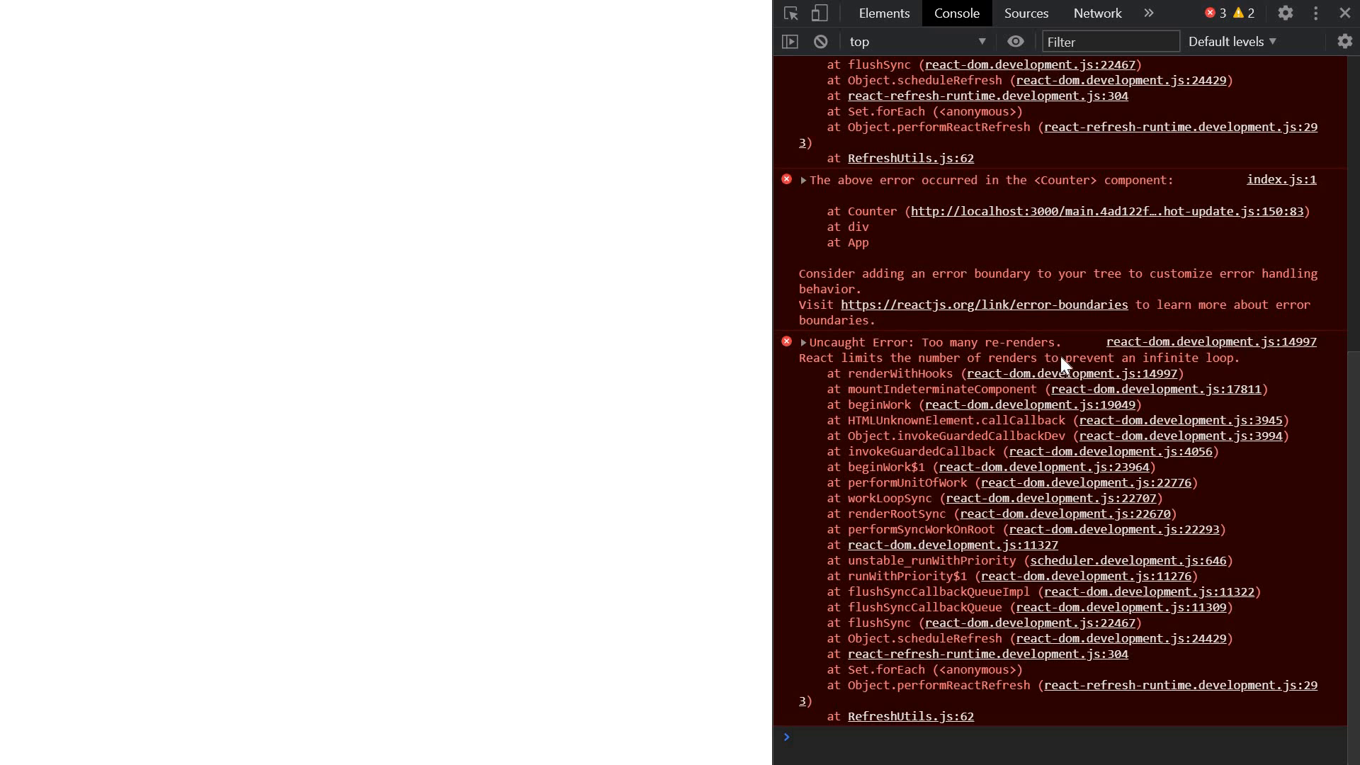
{"action": "mouse_move", "coordinate": [1095, 363]}
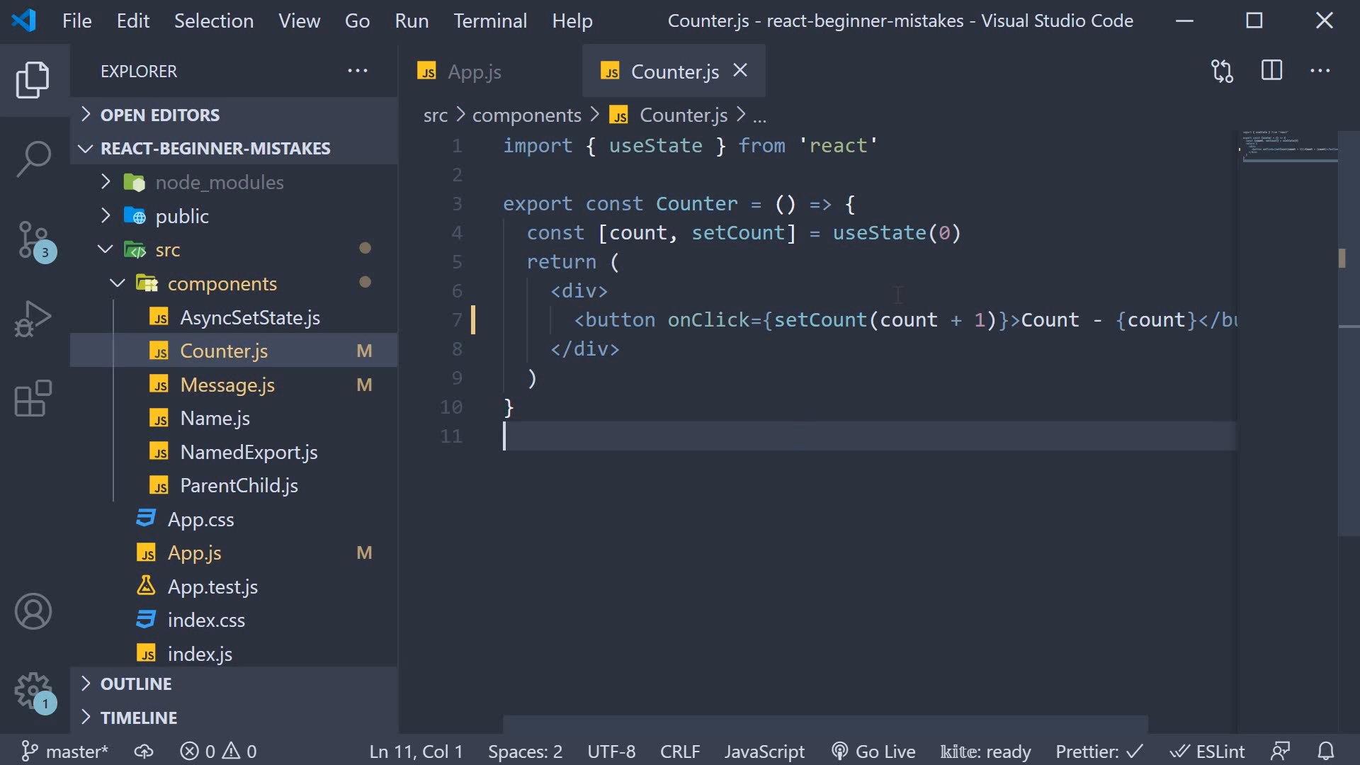
- Rework the button's onClick so setCount(count + 1) is wrapped in a function instead of called directly
{"action": "double_click", "coordinate": [819, 320]}
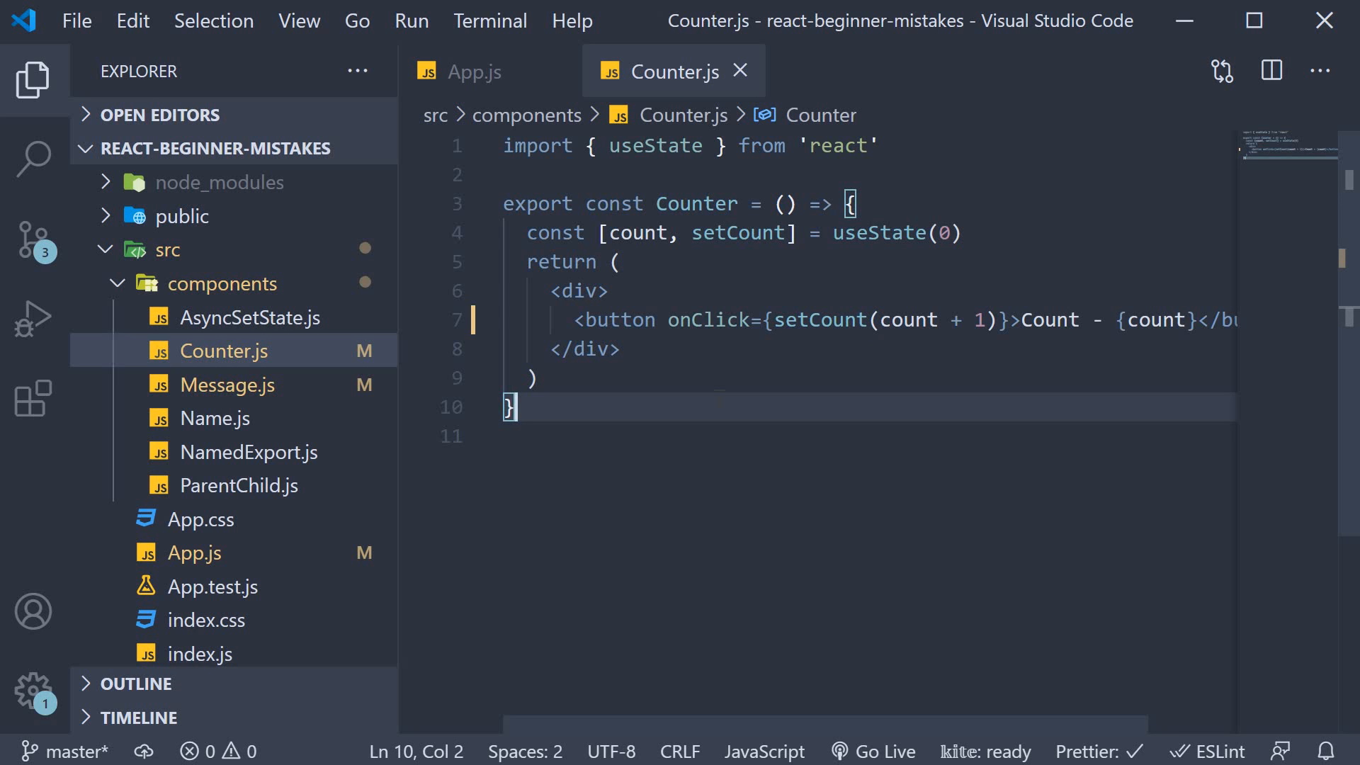
{"action": "left_click", "coordinate": [819, 320]}
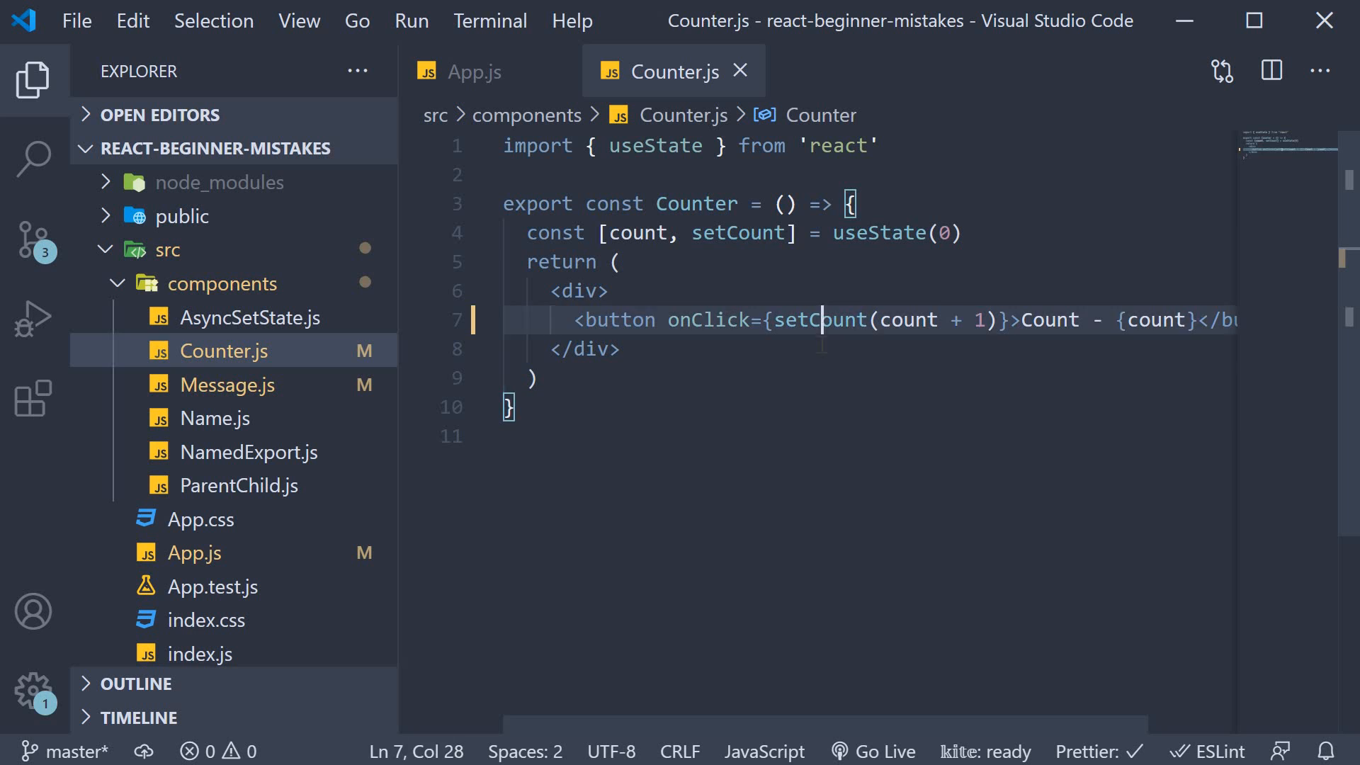
{"action": "double_click", "coordinate": [809, 320]}
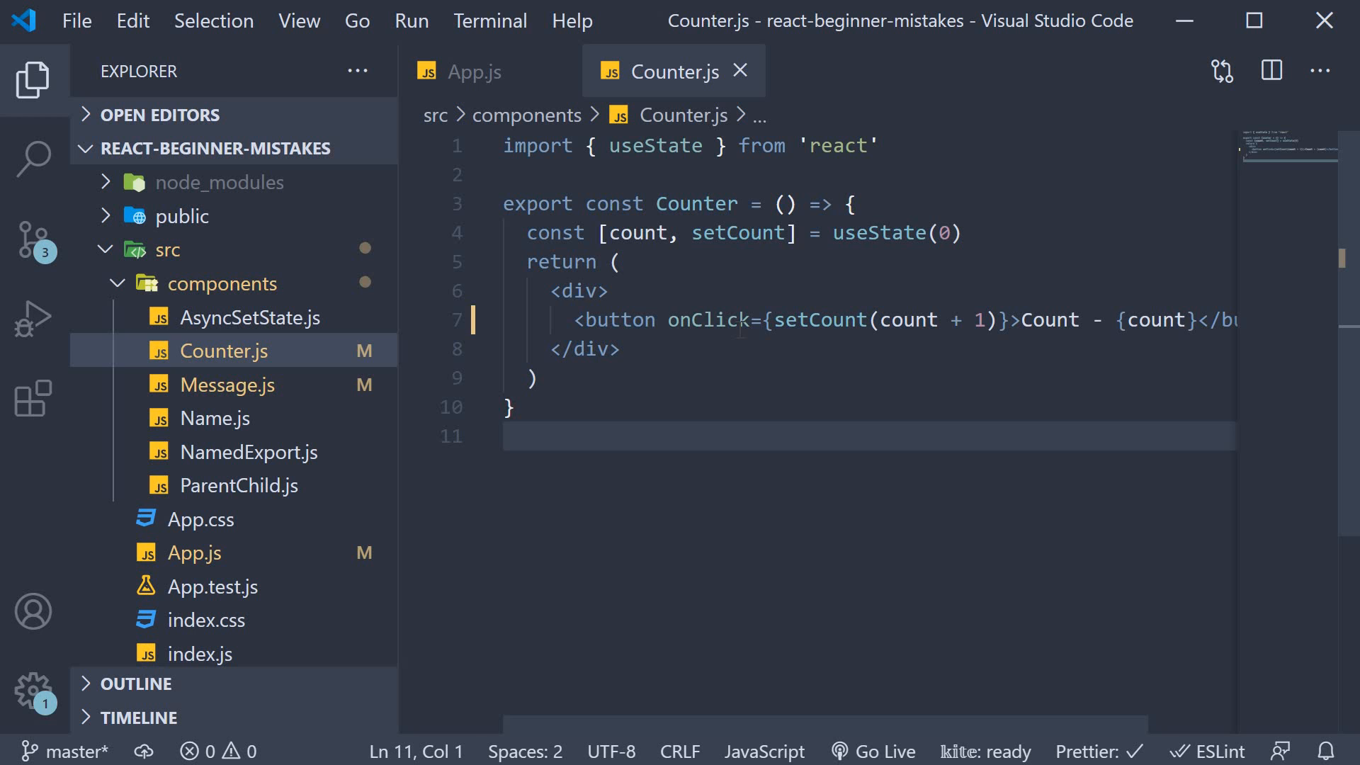
{"action": "type", "text": "()"}
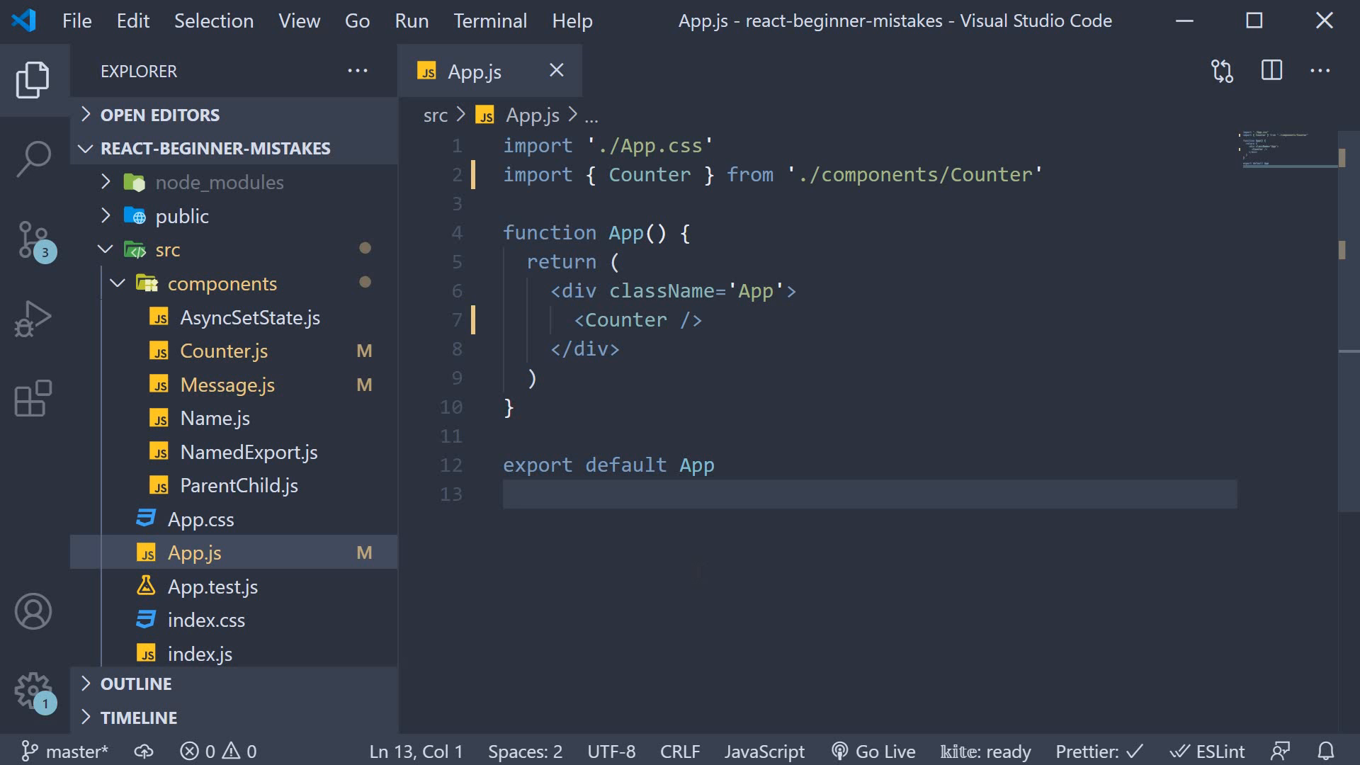
{"action": "mouse_move", "coordinate": [698, 572]}
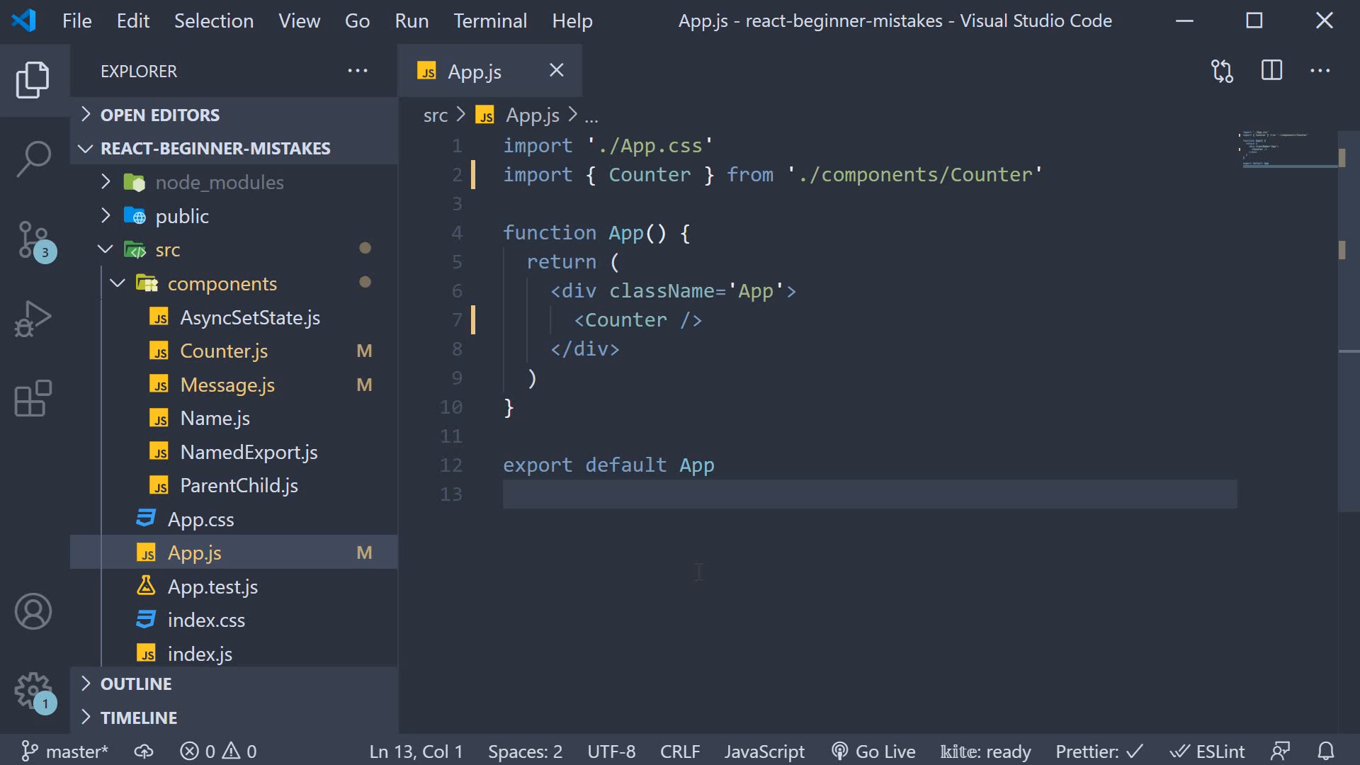
{"action": "mouse_move", "coordinate": [231, 418]}
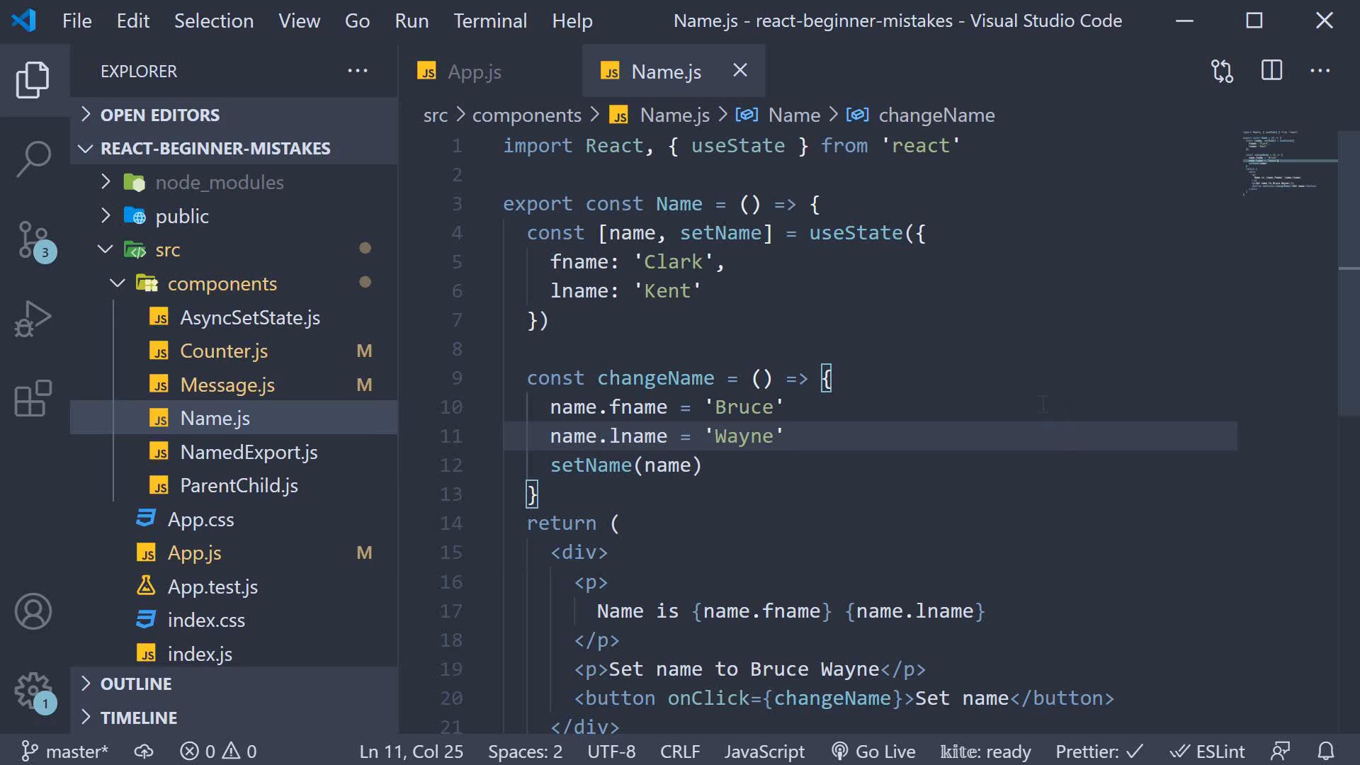
- Walk through Name.js's name state object, the mutating changeName and setName(name), then view Clark Kent in Chrome
{"action": "left_click", "coordinate": [785, 437]}
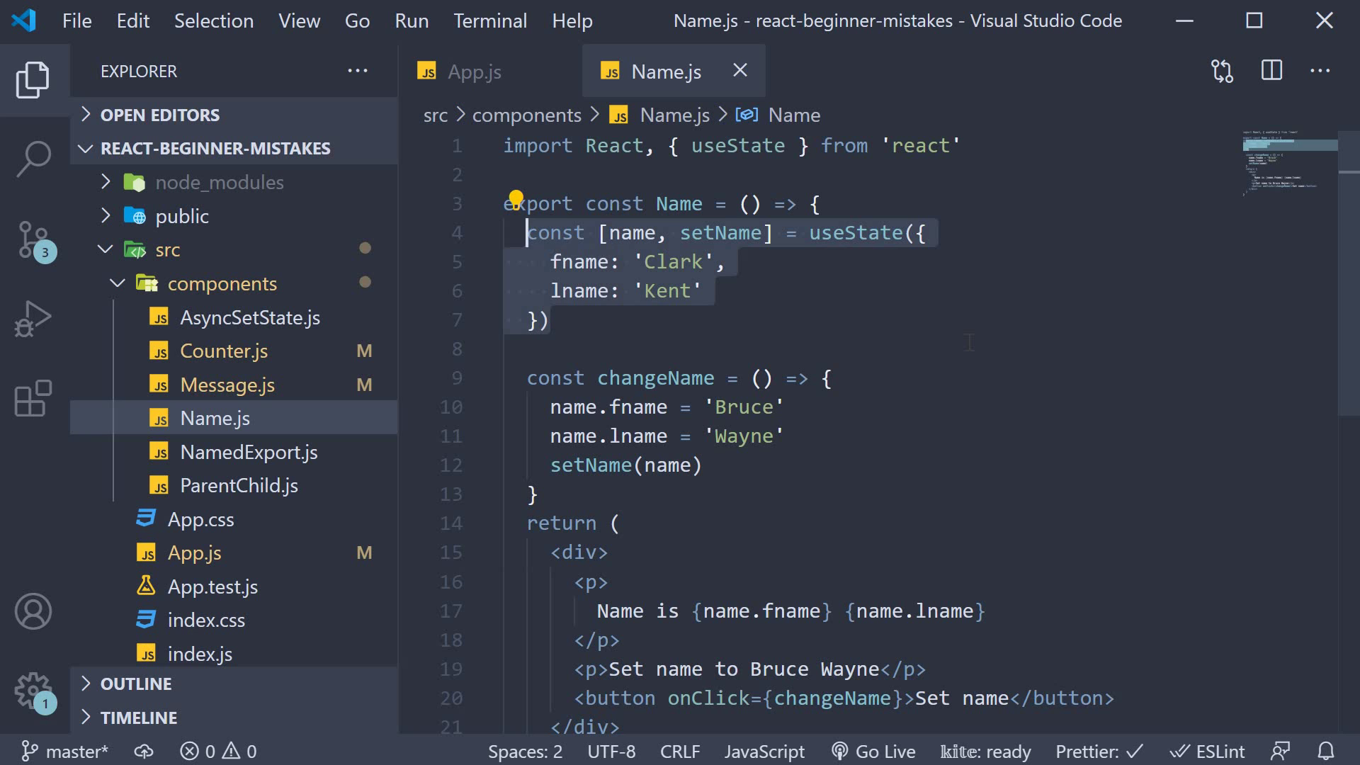
{"action": "scroll", "scroll_direction": "down", "scroll_amount": 3}
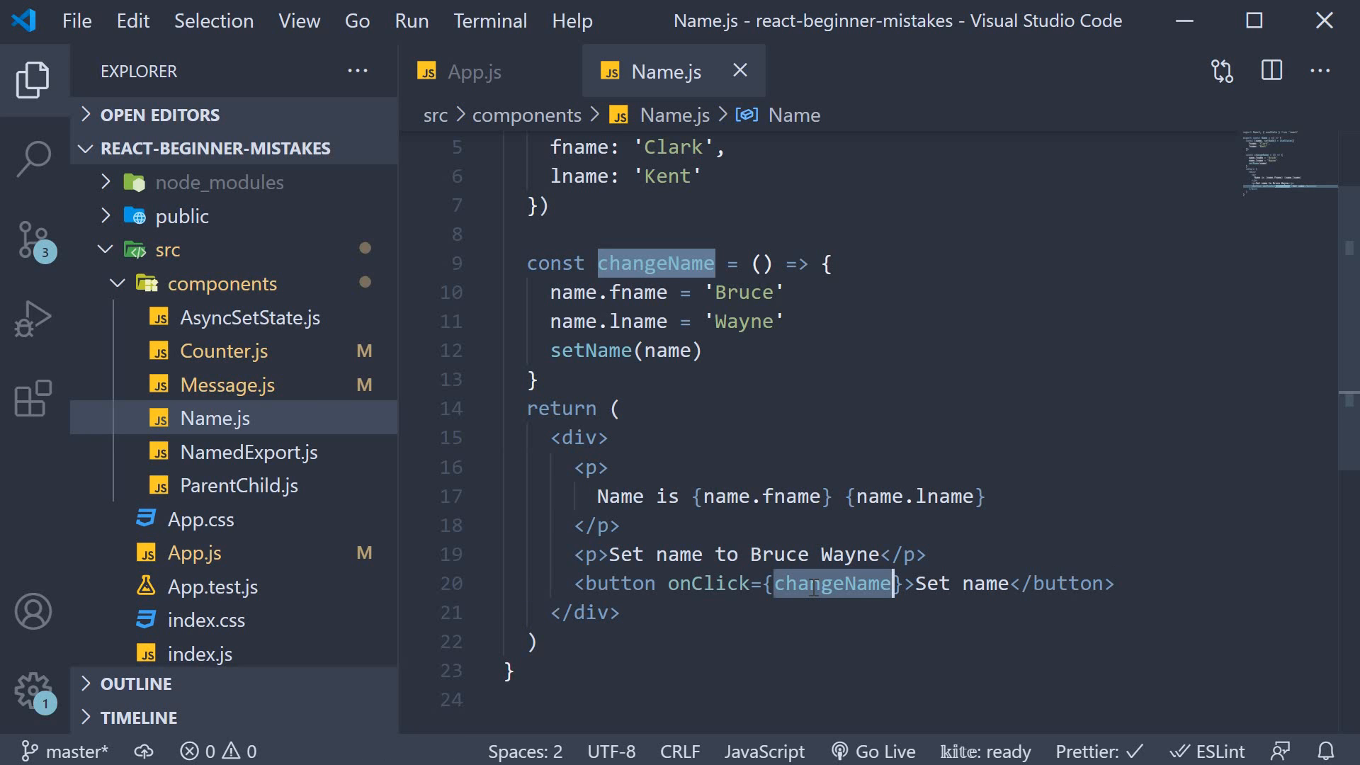
{"action": "left_click", "coordinate": [590, 293]}
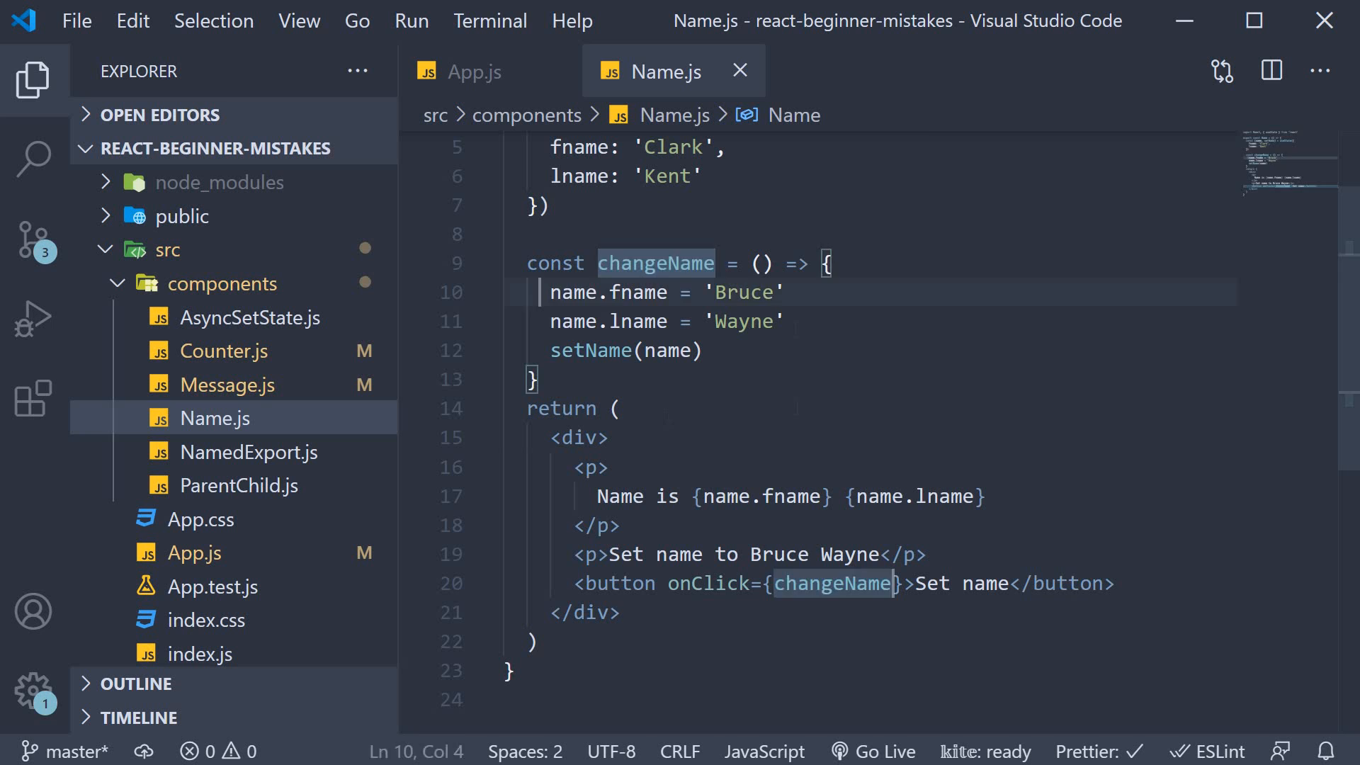
{"action": "left_click", "coordinate": [656, 263]}
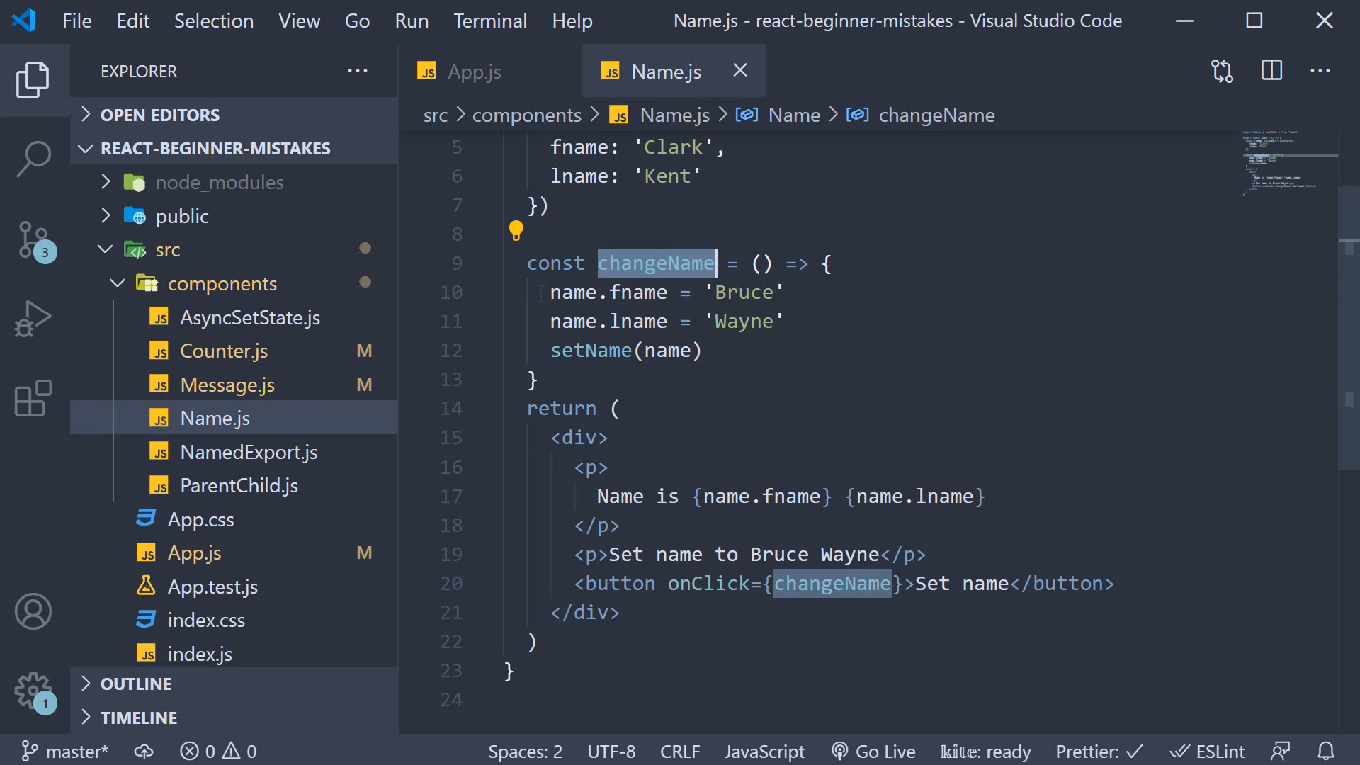
{"action": "scroll", "scroll_direction": "up", "scroll_amount": 3}
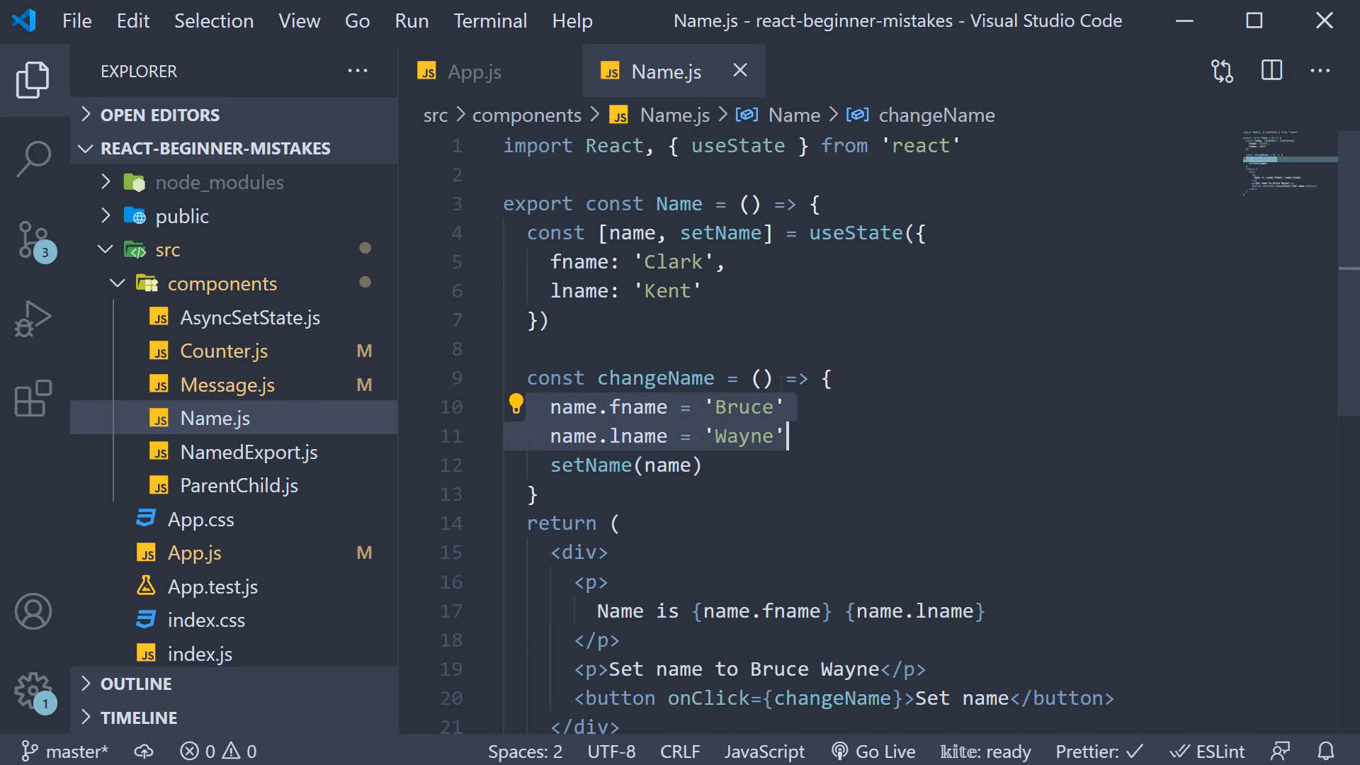
{"action": "mouse_move", "coordinate": [838, 408]}
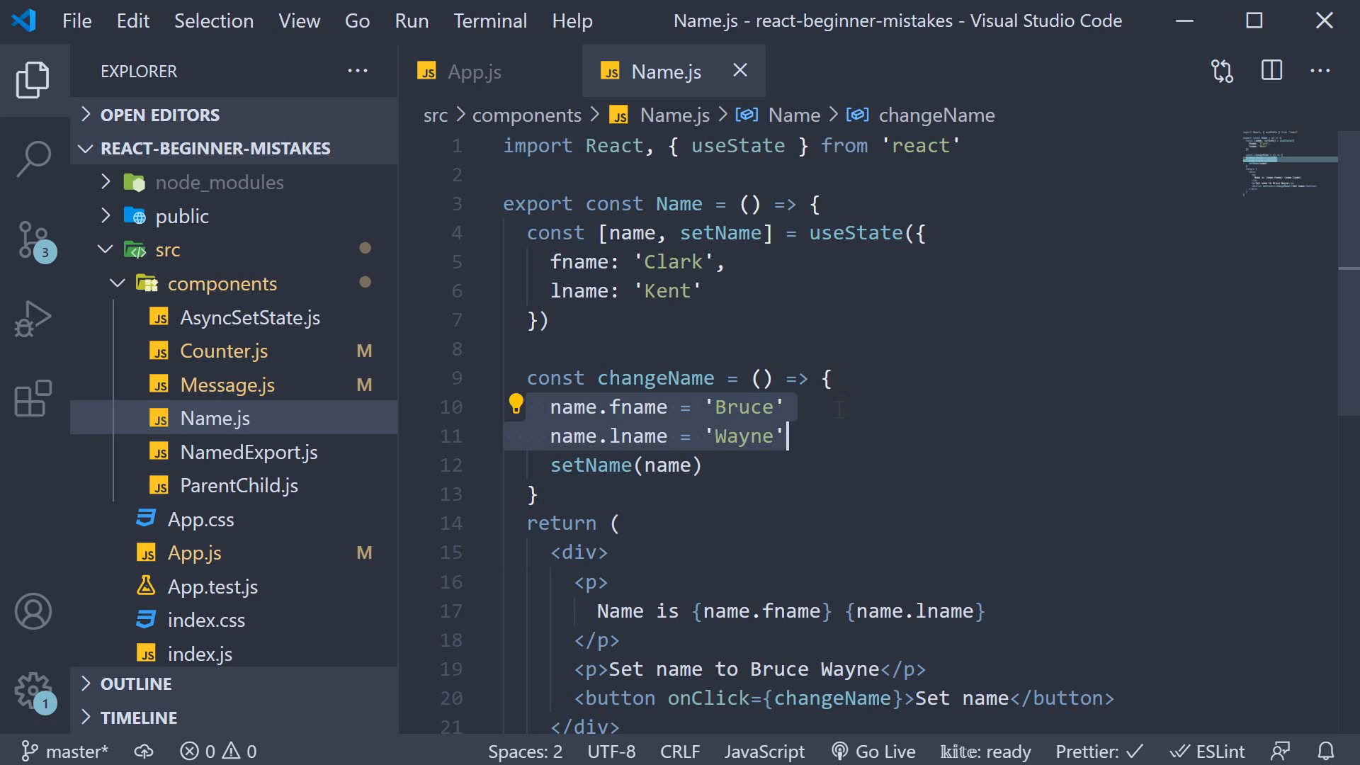
{"action": "left_click", "coordinate": [646, 464]}
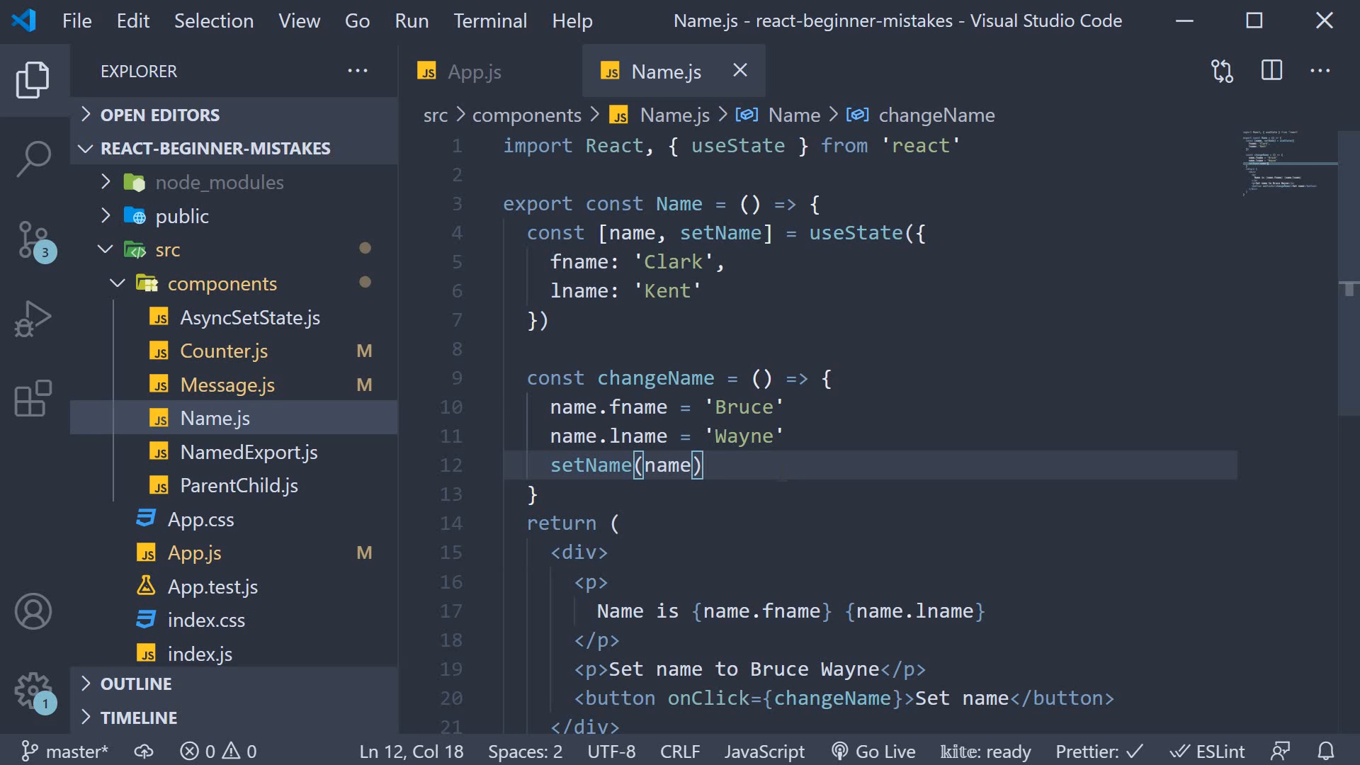
{"action": "left_click", "coordinate": [476, 71]}
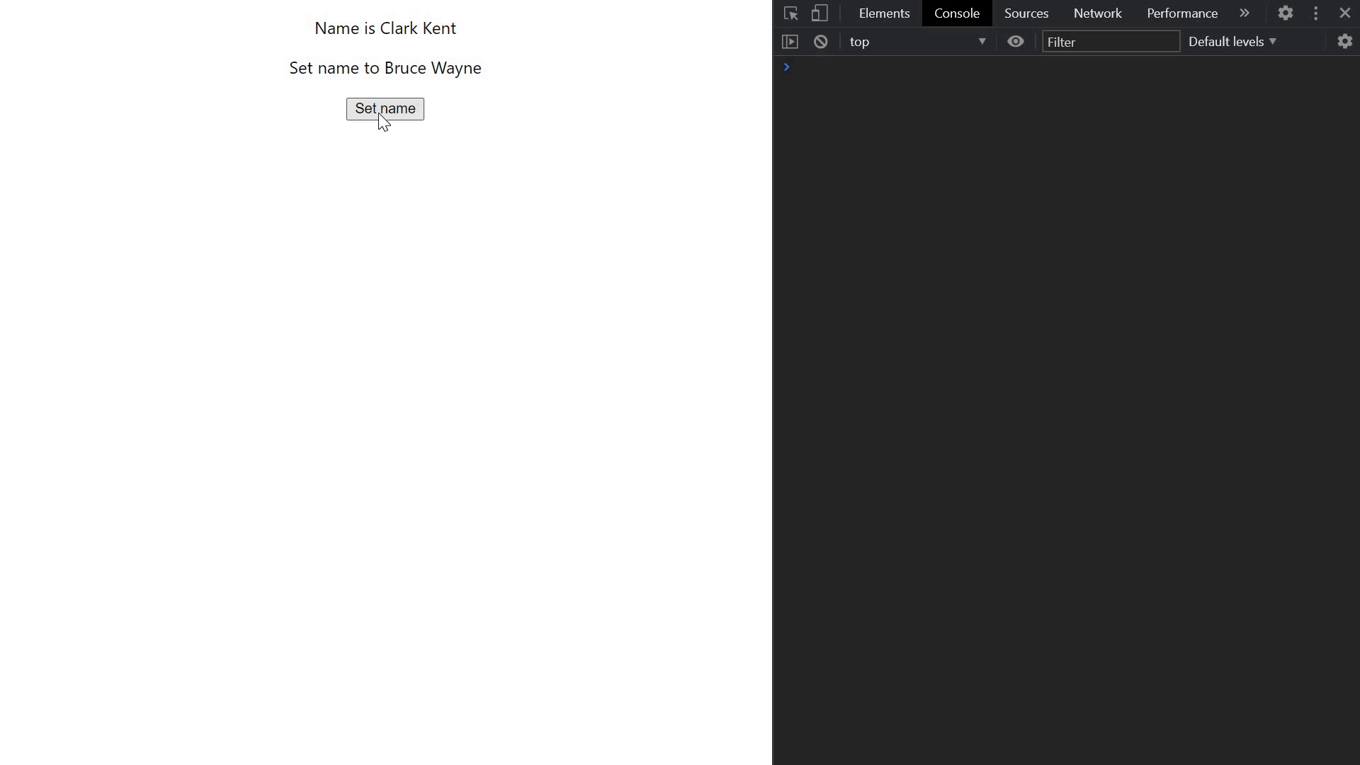
{"action": "mouse_move", "coordinate": [431, 53]}
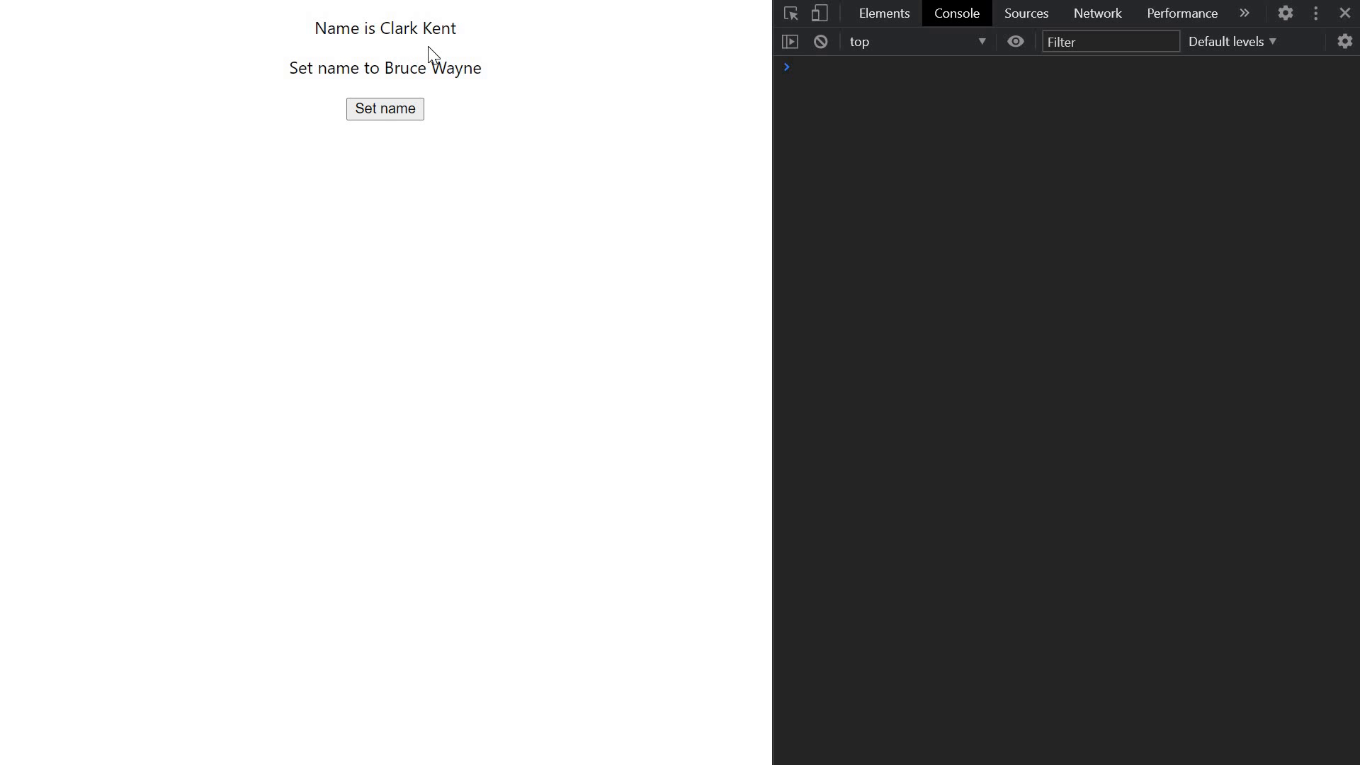
{"action": "mouse_move", "coordinate": [587, 329]}
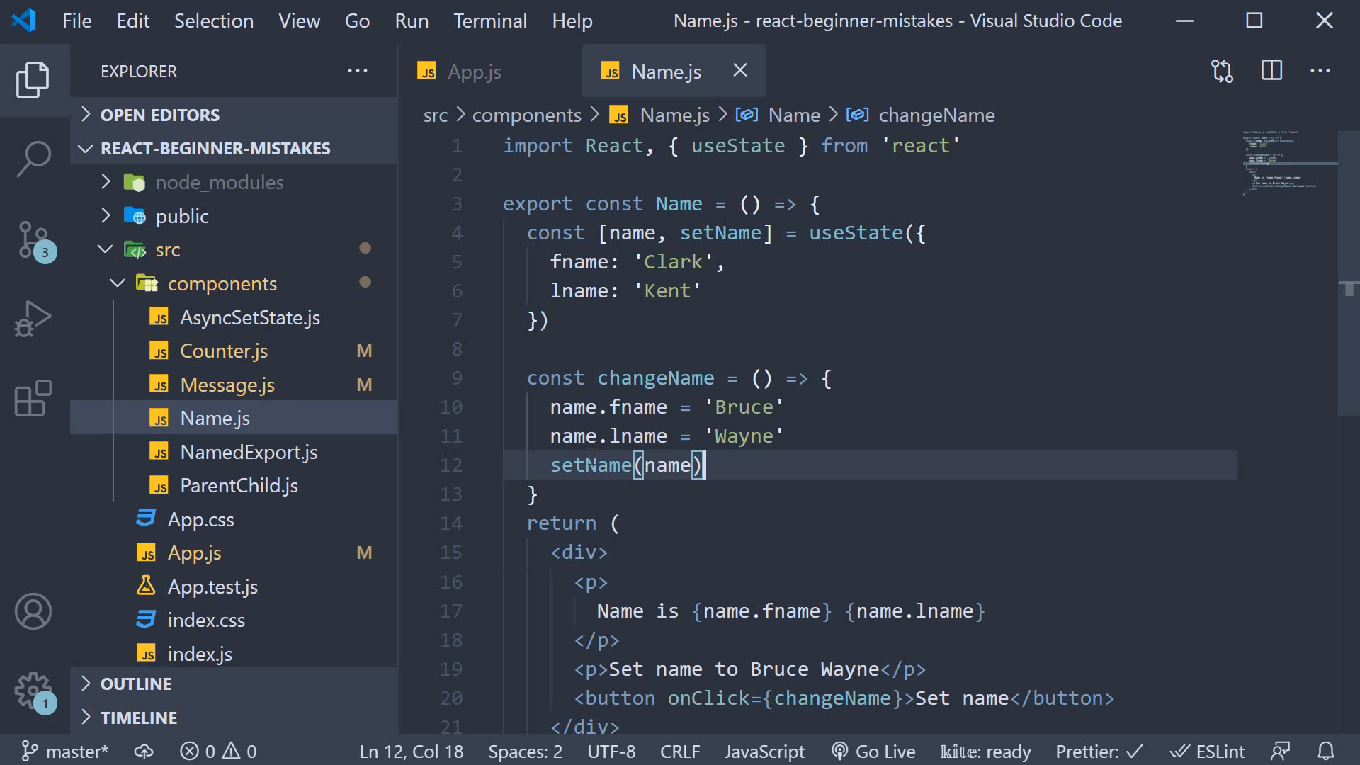
{"action": "double_click", "coordinate": [591, 465]}
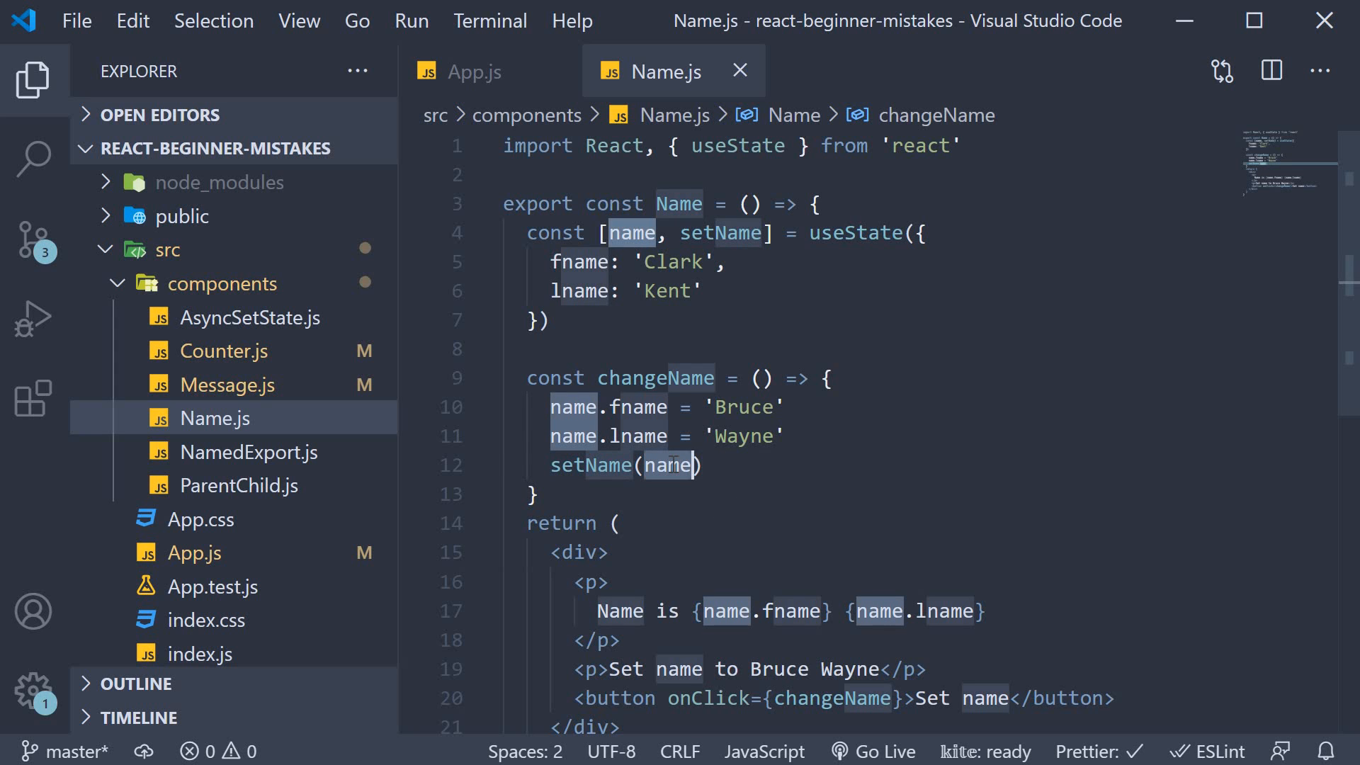
{"action": "key", "text": "Backspace"}
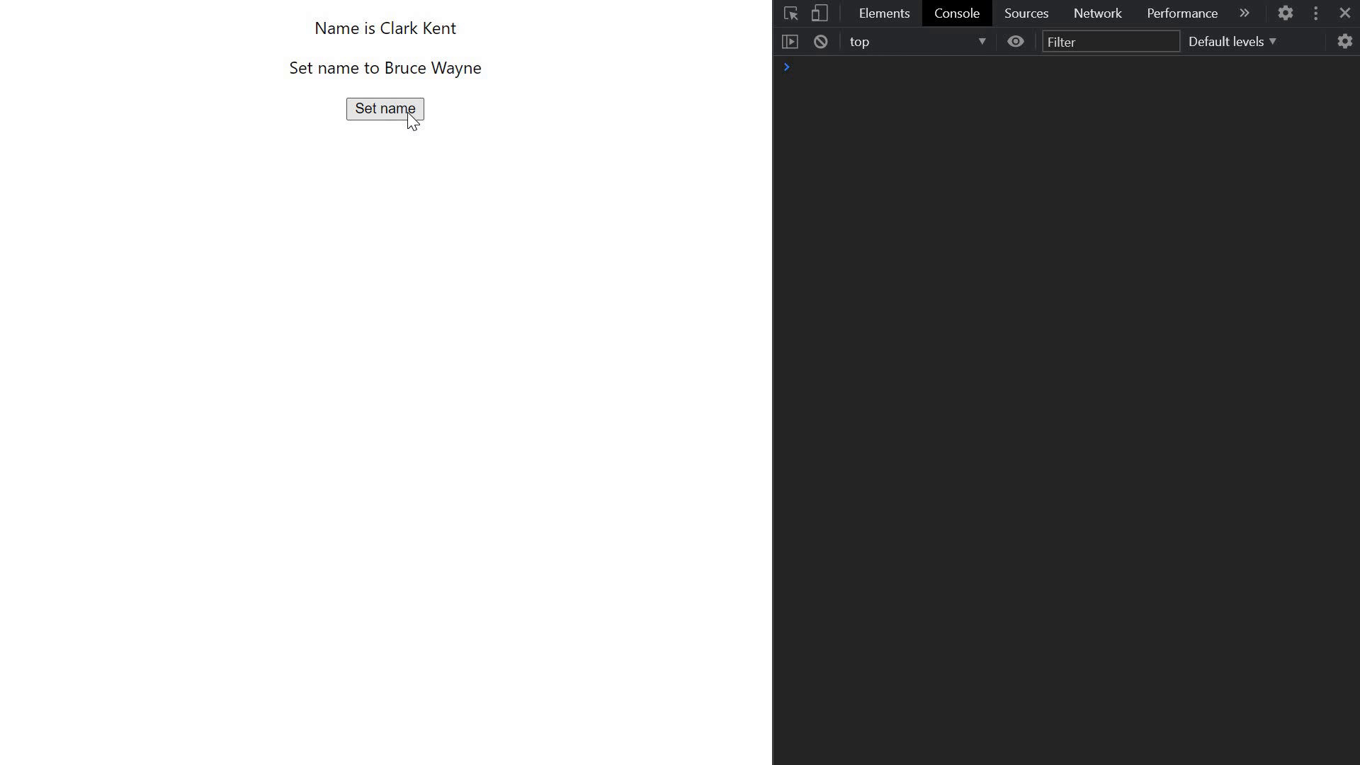
{"action": "left_click", "coordinate": [383, 109]}
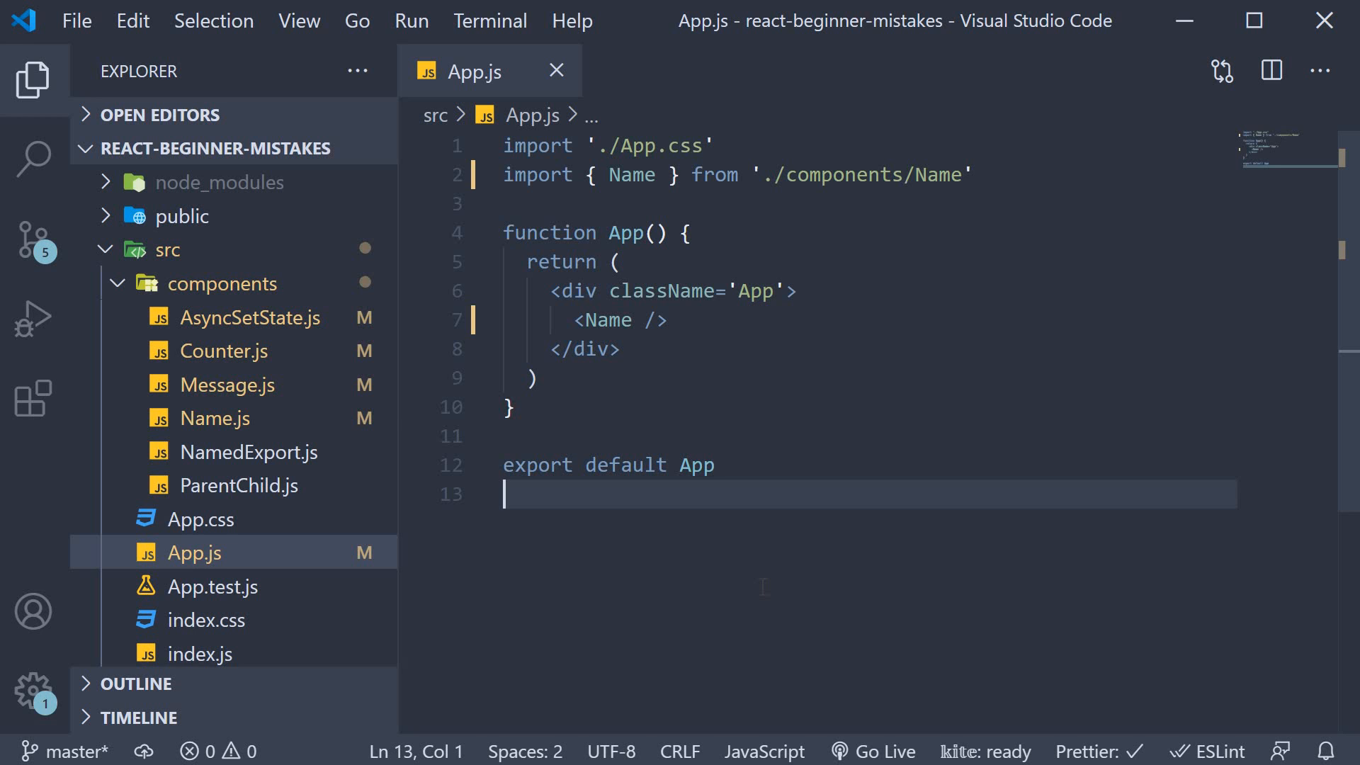
- Review AsyncSetState.js's count state, sendCountValueToAPI handler and console log, then render AsyncSetState in App.js
{"action": "left_click", "coordinate": [255, 318]}
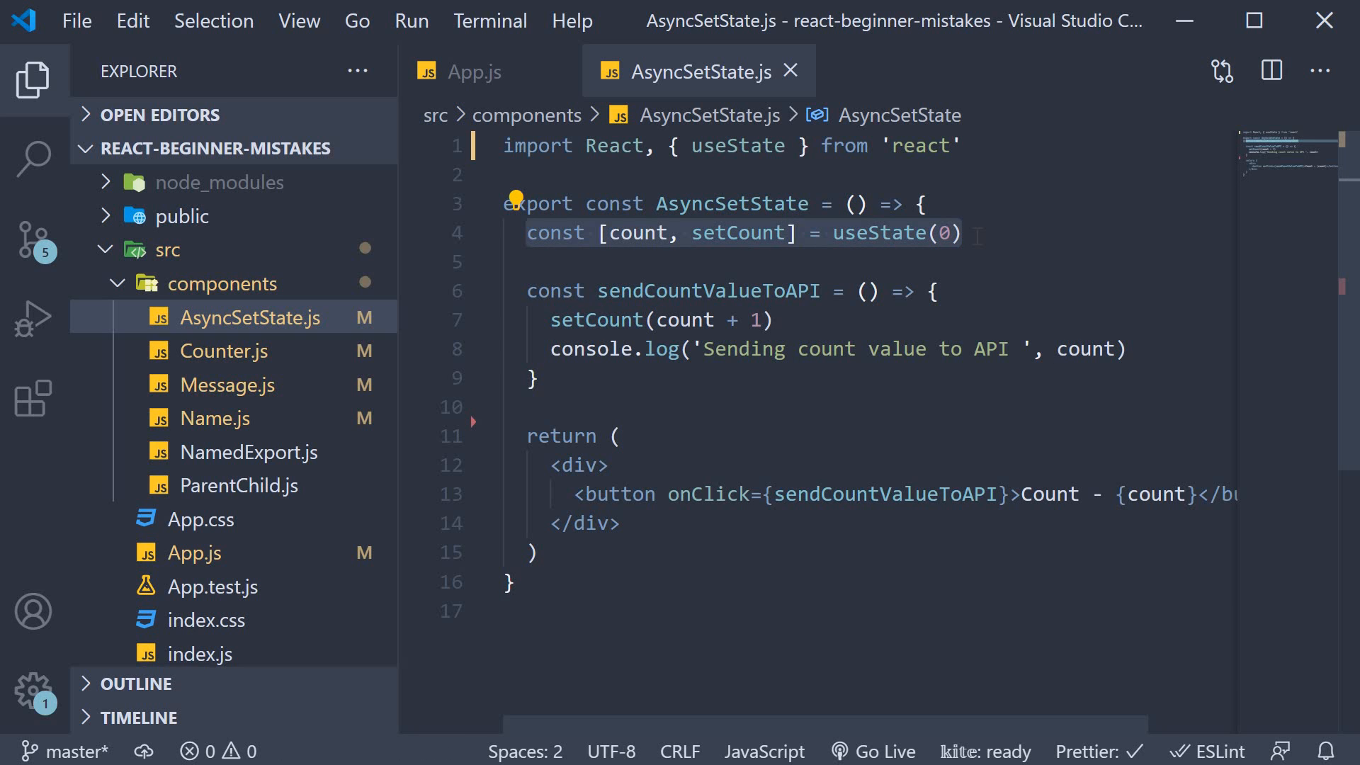
{"action": "left_click", "coordinate": [963, 233]}
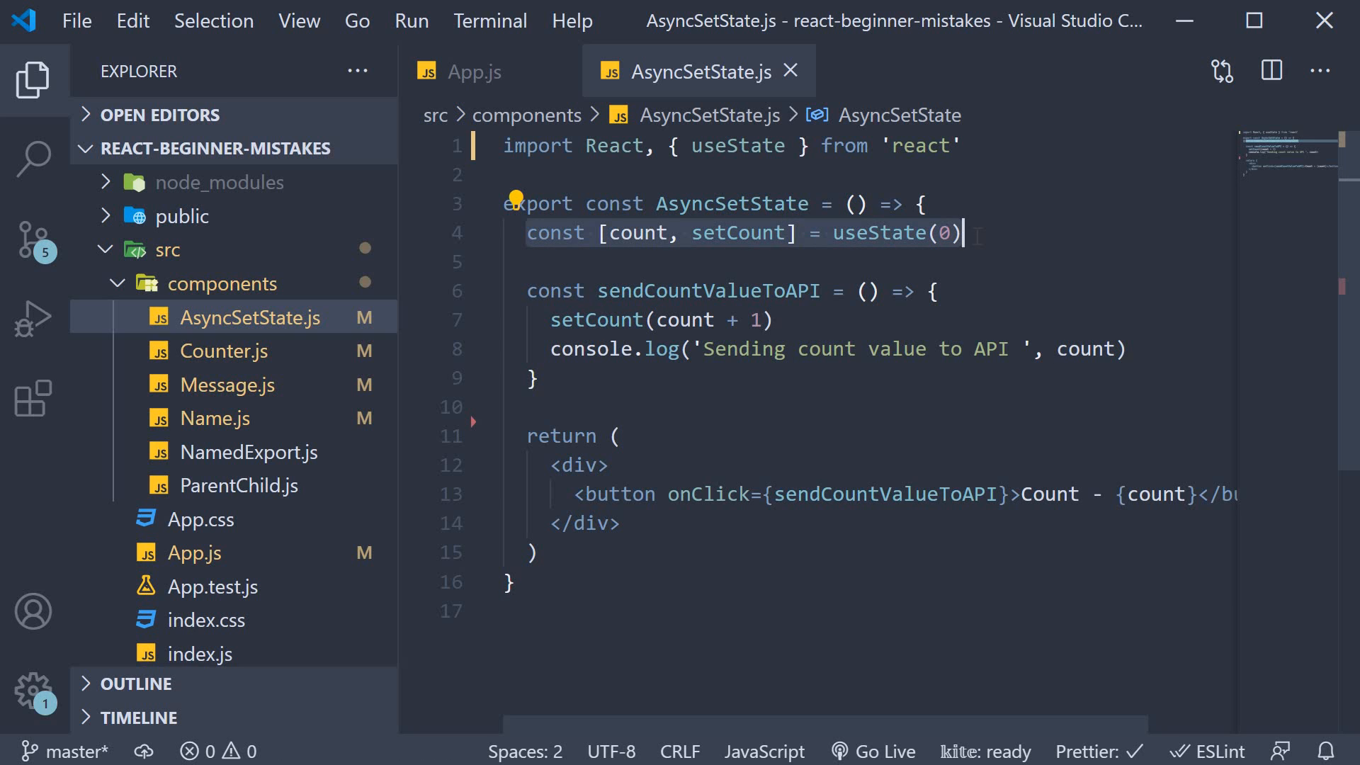
{"action": "left_click", "coordinate": [1069, 495]}
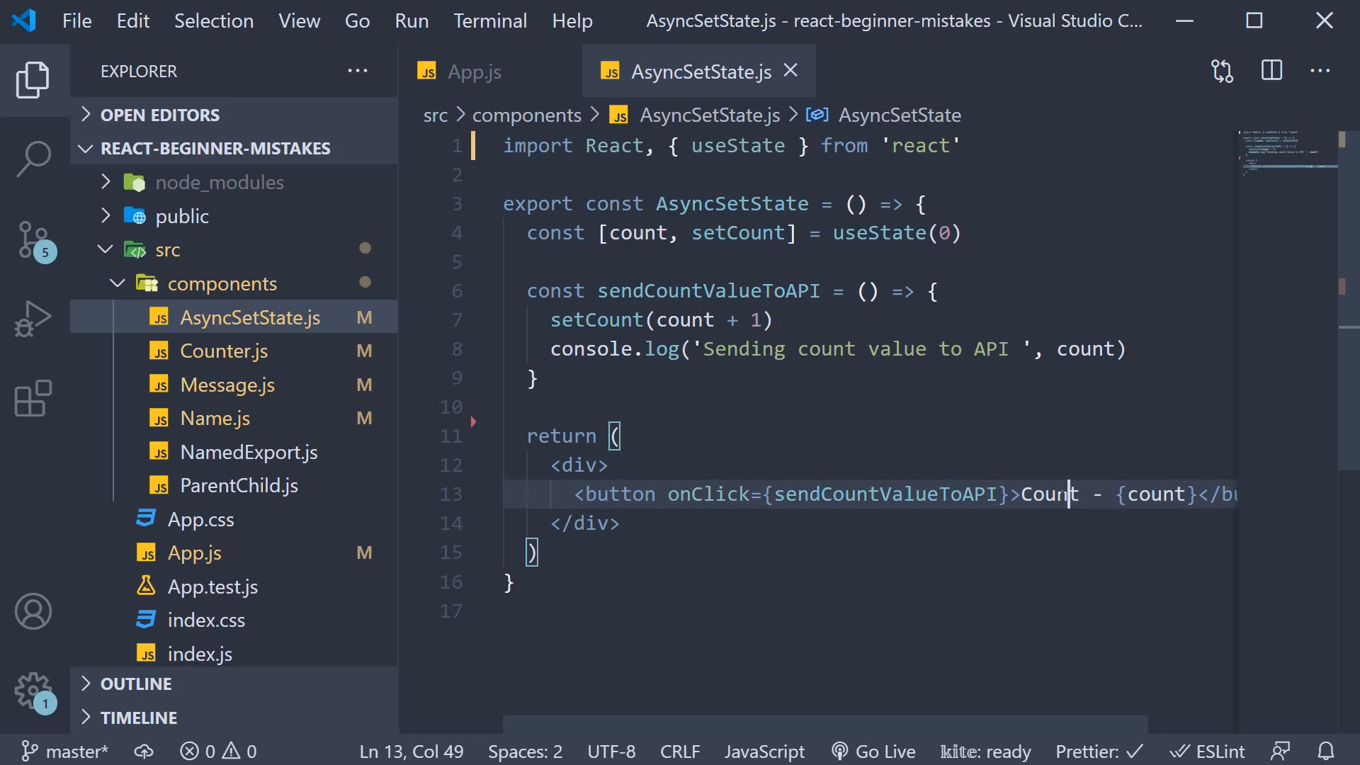
{"action": "double_click", "coordinate": [885, 494]}
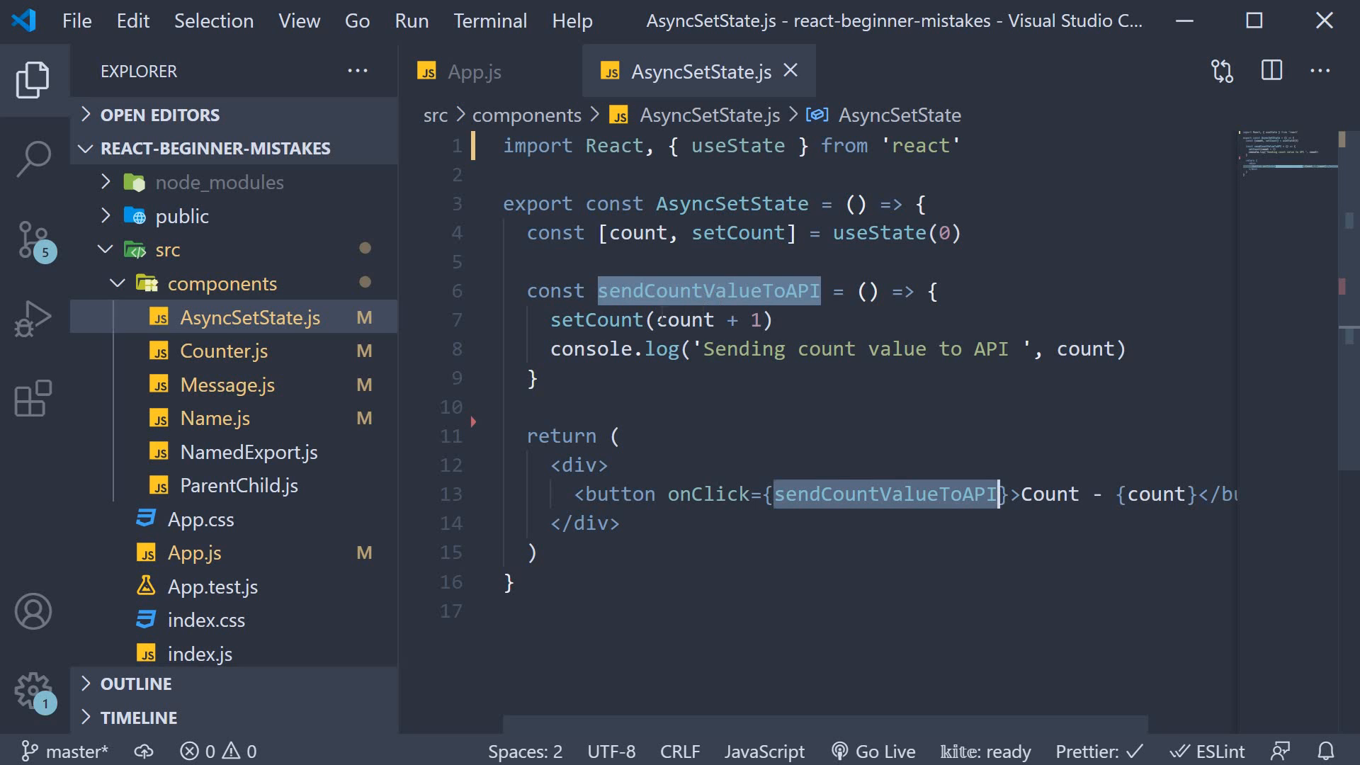
{"action": "left_click", "coordinate": [556, 321]}
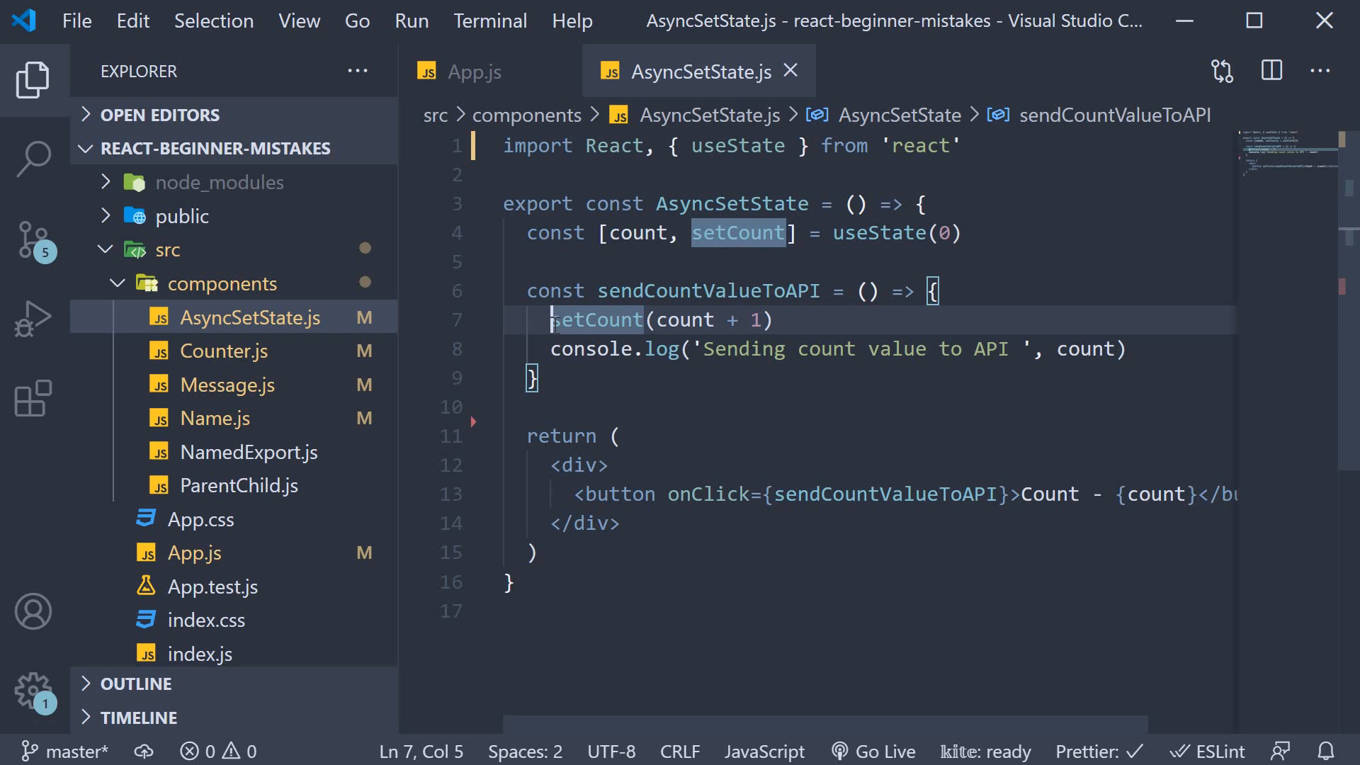
{"action": "left_click", "coordinate": [776, 319]}
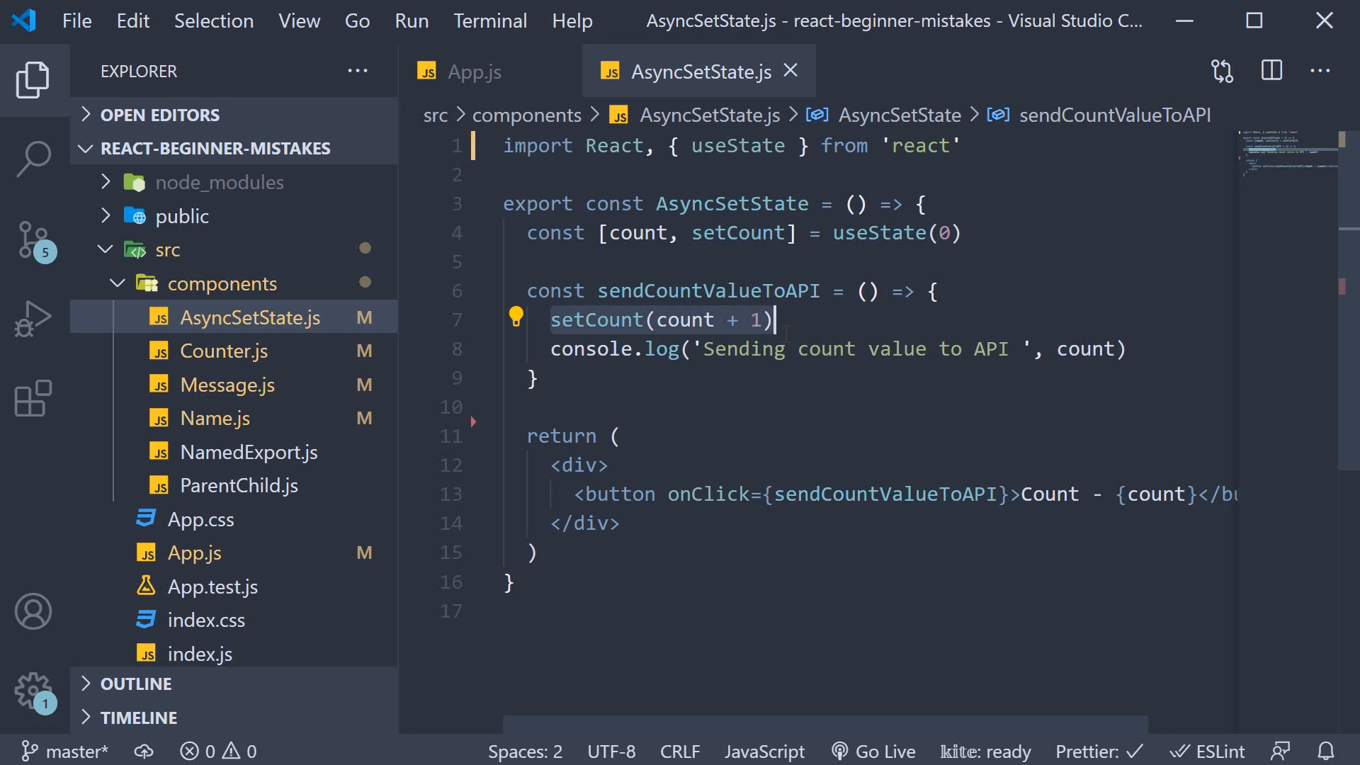
{"action": "mouse_move", "coordinate": [794, 348]}
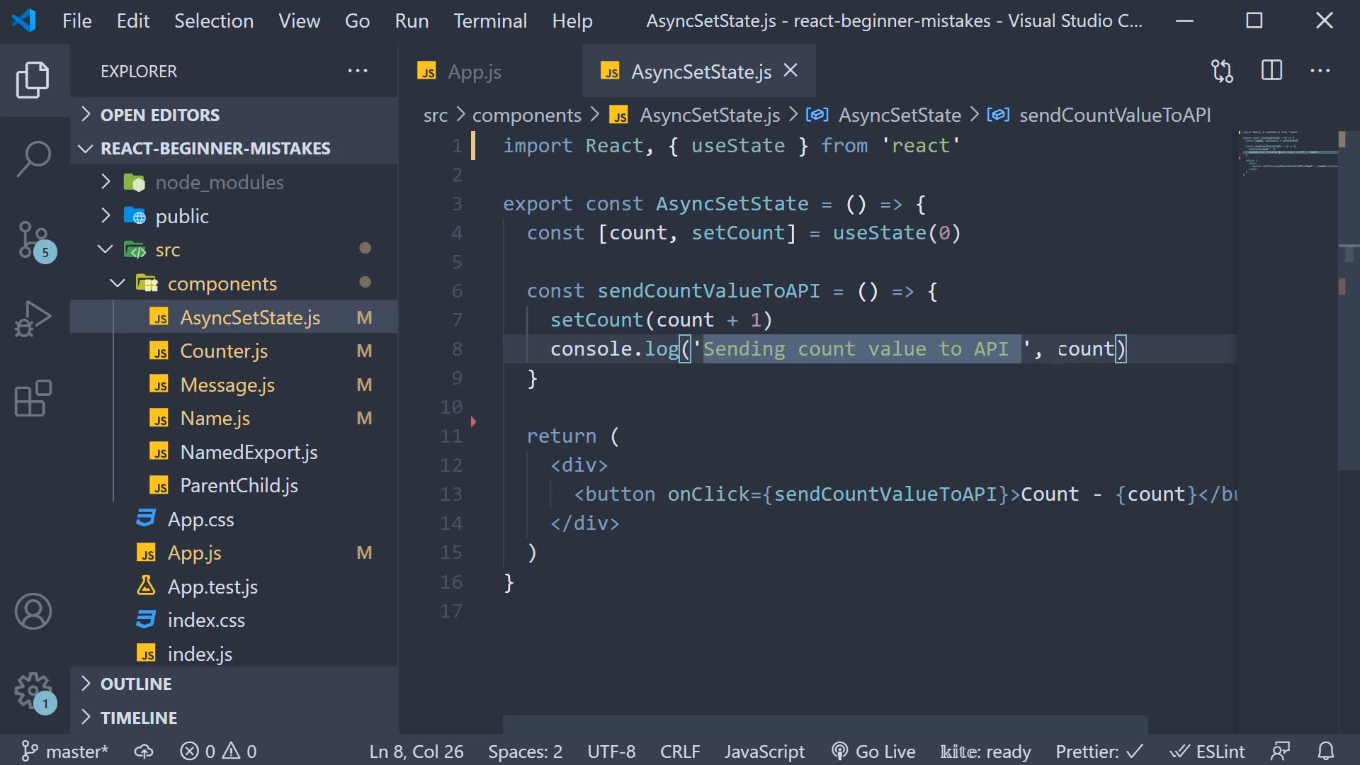
{"action": "double_click", "coordinate": [1084, 349]}
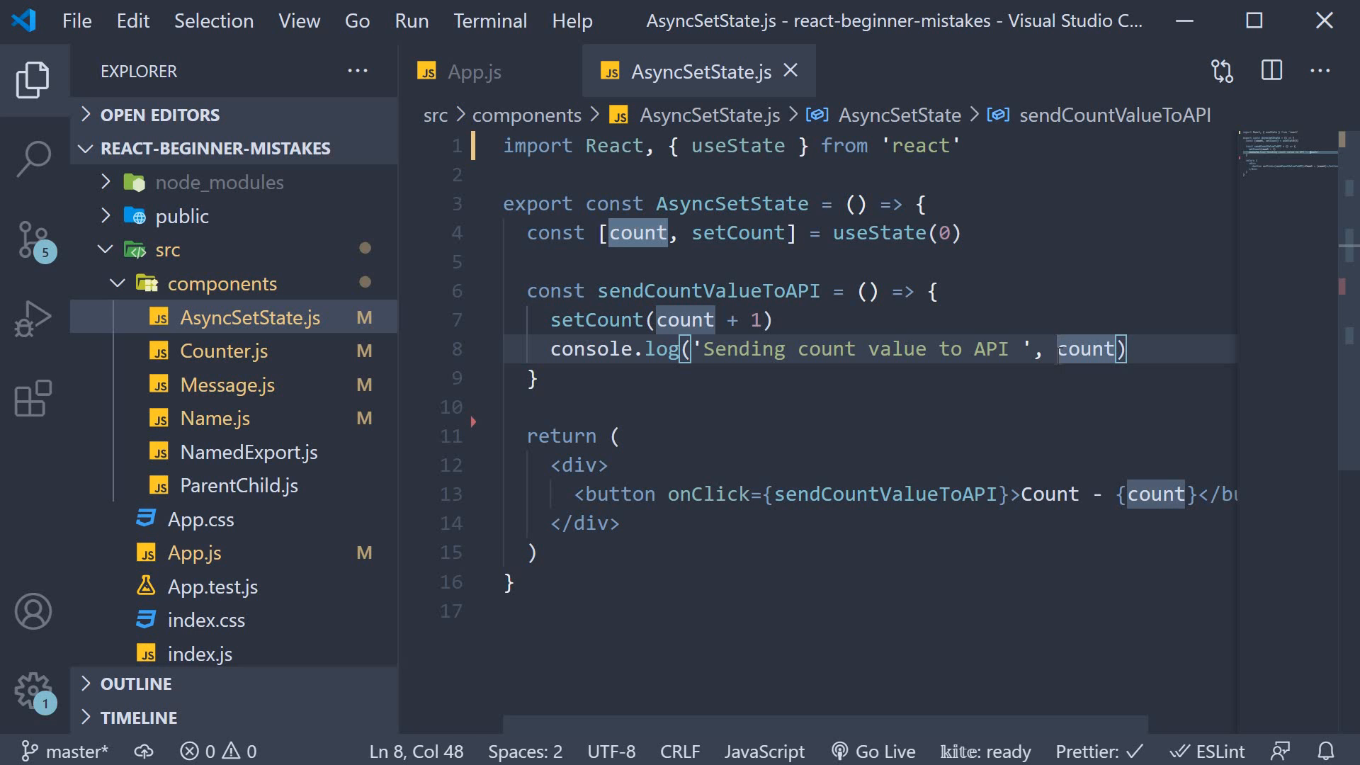
{"action": "mouse_move", "coordinate": [473, 71]}
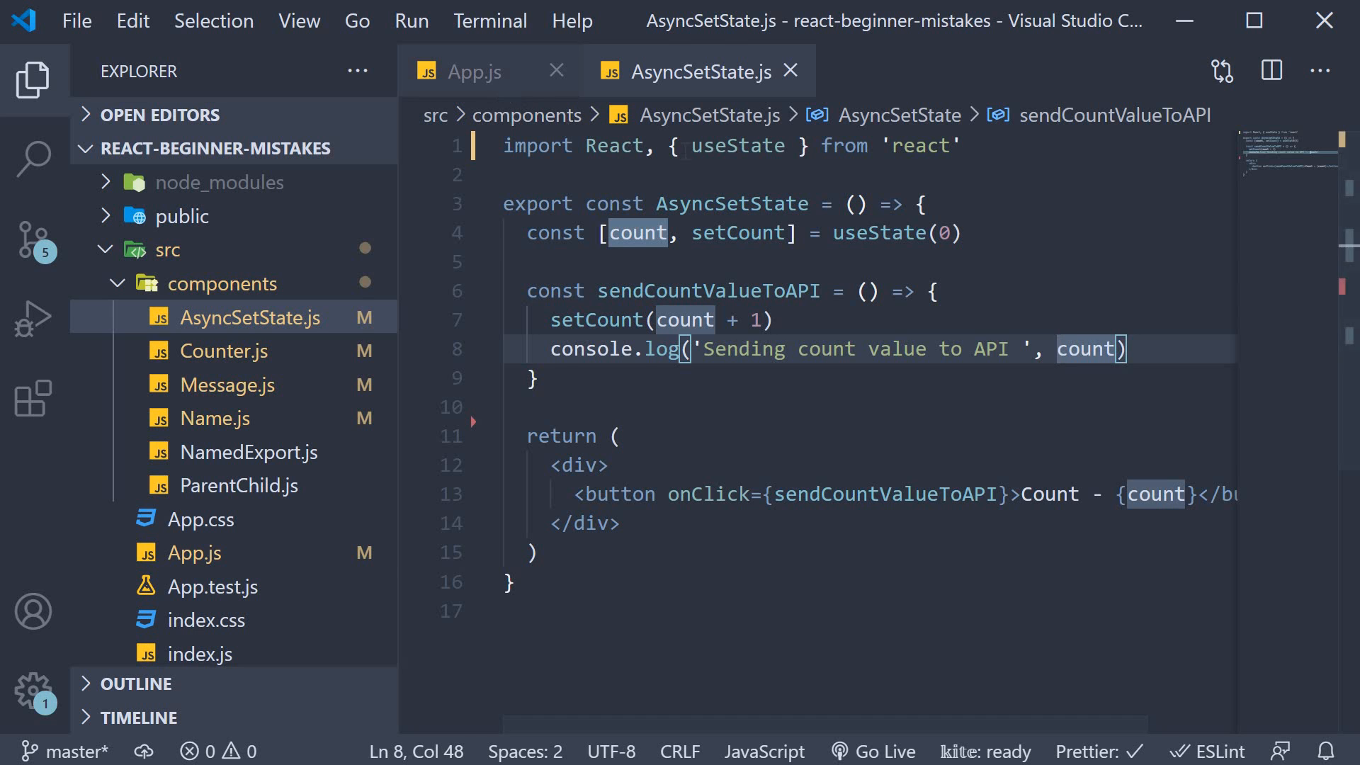
{"action": "left_click", "coordinate": [472, 71]}
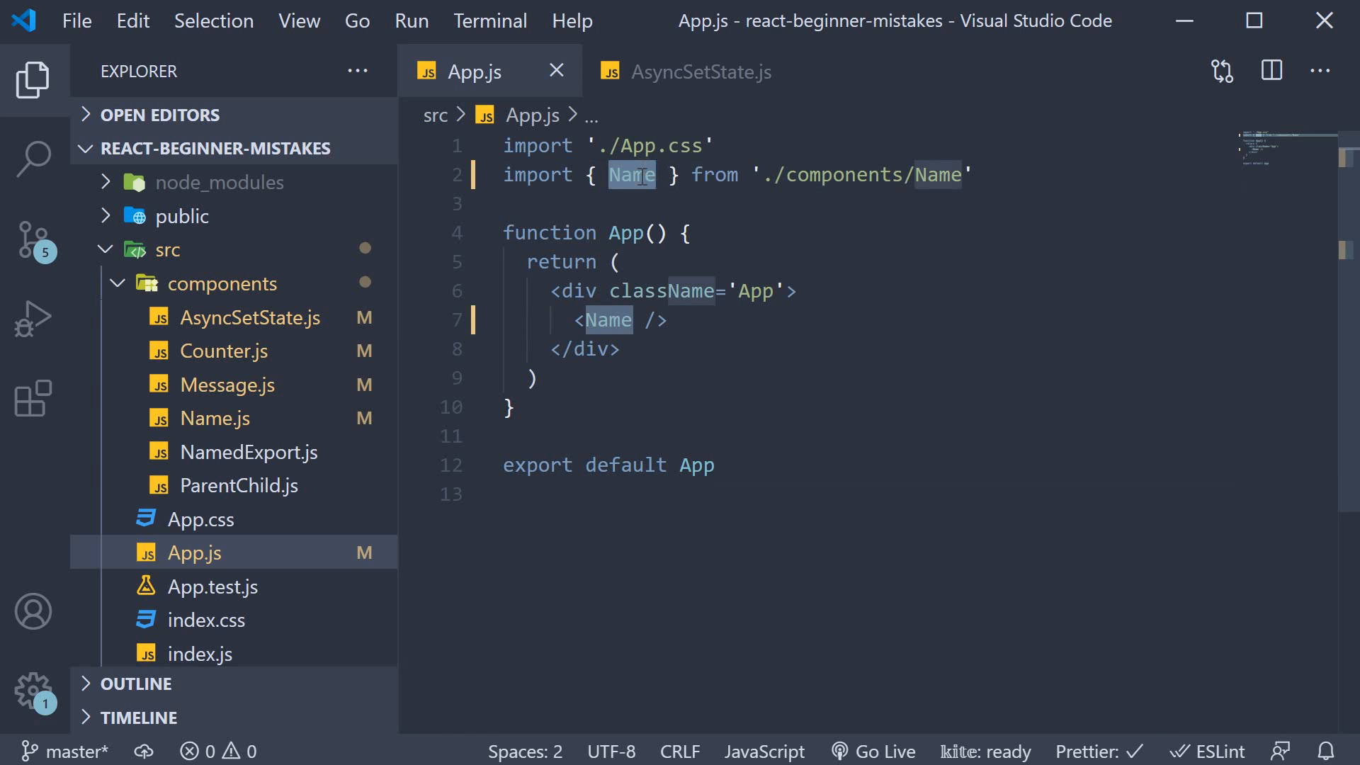
{"action": "type", "text": "AsyncSe"}
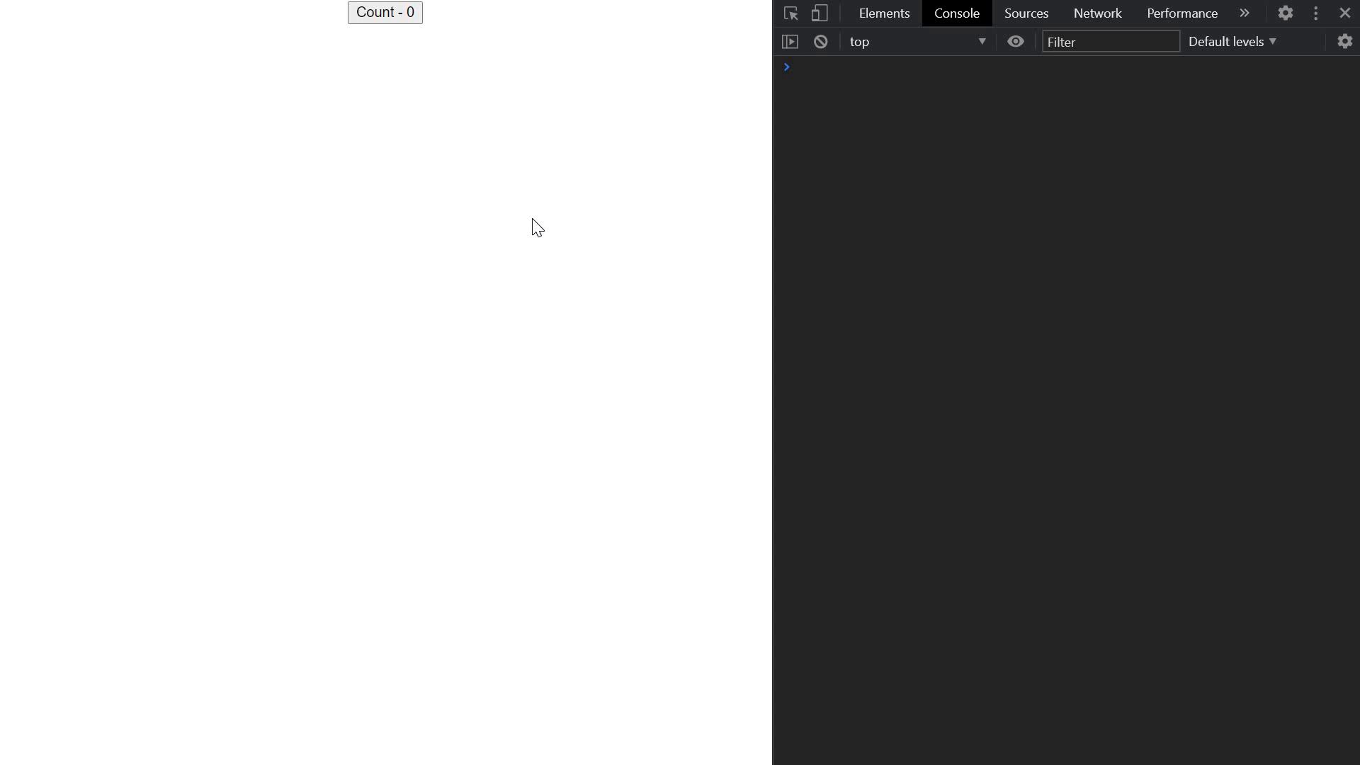
- Click the Count - 0 button once so it shows Count - 1 while the console logs 0
{"action": "left_click", "coordinate": [384, 12]}
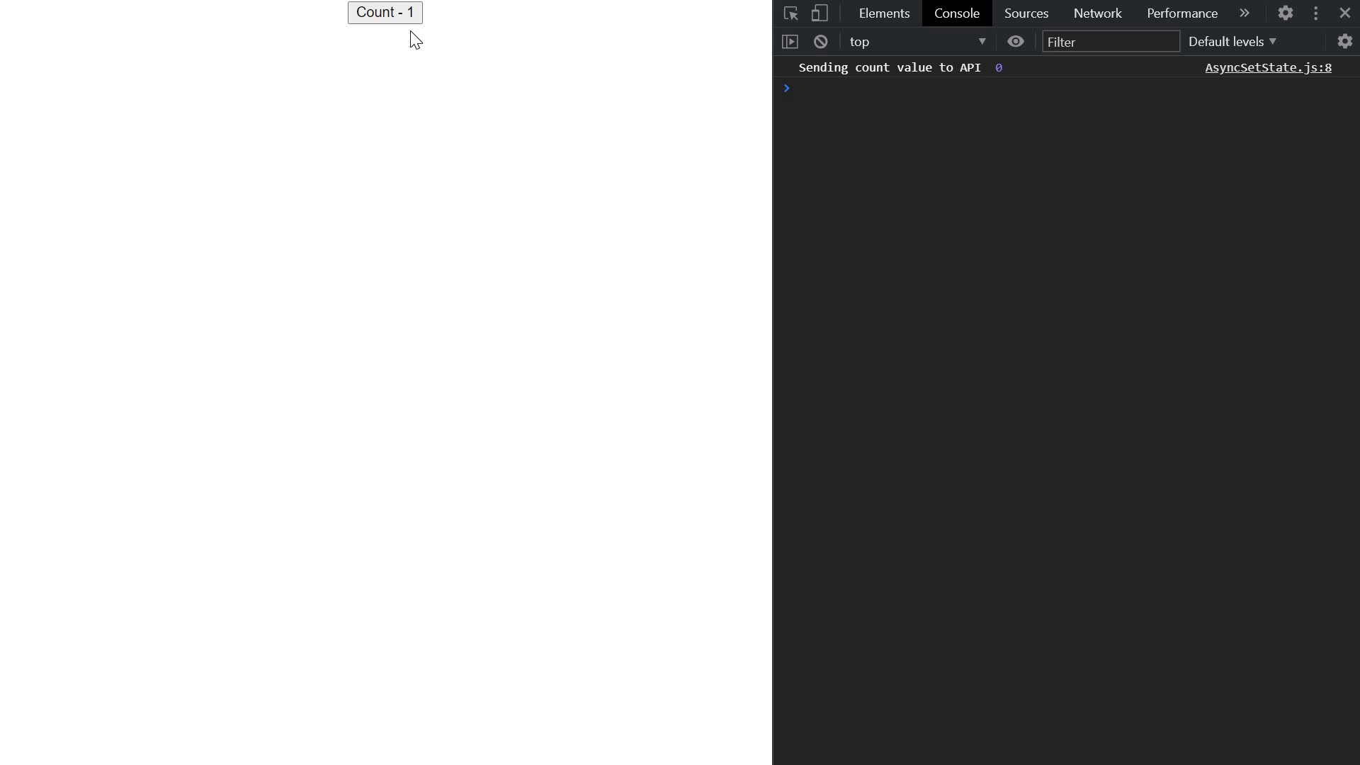
{"action": "mouse_move", "coordinate": [1160, 86]}
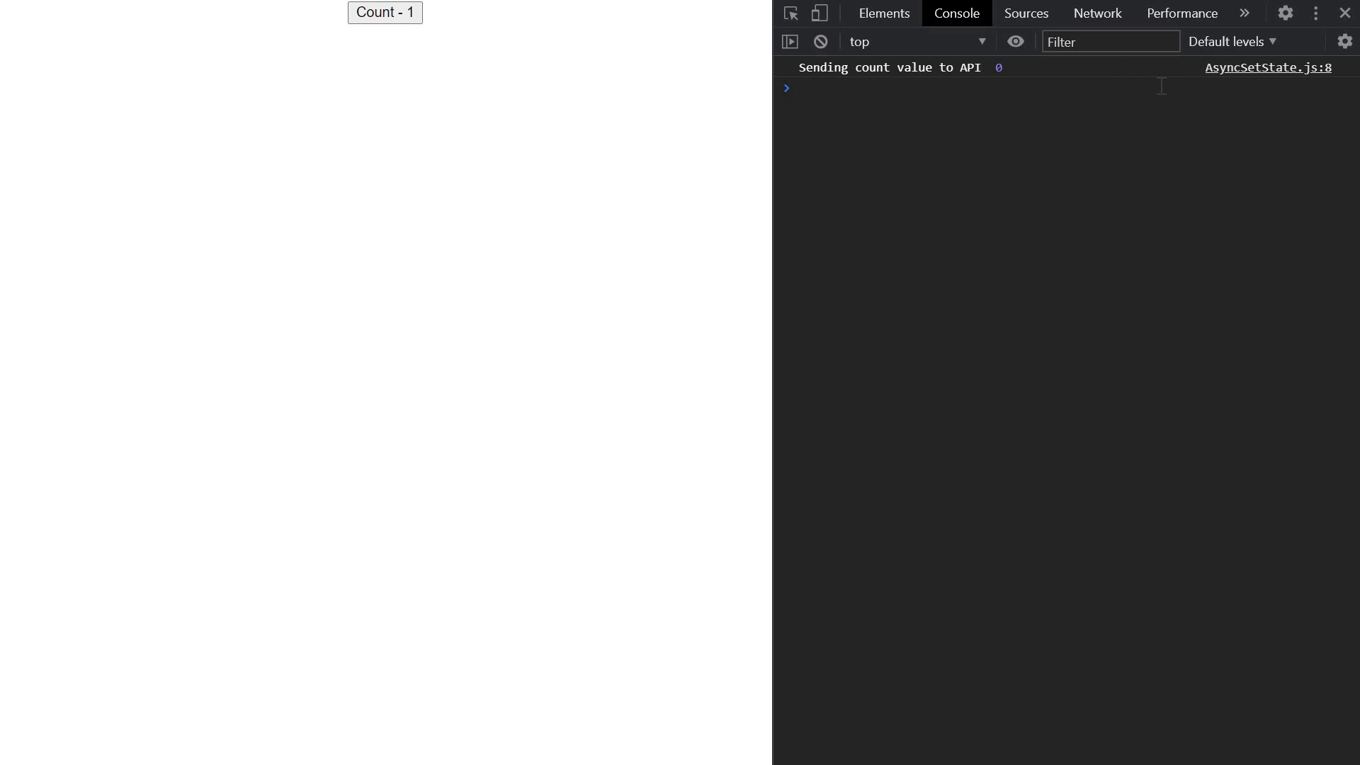
{"action": "mouse_move", "coordinate": [1024, 131]}
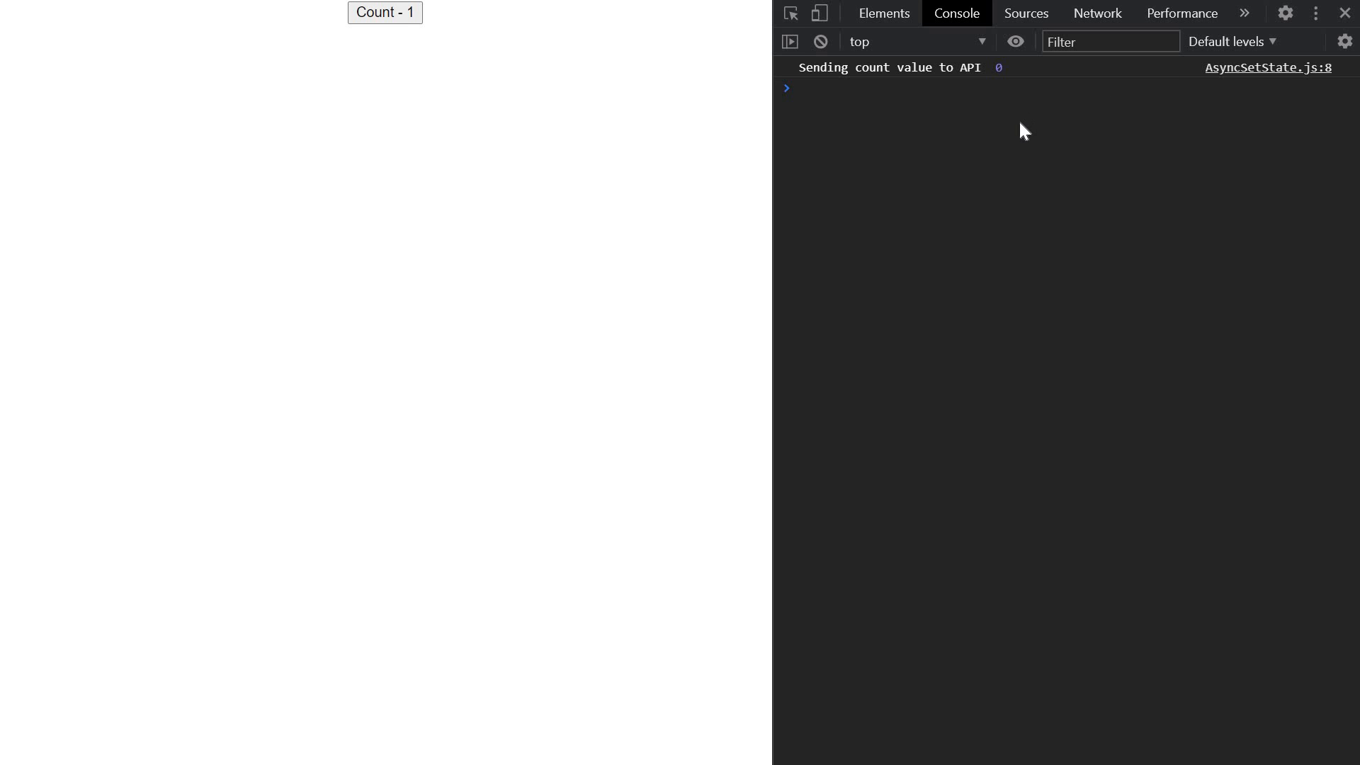
{"action": "mouse_move", "coordinate": [1004, 89]}
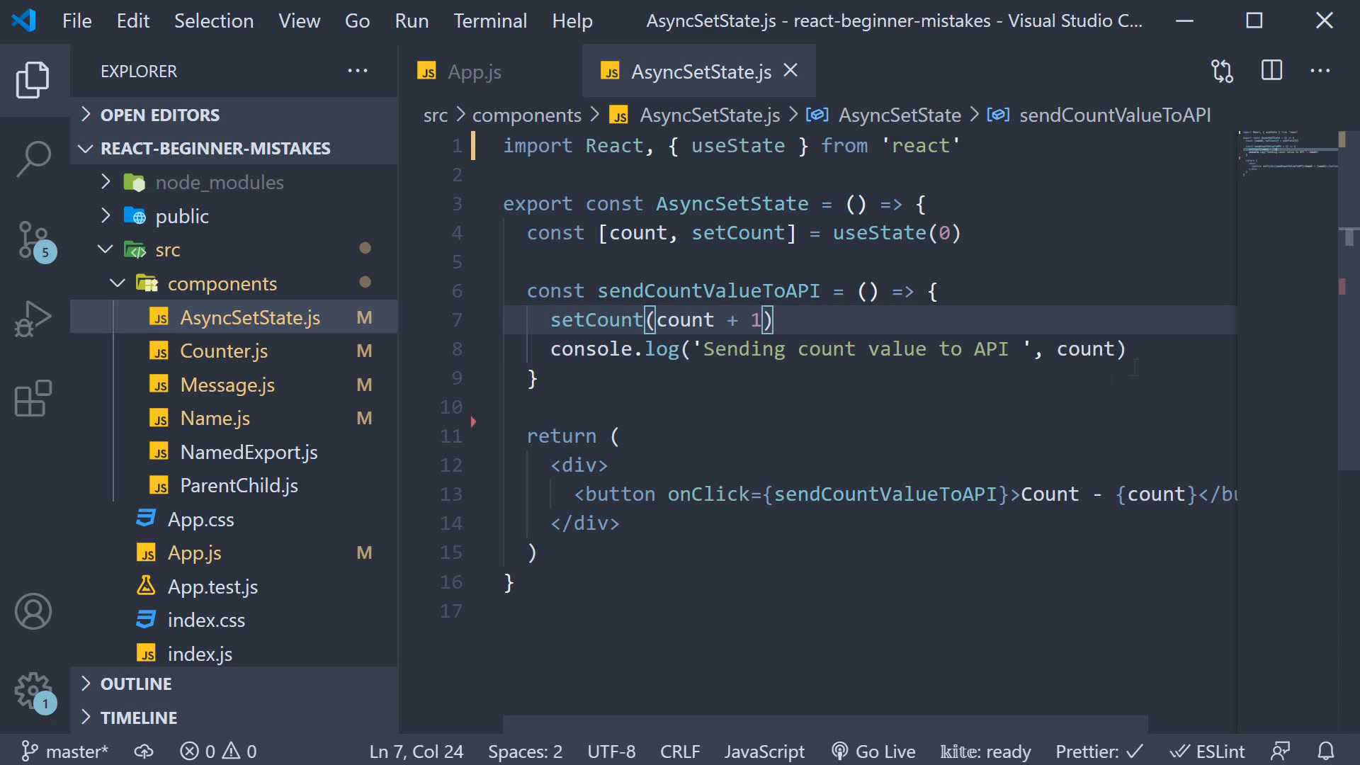
- Point out the setCount(count + 1) call and the end of its line in AsyncSetState.js
{"action": "left_click", "coordinate": [1127, 349]}
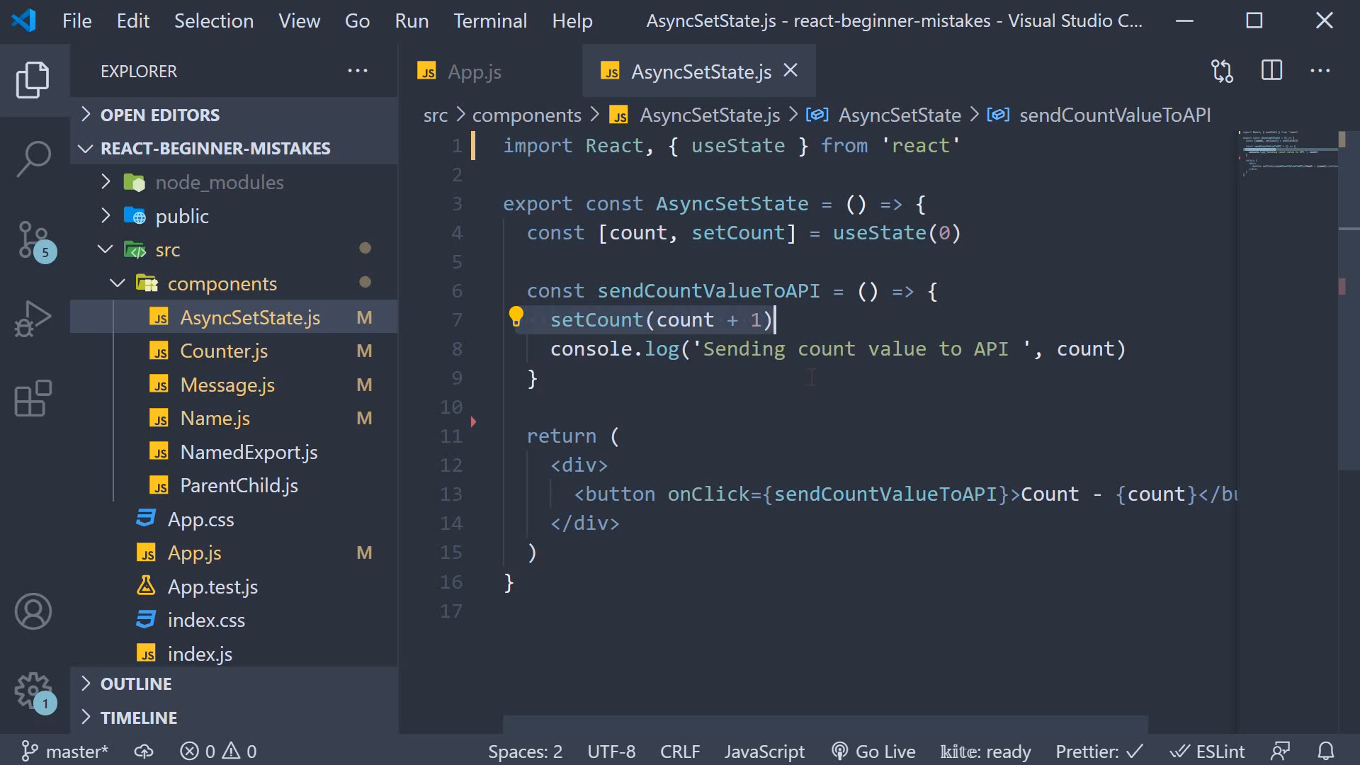
{"action": "left_click", "coordinate": [532, 378]}
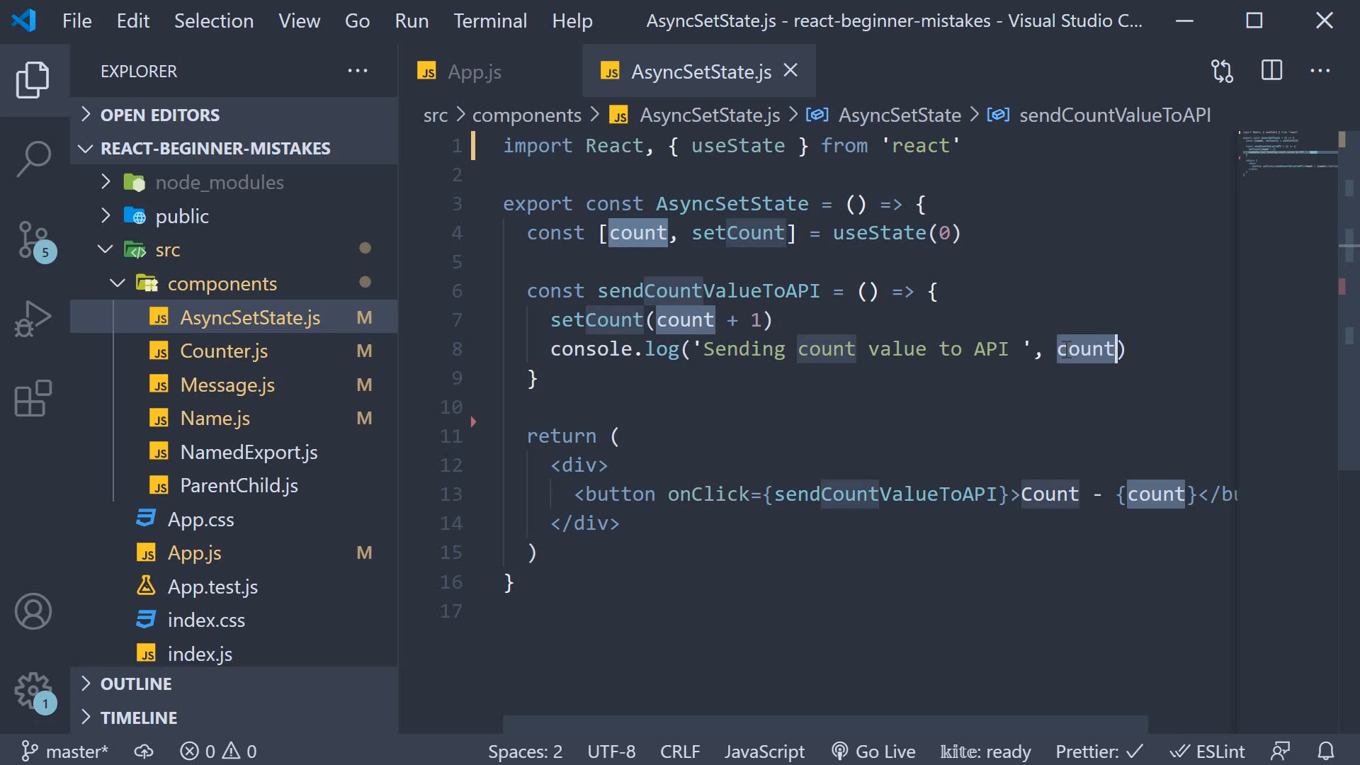
{"action": "mouse_move", "coordinate": [994, 399]}
{"action": "type", "text": ", useEffect"}
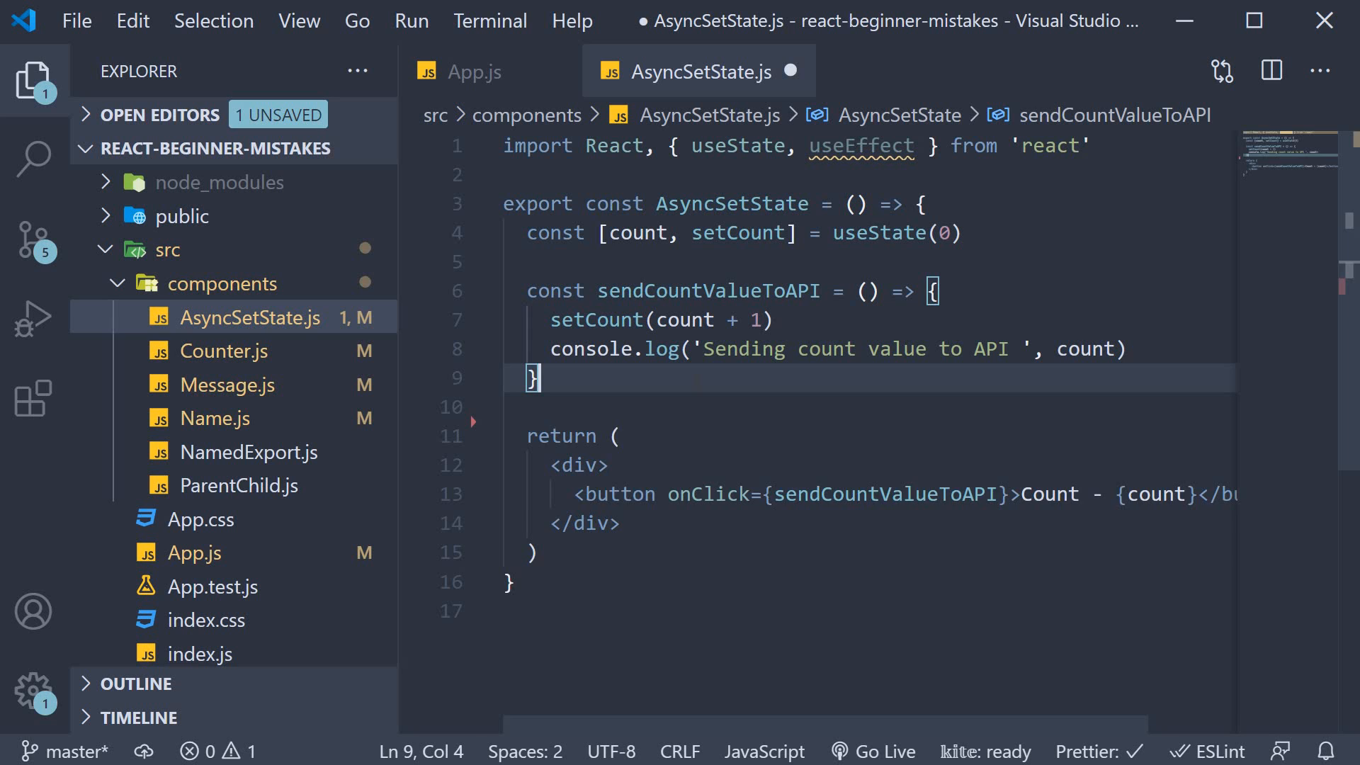
- Add useEffect(() => { console.log('Sending count value to API ', count) }, [count]) and save the file
{"action": "key", "text": "Enter"}
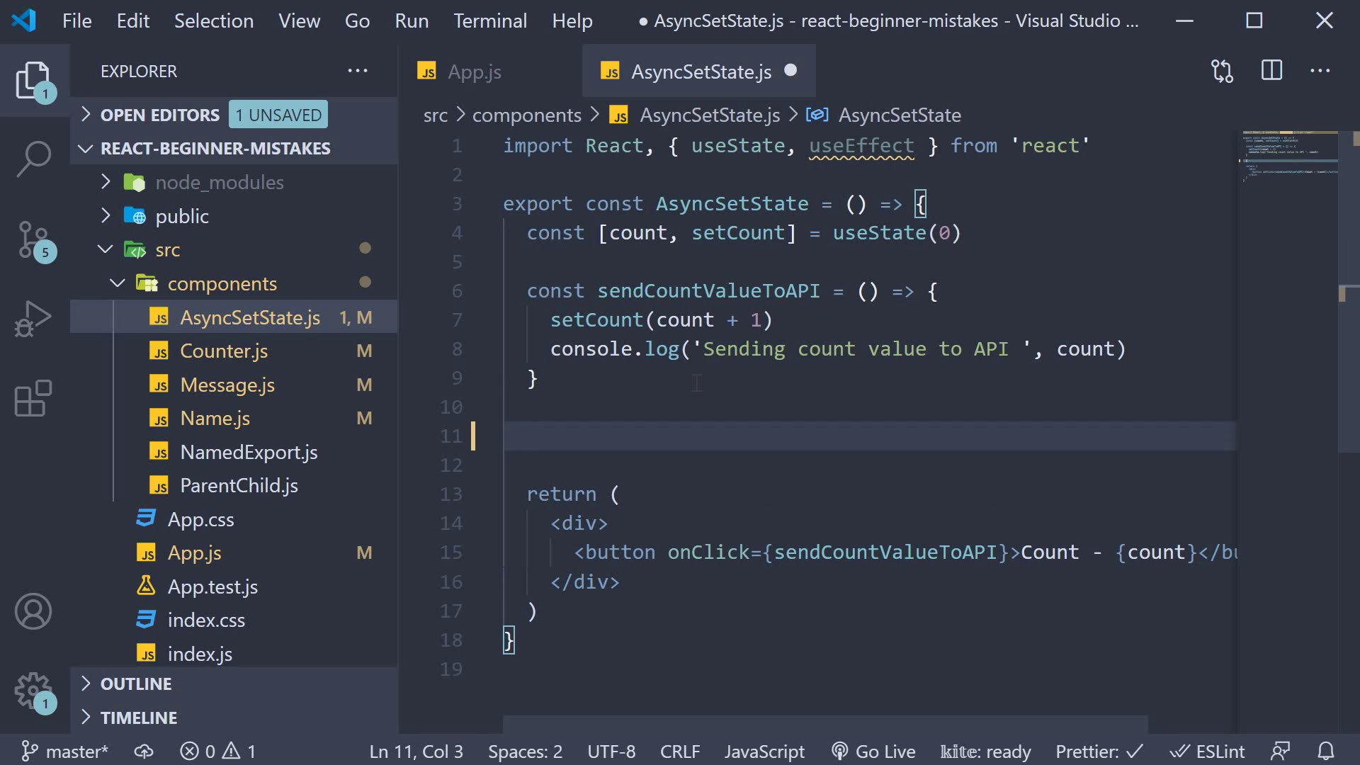
{"action": "type", "text": "useEffect"}
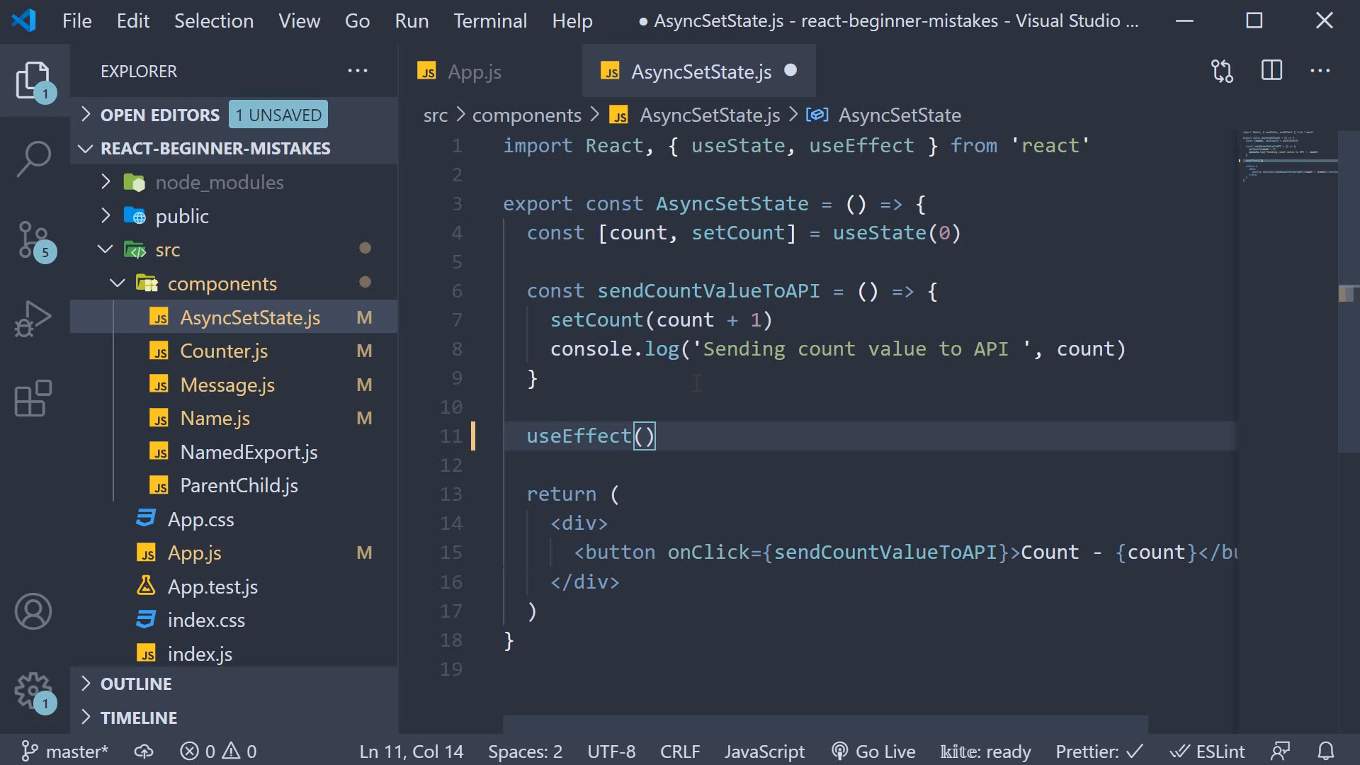
{"action": "type", "text": "() => {})"}
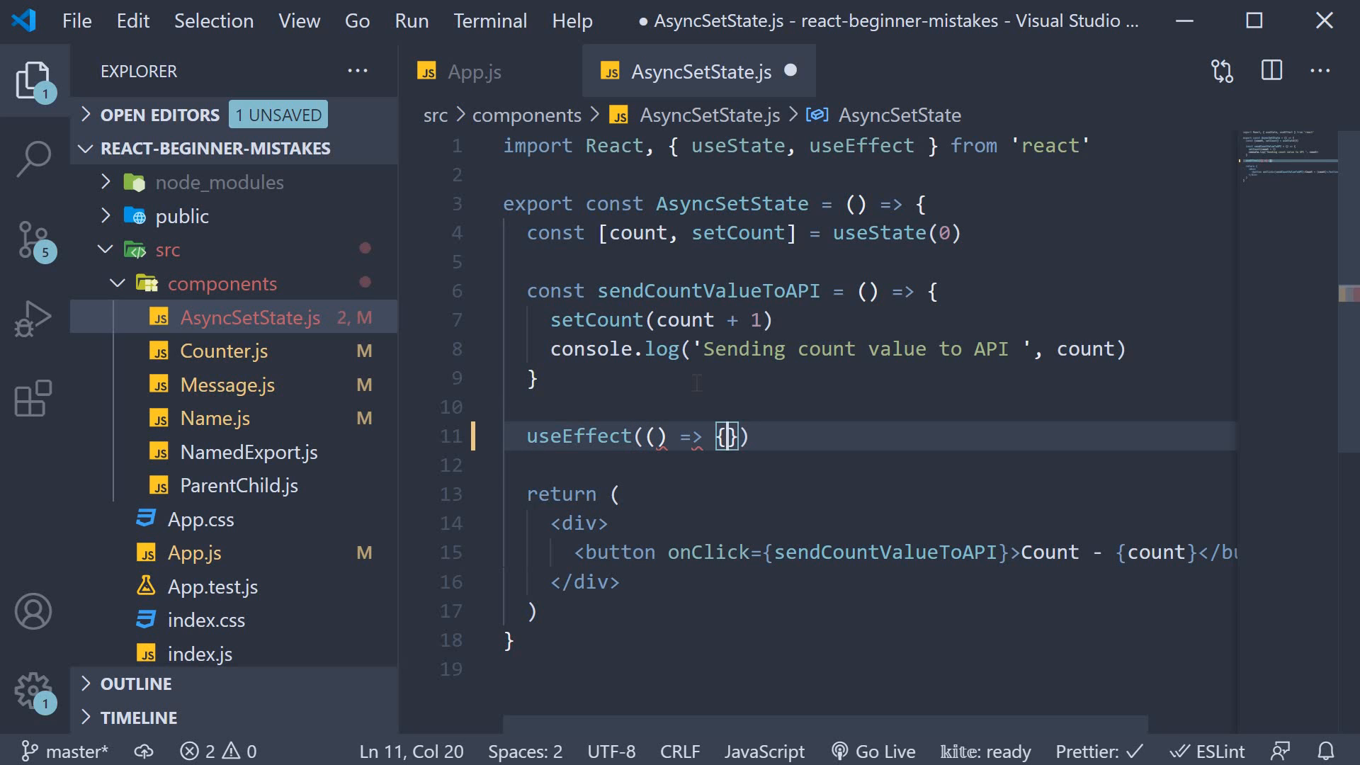
{"action": "key", "text": "Enter"}
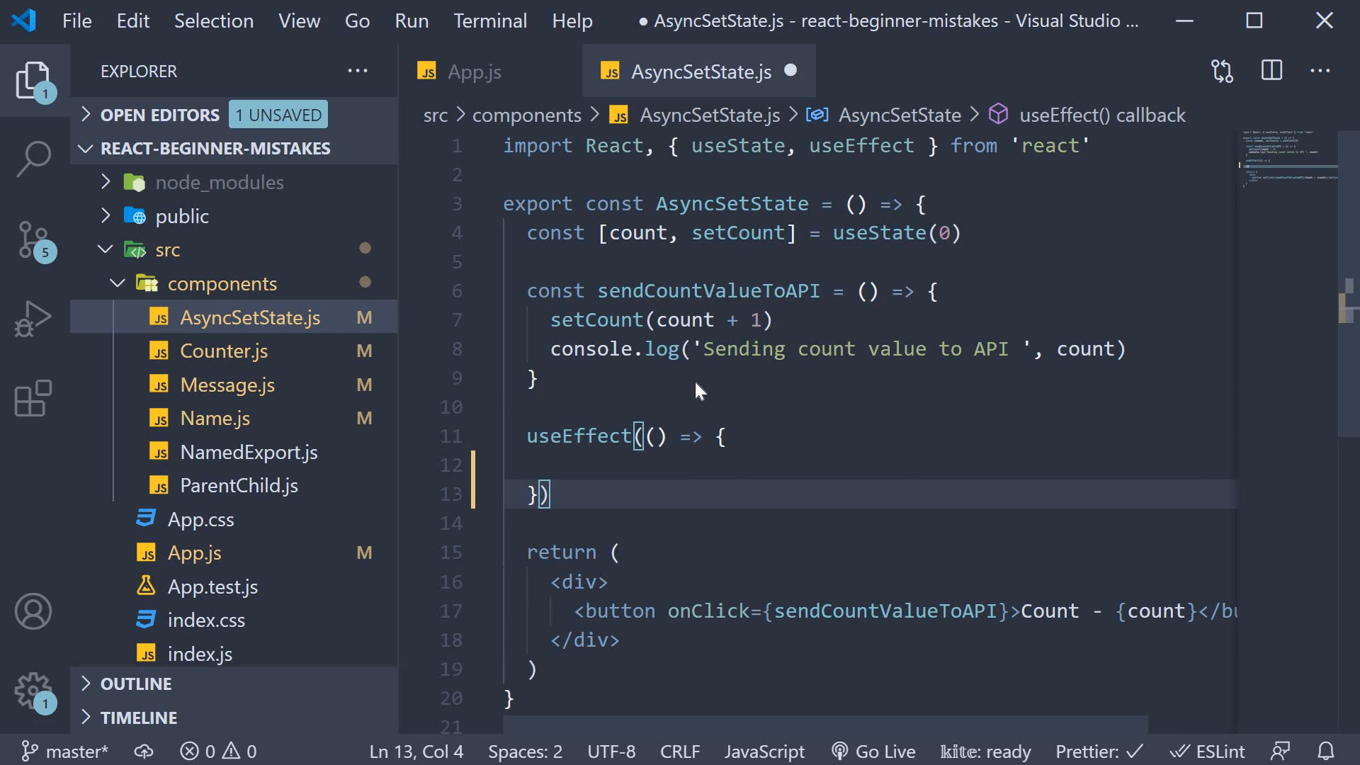
{"action": "type", "text": ", []"}
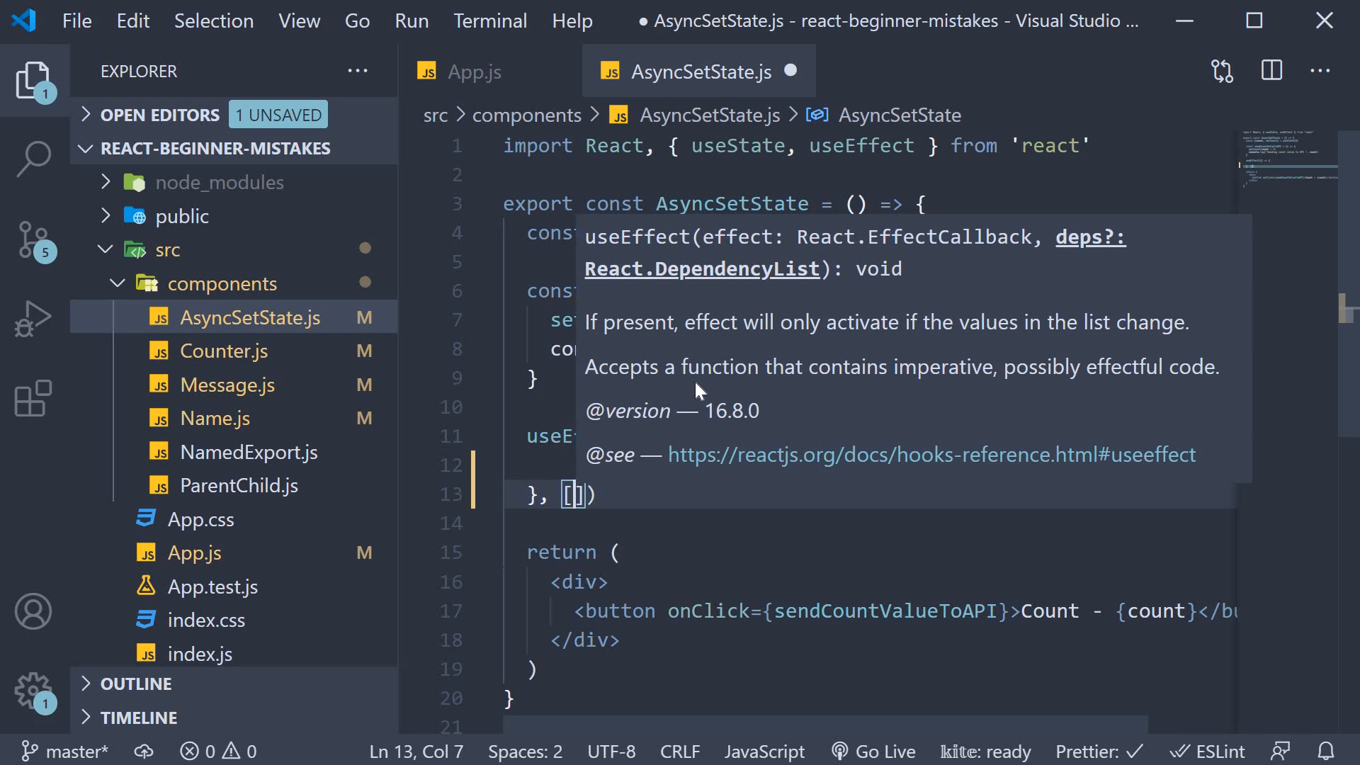
{"action": "type", "text": "count"}
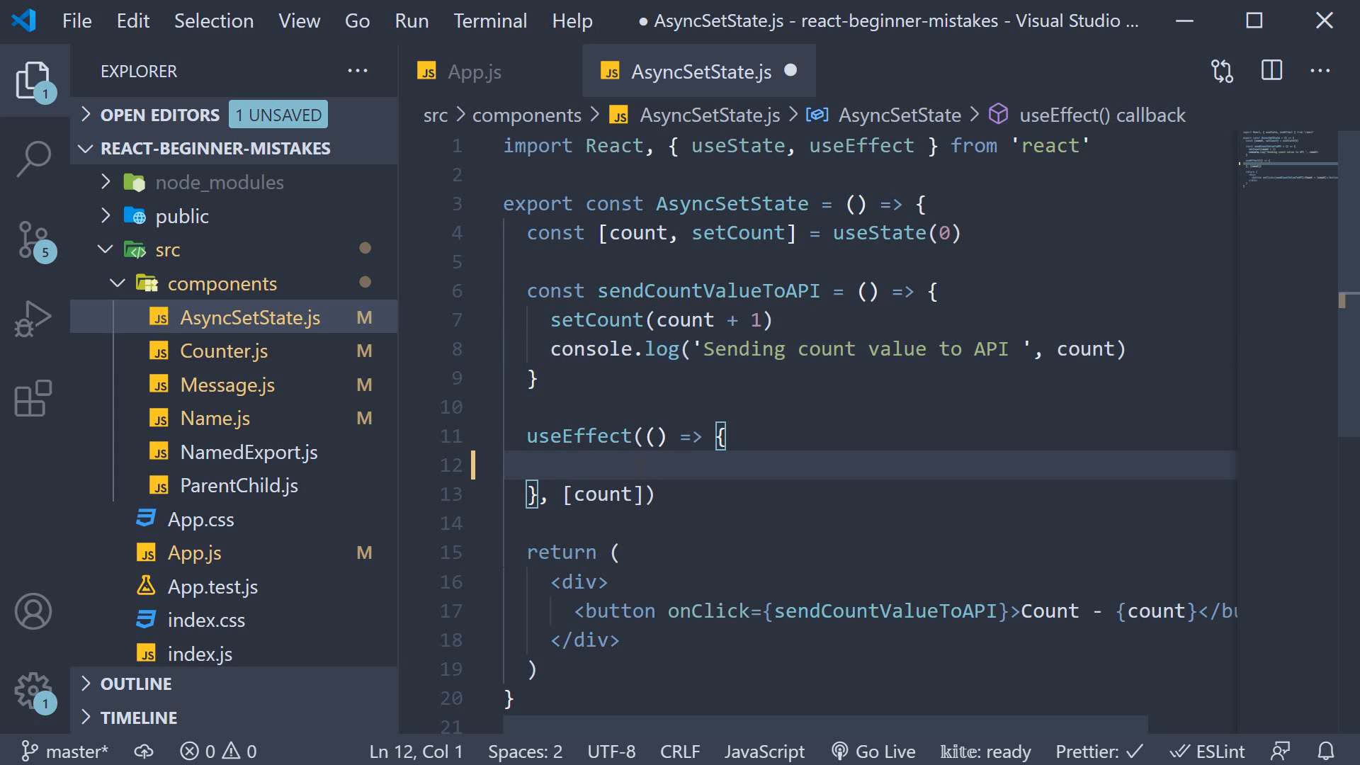
{"action": "type", "text": "console.log('Sending count value to API ', count)"}
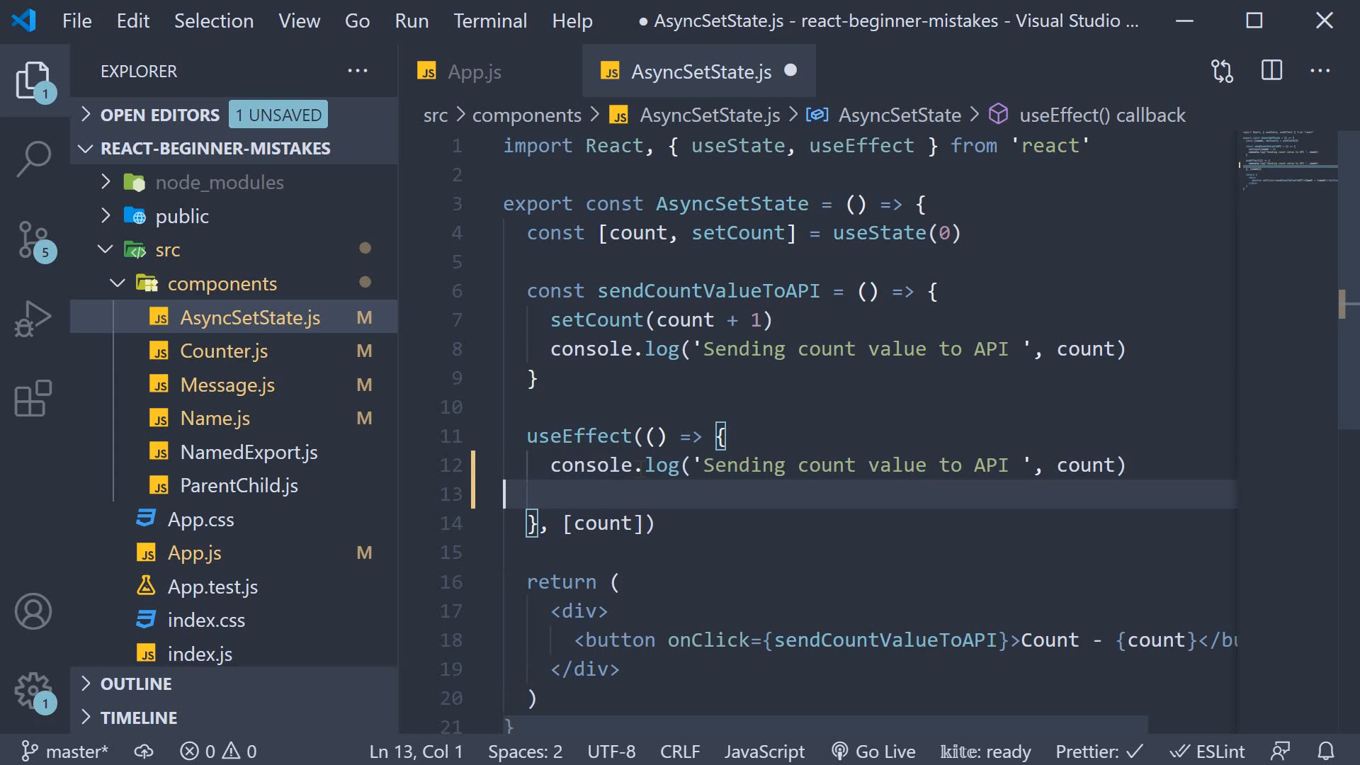
{"action": "key", "text": "ctrl+s"}
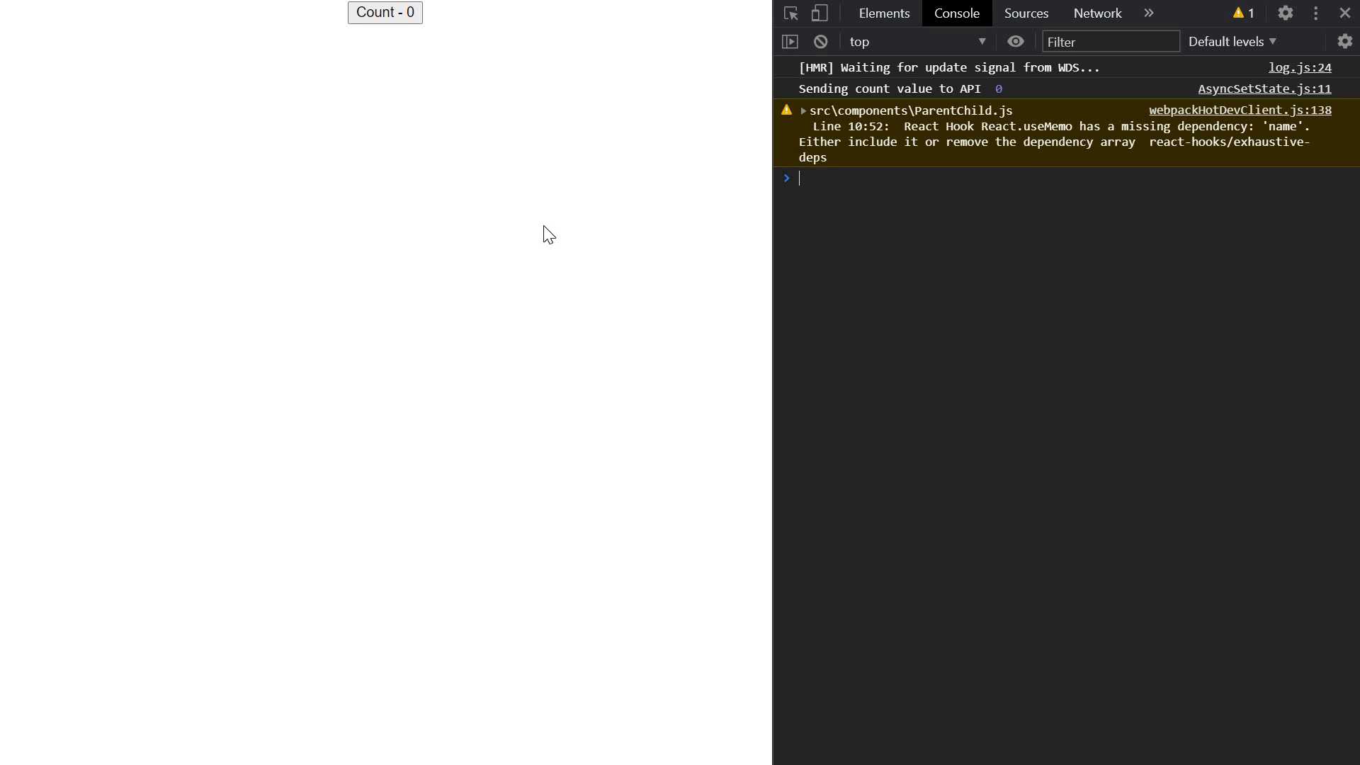
- Increment the Count button twice so the effect logs count values 1 and 2
{"action": "left_click", "coordinate": [384, 12]}
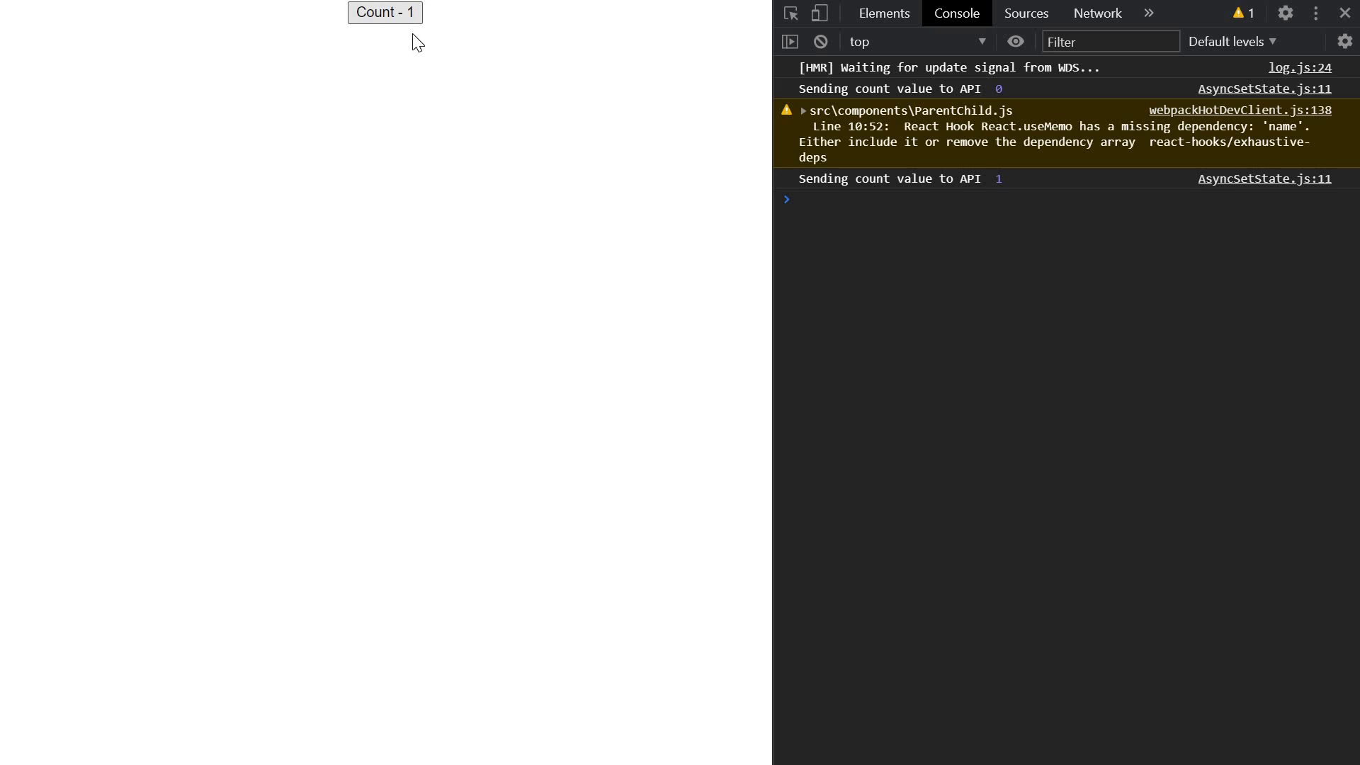
{"action": "mouse_move", "coordinate": [772, 175]}
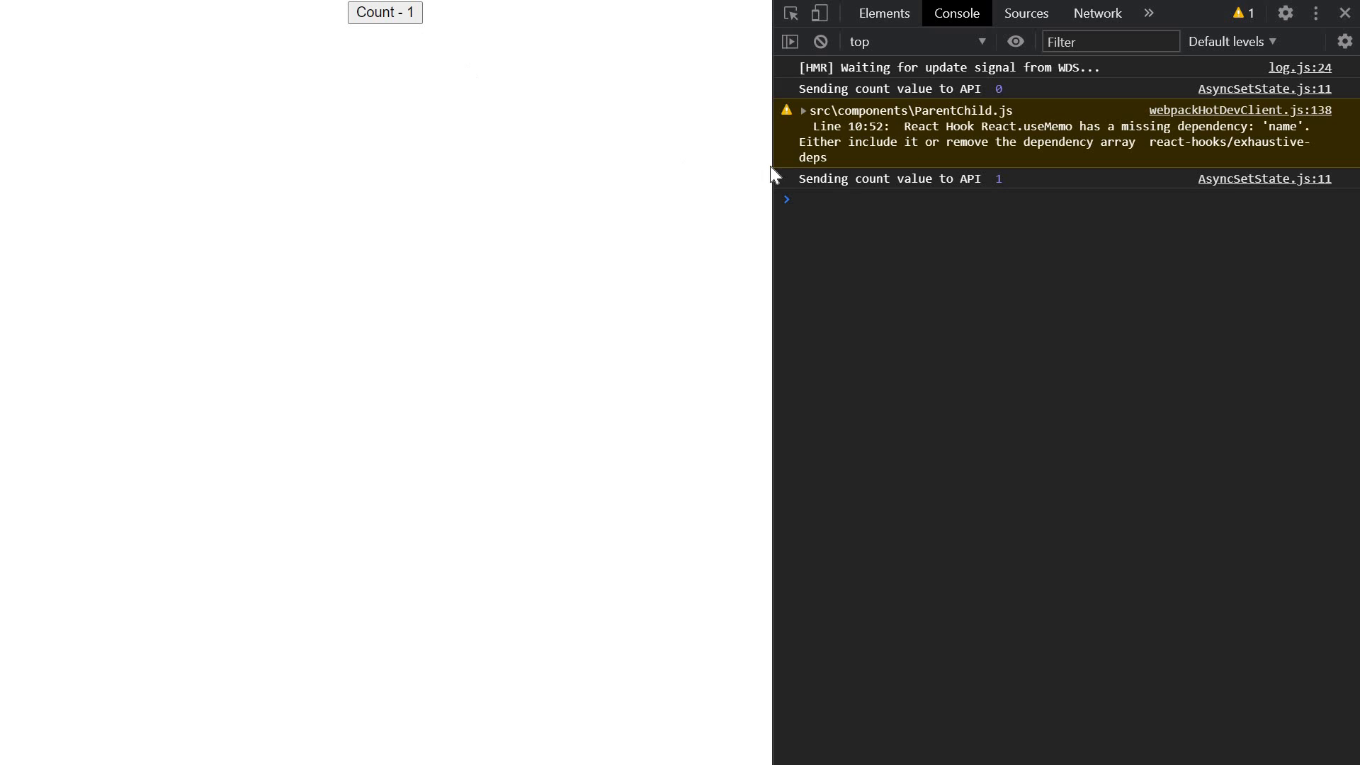
{"action": "mouse_move", "coordinate": [1015, 198]}
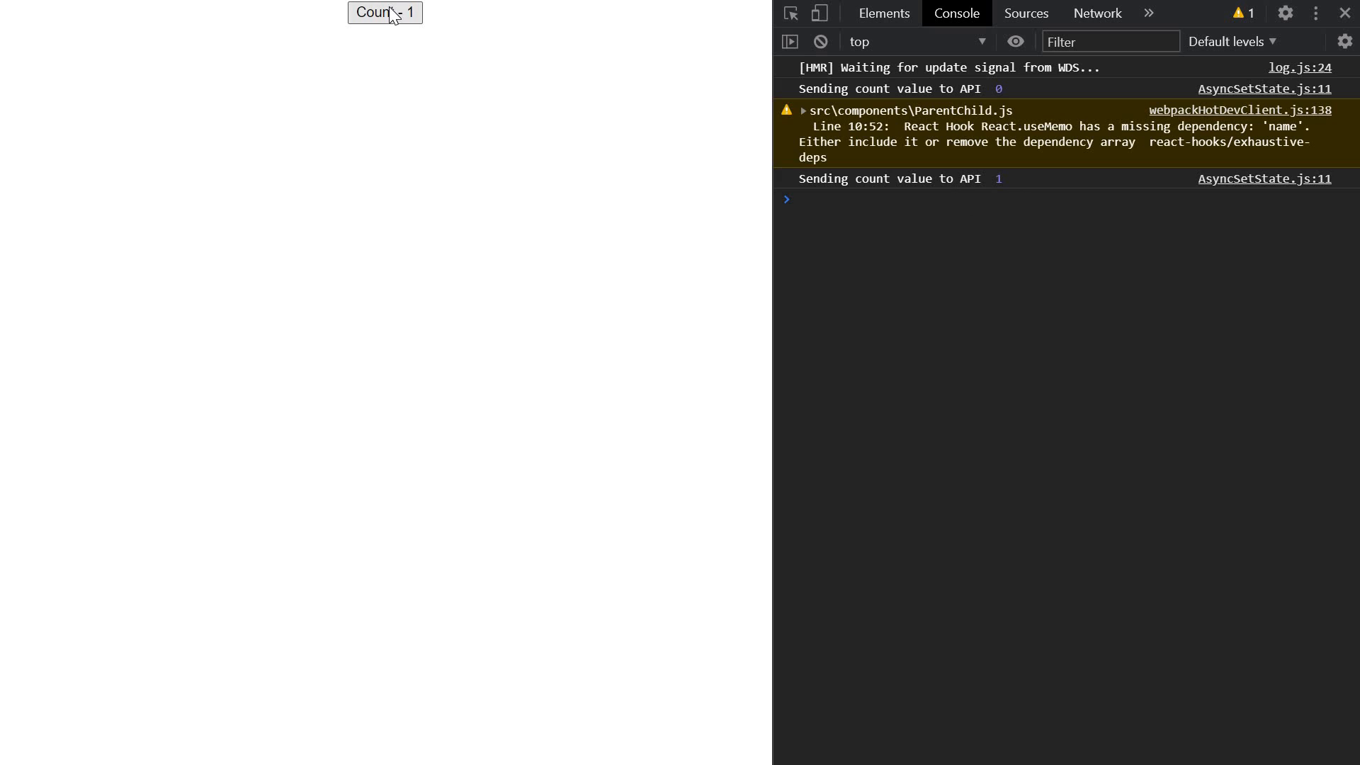
{"action": "left_click", "coordinate": [384, 12]}
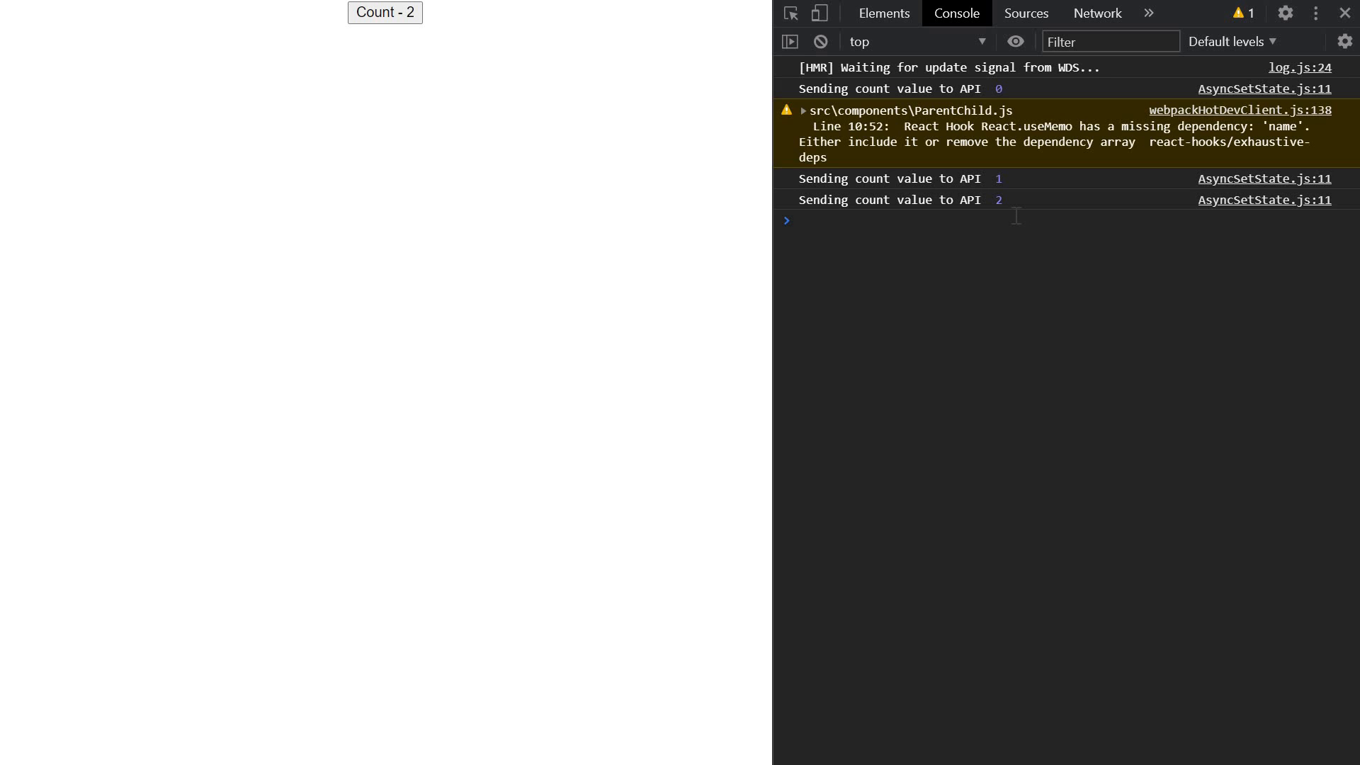
{"action": "mouse_move", "coordinate": [954, 107]}
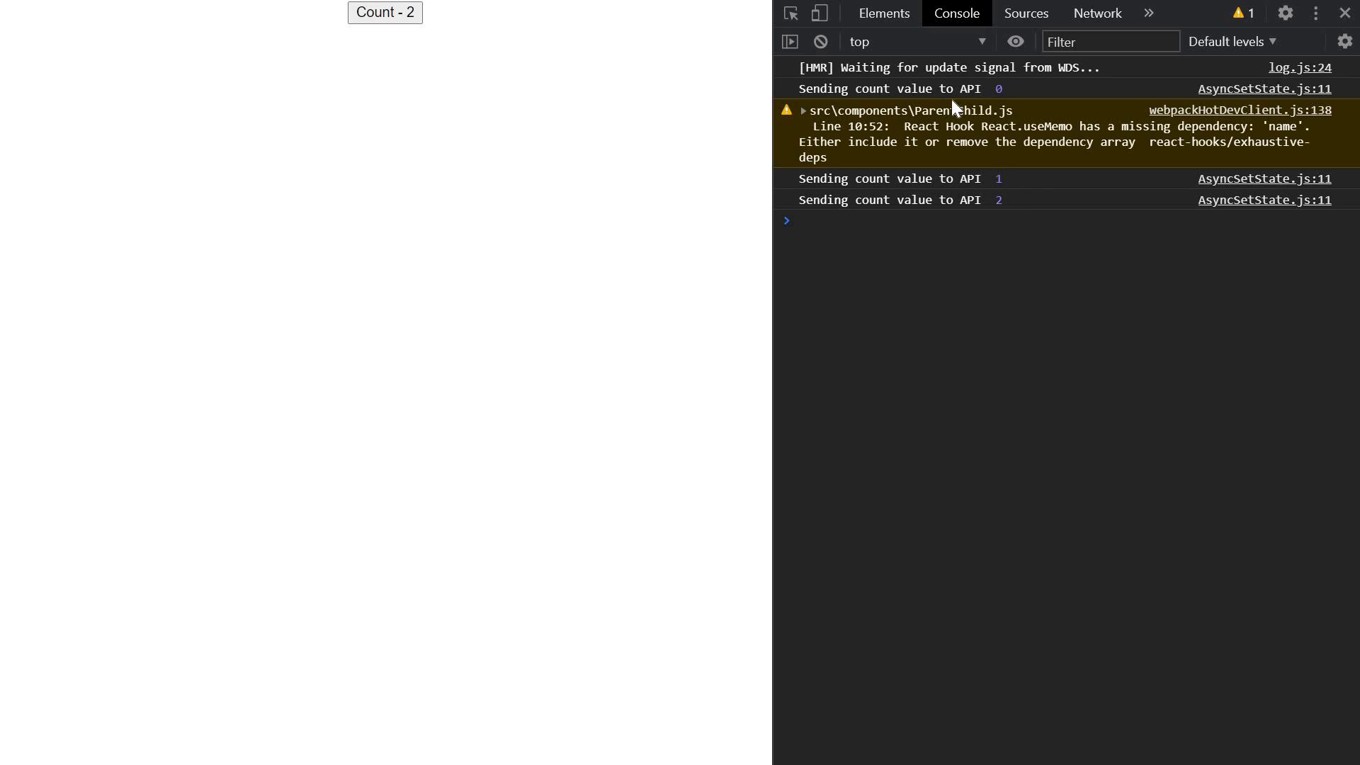
{"action": "mouse_move", "coordinate": [1004, 107]}
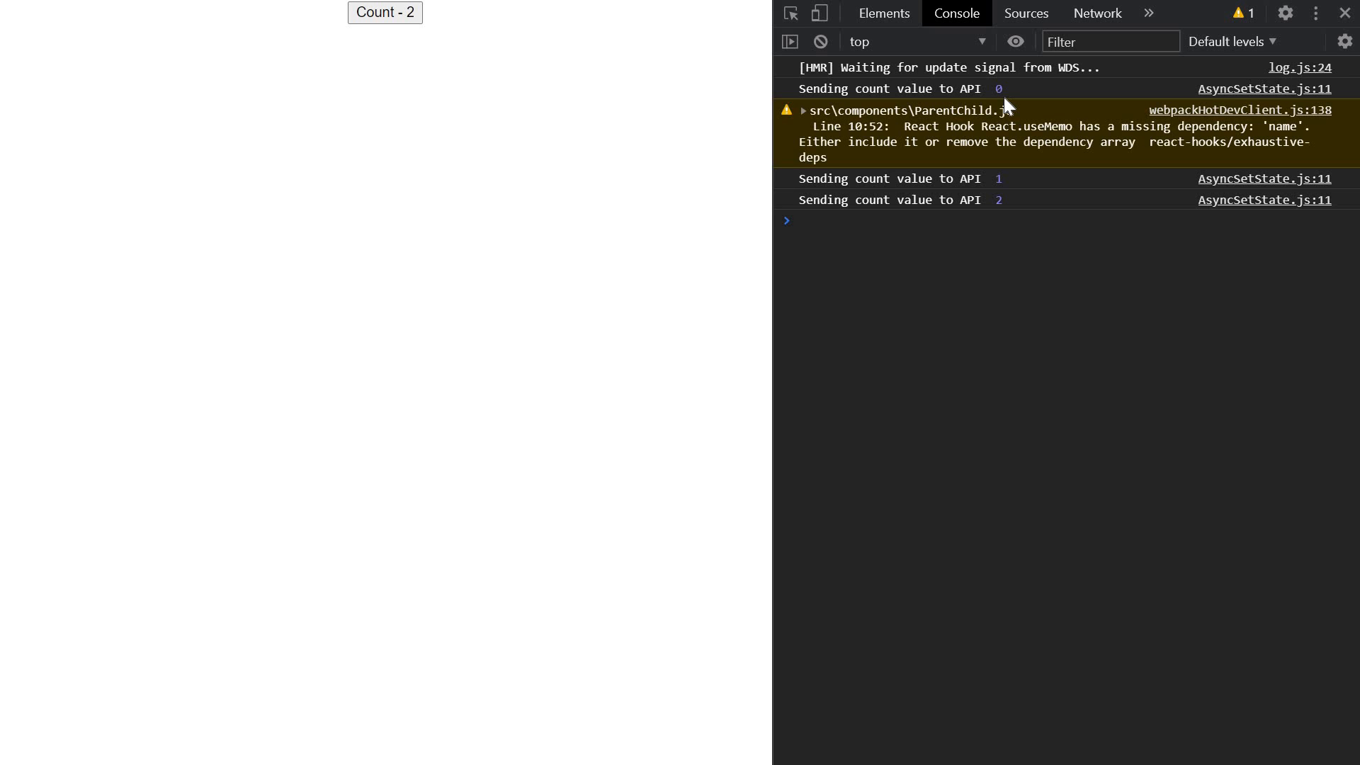
{"action": "mouse_move", "coordinate": [983, 305]}
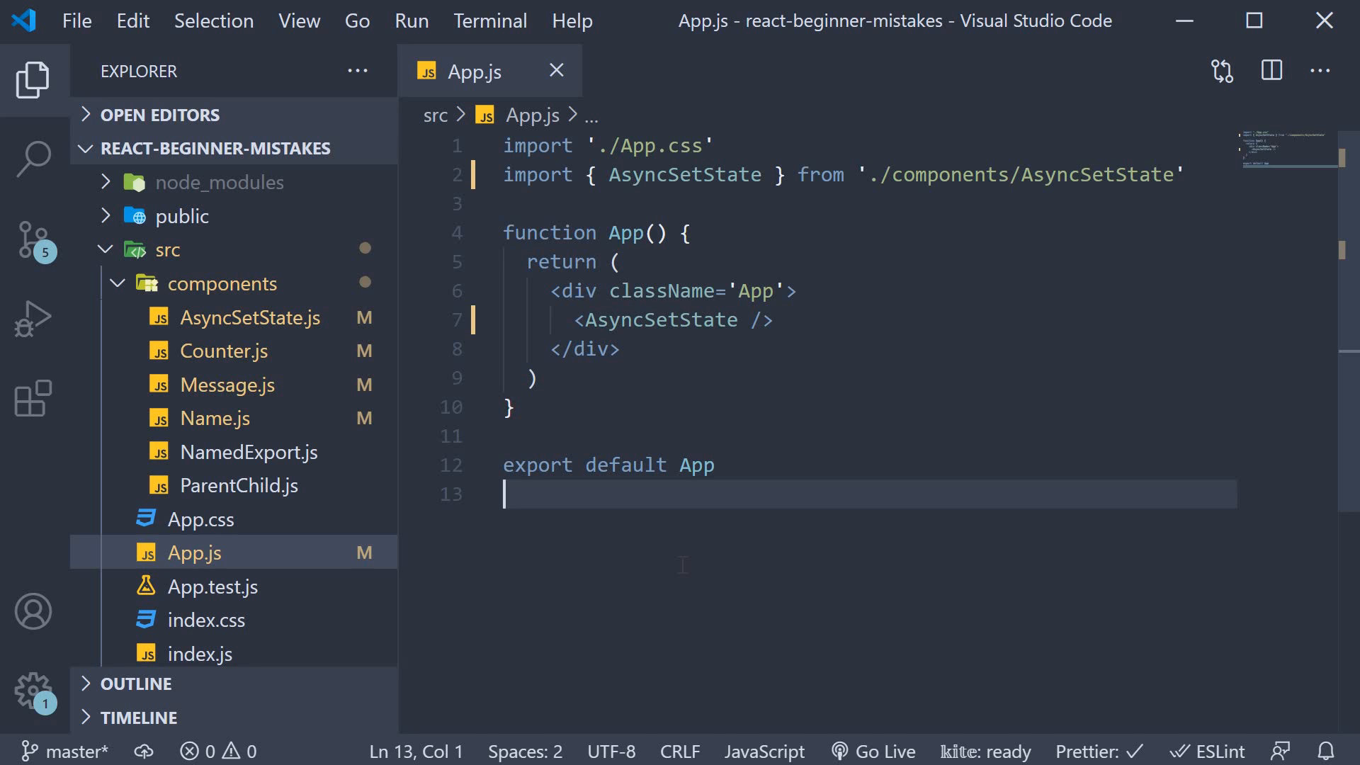
{"action": "mouse_move", "coordinate": [854, 556]}
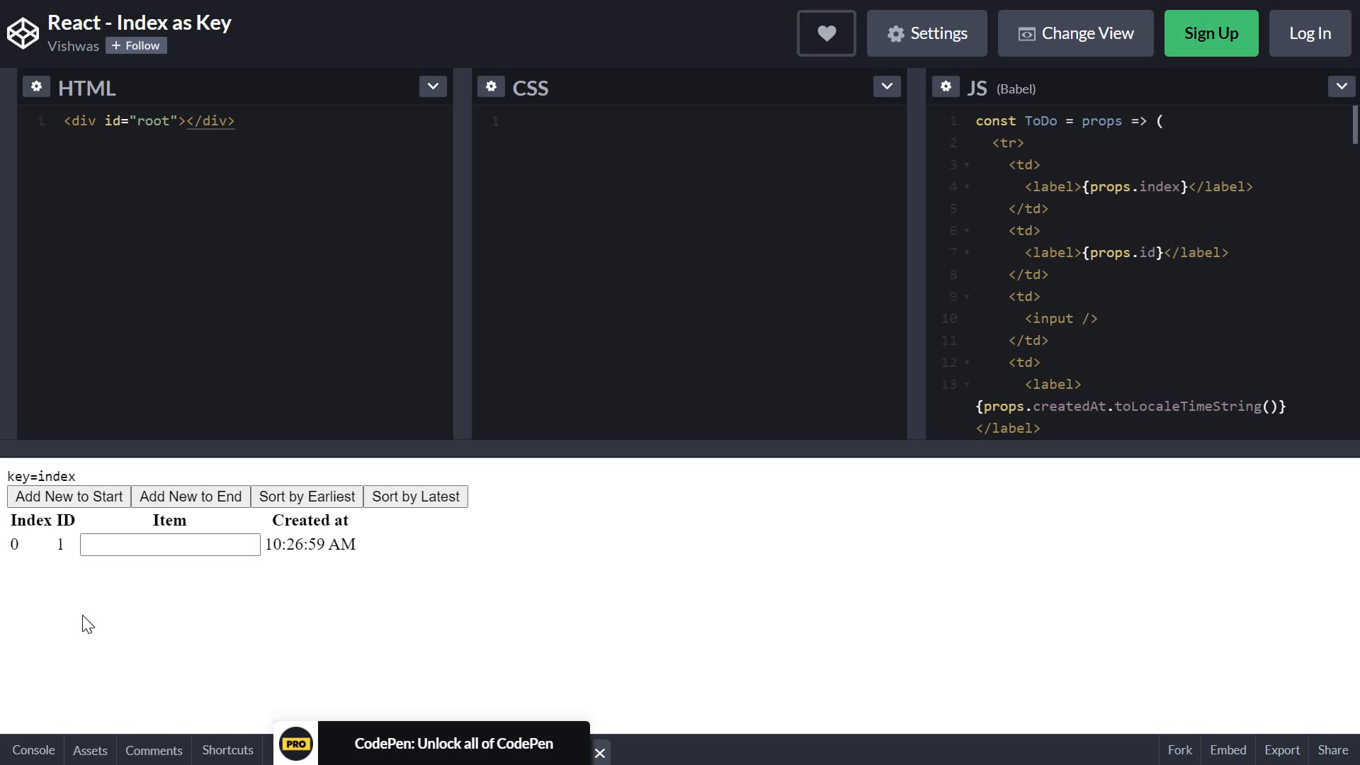
{"action": "mouse_move", "coordinate": [30, 618]}
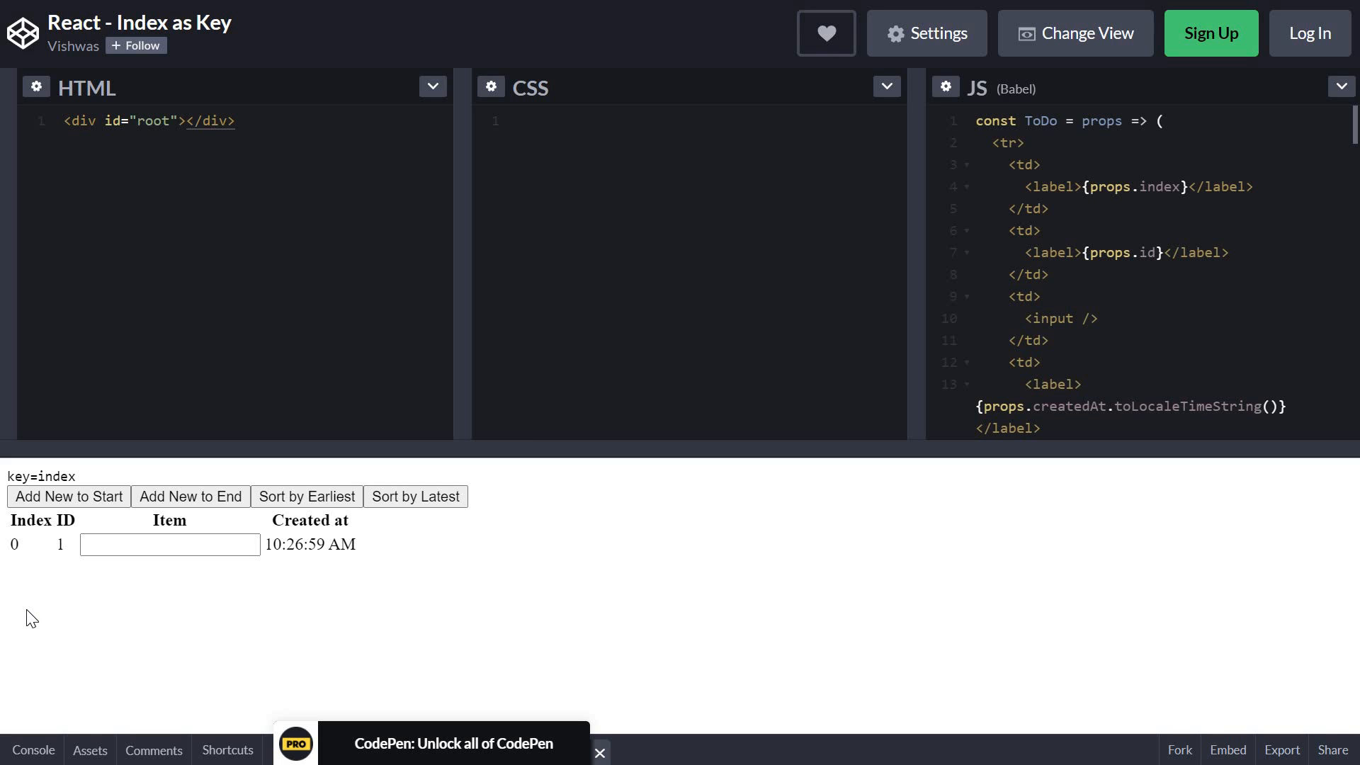
{"action": "mouse_move", "coordinate": [57, 590]}
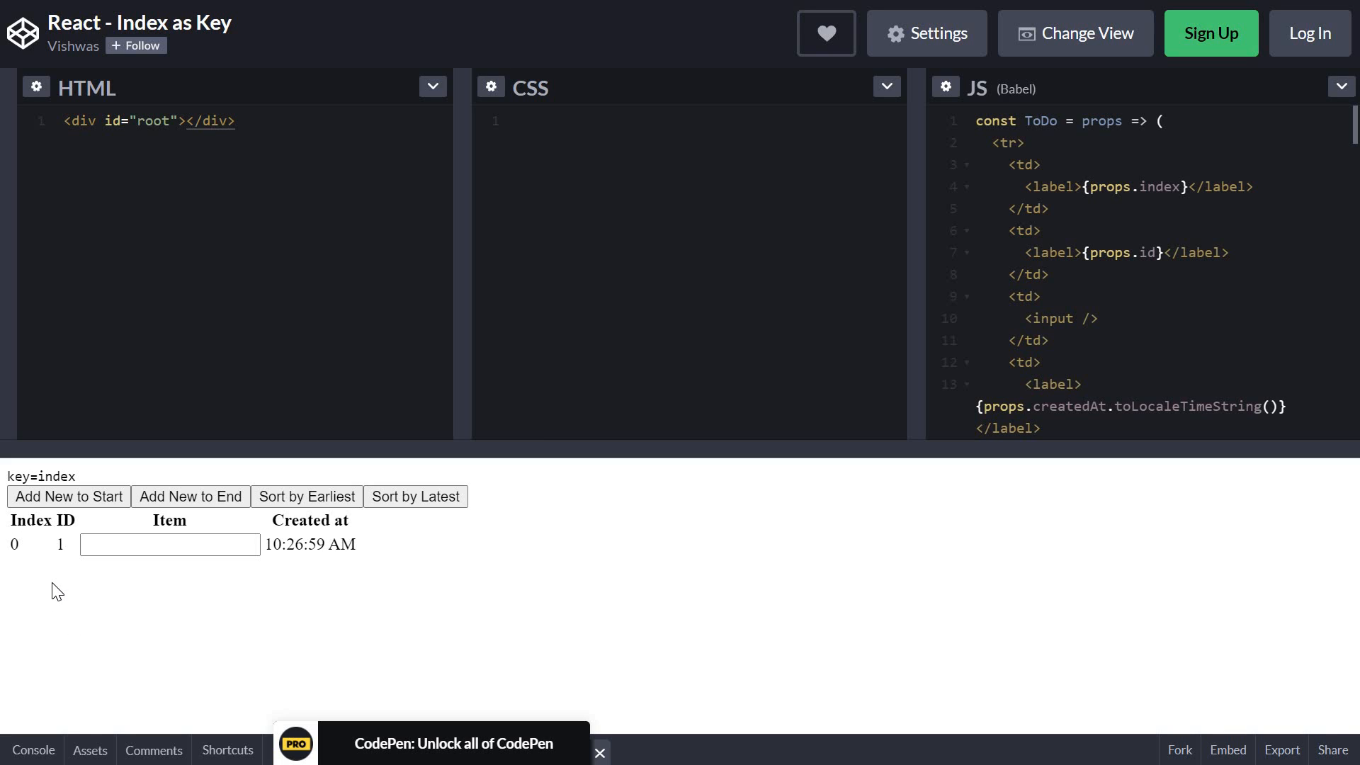
{"action": "mouse_move", "coordinate": [24, 562]}
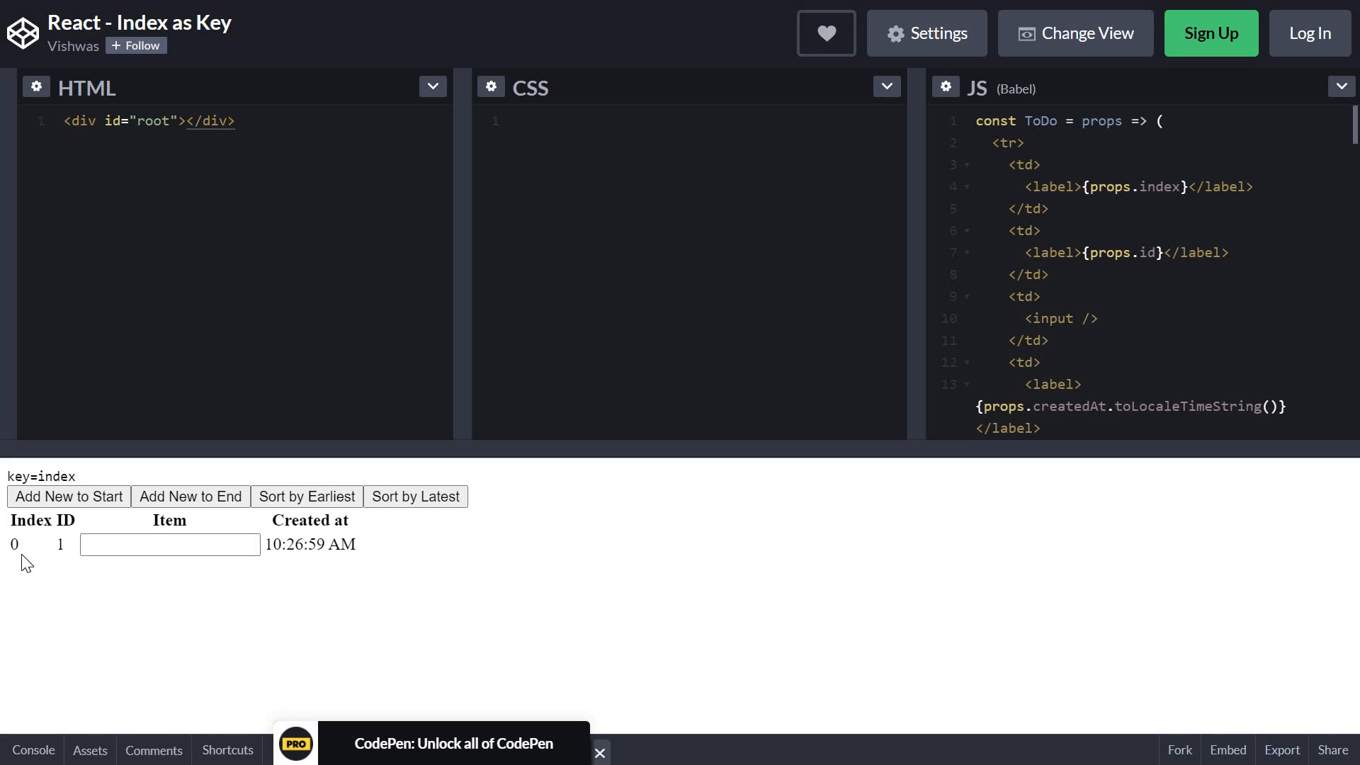
{"action": "mouse_move", "coordinate": [74, 580]}
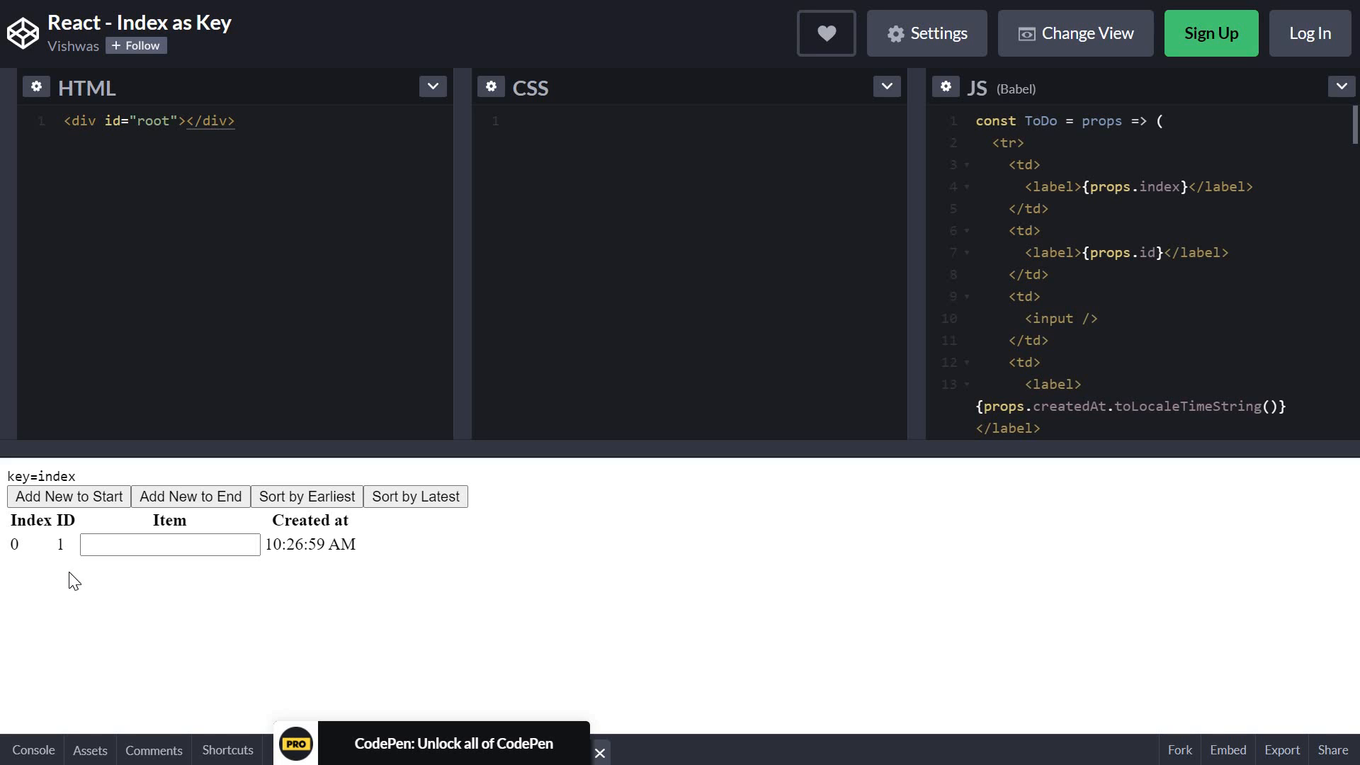
{"action": "mouse_move", "coordinate": [213, 568]}
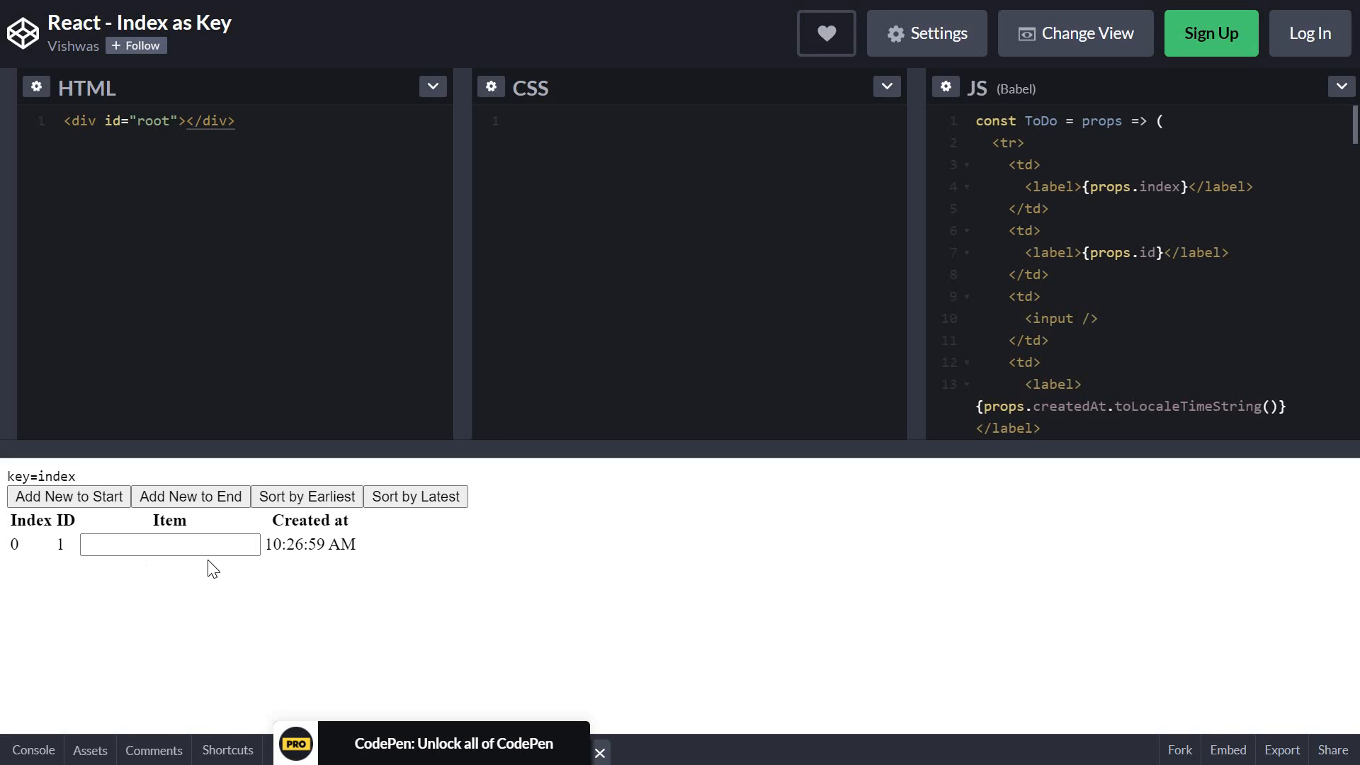
{"action": "mouse_move", "coordinate": [306, 565]}
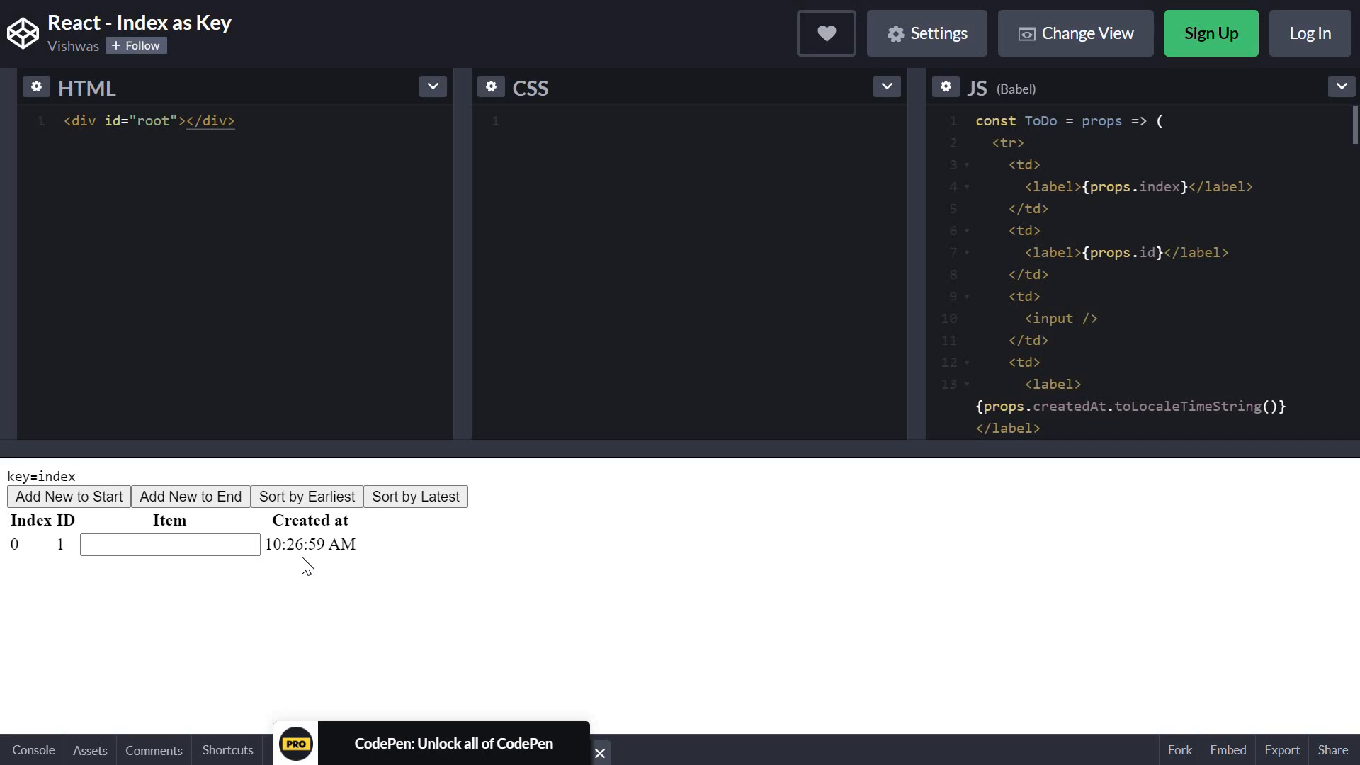
{"action": "mouse_move", "coordinate": [129, 525]}
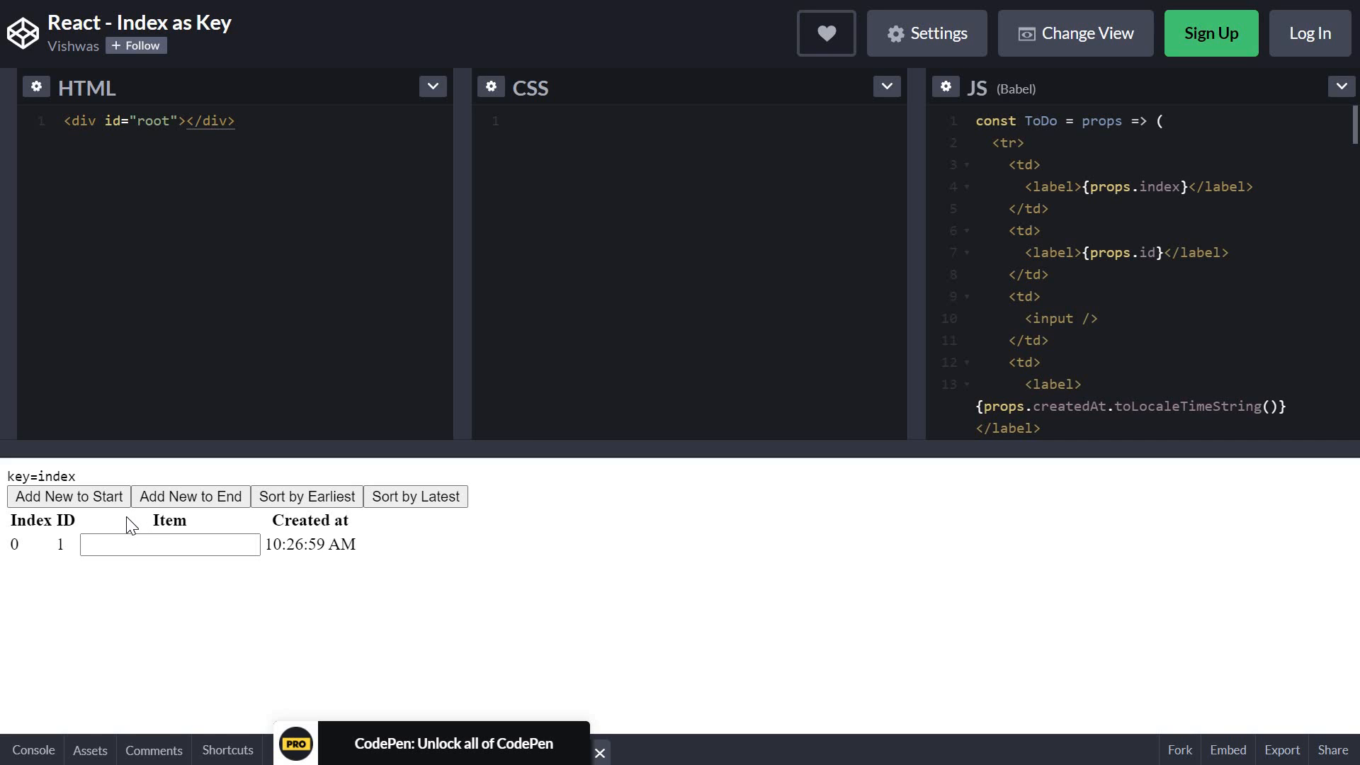
{"action": "mouse_move", "coordinate": [100, 522]}
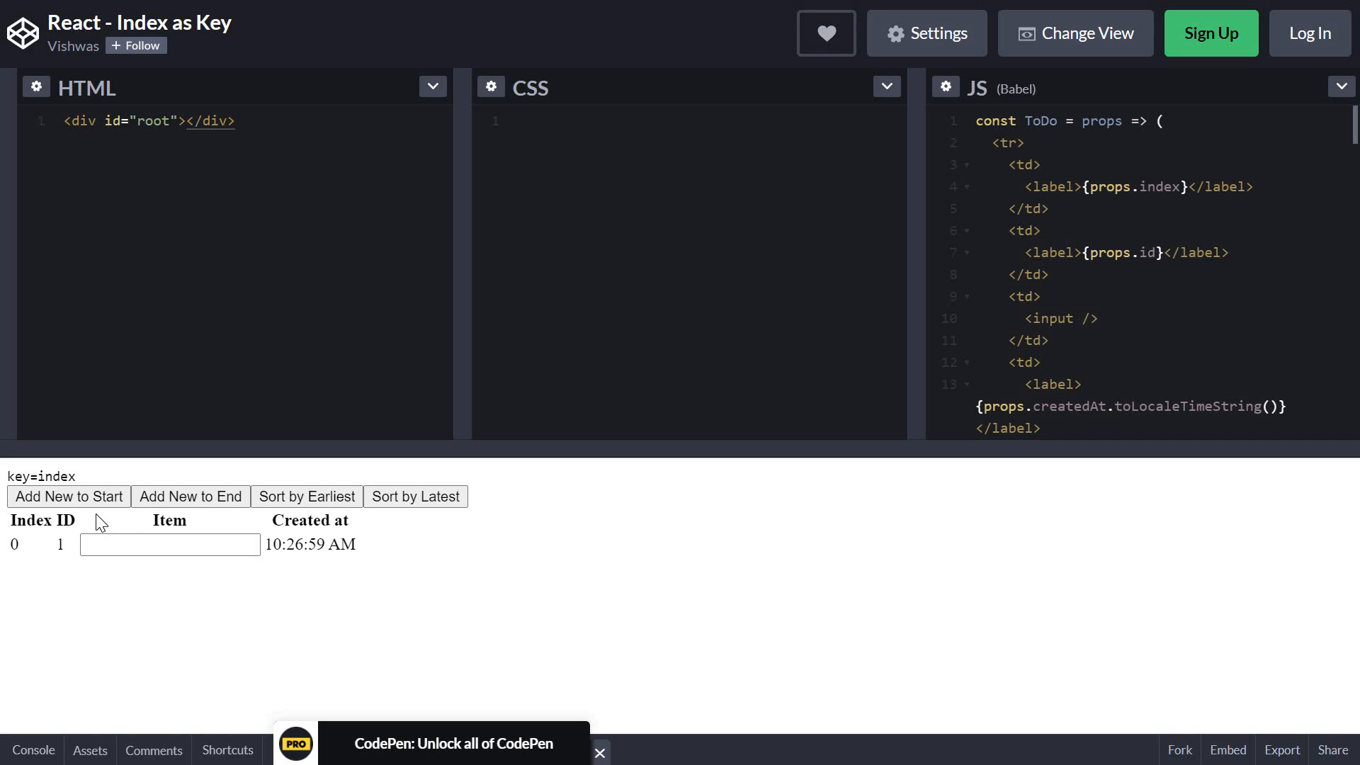
{"action": "mouse_move", "coordinate": [69, 496]}
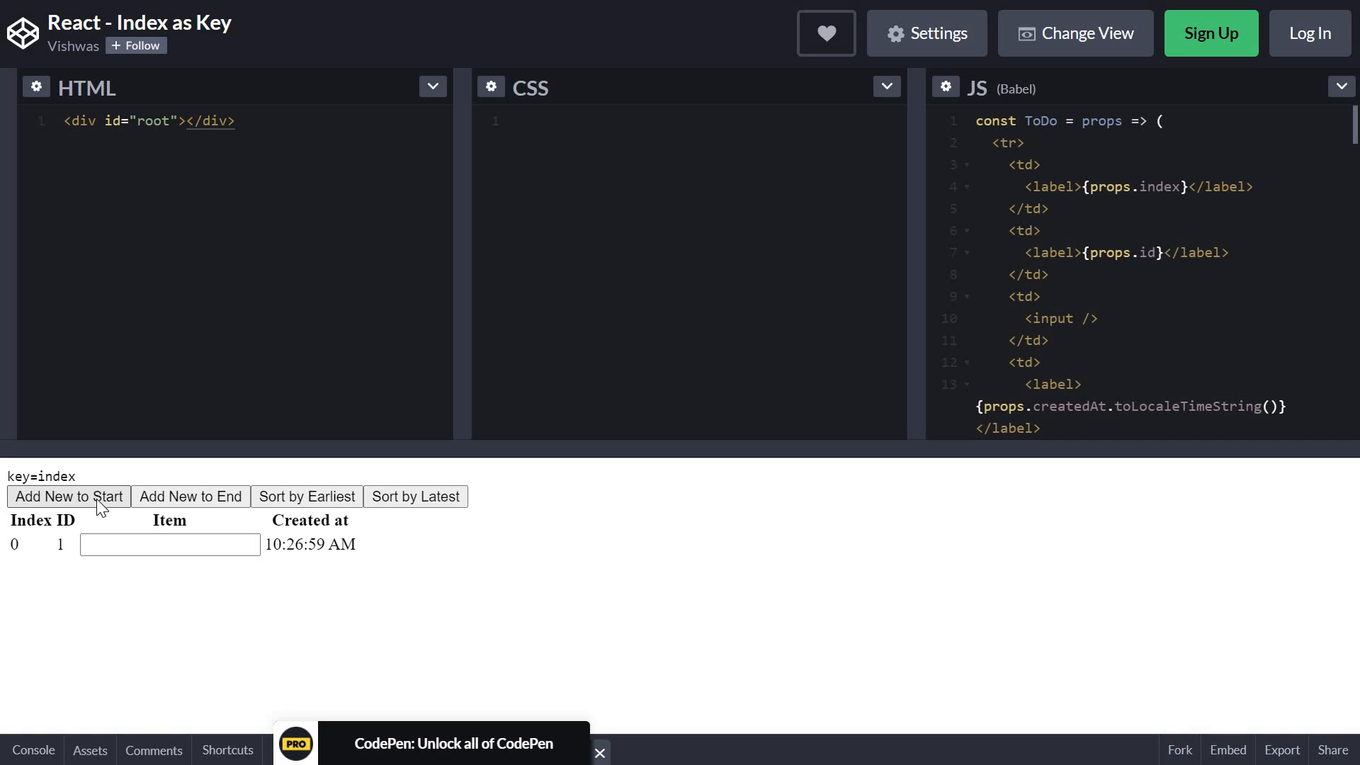
{"action": "mouse_move", "coordinate": [190, 496]}
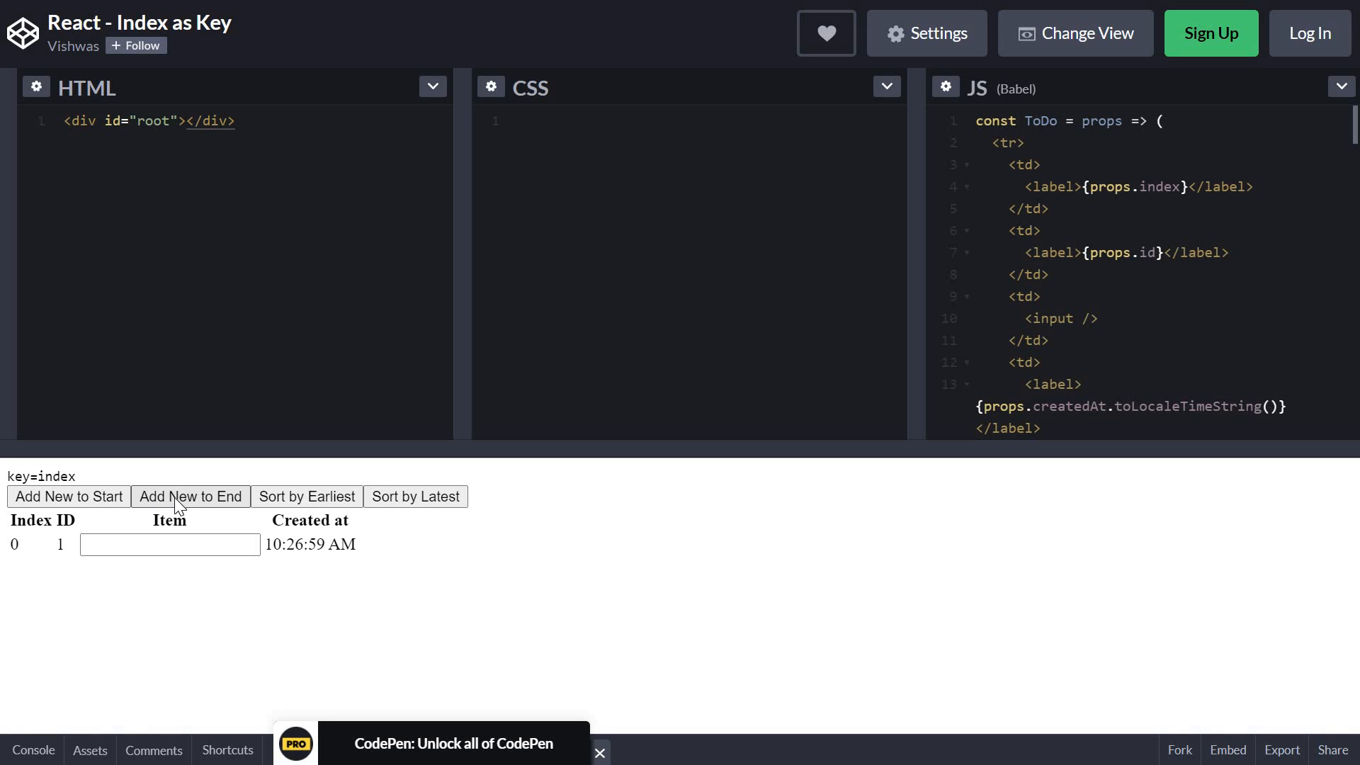
{"action": "mouse_move", "coordinate": [317, 510]}
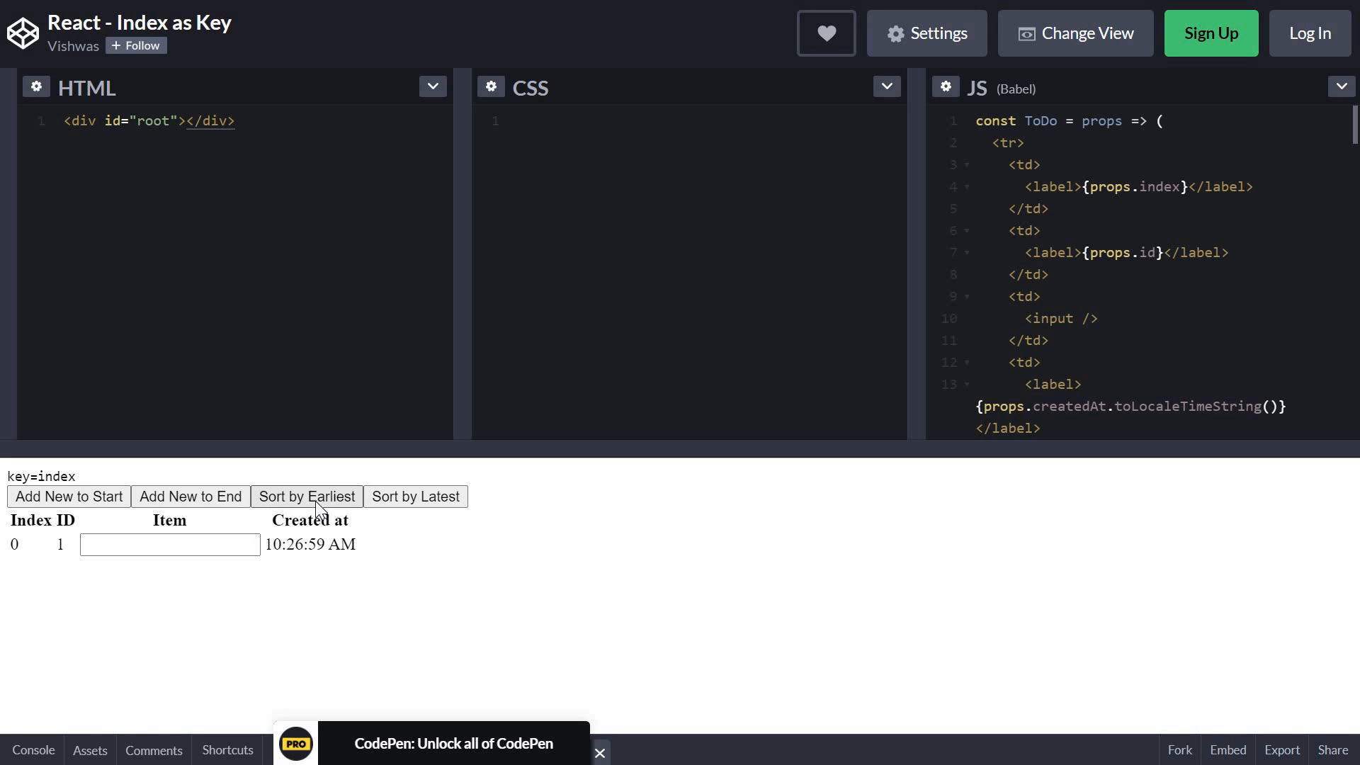
{"action": "mouse_move", "coordinate": [408, 506]}
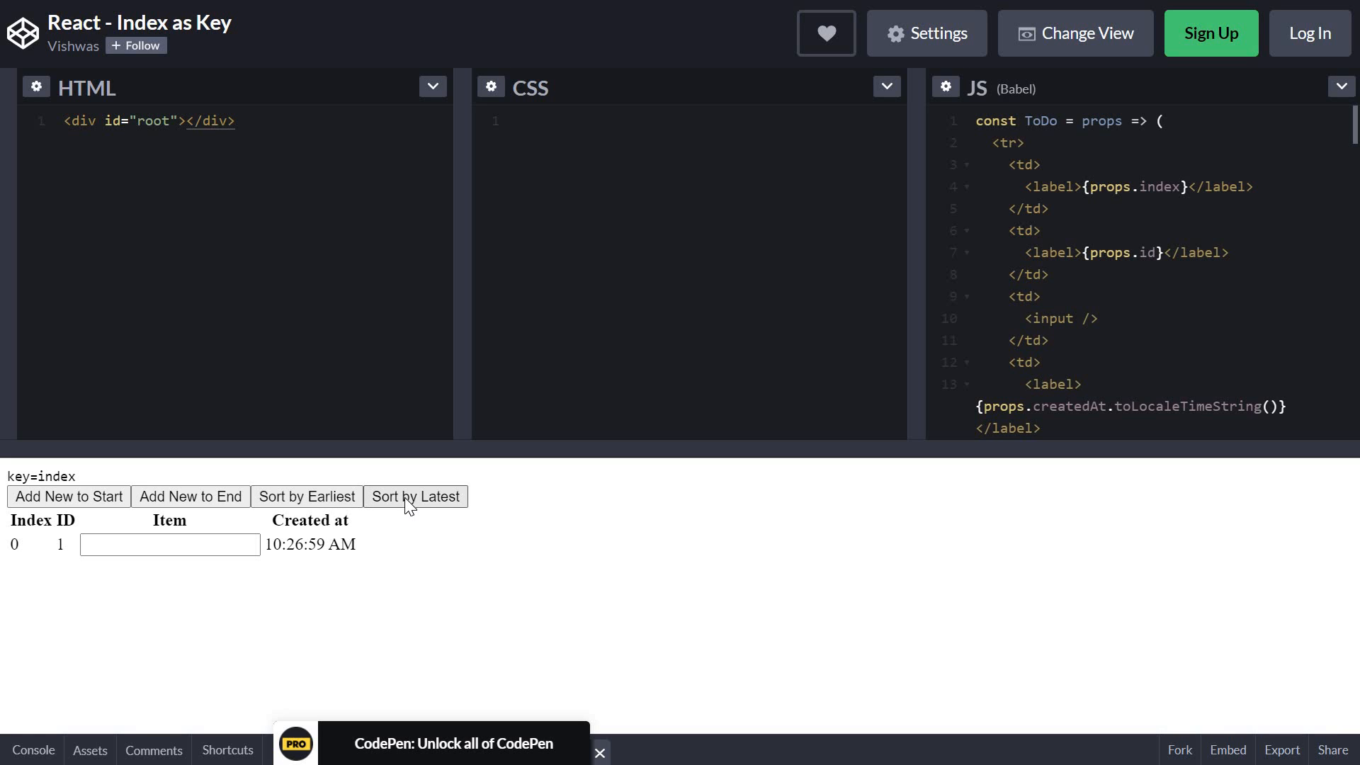
- Scroll the JS panel down to the list.map rendering ToDo rows with key={index}
{"action": "scroll", "scroll_direction": "down", "scroll_amount": 3}
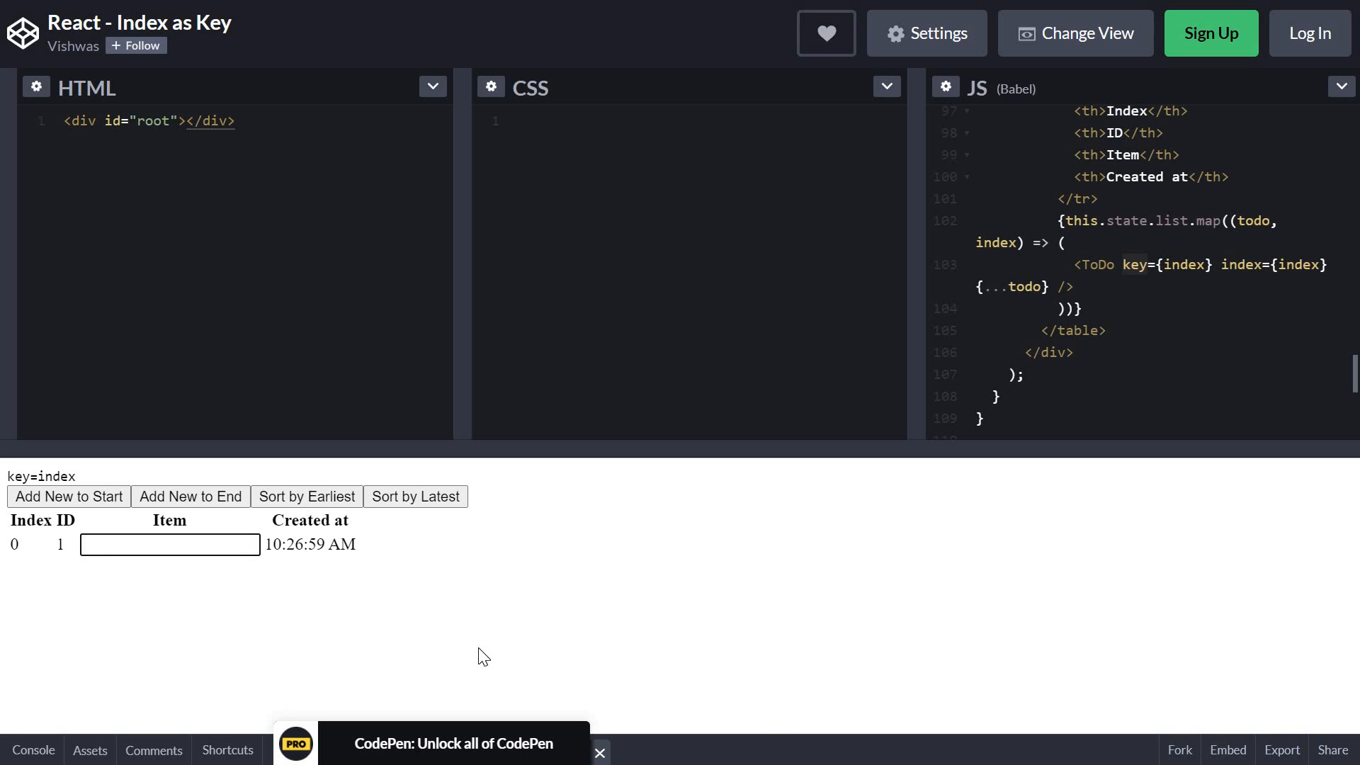
- Type 1 in the first item, add two rows at the end and fill the last with 3
{"action": "type", "text": "1"}
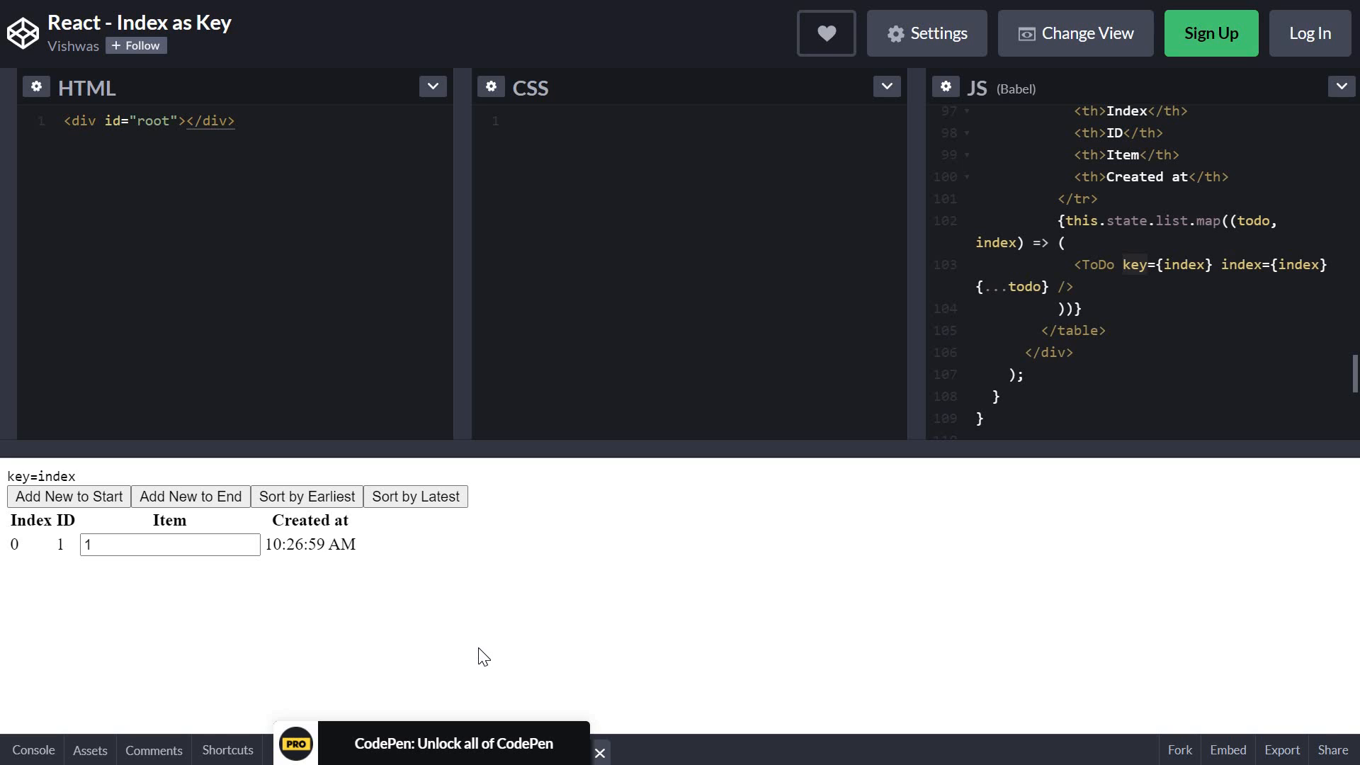
{"action": "mouse_move", "coordinate": [225, 519]}
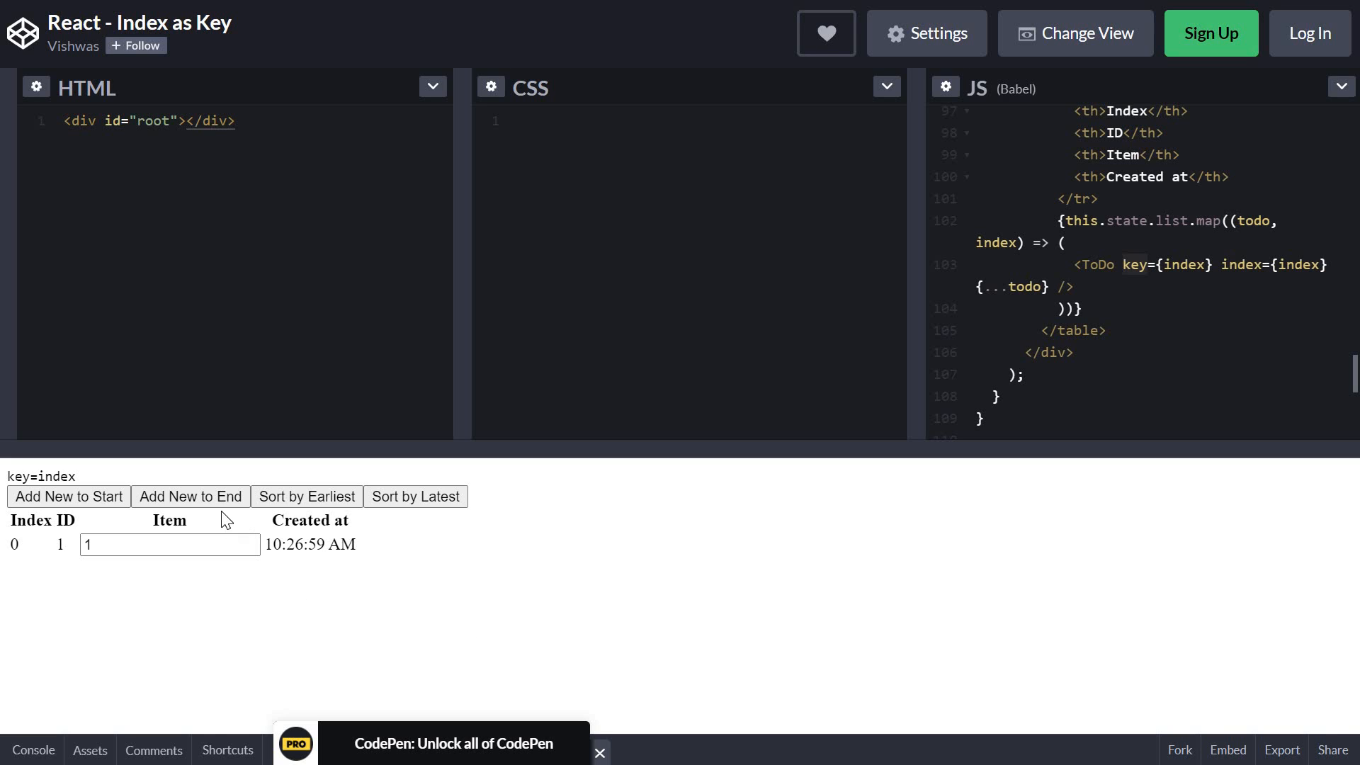
{"action": "left_click", "coordinate": [190, 496]}
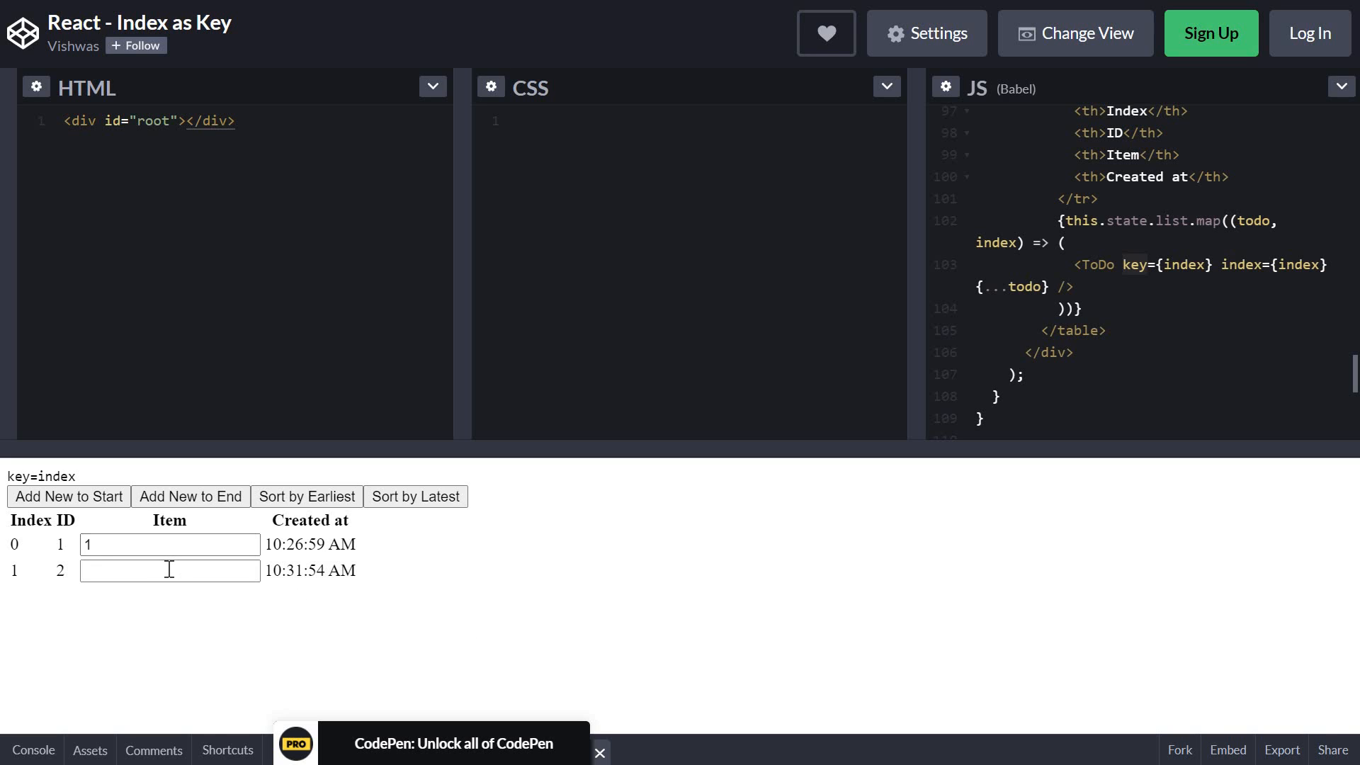
{"action": "left_click", "coordinate": [190, 496]}
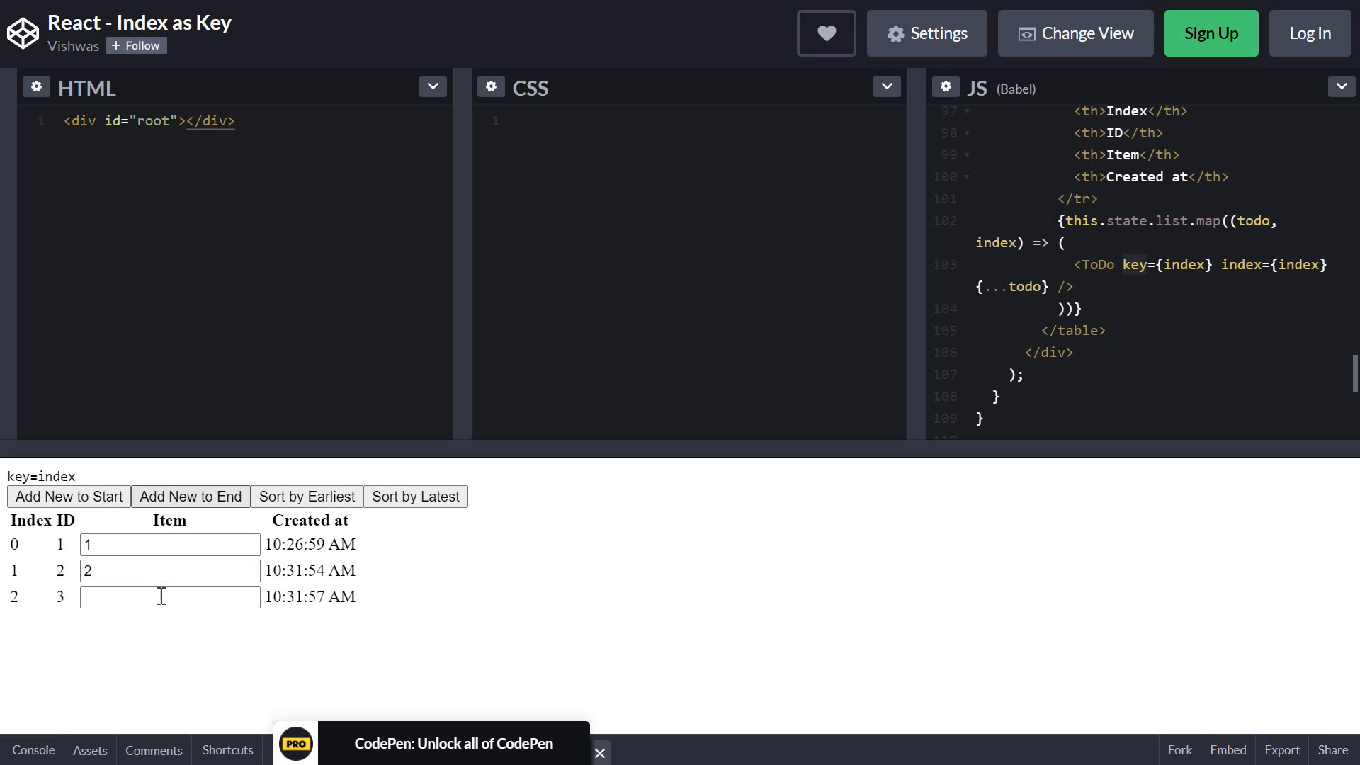
{"action": "type", "text": "3"}
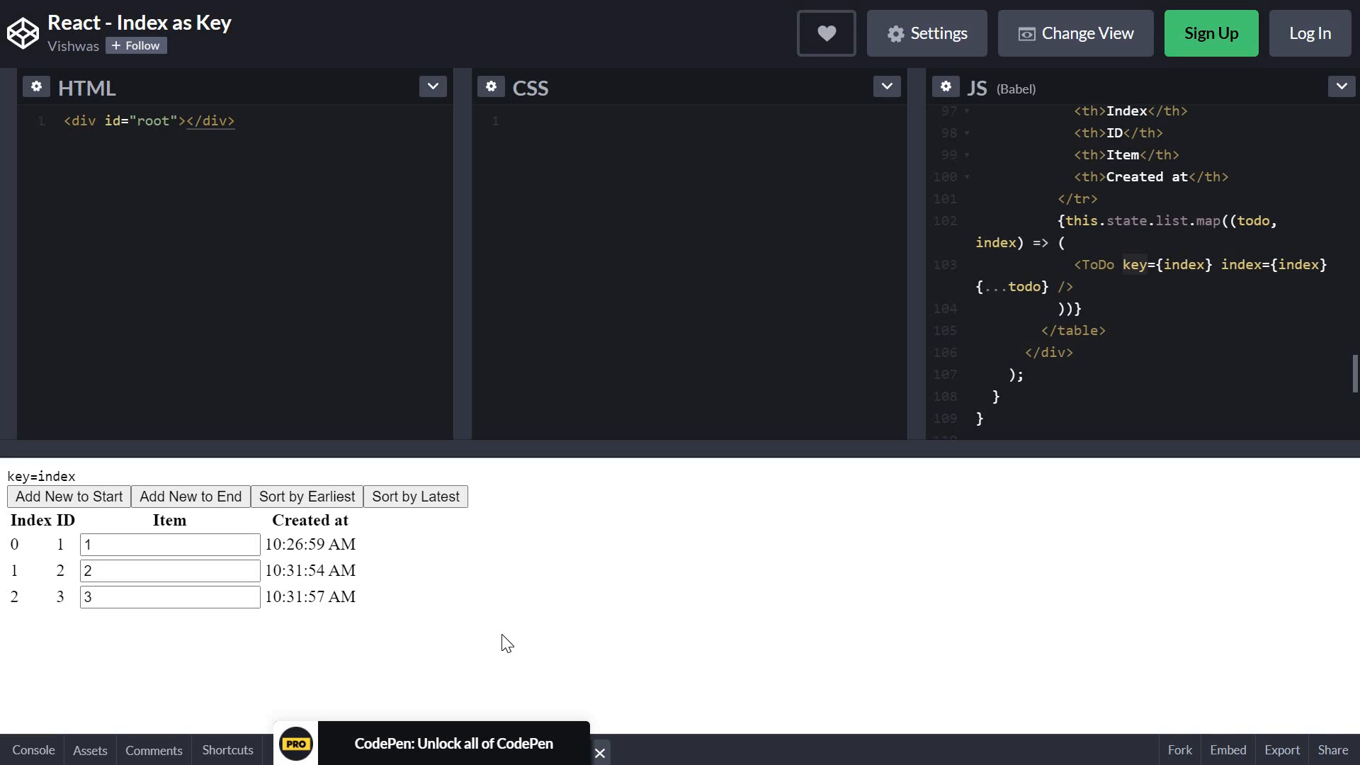
{"action": "mouse_move", "coordinate": [104, 520]}
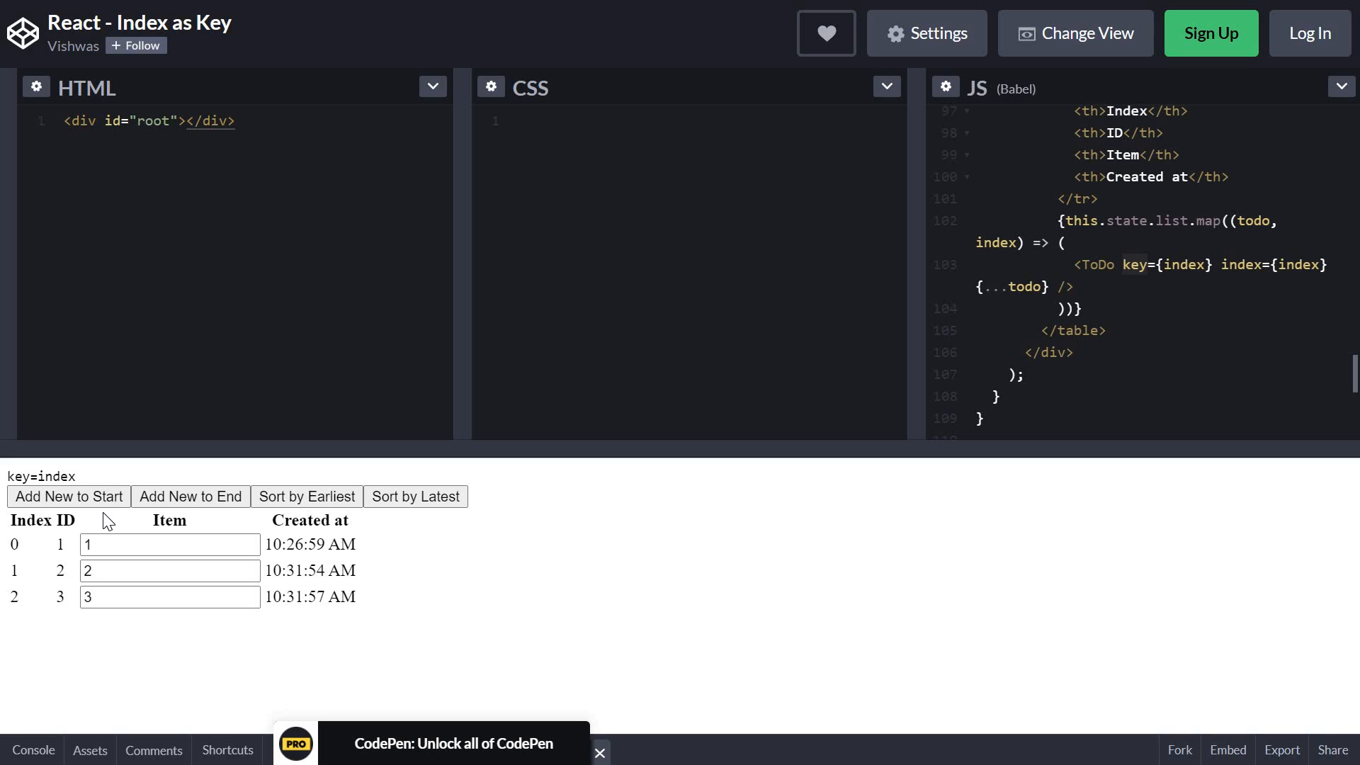
{"action": "mouse_move", "coordinate": [131, 532]}
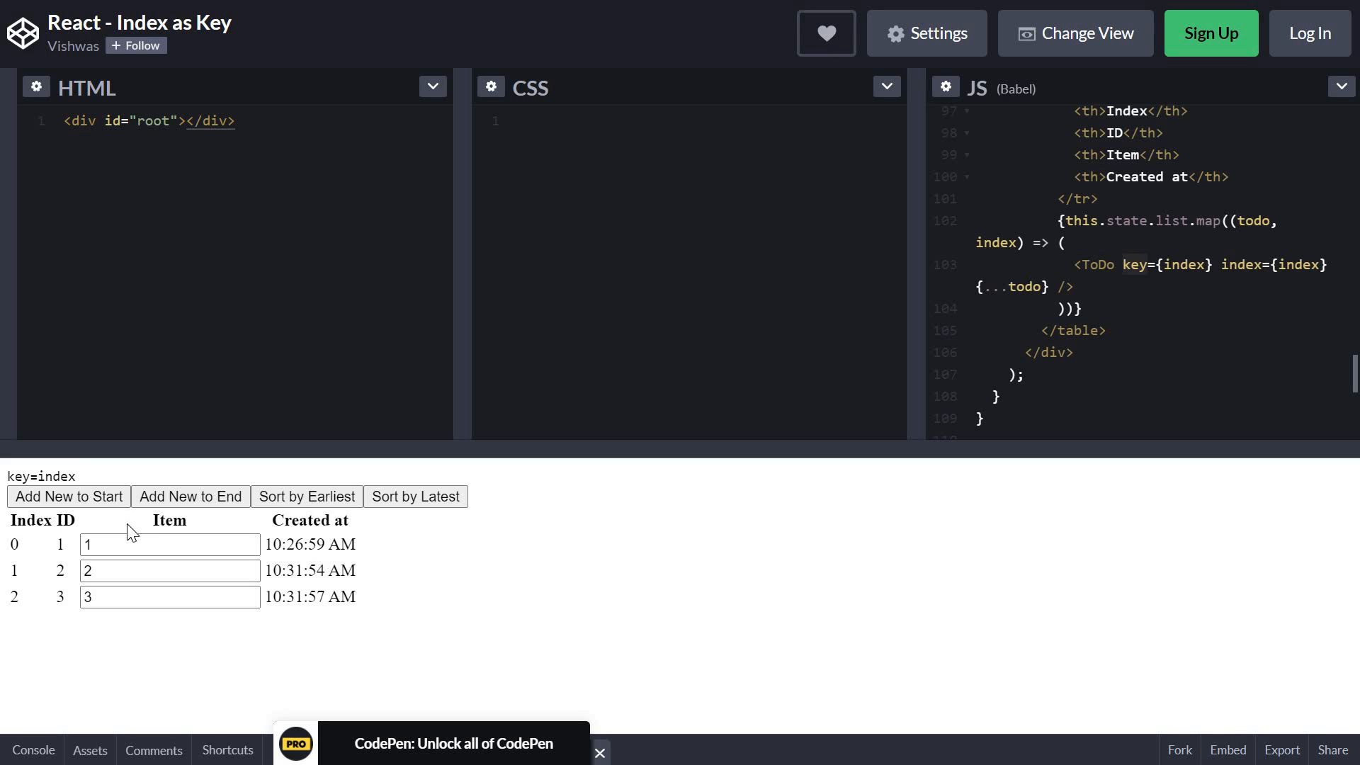
{"action": "mouse_move", "coordinate": [21, 560]}
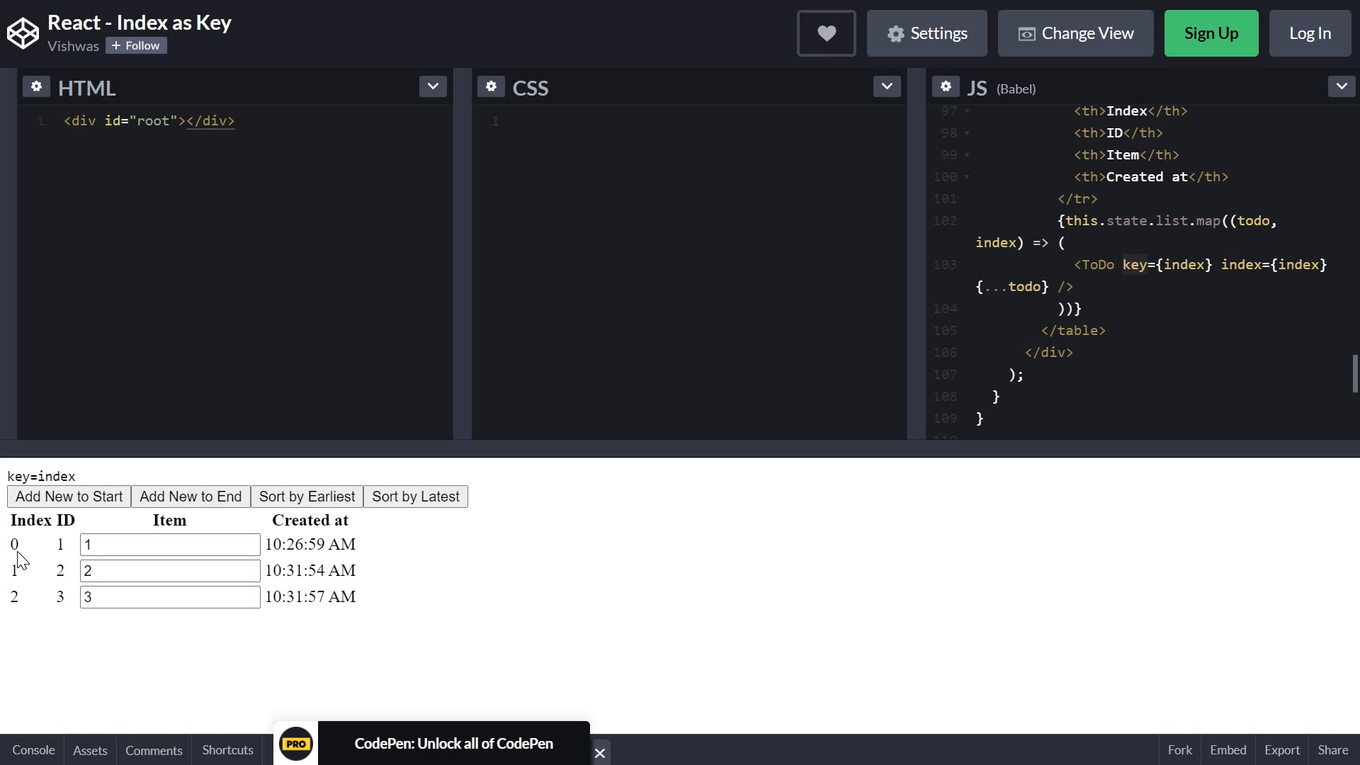
{"action": "mouse_move", "coordinate": [64, 564]}
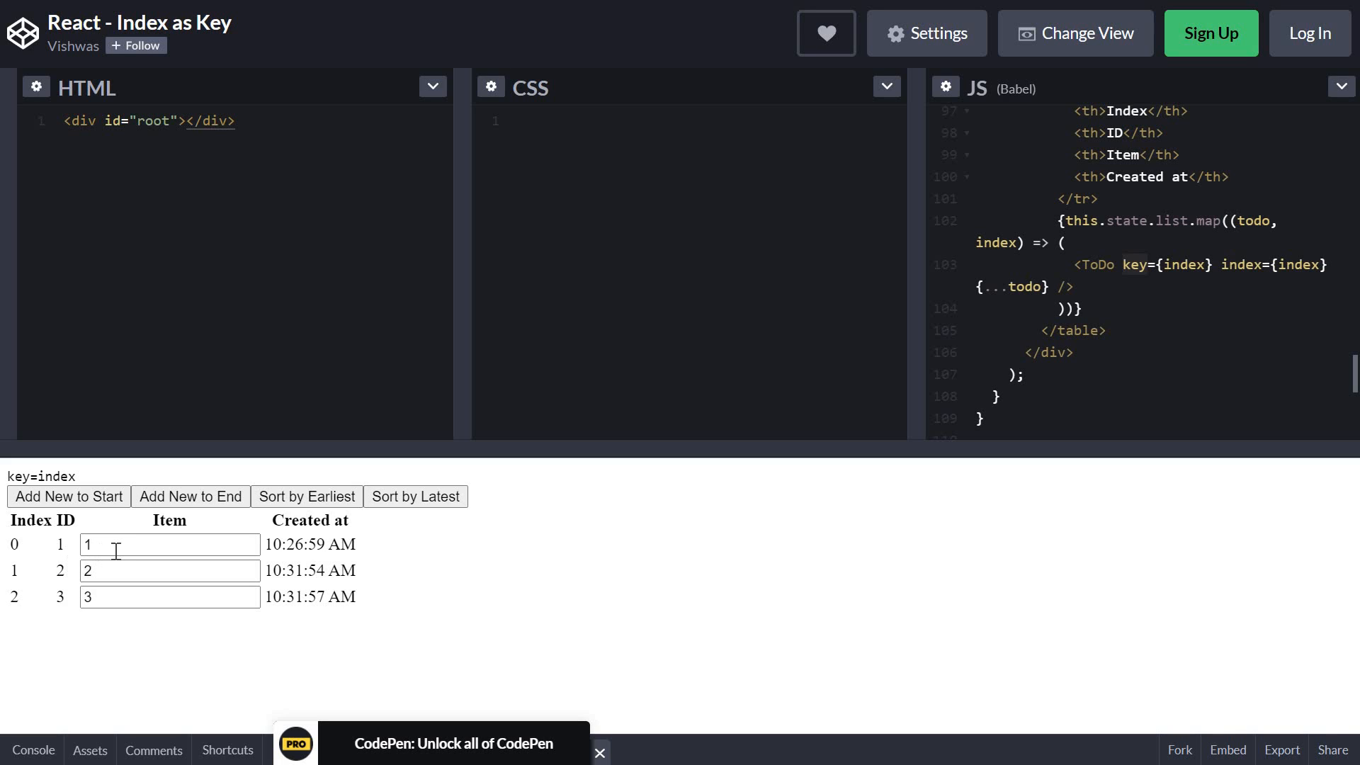
{"action": "mouse_move", "coordinate": [367, 553]}
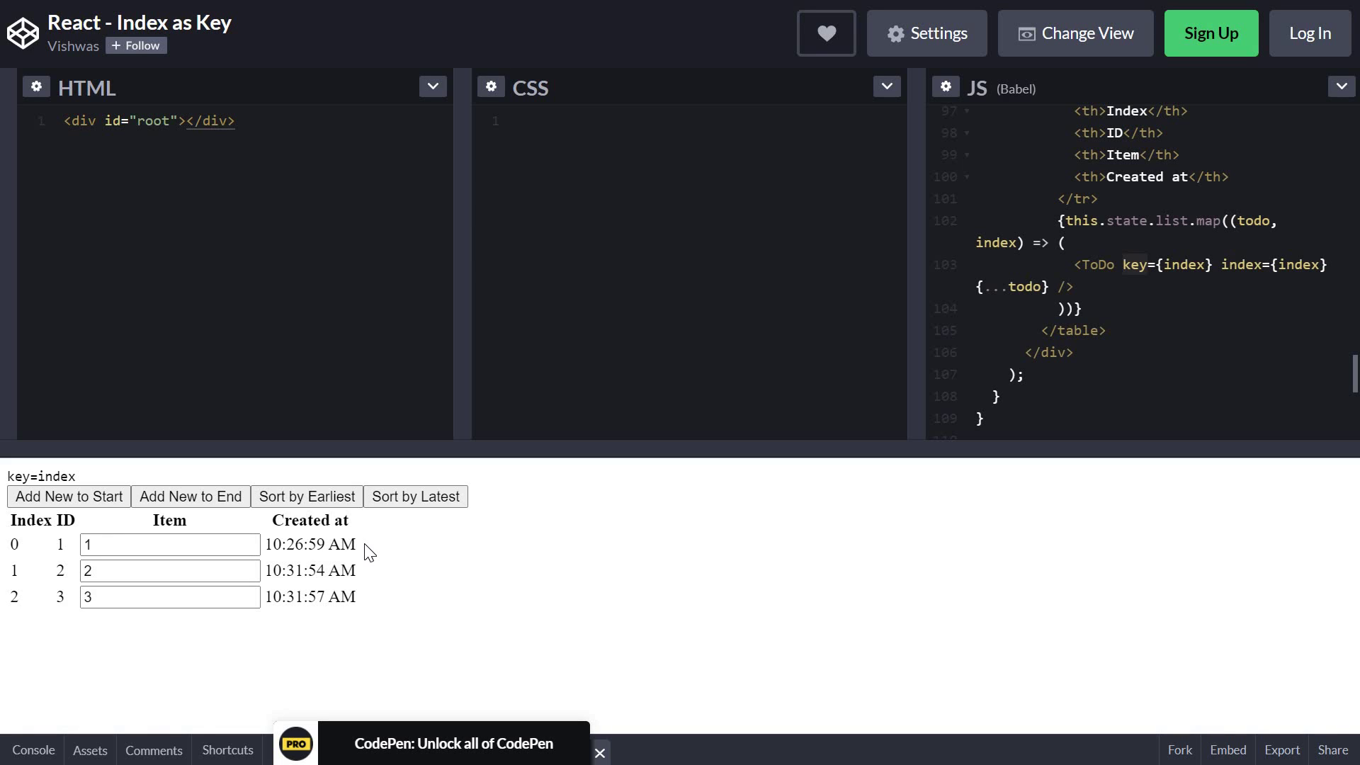
{"action": "mouse_move", "coordinate": [175, 523]}
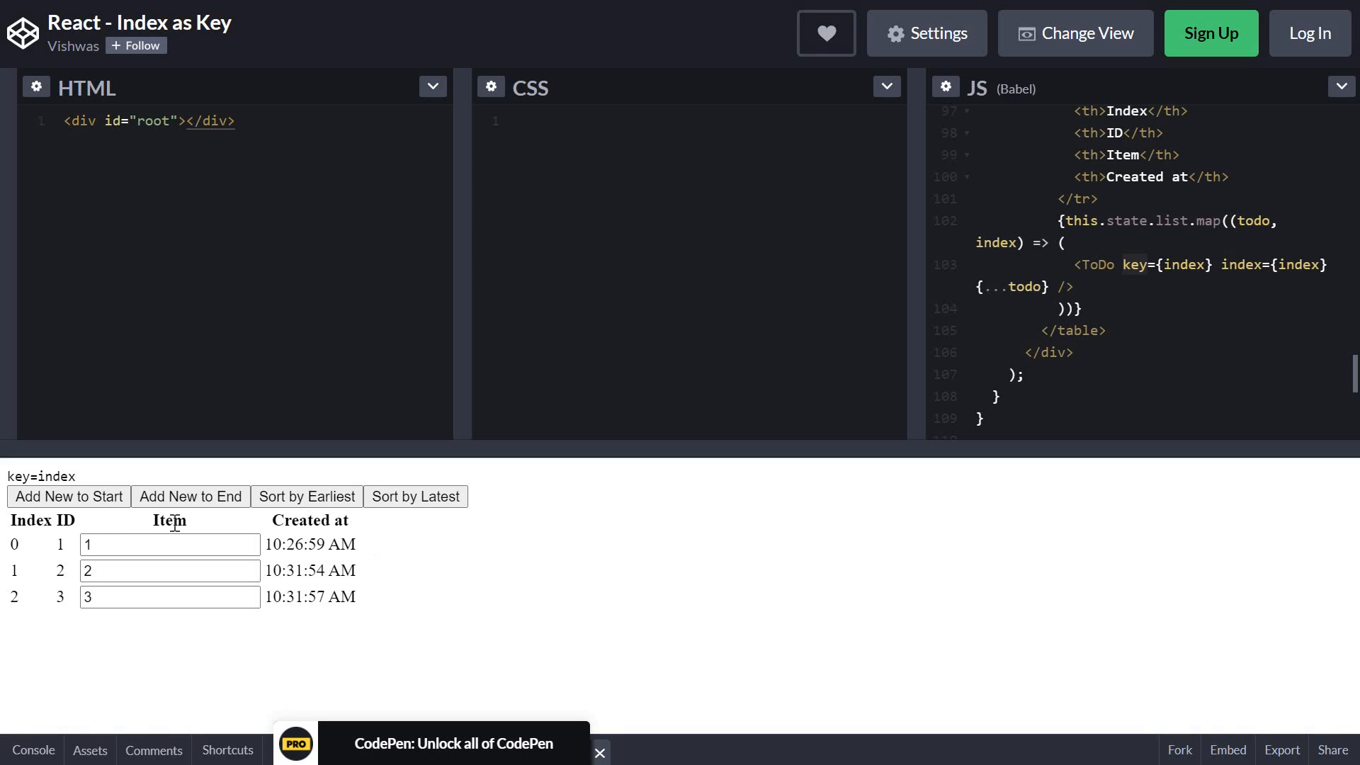
{"action": "mouse_move", "coordinate": [69, 496]}
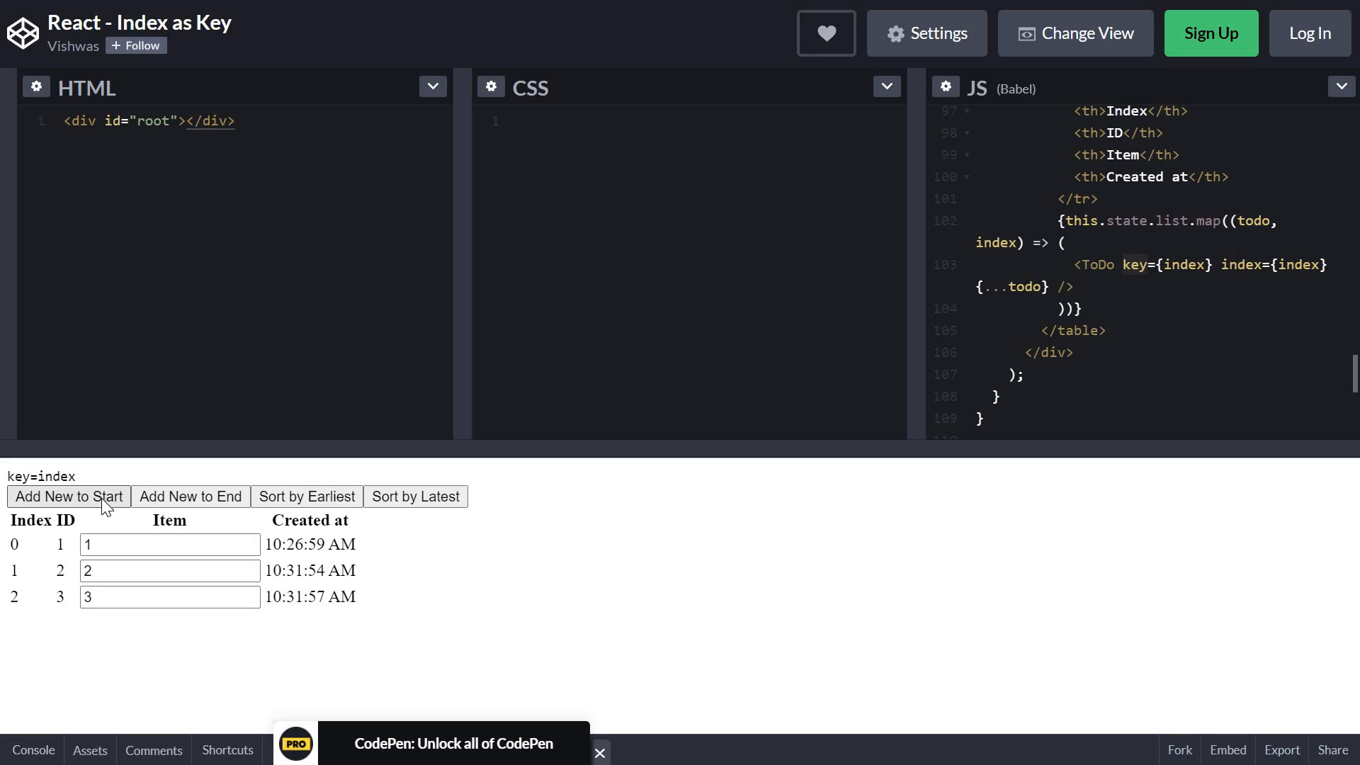
- Add a new item to the start so a new ID 4 row tops the table
{"action": "left_click", "coordinate": [68, 496]}
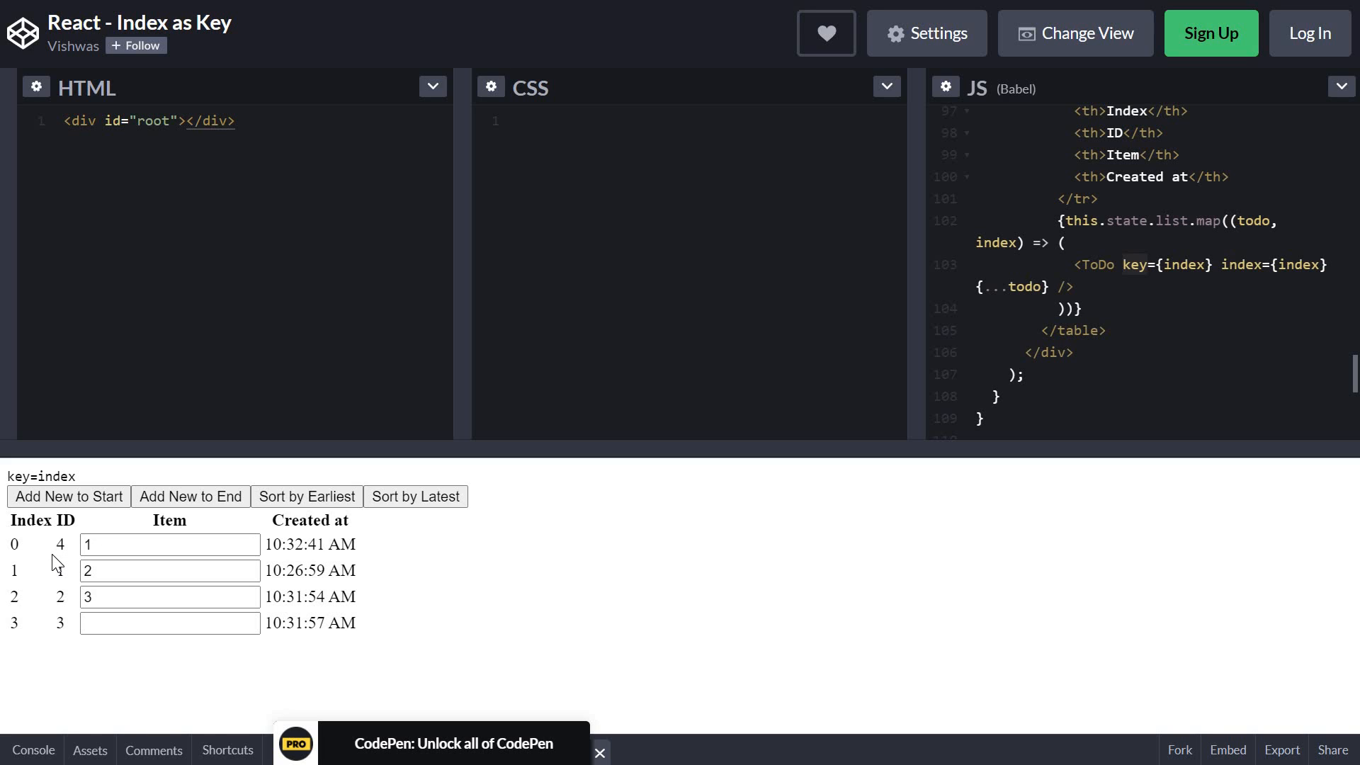
{"action": "mouse_move", "coordinate": [61, 561]}
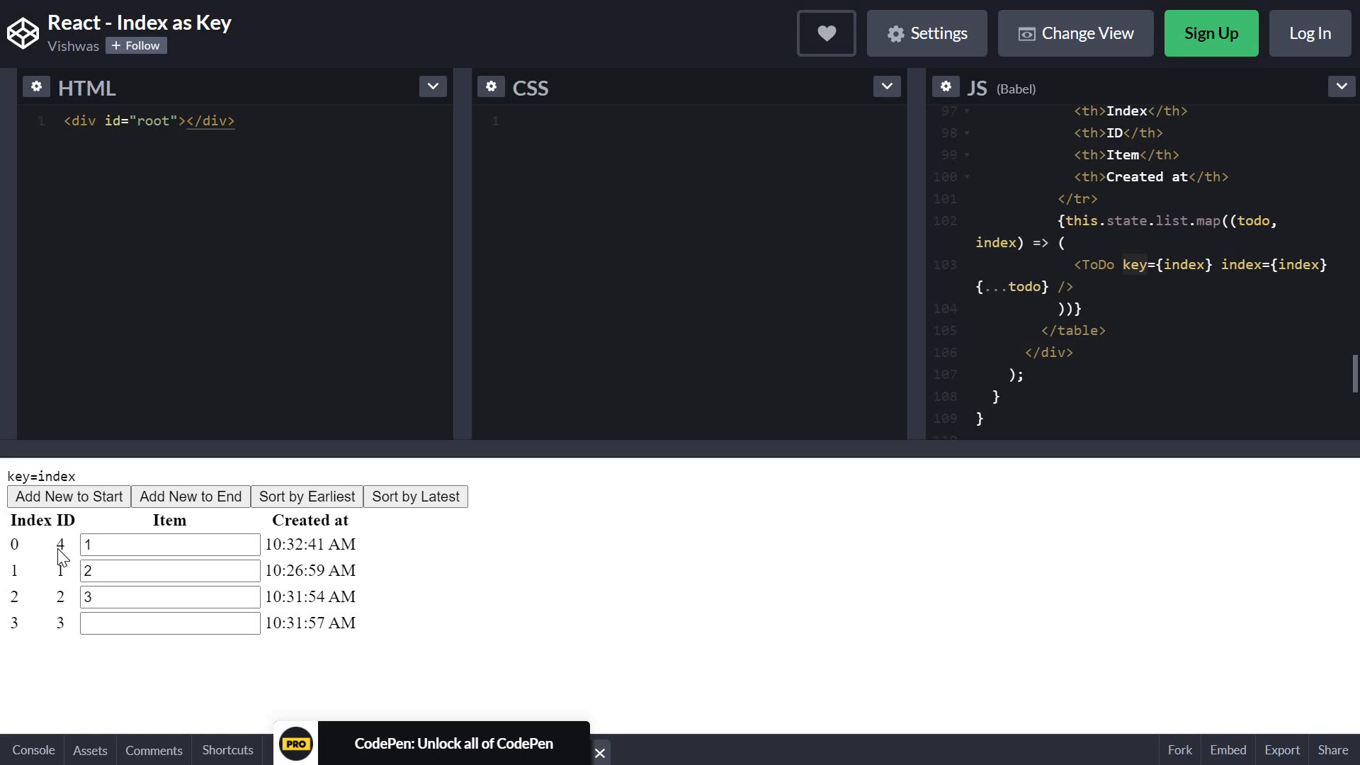
{"action": "mouse_move", "coordinate": [31, 560]}
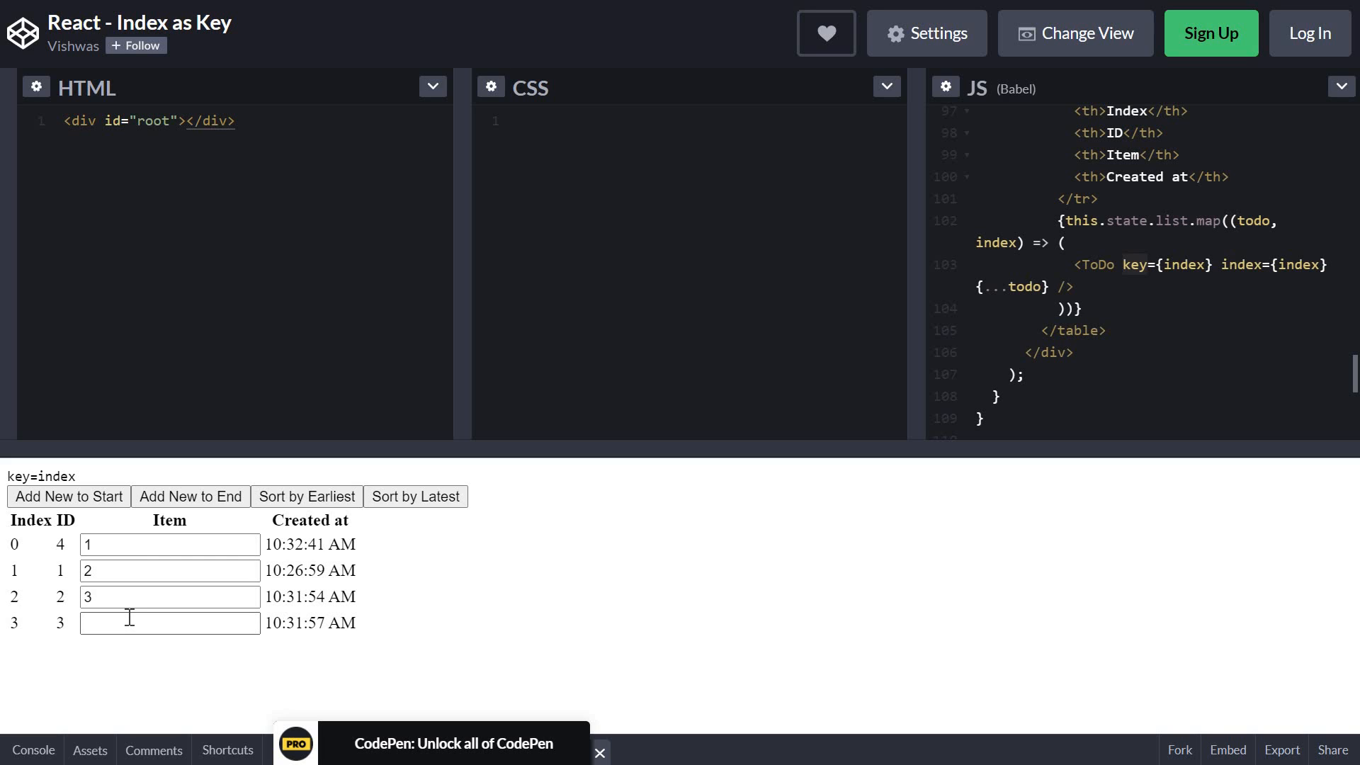
{"action": "mouse_move", "coordinate": [61, 634]}
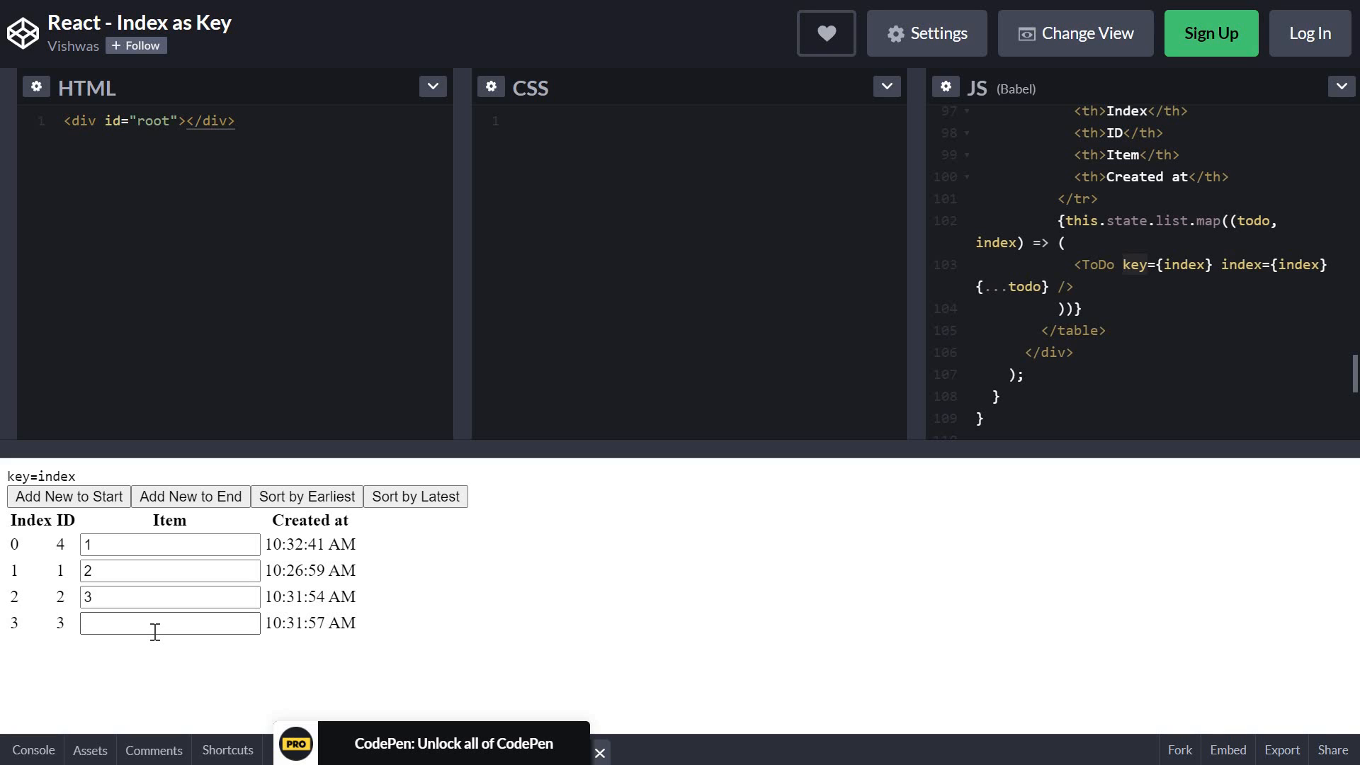
{"action": "mouse_move", "coordinate": [370, 692]}
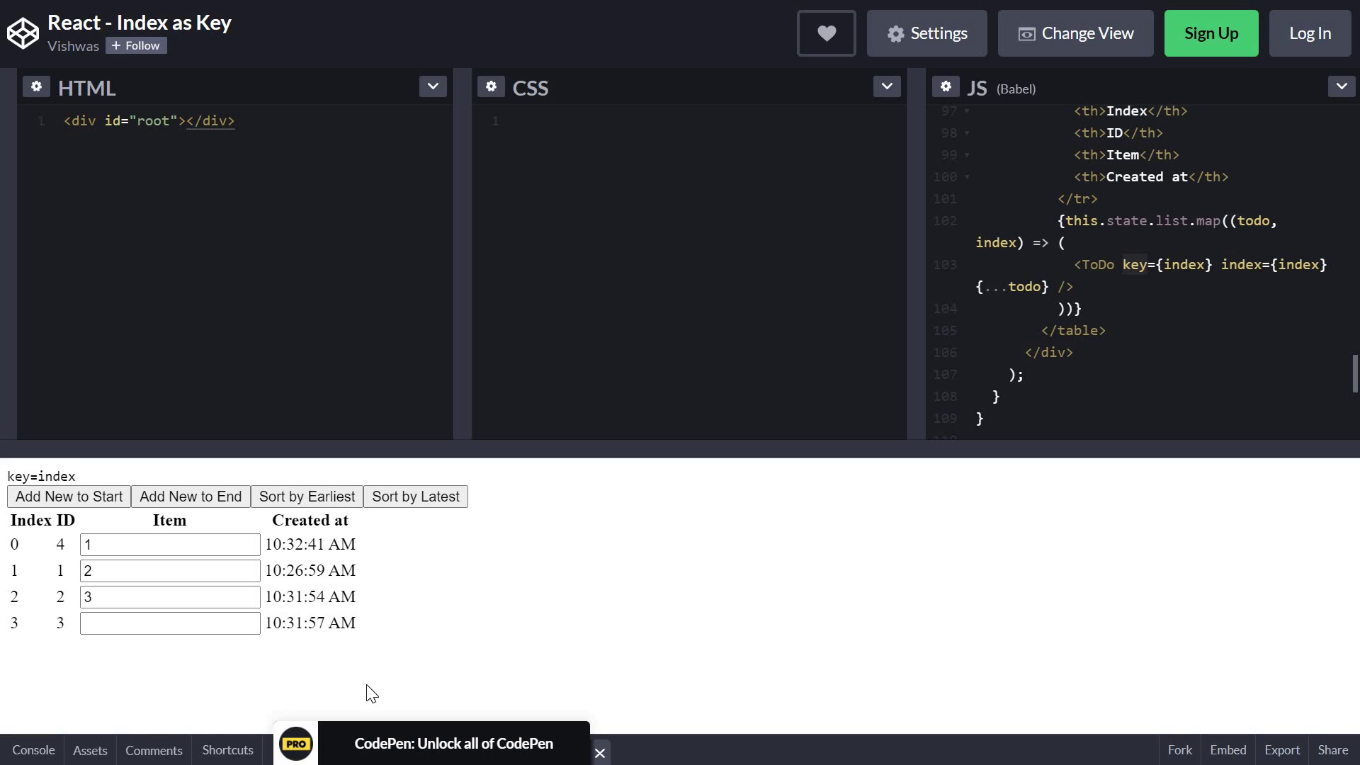
{"action": "mouse_move", "coordinate": [377, 677]}
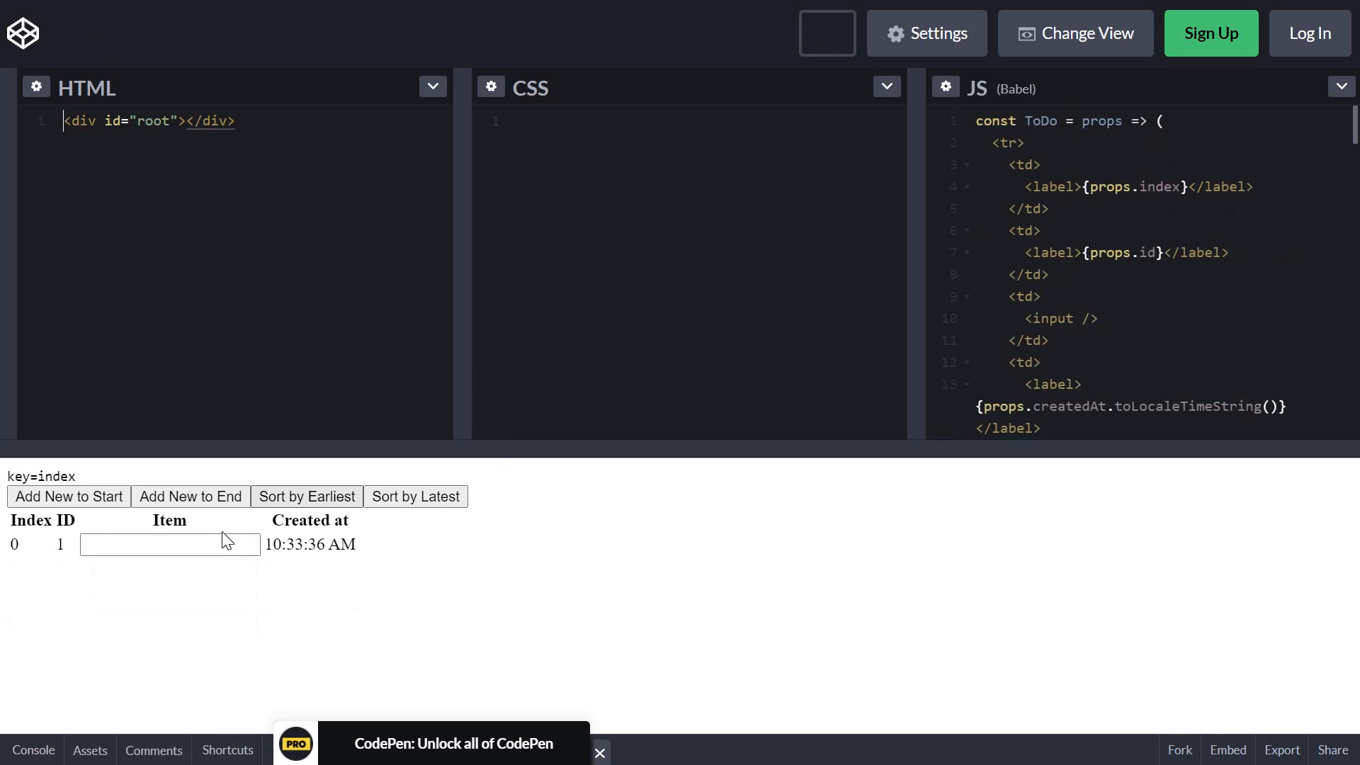
- Type 1 into the first item, add rows to the end, then sort the list by latest
{"action": "type", "text": "1"}
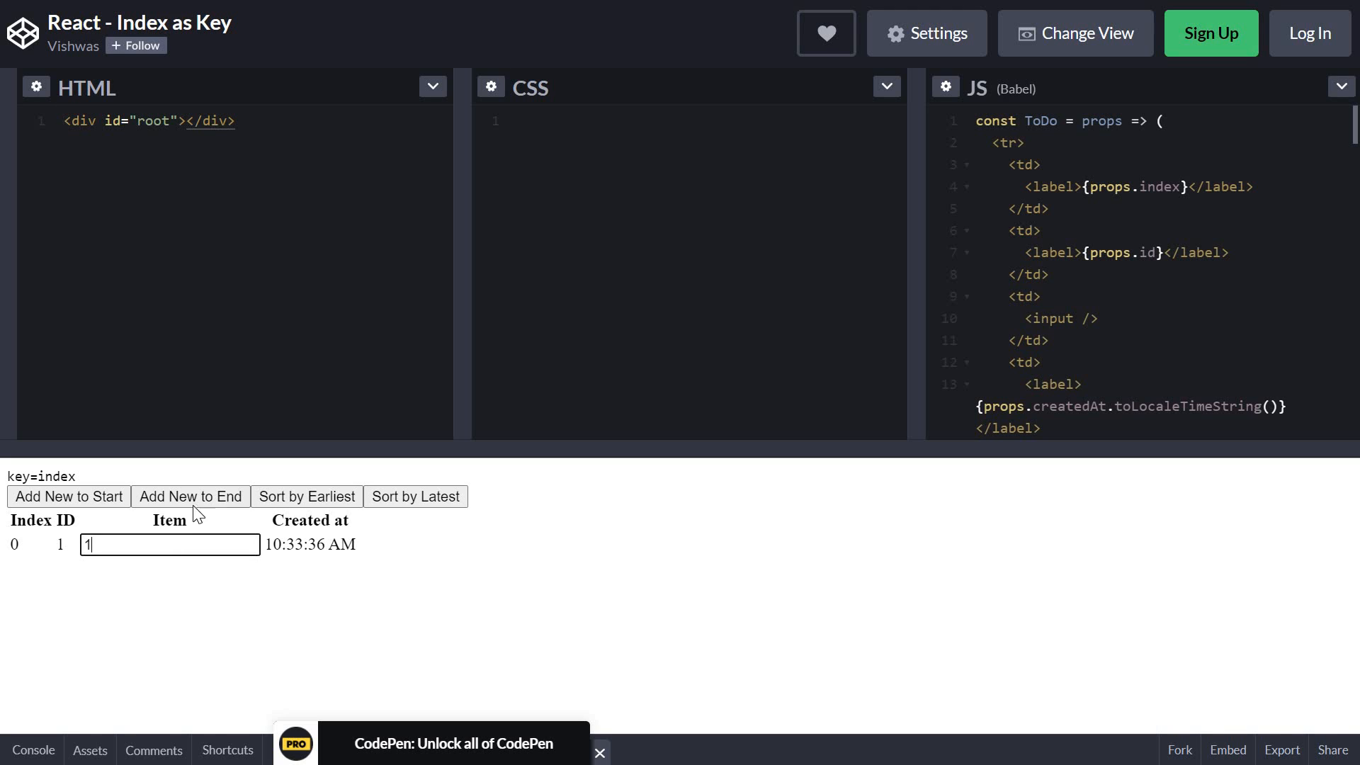
{"action": "left_click", "coordinate": [190, 495]}
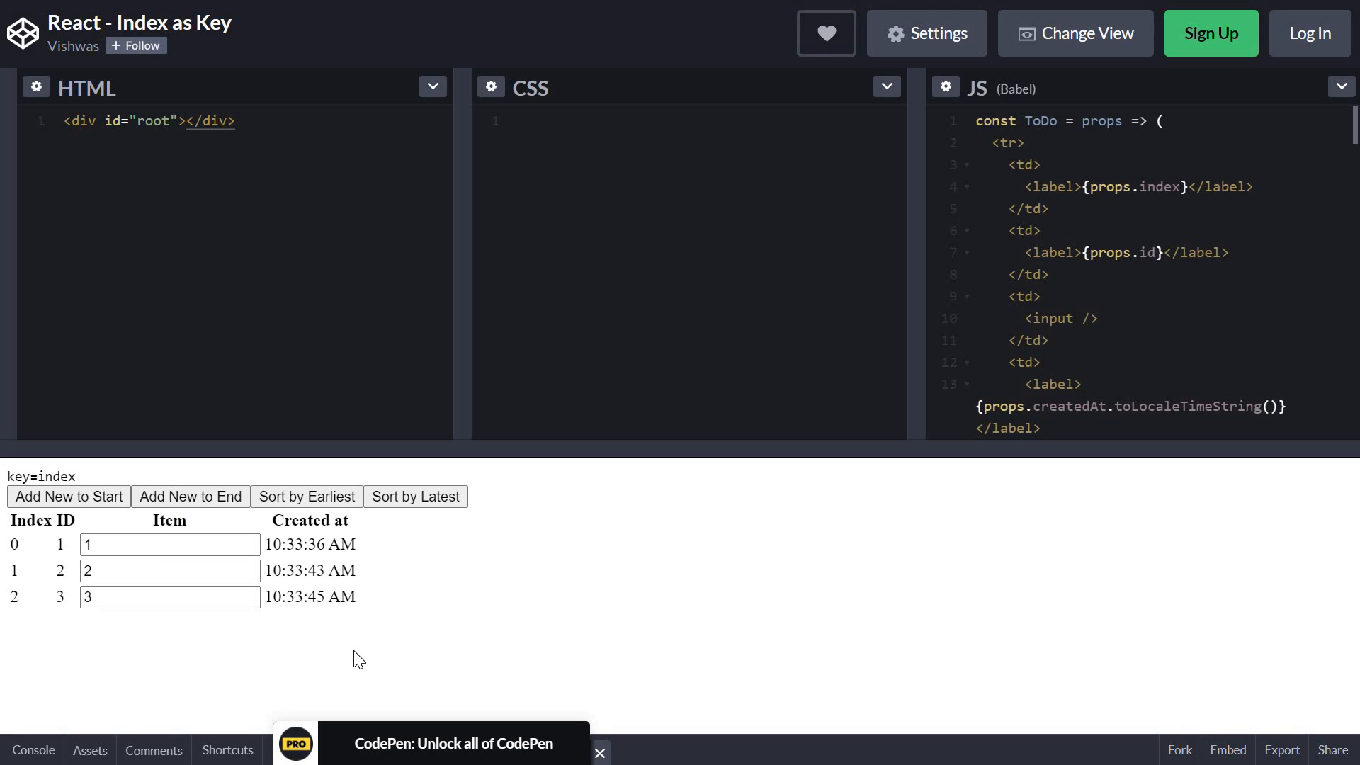
{"action": "mouse_move", "coordinate": [415, 496]}
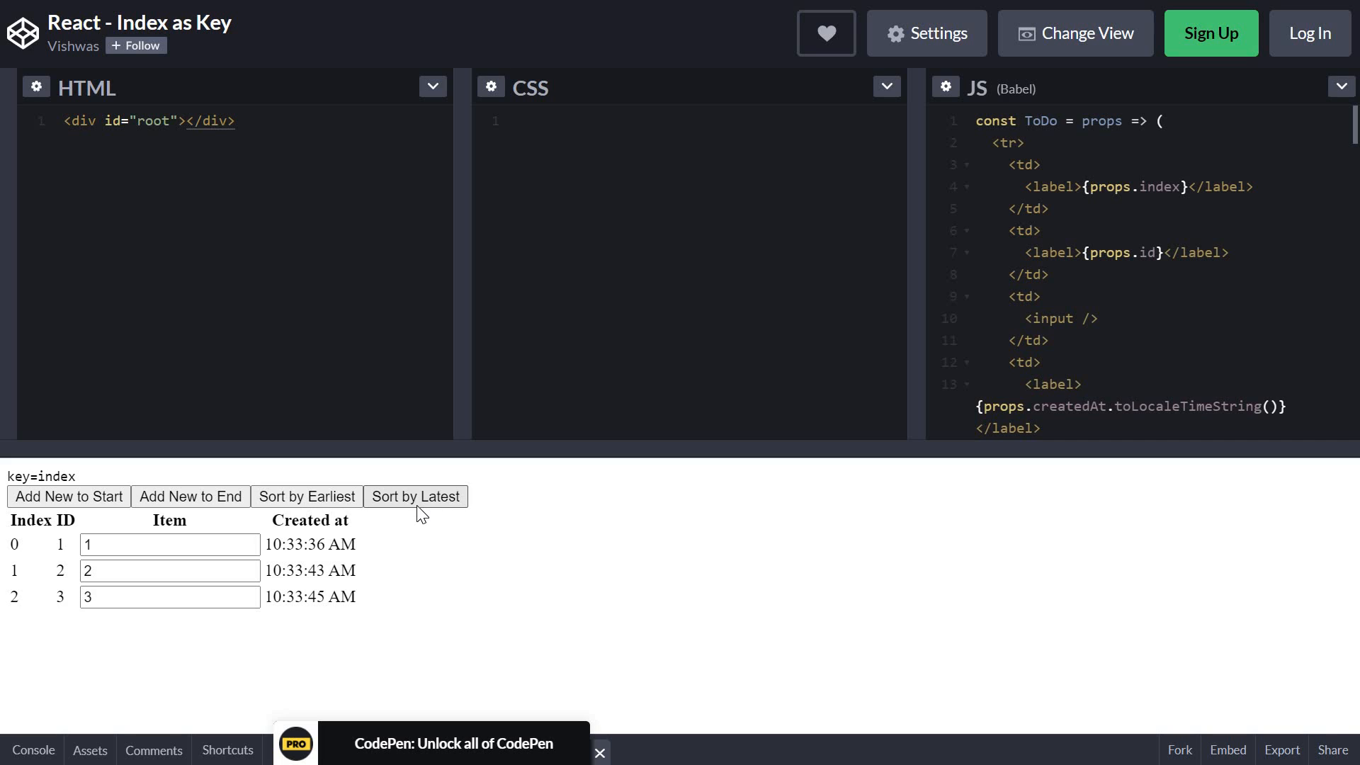
{"action": "left_click", "coordinate": [416, 496]}
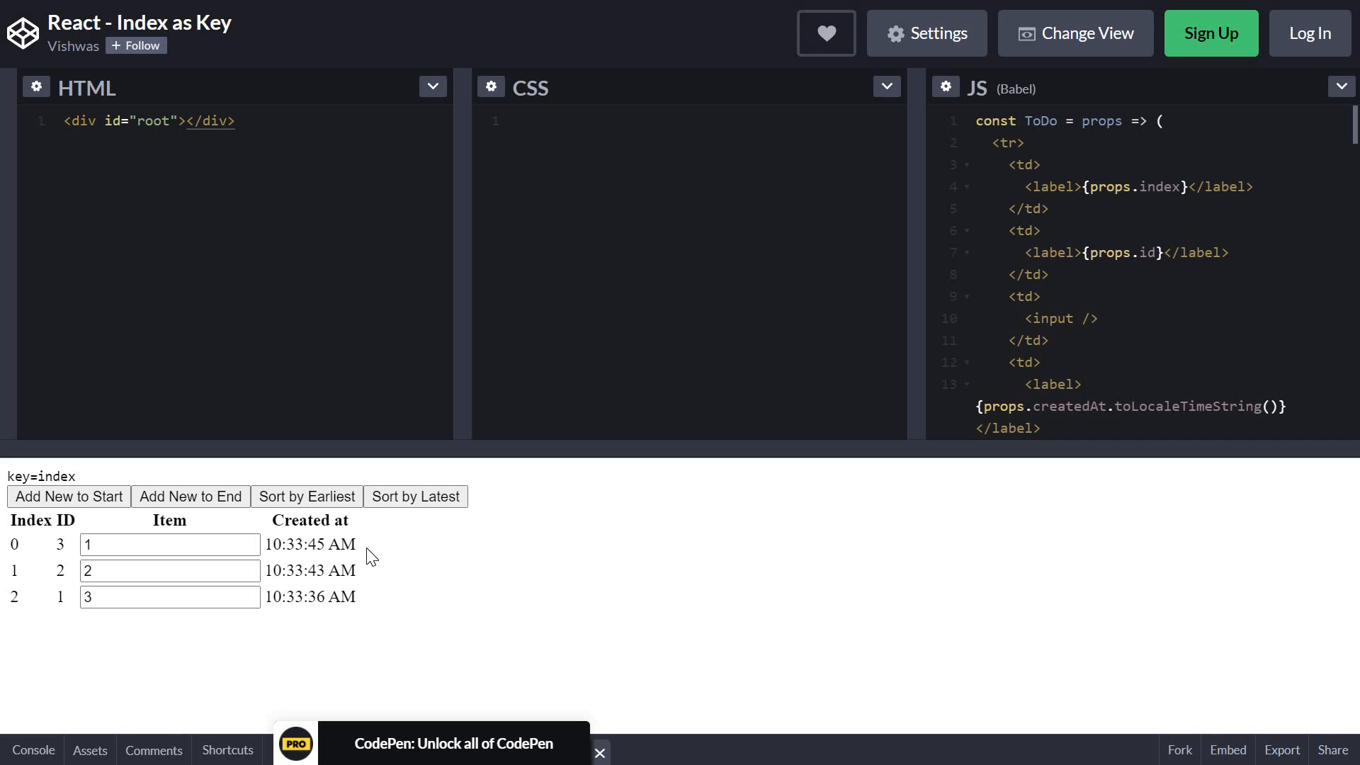
{"action": "mouse_move", "coordinate": [370, 599]}
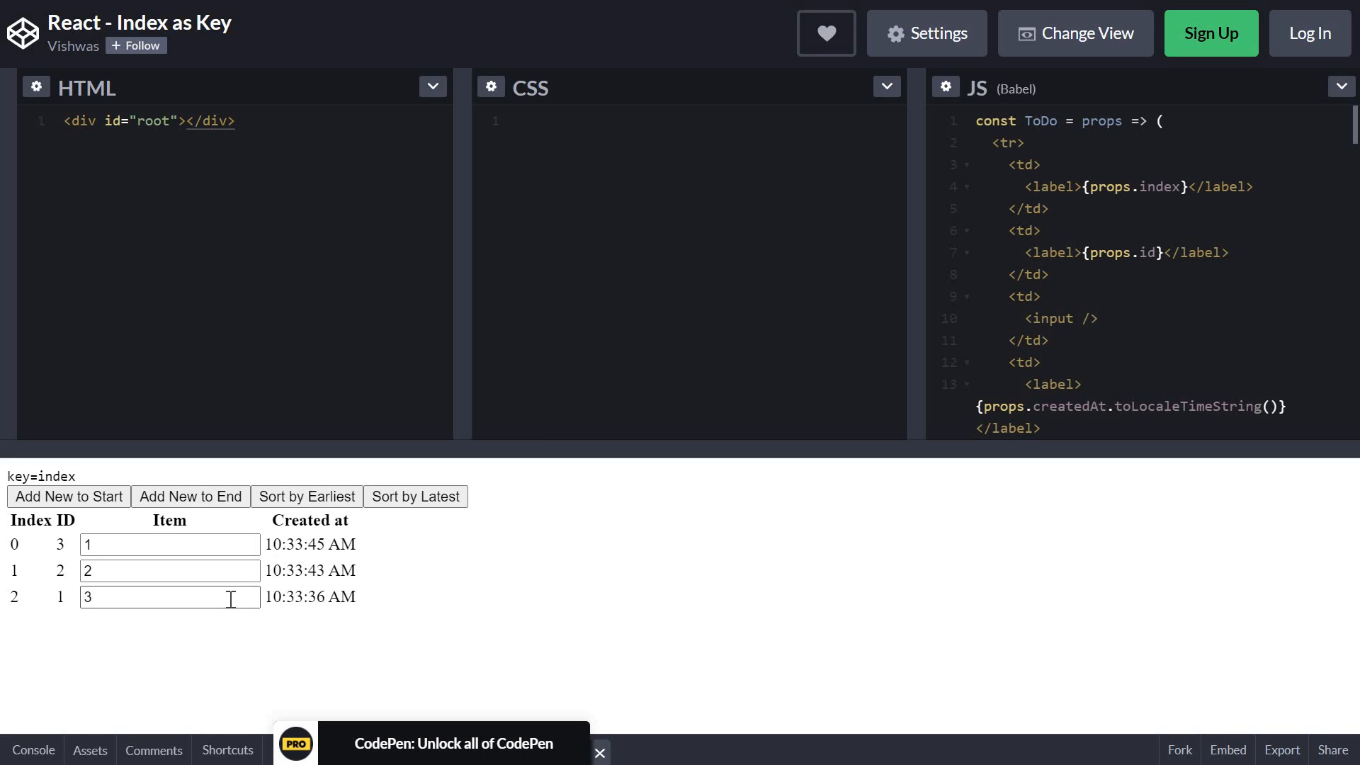
{"action": "mouse_move", "coordinate": [356, 598]}
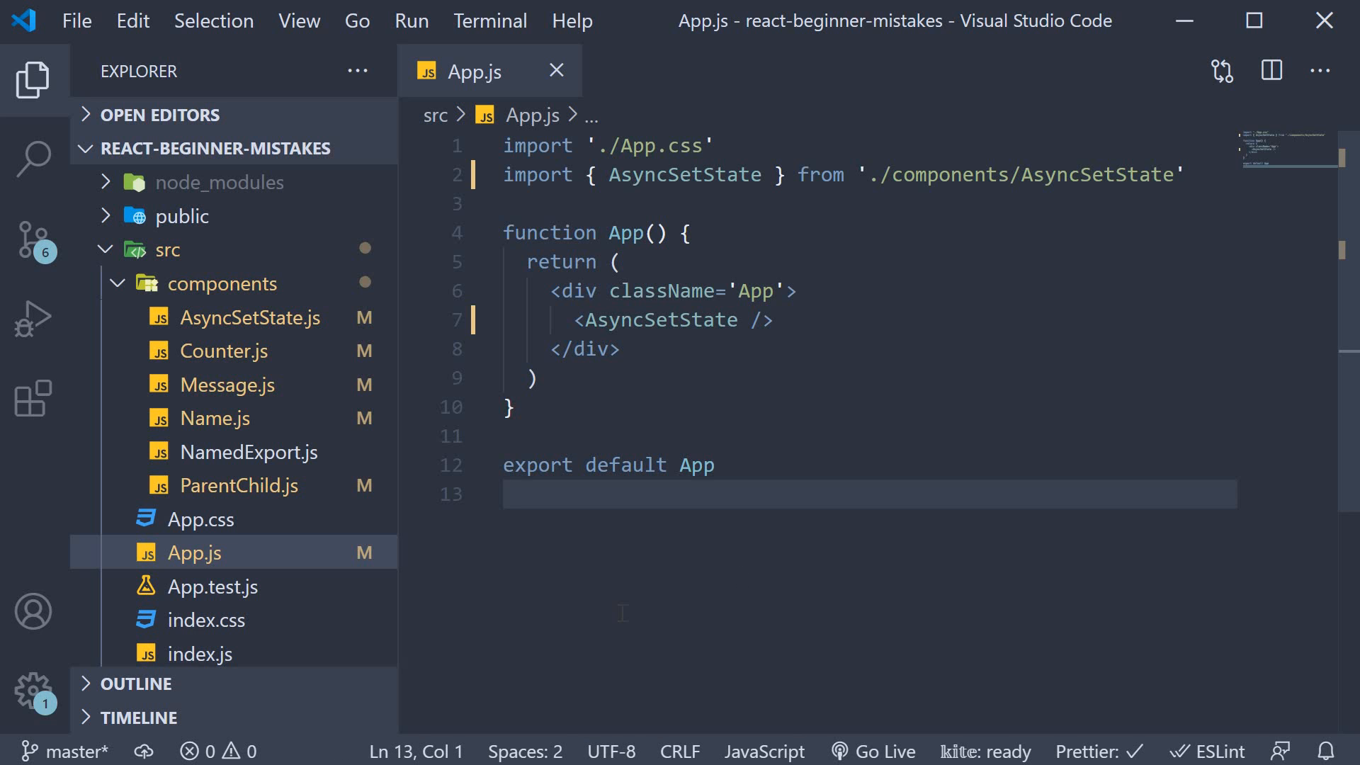
- Open ParentChild.js and highlight Parent's count state and name object
{"action": "left_click", "coordinate": [244, 485]}
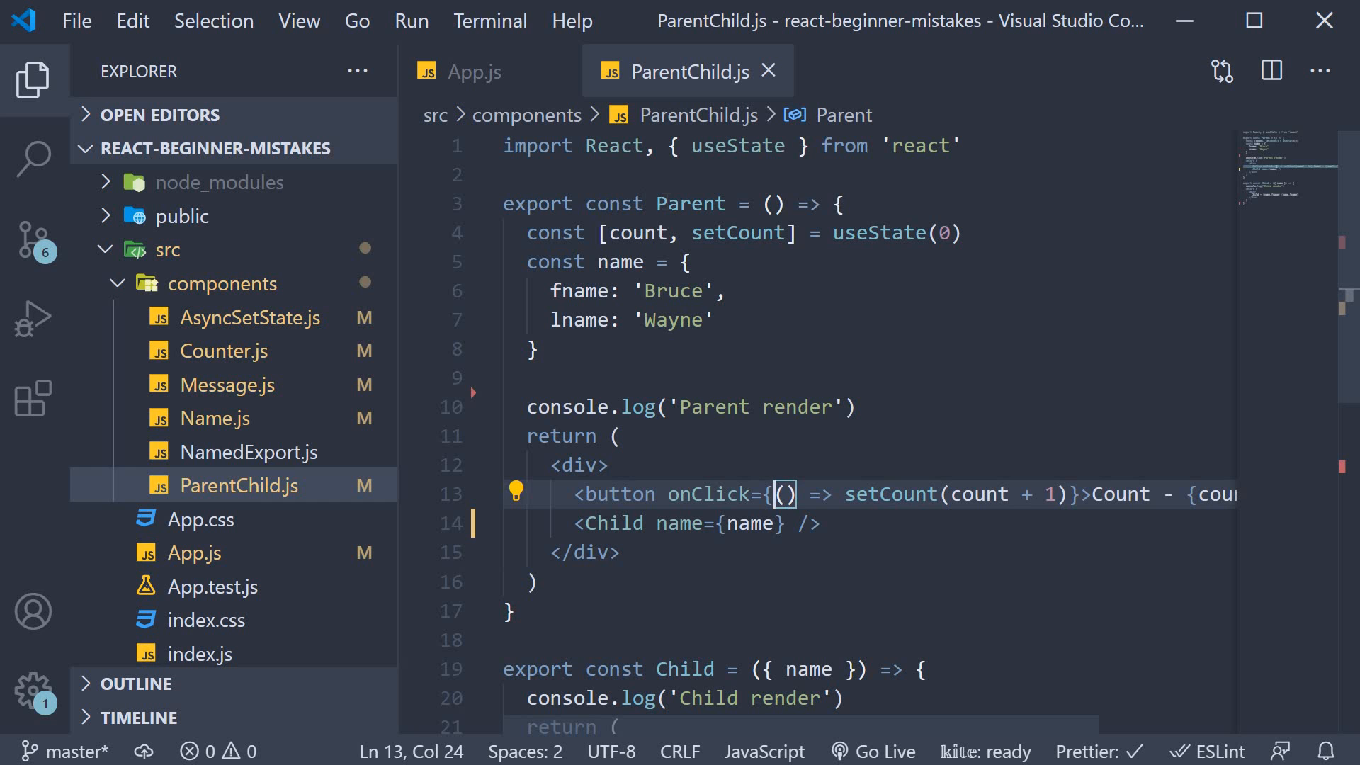
{"action": "scroll", "scroll_direction": "down", "scroll_amount": 3}
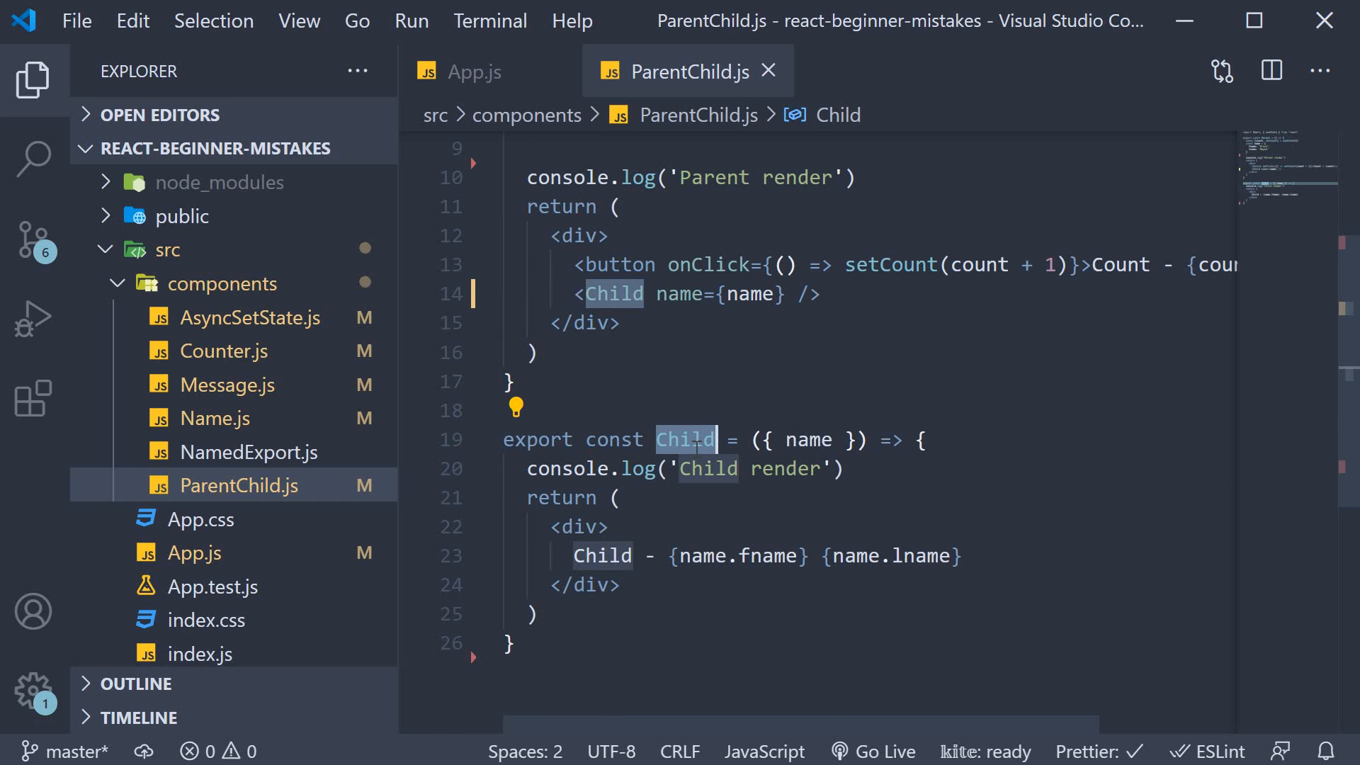
{"action": "scroll", "scroll_direction": "up", "scroll_amount": 3}
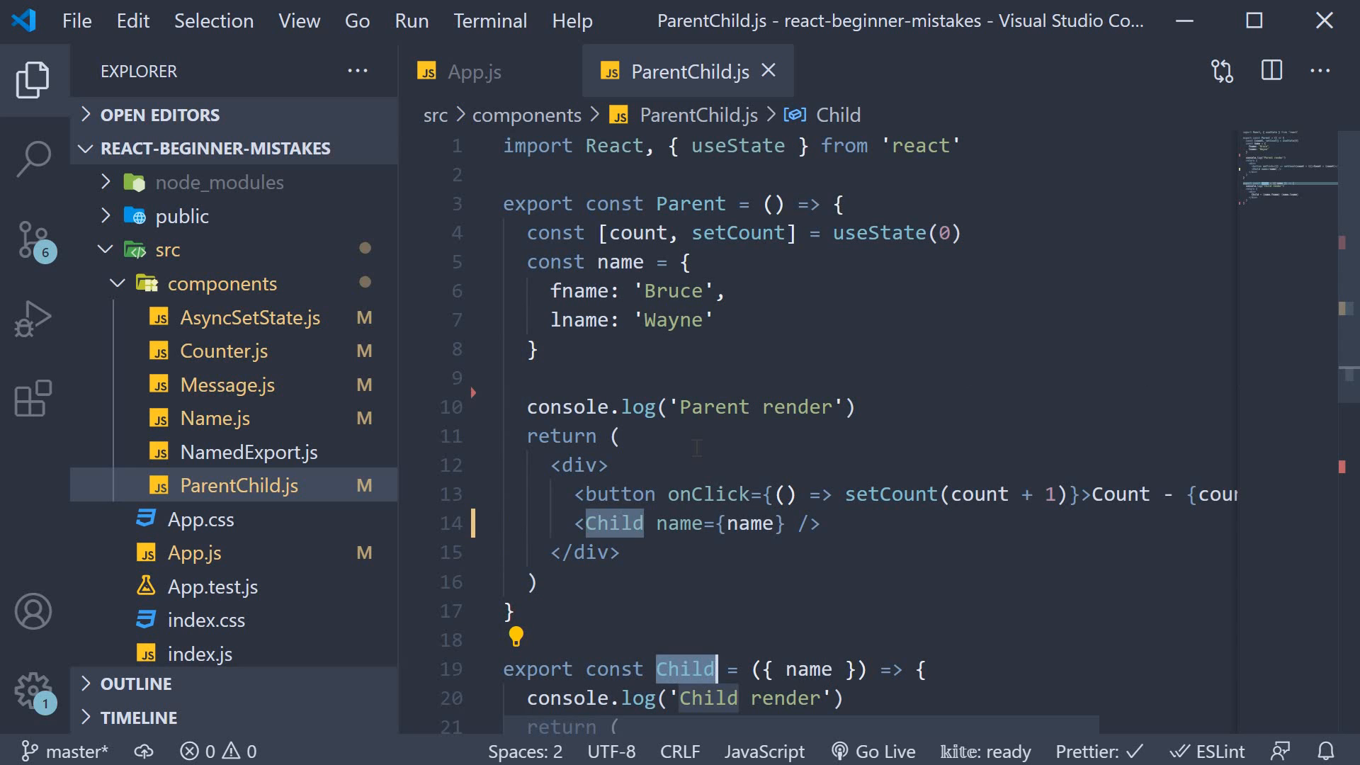
{"action": "left_click", "coordinate": [815, 523]}
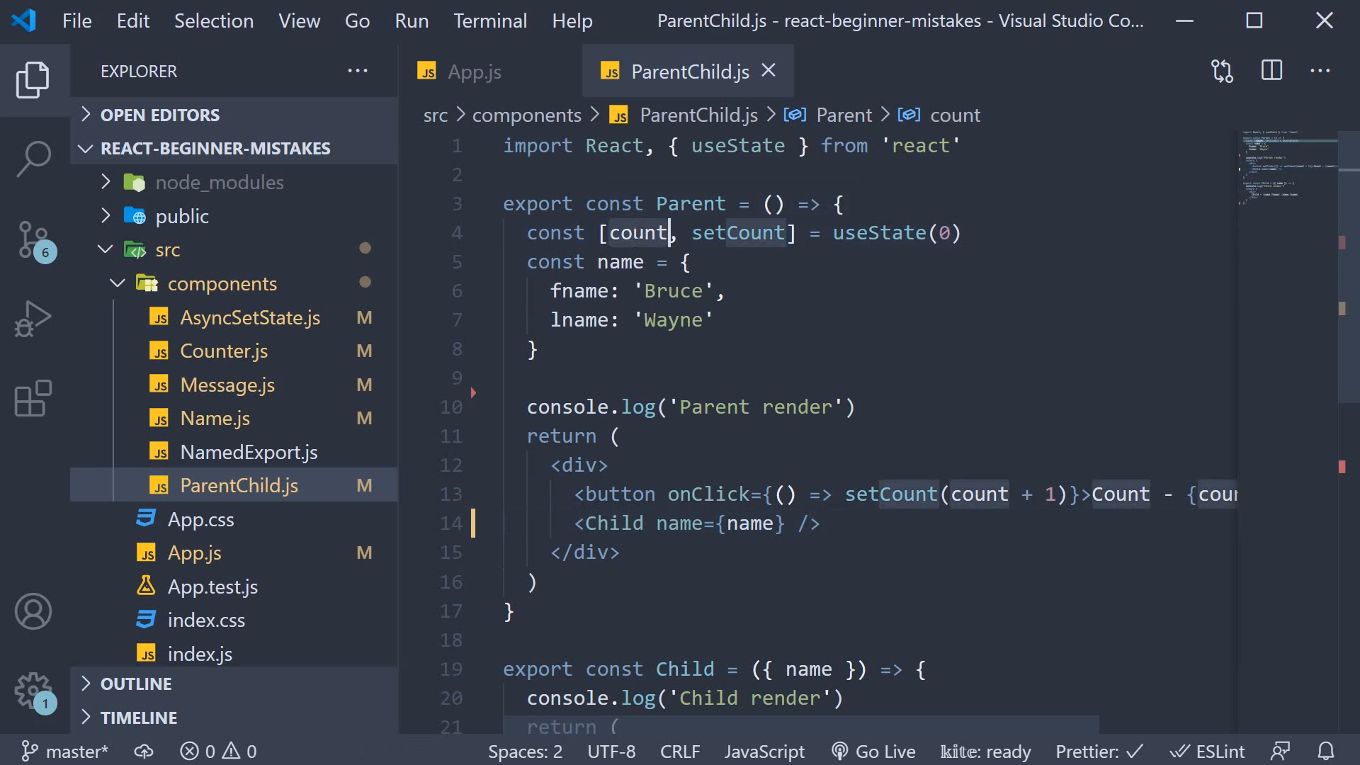
{"action": "double_click", "coordinate": [638, 232]}
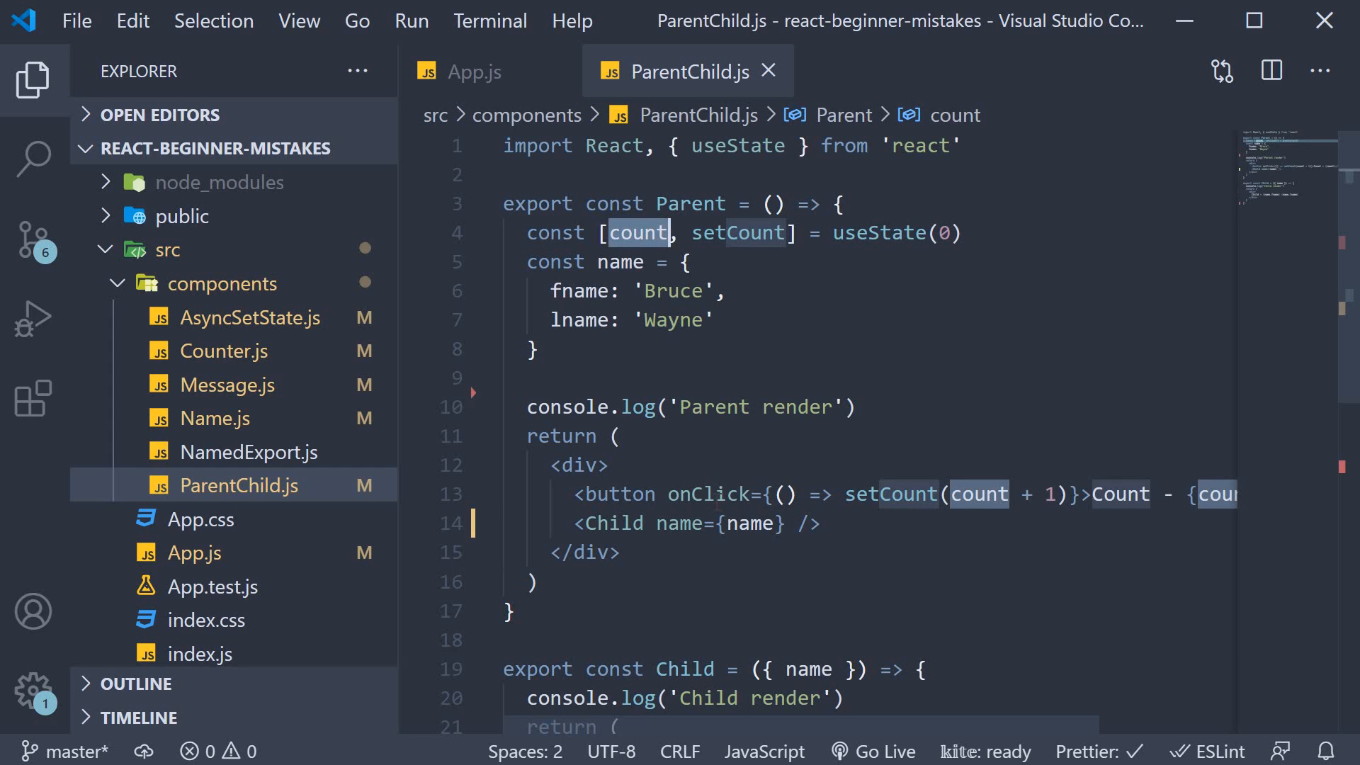
{"action": "double_click", "coordinate": [738, 232]}
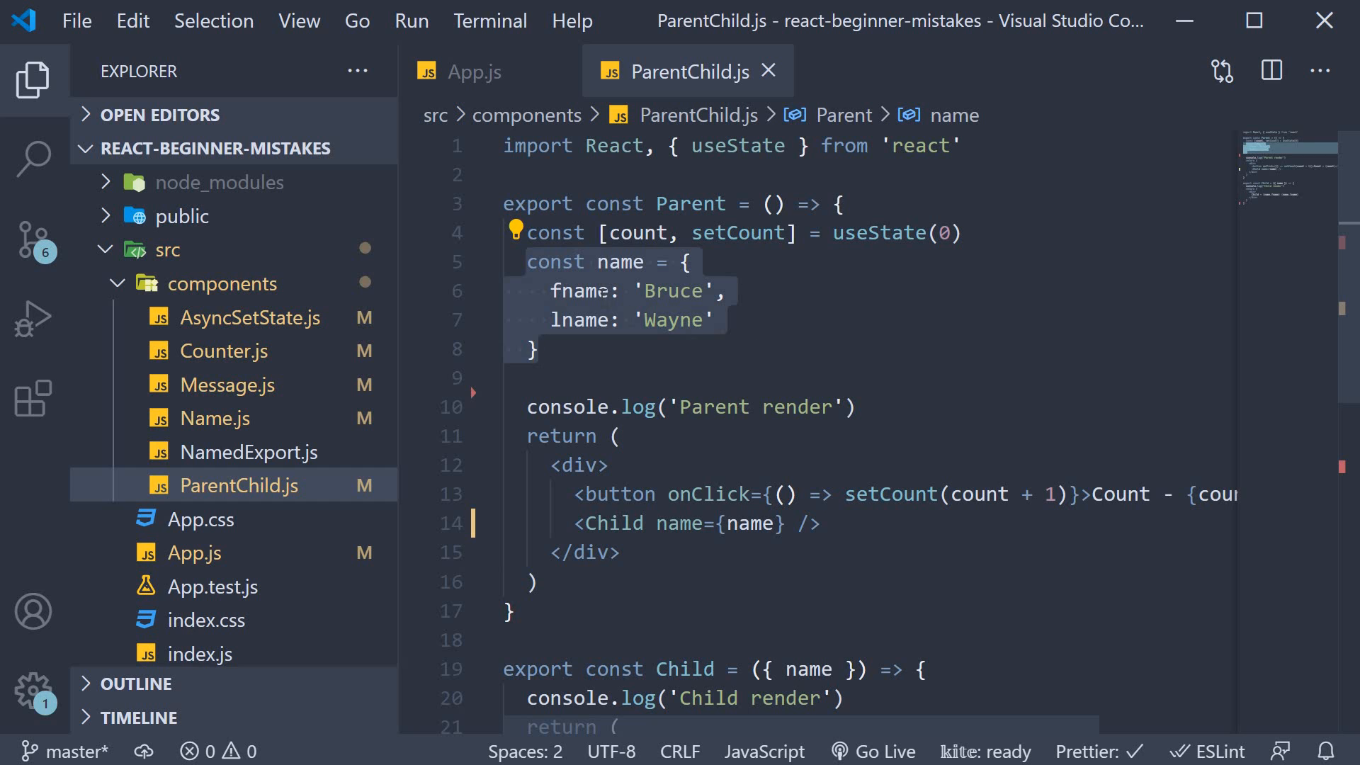
{"action": "mouse_move", "coordinate": [890, 395]}
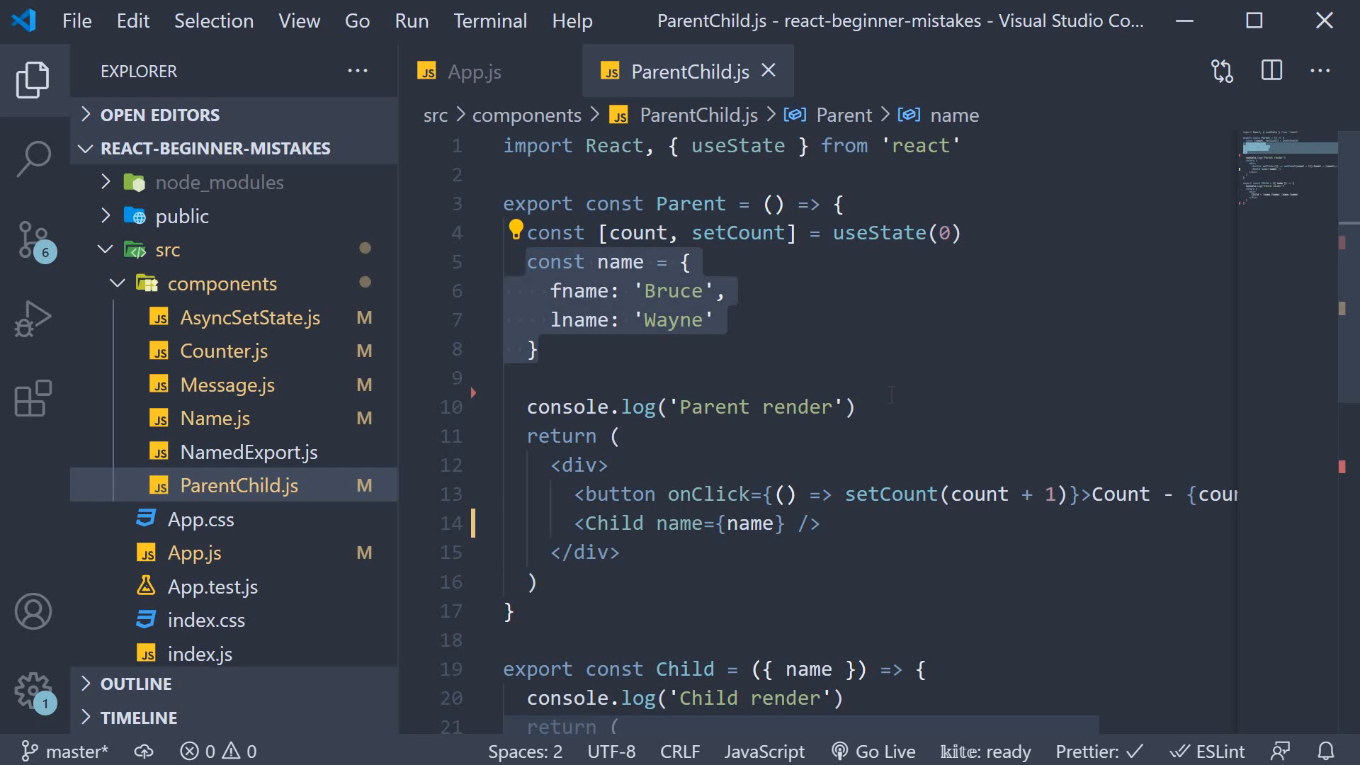
- Review Child's name prop, its first/last name display and render log, then return to App.js
{"action": "scroll", "scroll_direction": "down", "scroll_amount": 3}
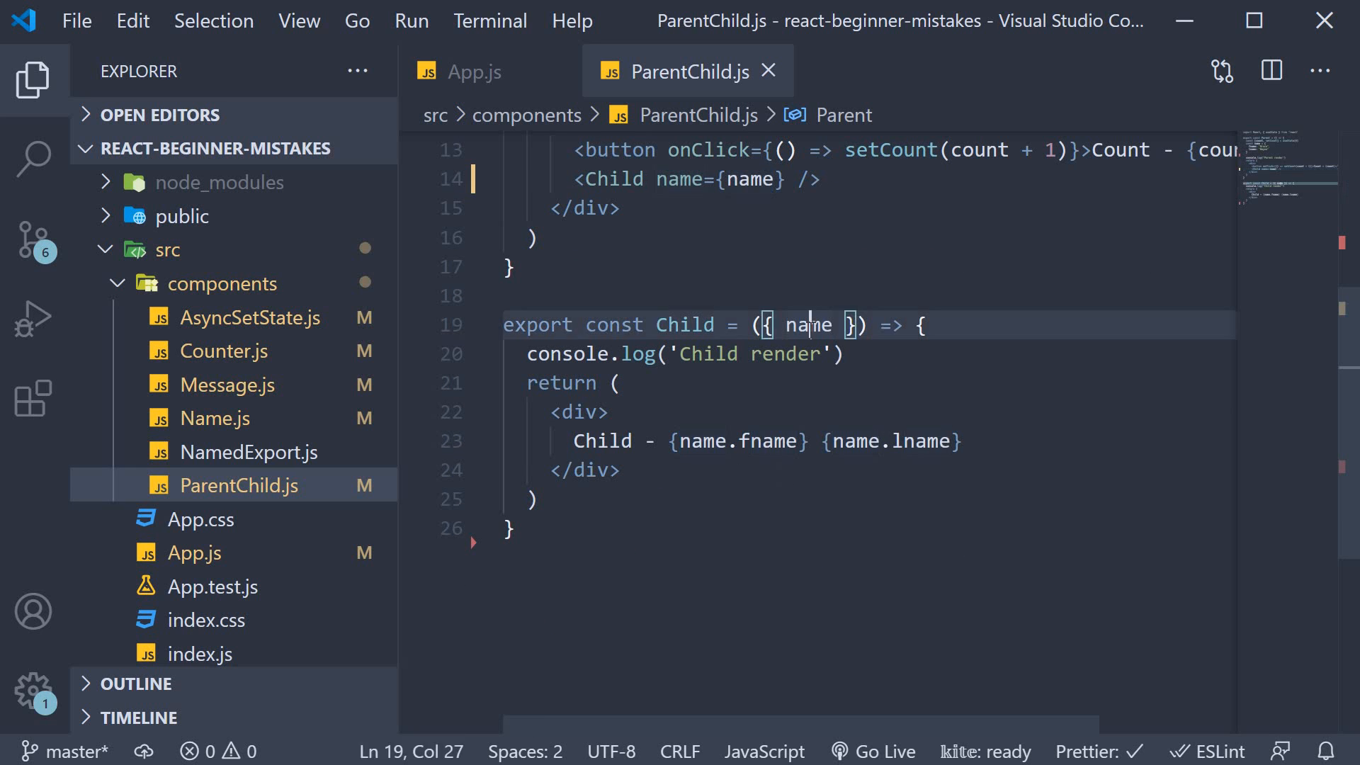
{"action": "double_click", "coordinate": [807, 325]}
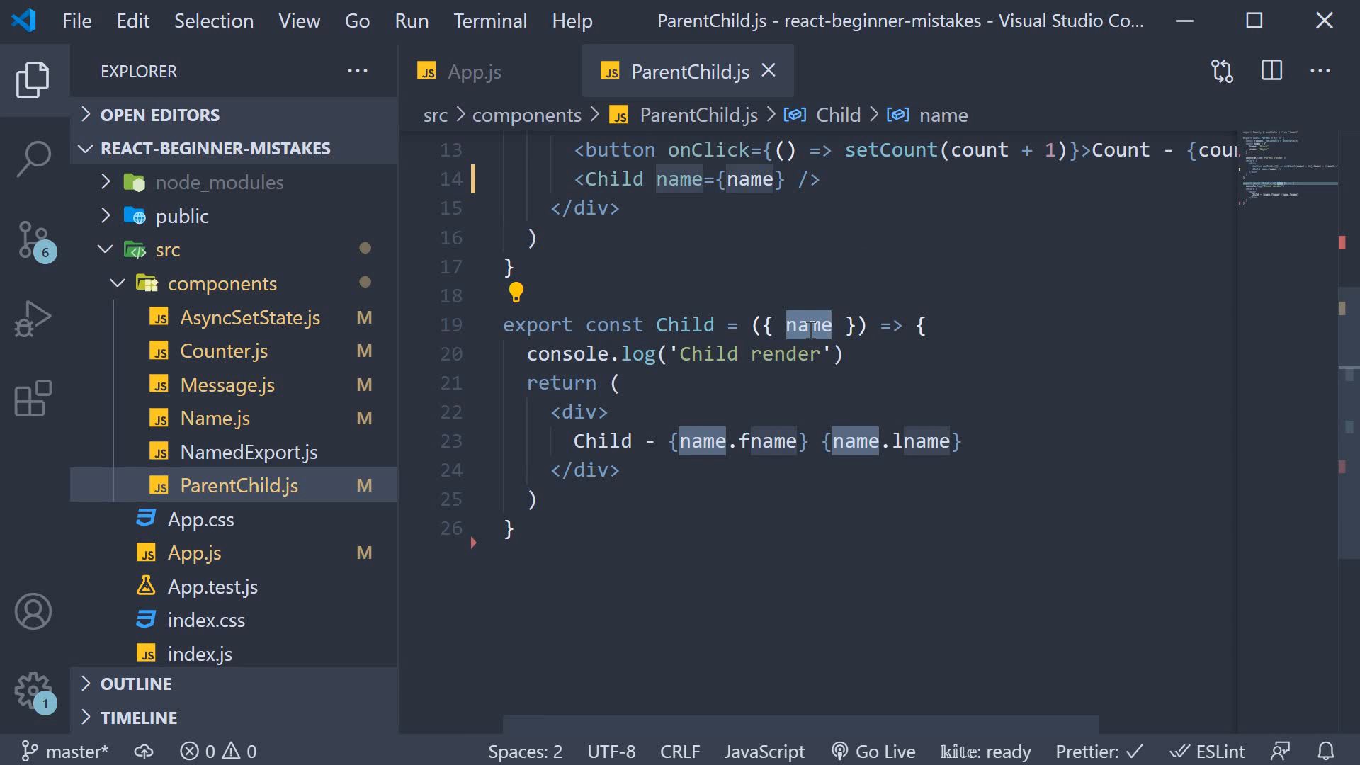
{"action": "left_click", "coordinate": [962, 440]}
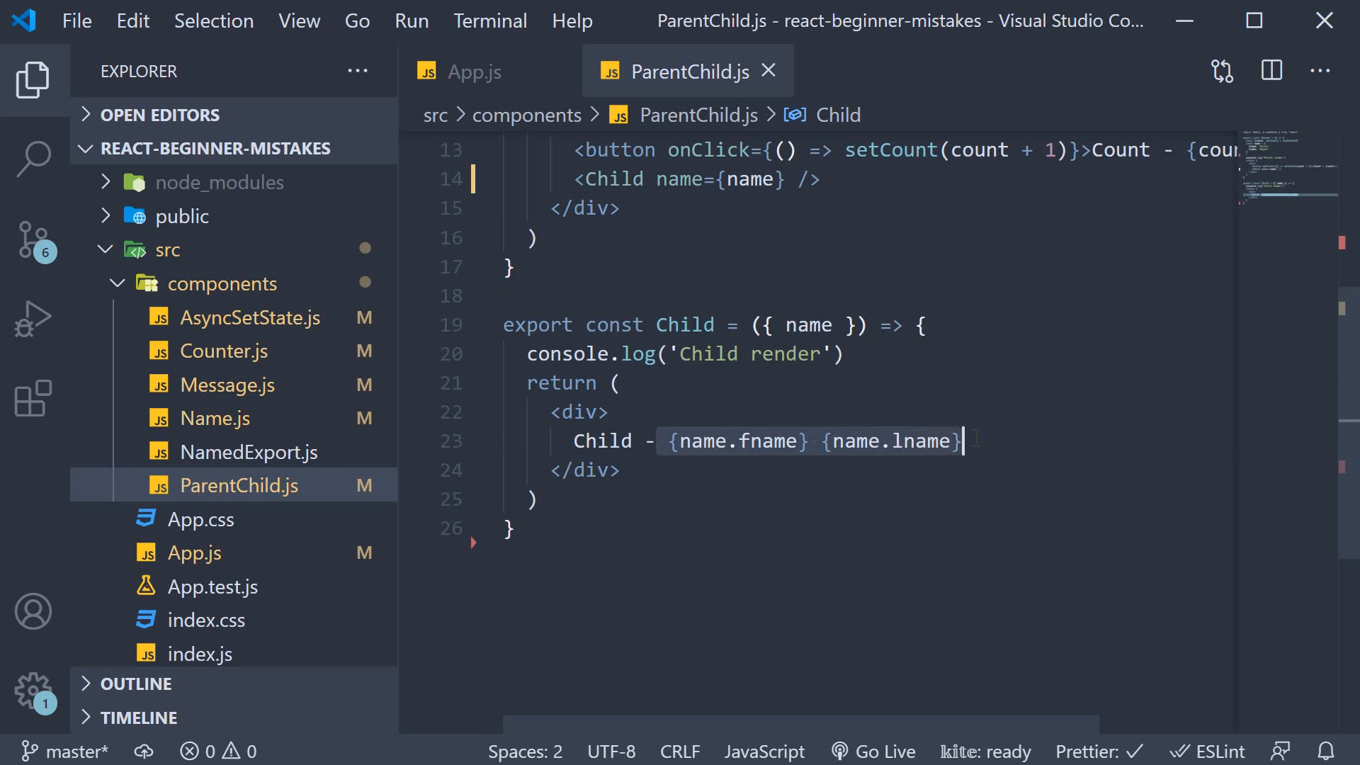
{"action": "scroll", "scroll_direction": "up", "scroll_amount": 3}
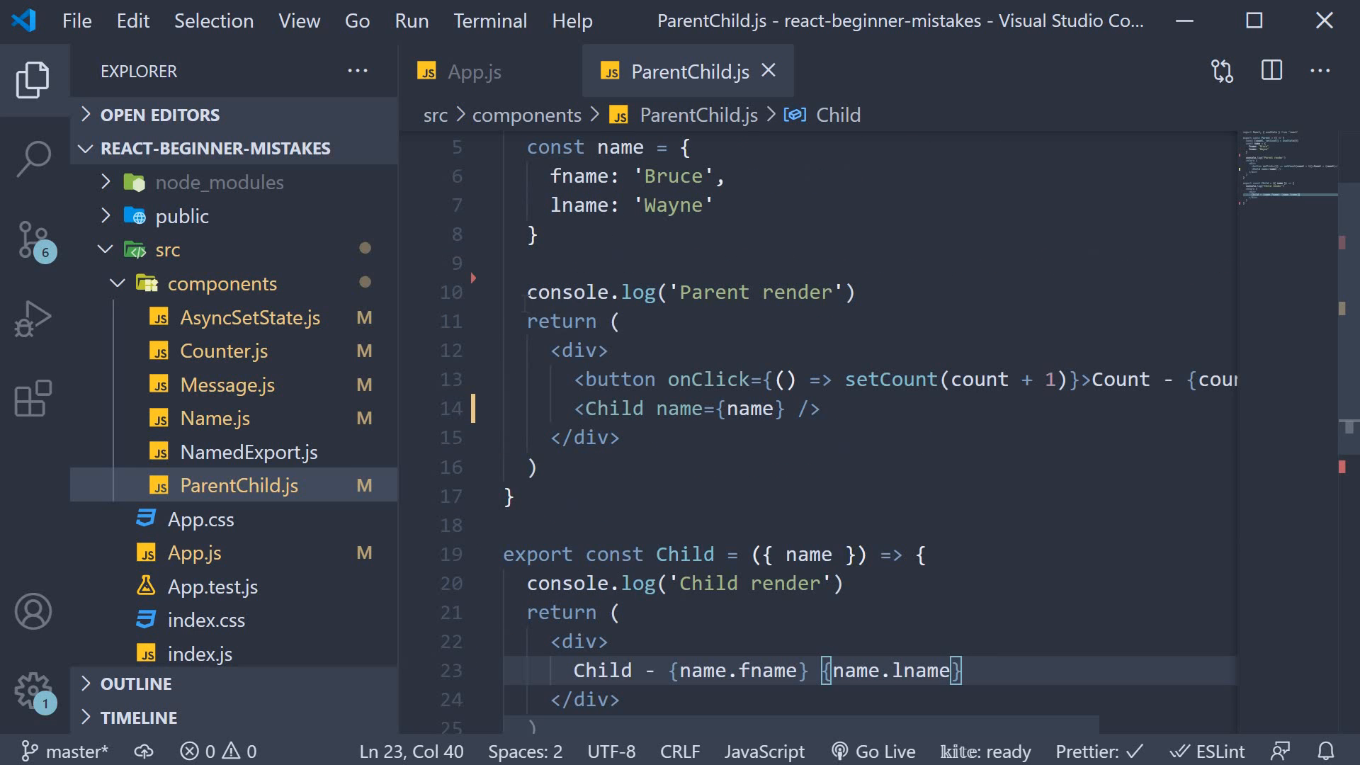
{"action": "left_click", "coordinate": [690, 293]}
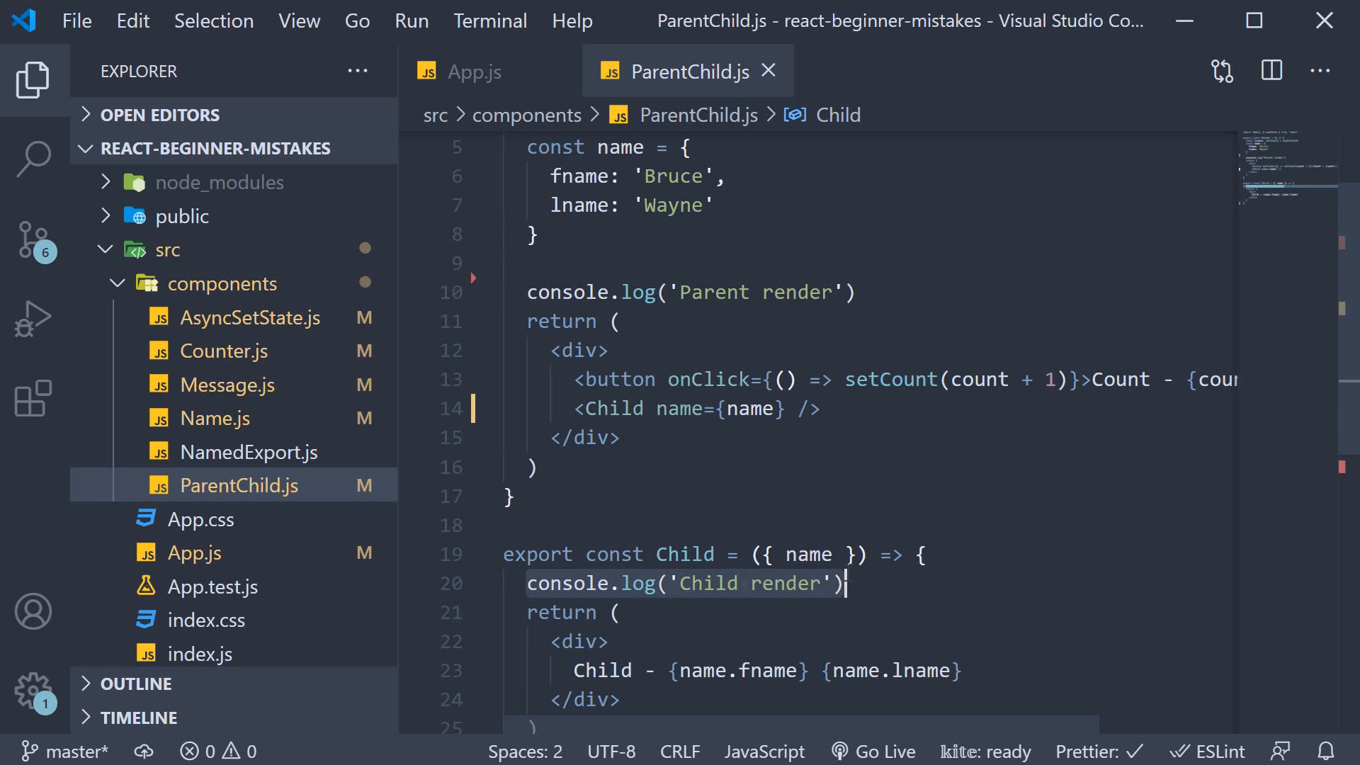
{"action": "left_click", "coordinate": [843, 583]}
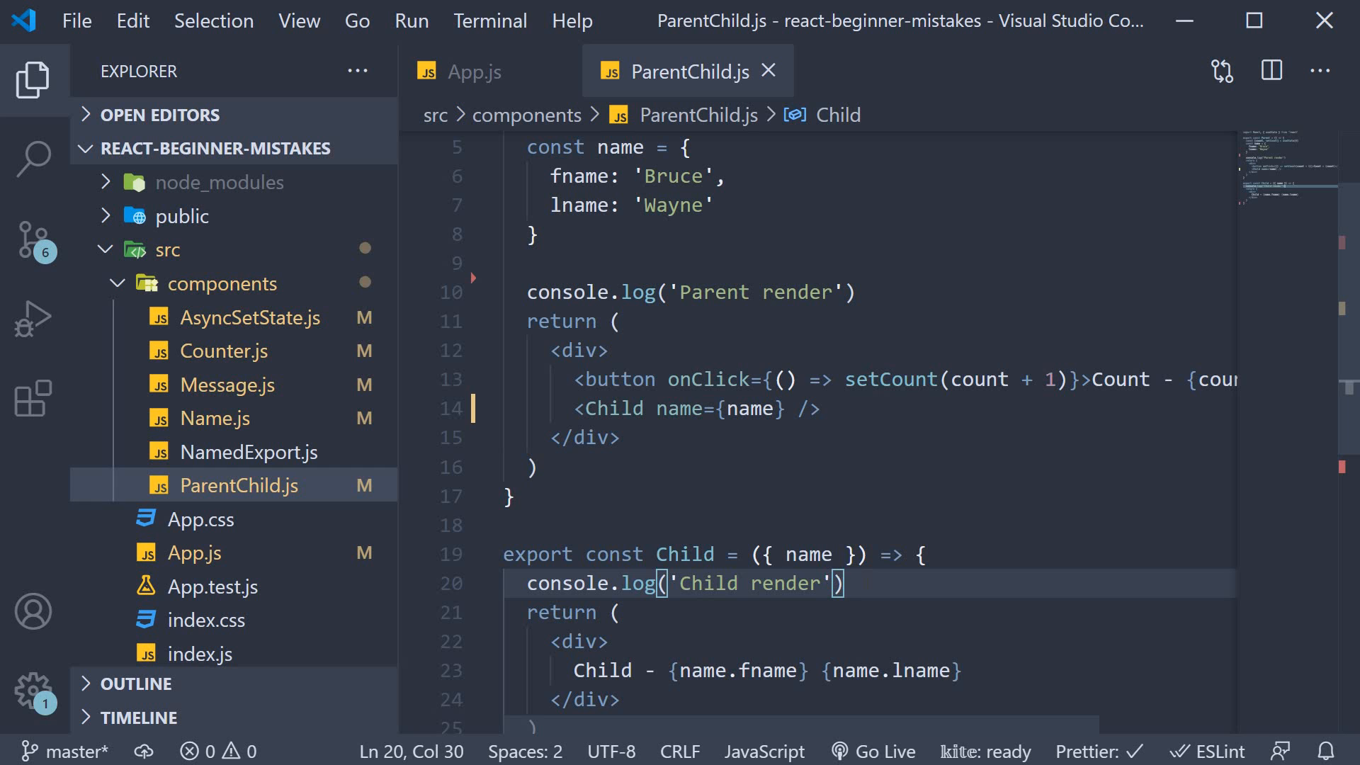
{"action": "left_click", "coordinate": [475, 71]}
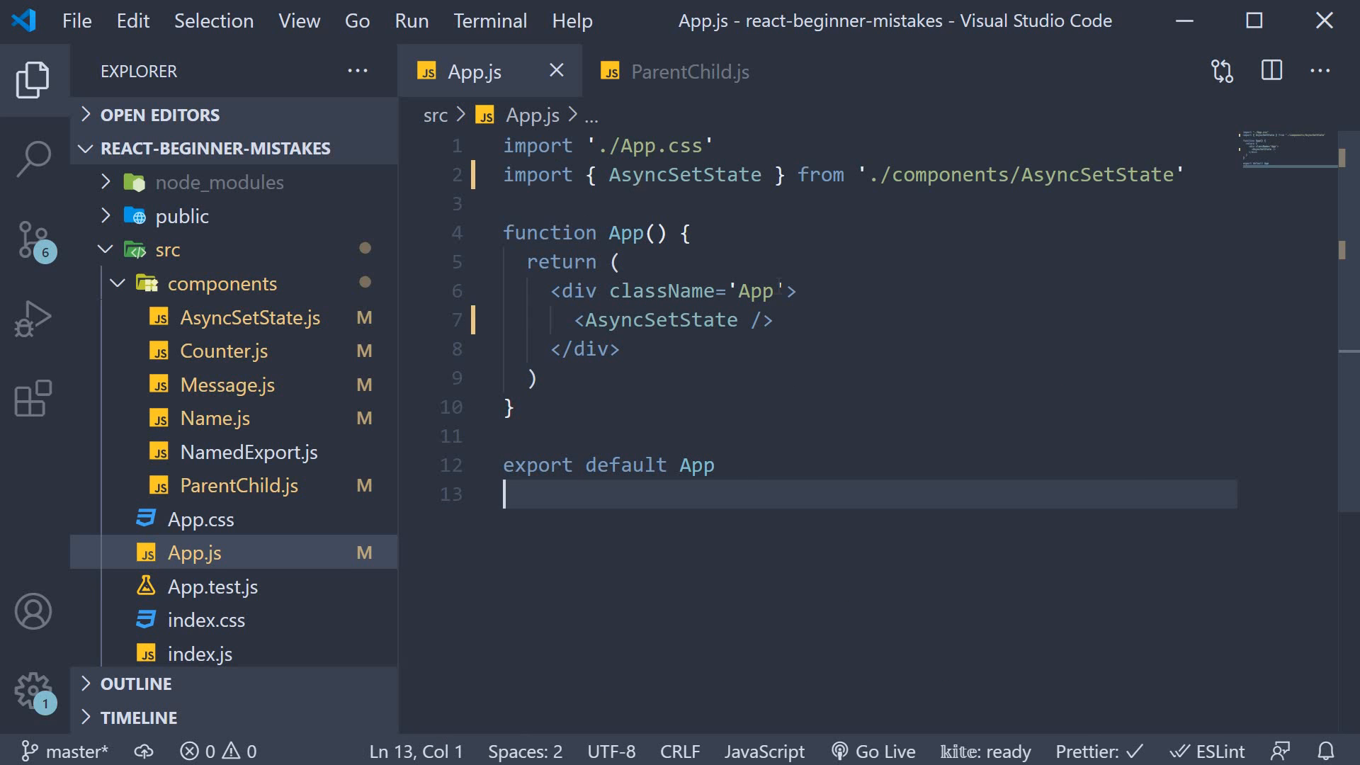
- Clear the console and raise the count to 2, logging Parent and Child renders each time
{"action": "double_click", "coordinate": [659, 319]}
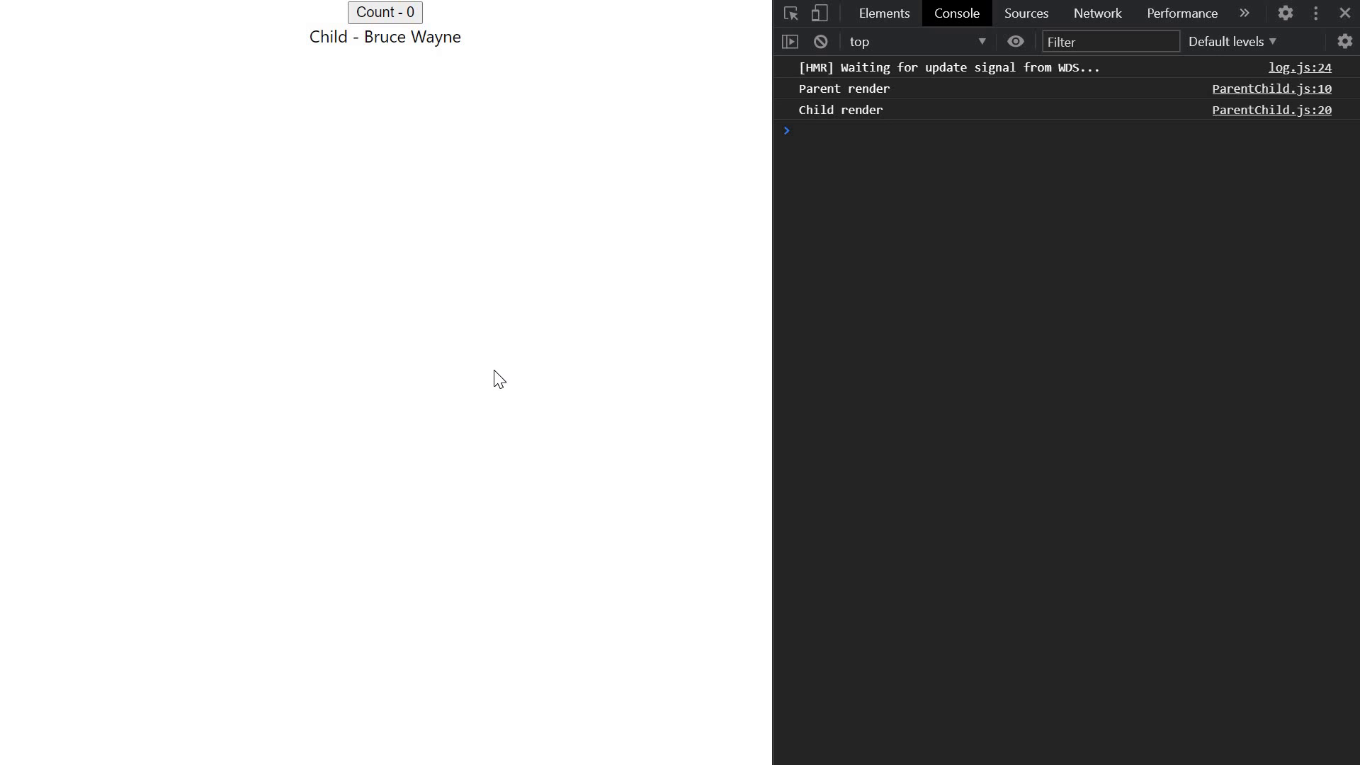
{"action": "mouse_move", "coordinate": [376, 47]}
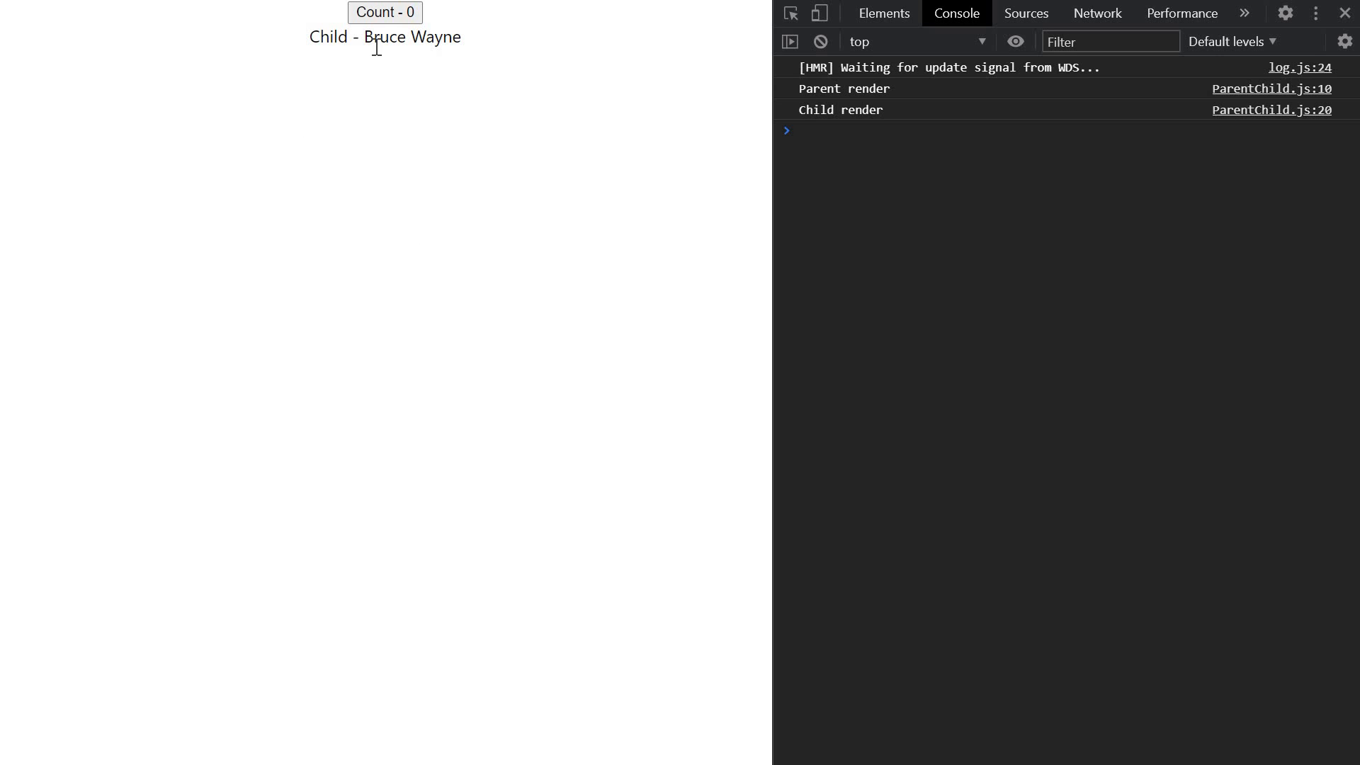
{"action": "mouse_move", "coordinate": [352, 64]}
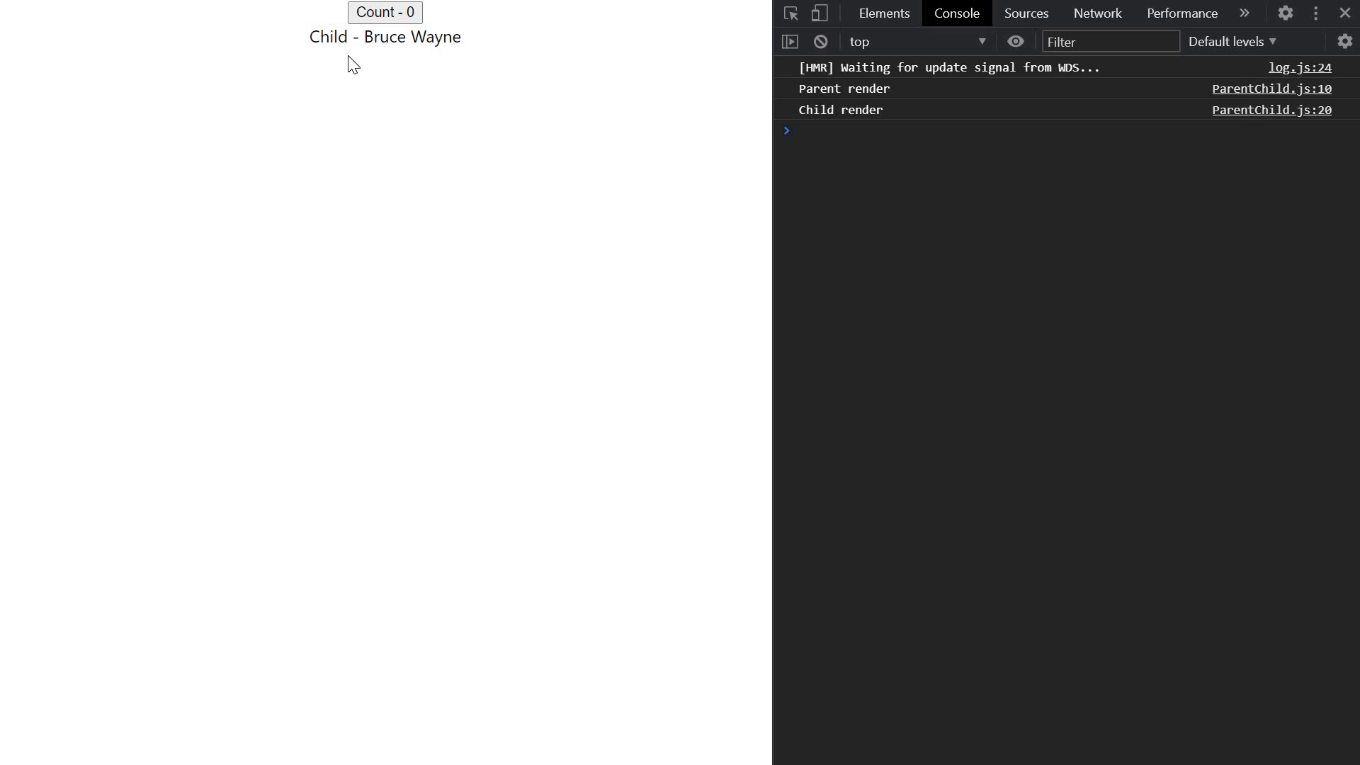
{"action": "mouse_move", "coordinate": [874, 92]}
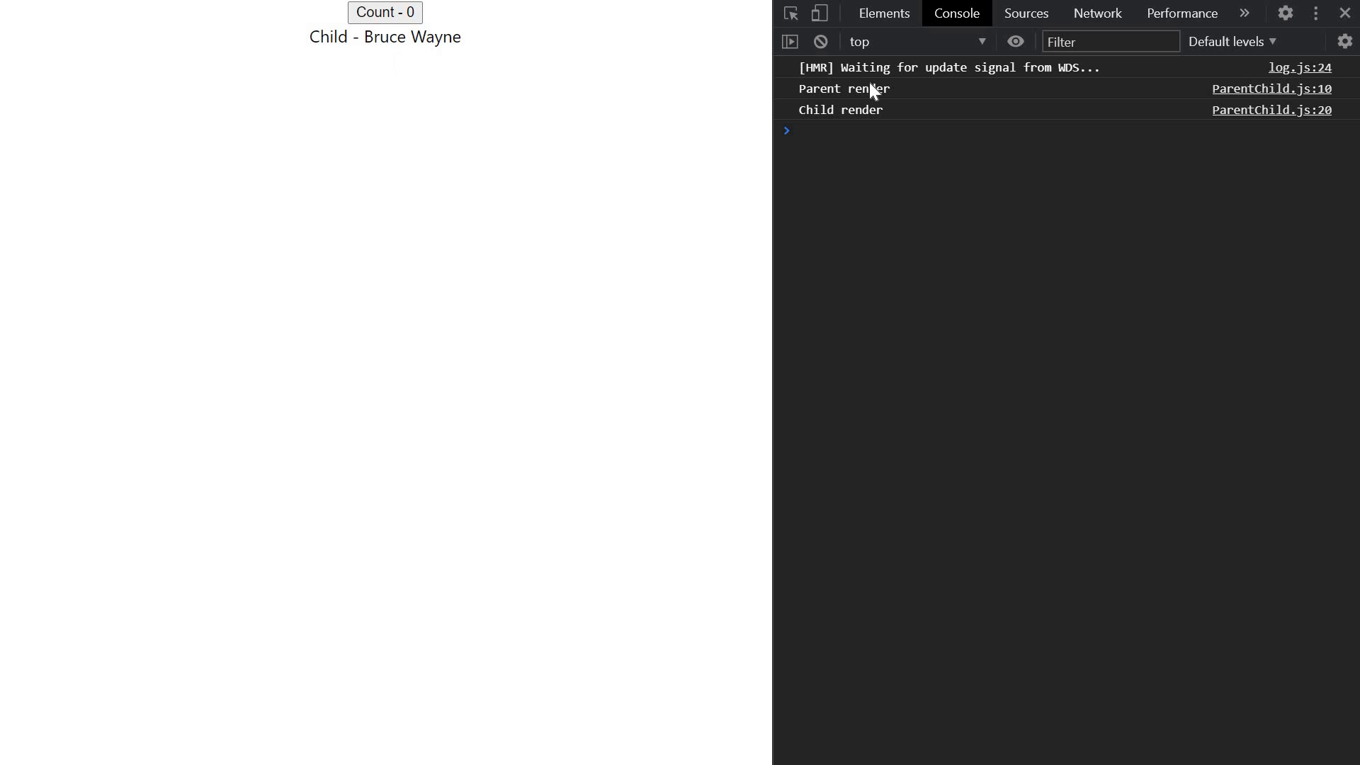
{"action": "mouse_move", "coordinate": [873, 102]}
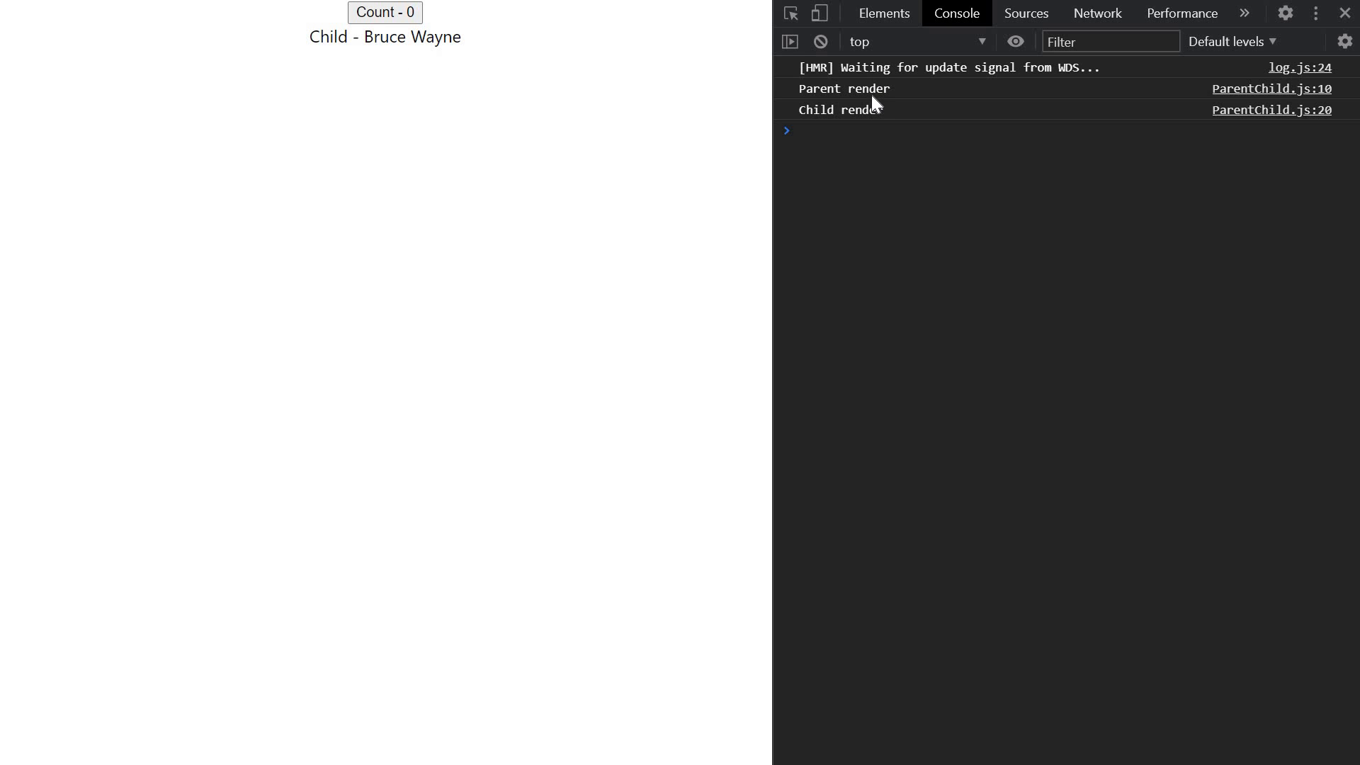
{"action": "mouse_move", "coordinate": [904, 99]}
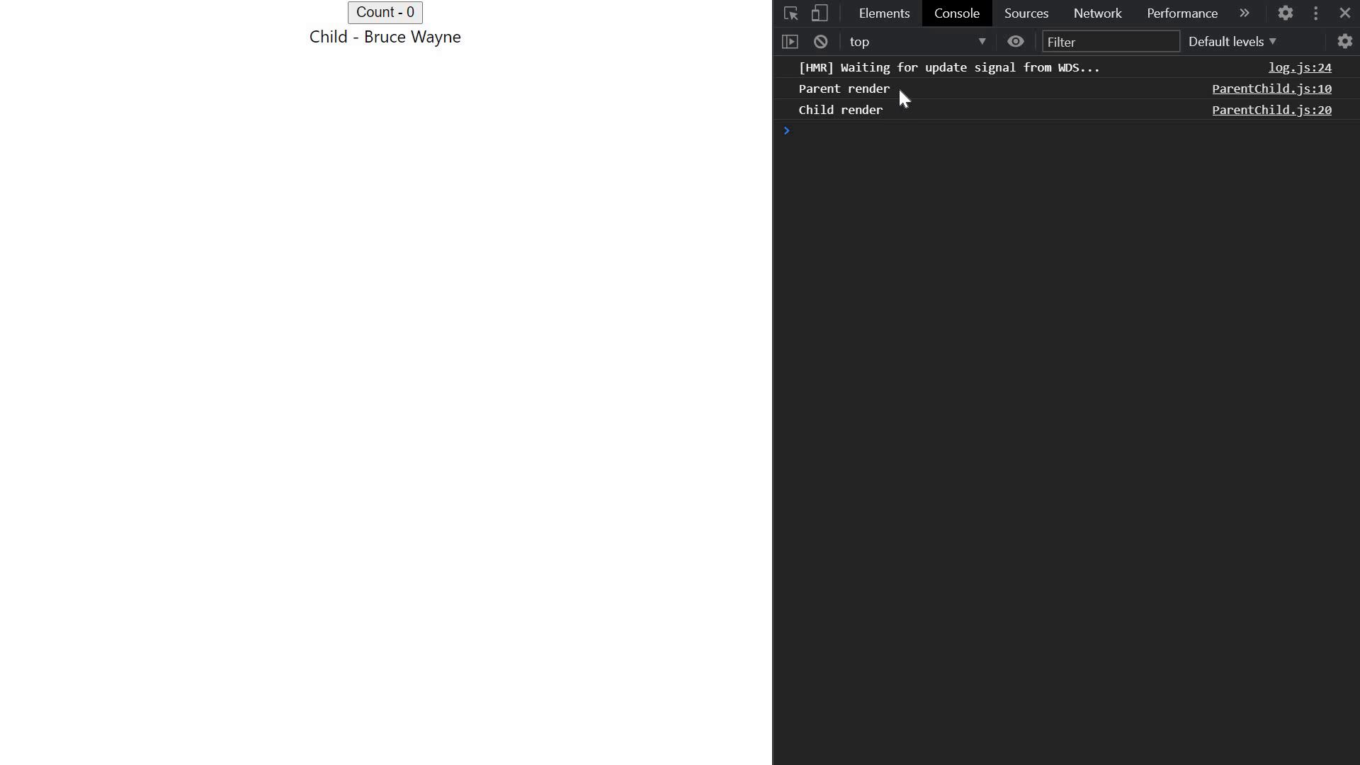
{"action": "mouse_move", "coordinate": [900, 127]}
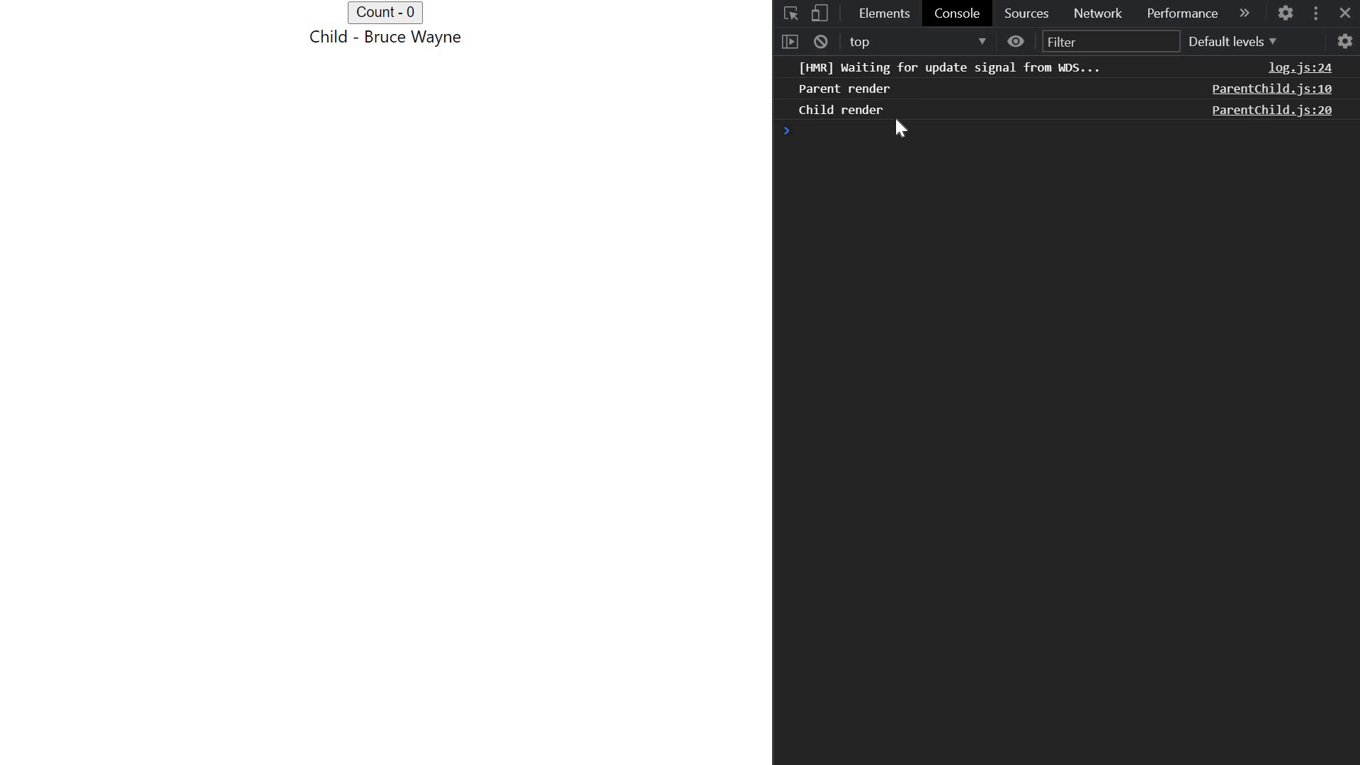
{"action": "left_click", "coordinate": [819, 41]}
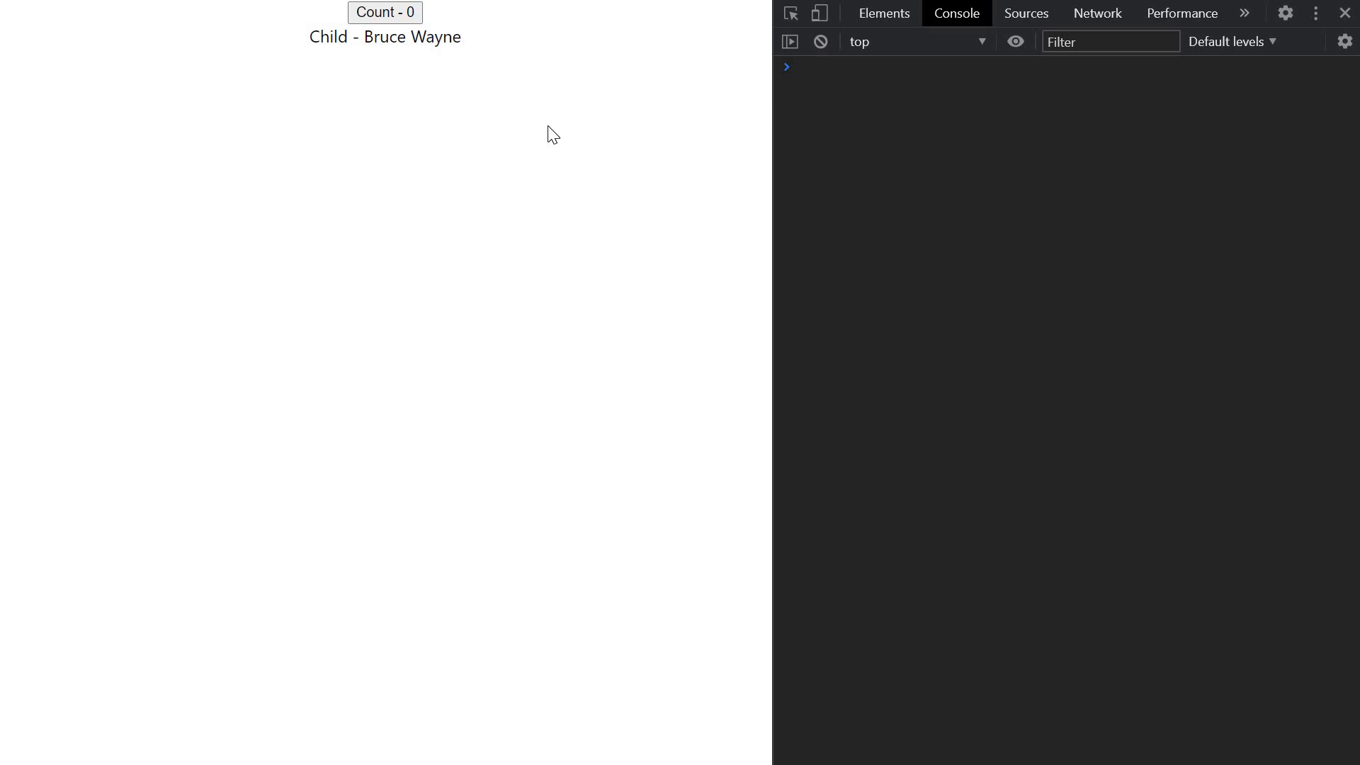
{"action": "left_click", "coordinate": [384, 12]}
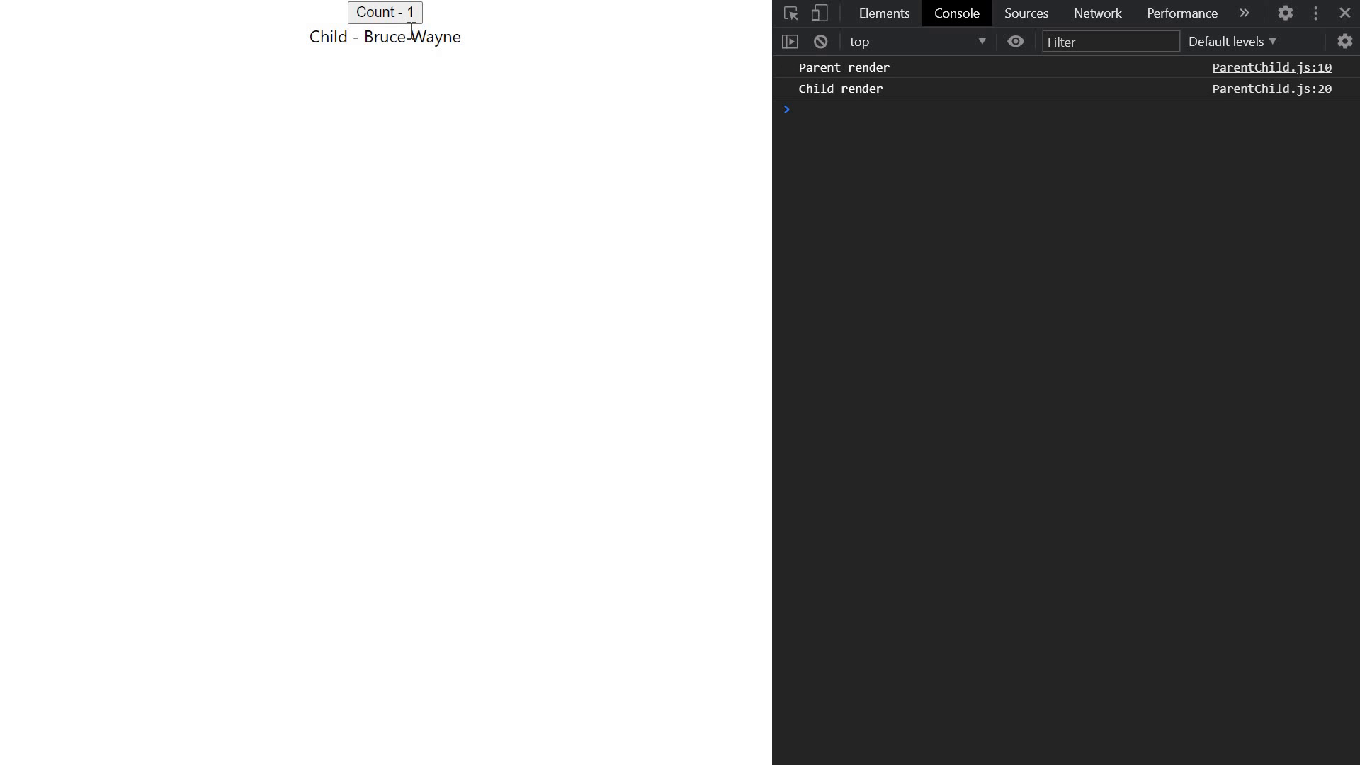
{"action": "mouse_move", "coordinate": [1038, 193]}
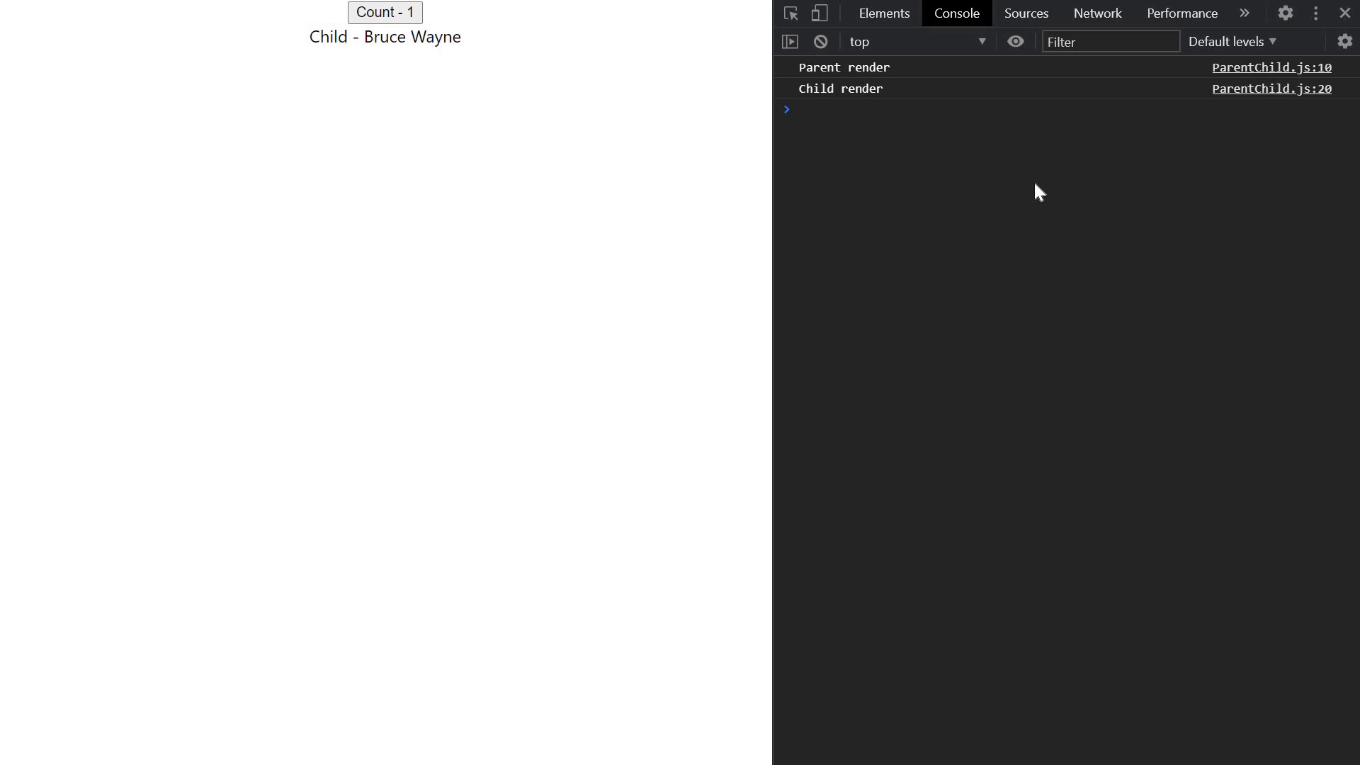
{"action": "mouse_move", "coordinate": [895, 130]}
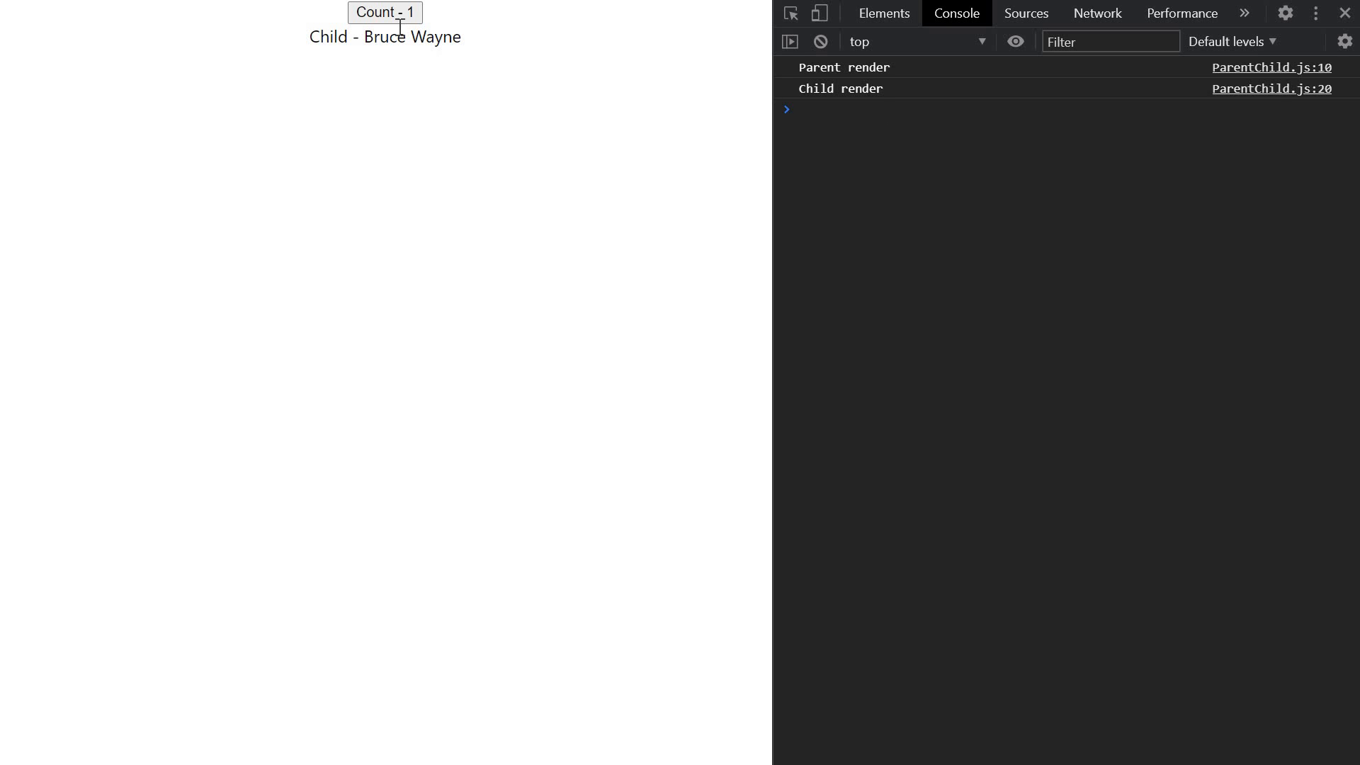
{"action": "left_click", "coordinate": [384, 12]}
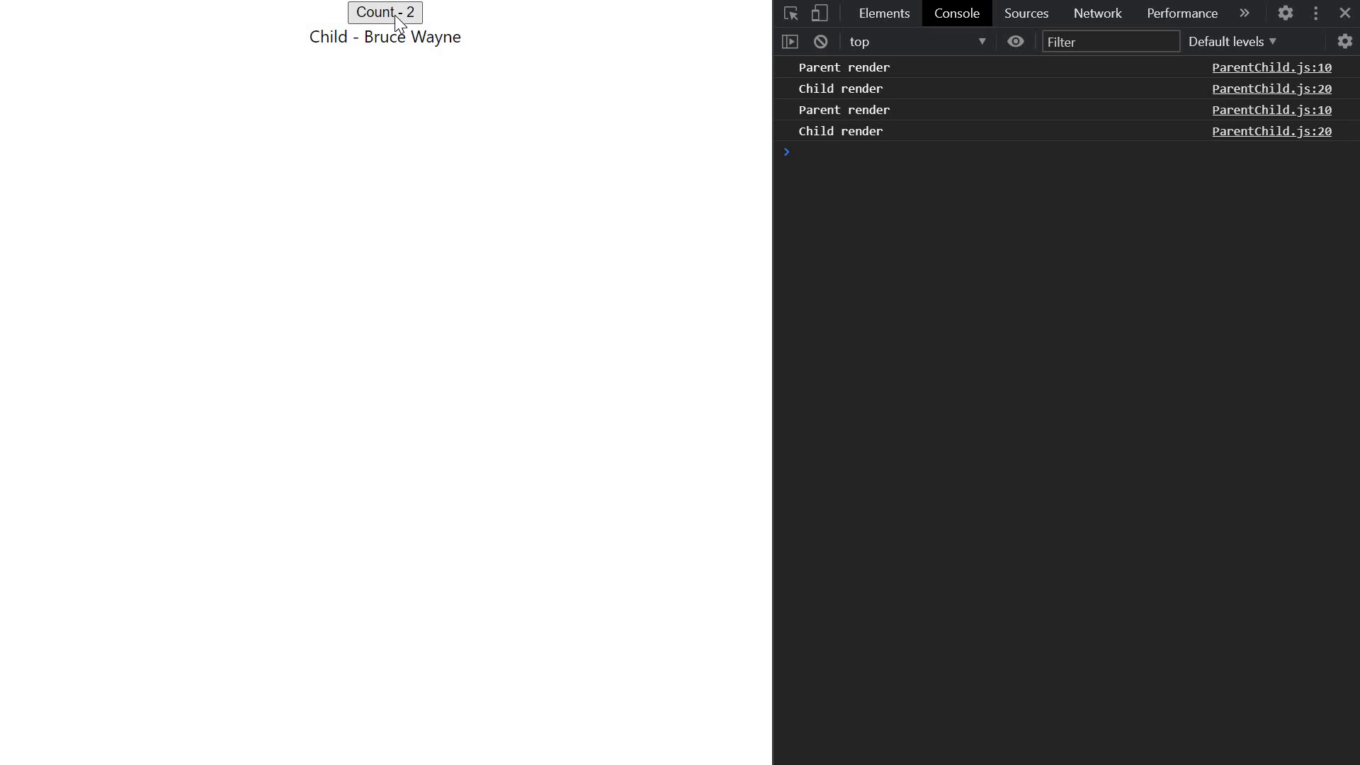
{"action": "left_click", "coordinate": [384, 12]}
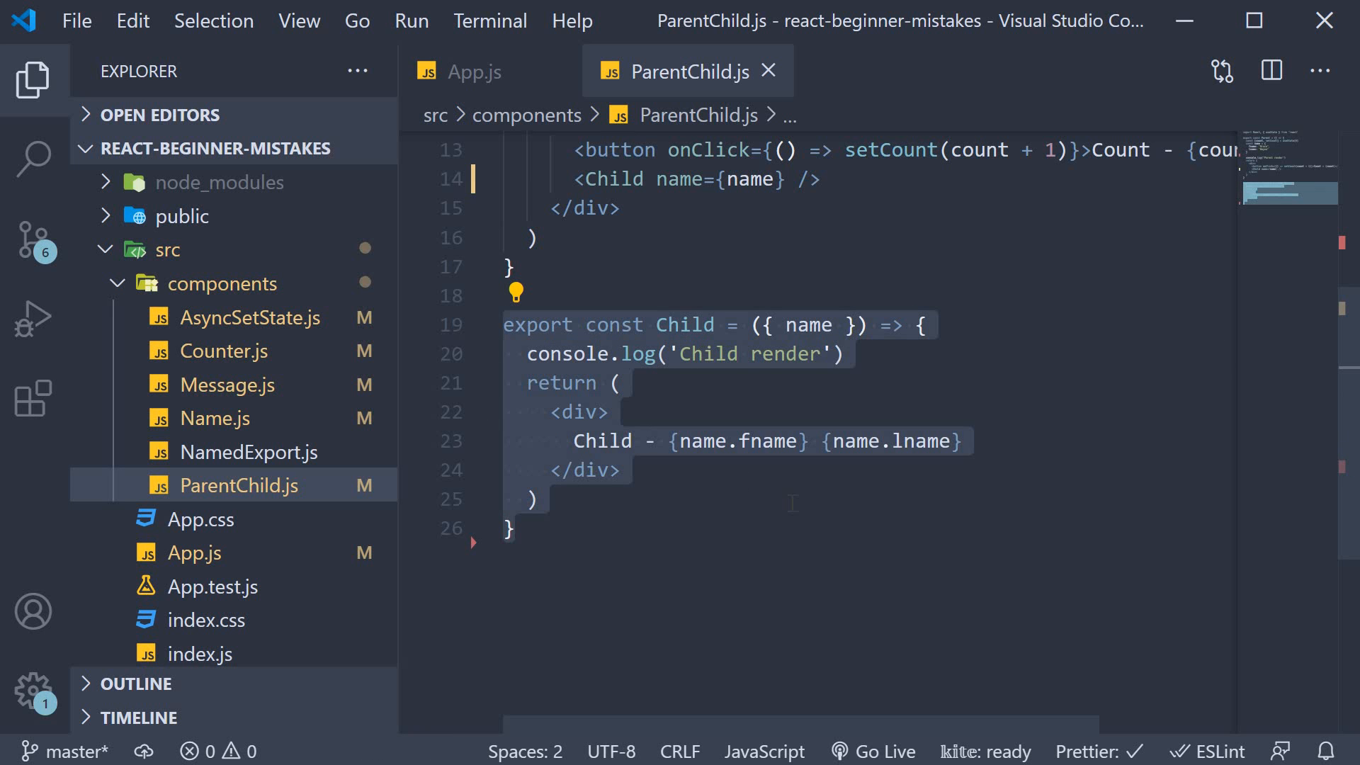
- Add const MemoizedChild = React.memo(Child) below the Child component
{"action": "left_click", "coordinate": [510, 526]}
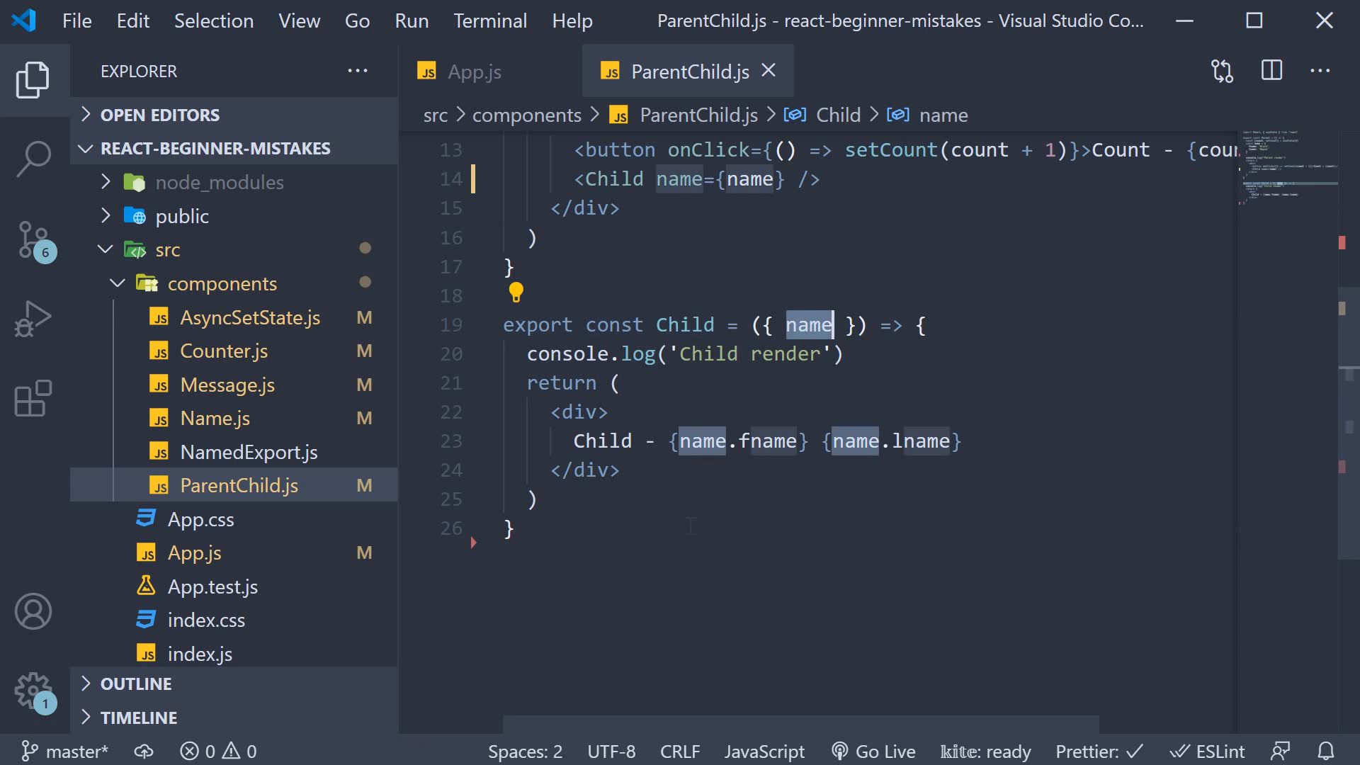
{"action": "left_click", "coordinate": [508, 527]}
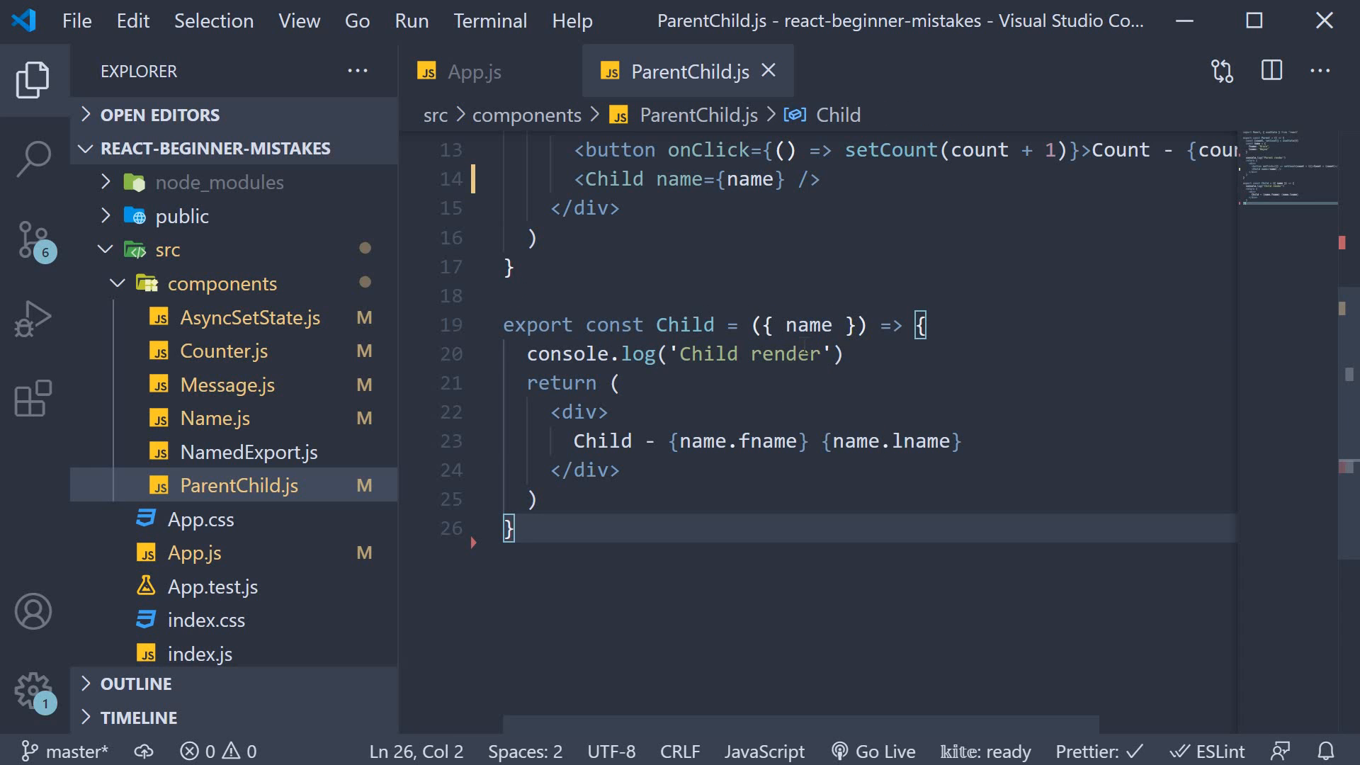
{"action": "mouse_move", "coordinate": [727, 557]}
{"action": "type", "text": "const"}
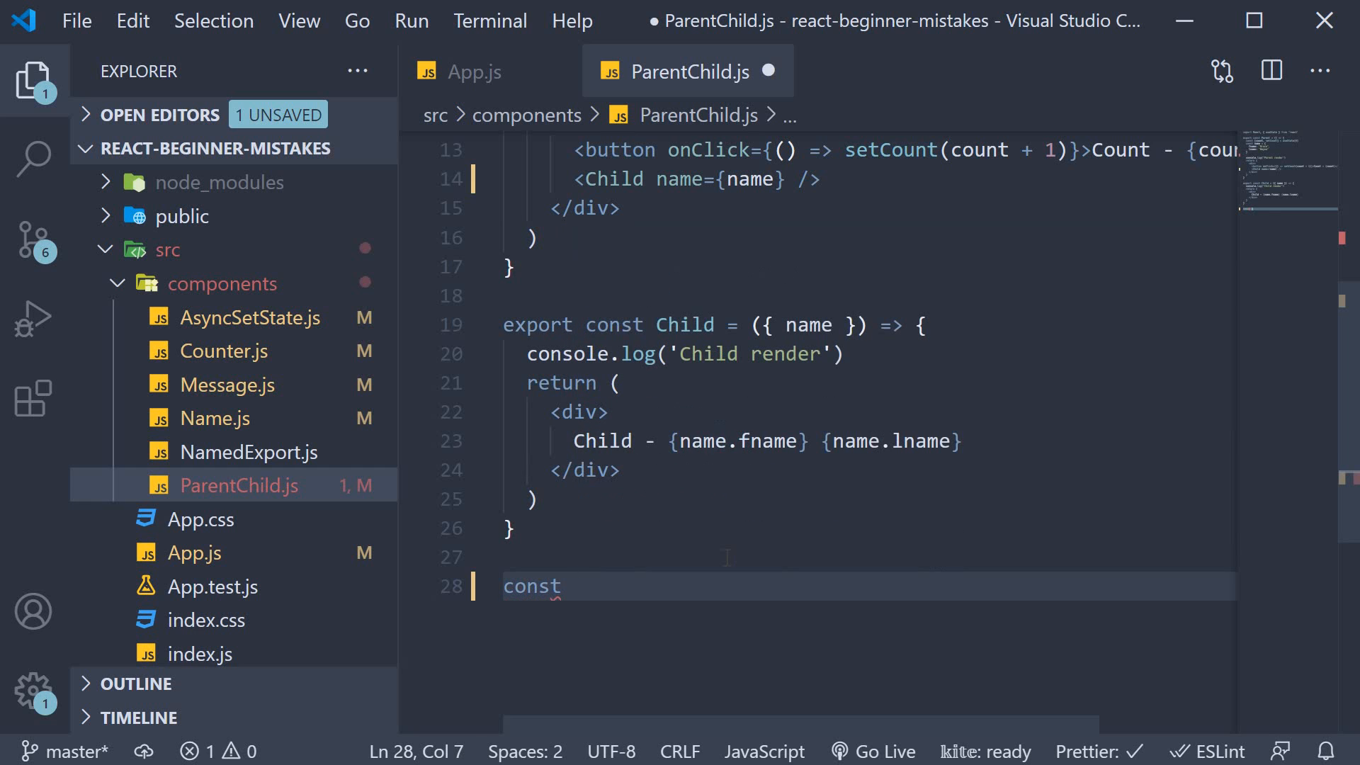
{"action": "type", "text": "MemoizedChild = React.memo("}
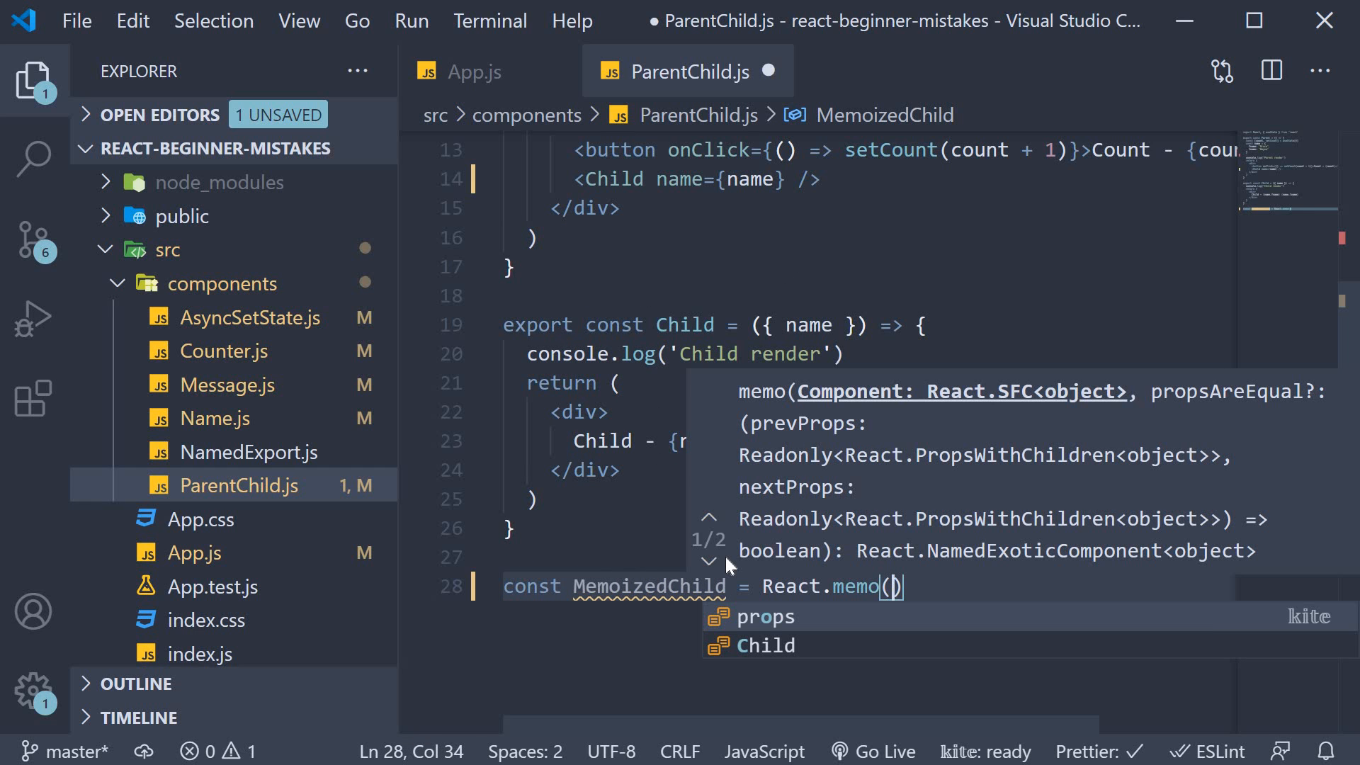
{"action": "type", "text": "Child"}
{"action": "left_click", "coordinate": [870, 179]}
{"action": "type", "text": "Memoized"}
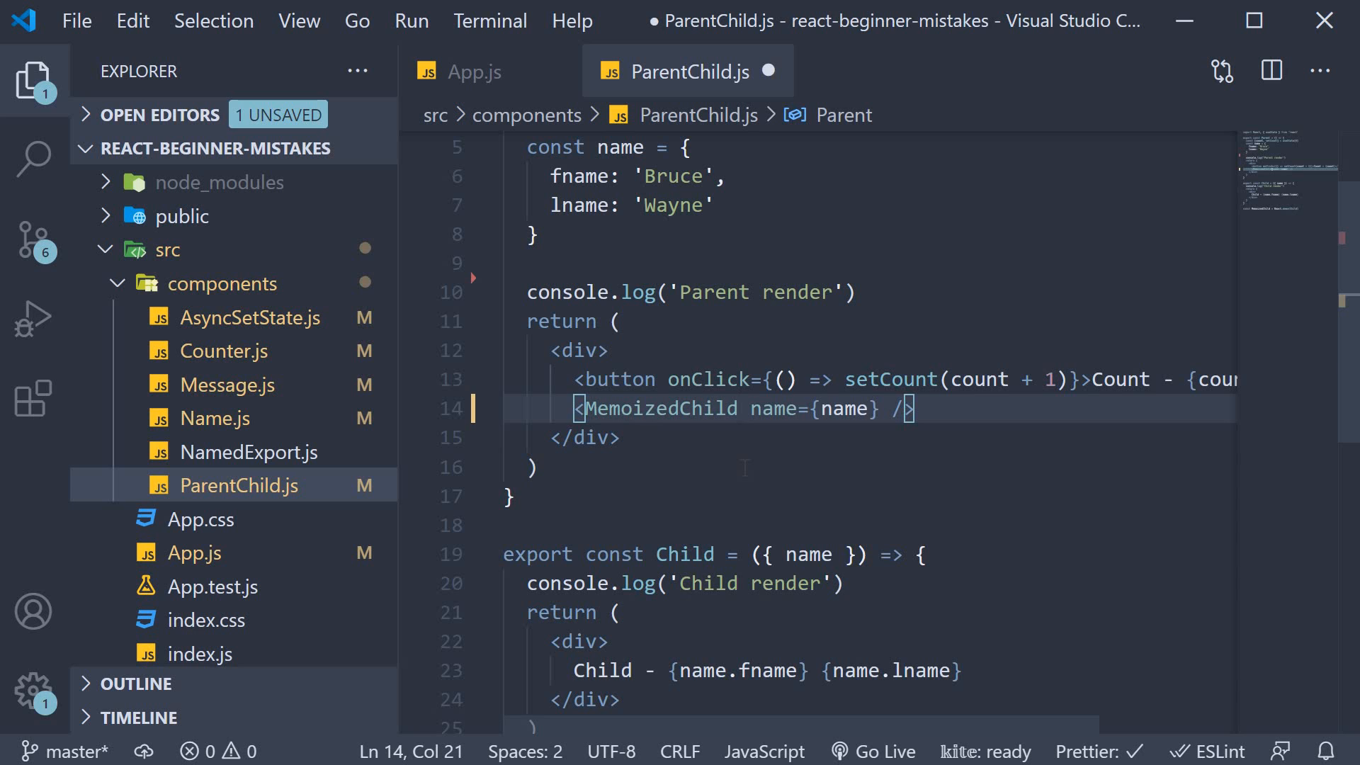
- Save ParentChild.js with Ctrl+S and place the cursor inside the Parent component
{"action": "key", "text": "ctrl+s"}
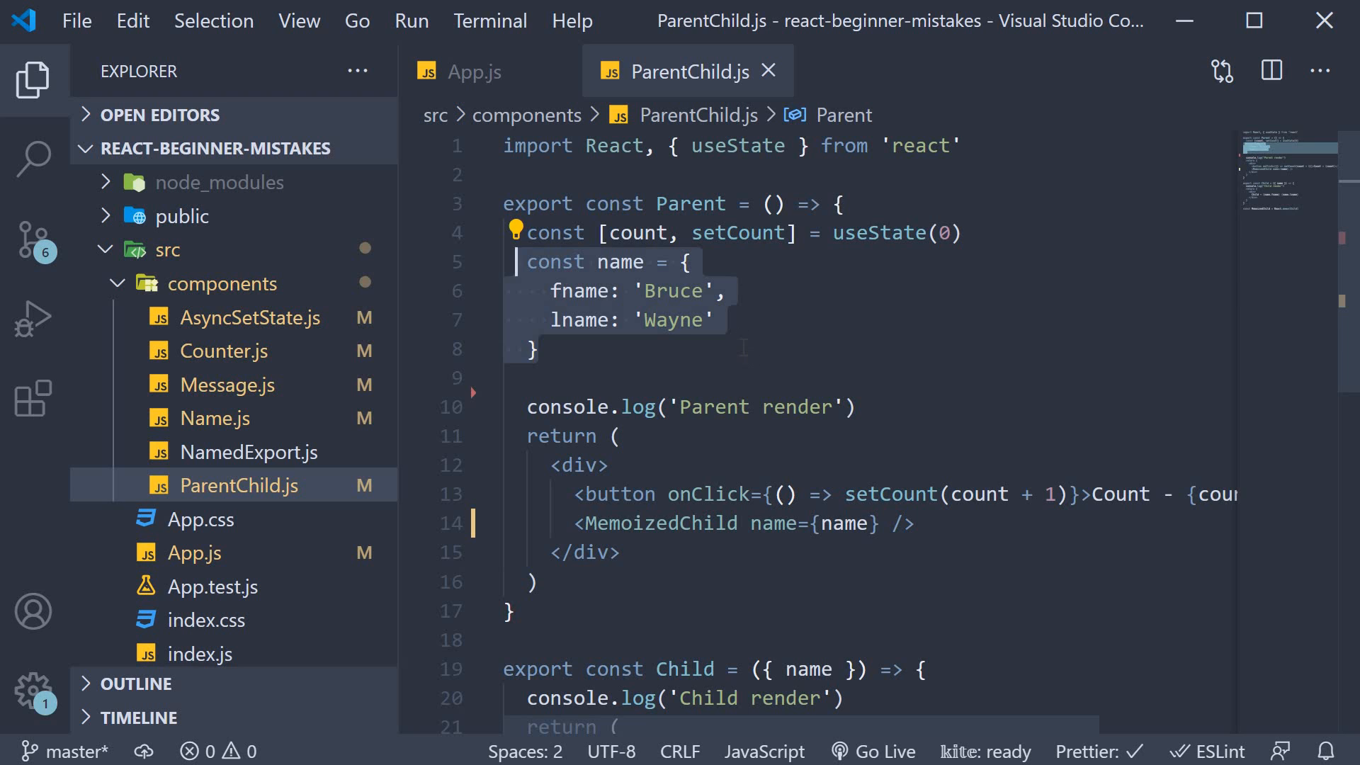
{"action": "left_click", "coordinate": [533, 348]}
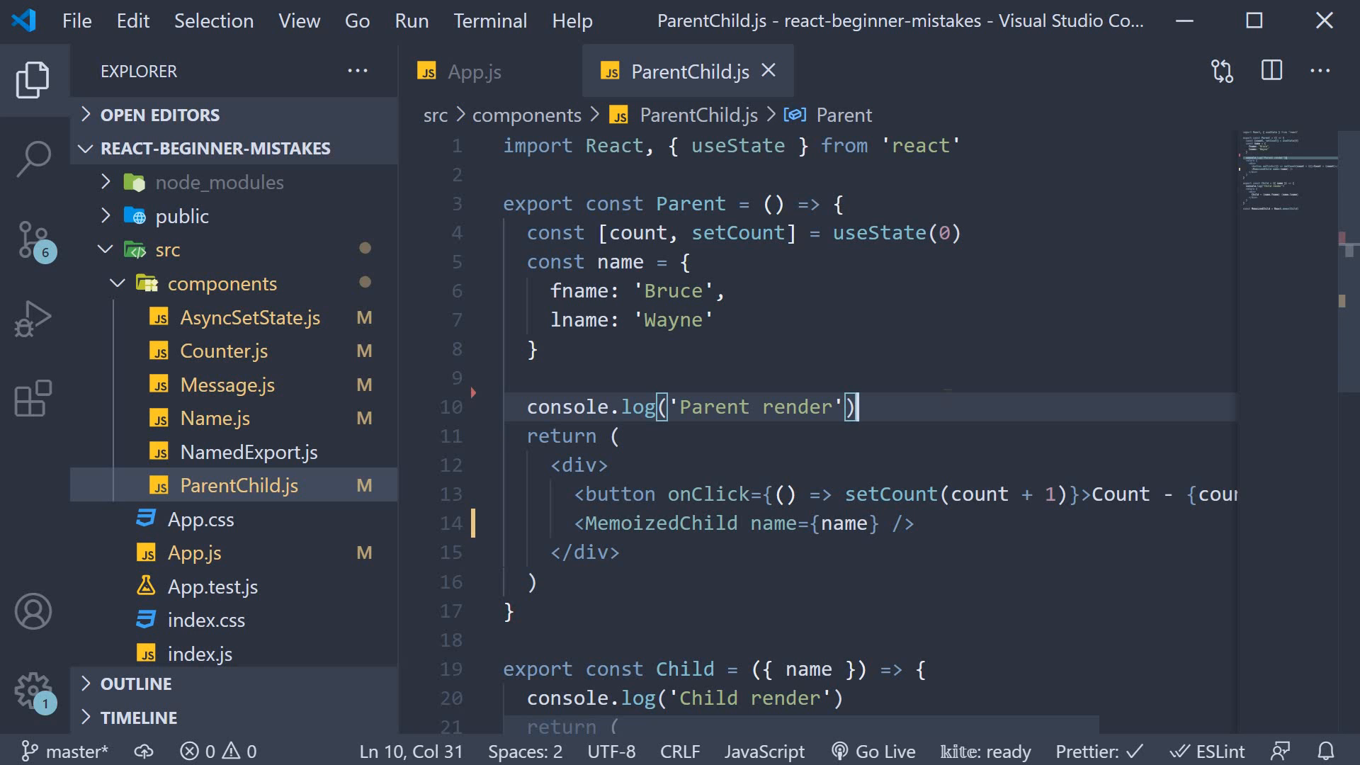
- Import useMemo and define const MemoizedPerson = useMemo(() => name, []) in Parent
{"action": "type", "text": "useMEmo"}
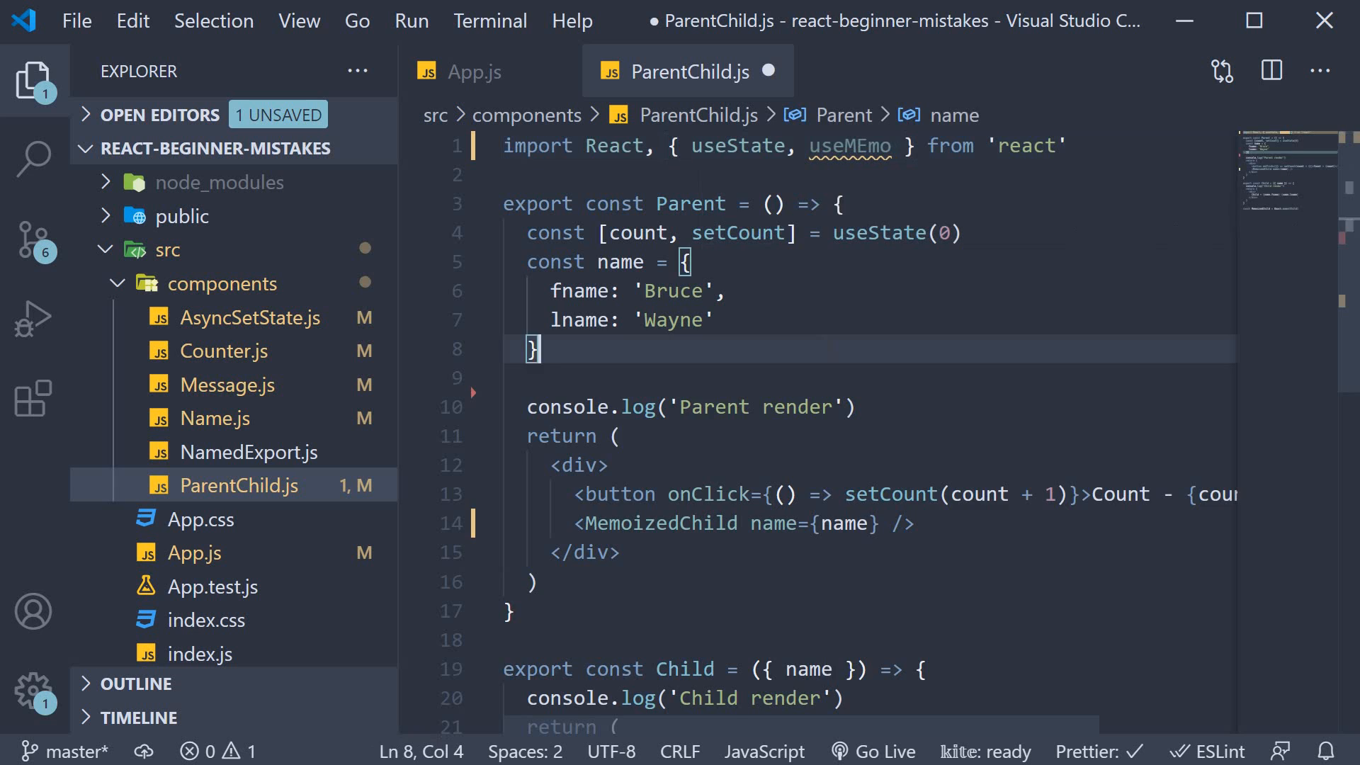
{"action": "type", "text": "const MemoizedPerson ="}
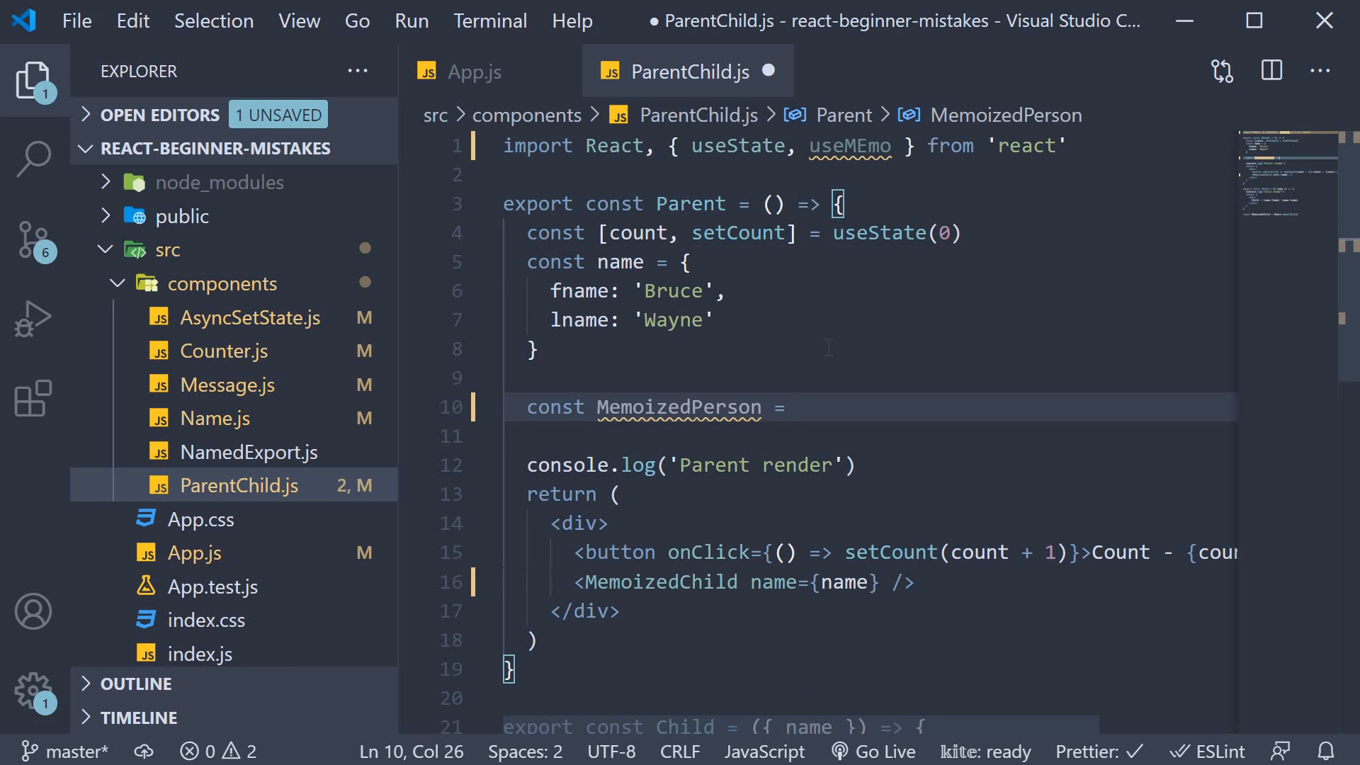
{"action": "type", "text": "useMemo(() => name,"}
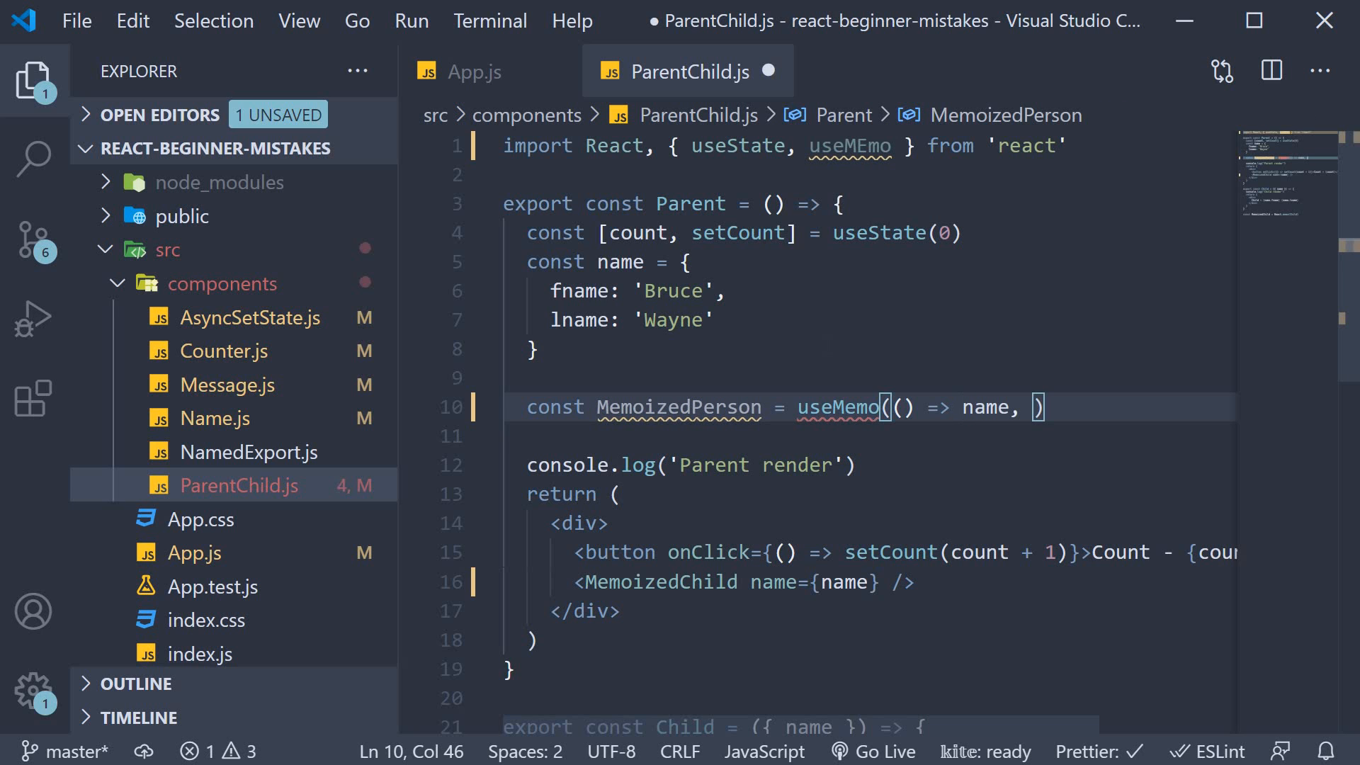
{"action": "type", "text": "["}
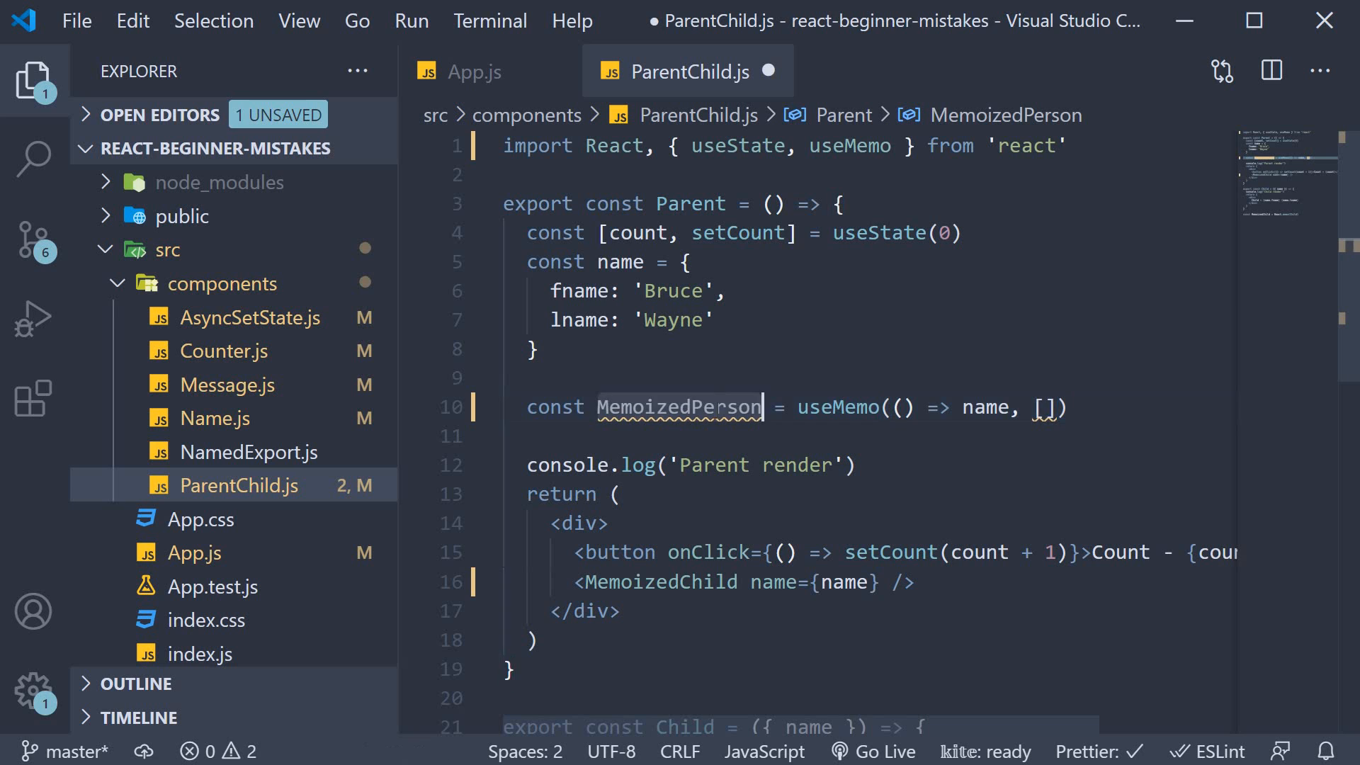
- Replace the name prop on MemoizedChild with MemoizedPerson
{"action": "double_click", "coordinate": [680, 408]}
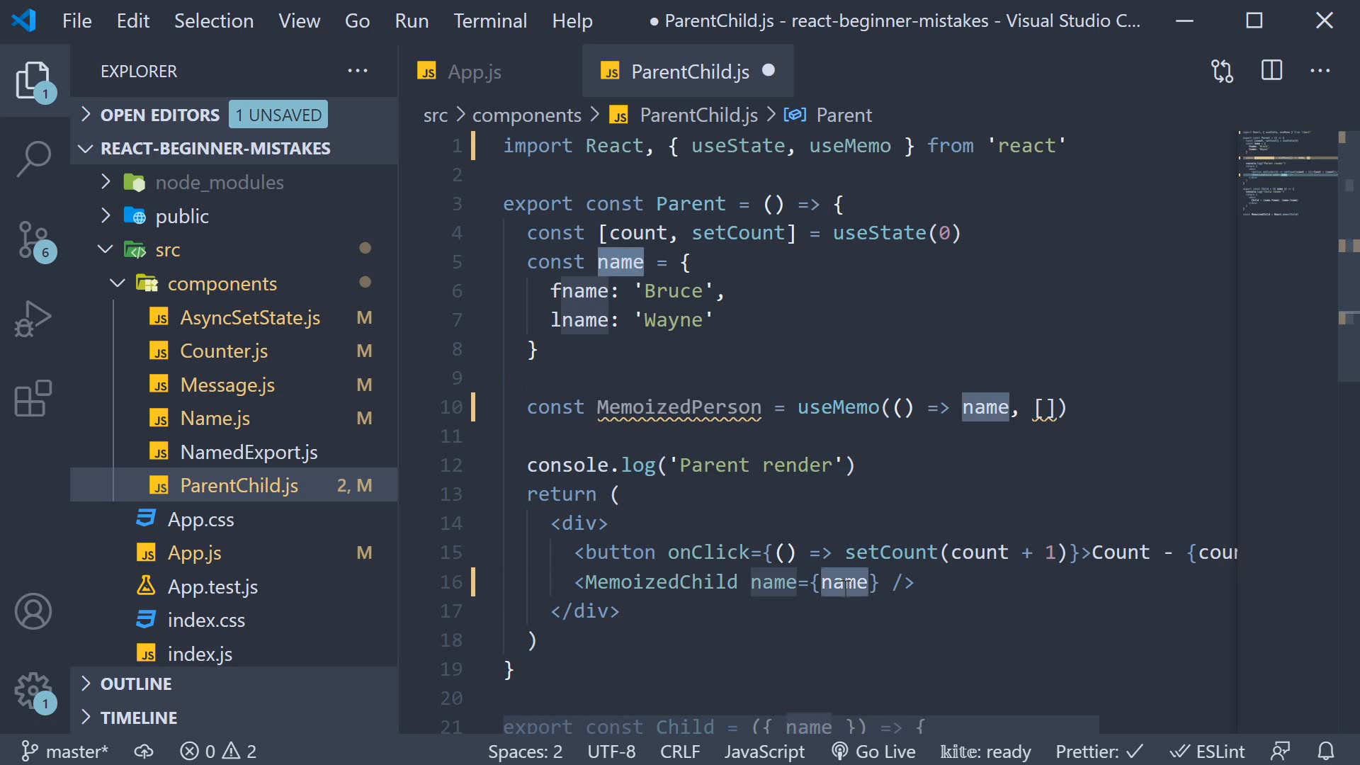
{"action": "type", "text": "MemoizedPerson"}
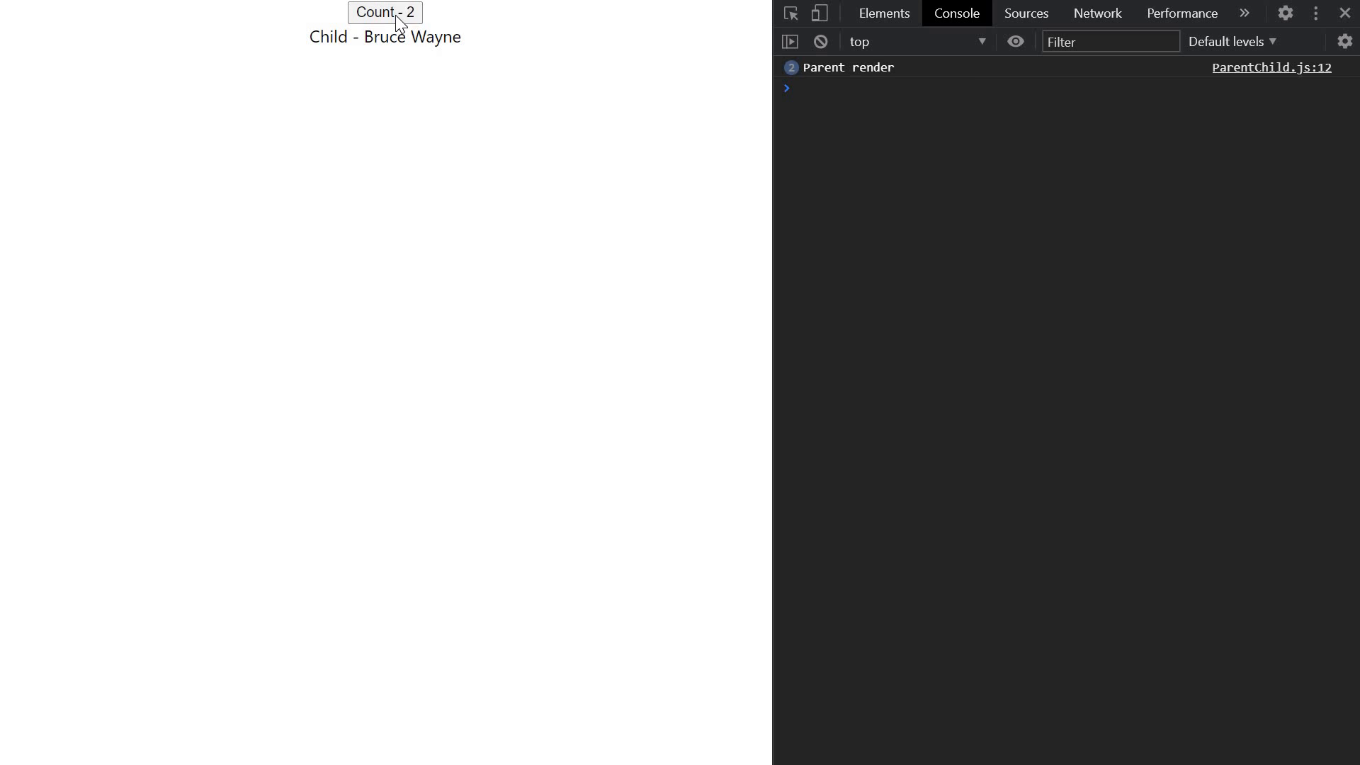
- Raise the count to 3 in Chrome so the console logs only a Parent render
{"action": "left_click", "coordinate": [386, 12]}
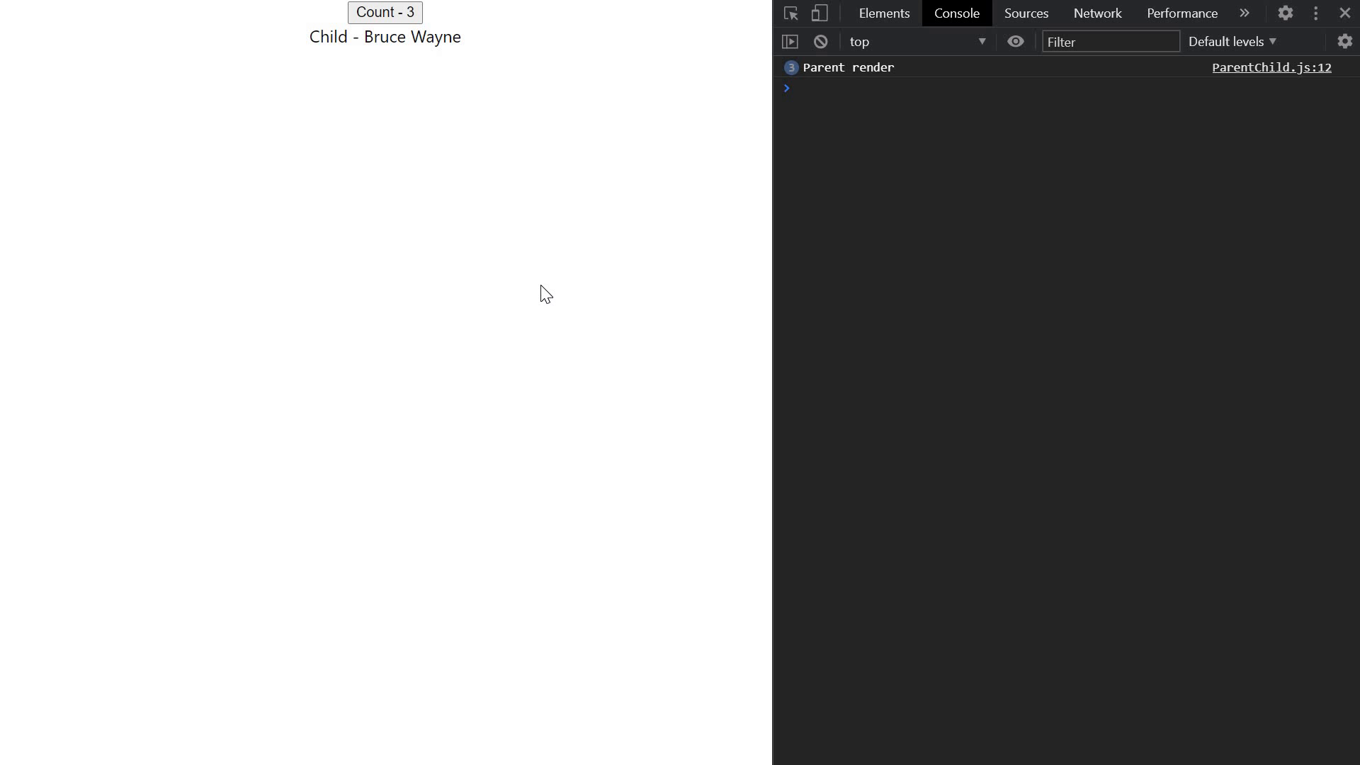